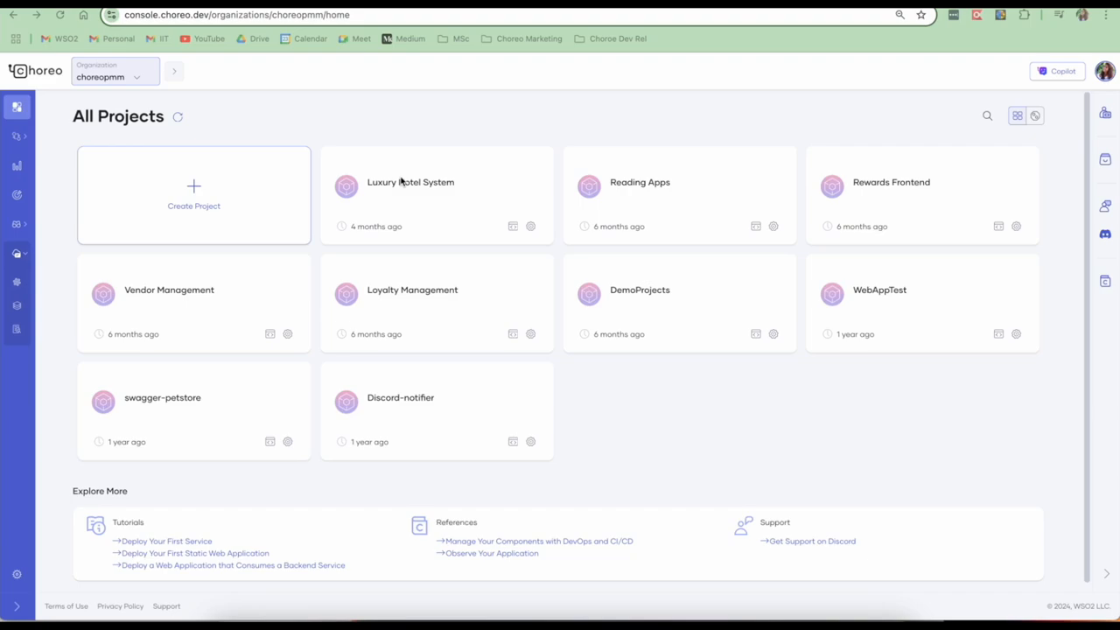
mouse_move(115, 102)
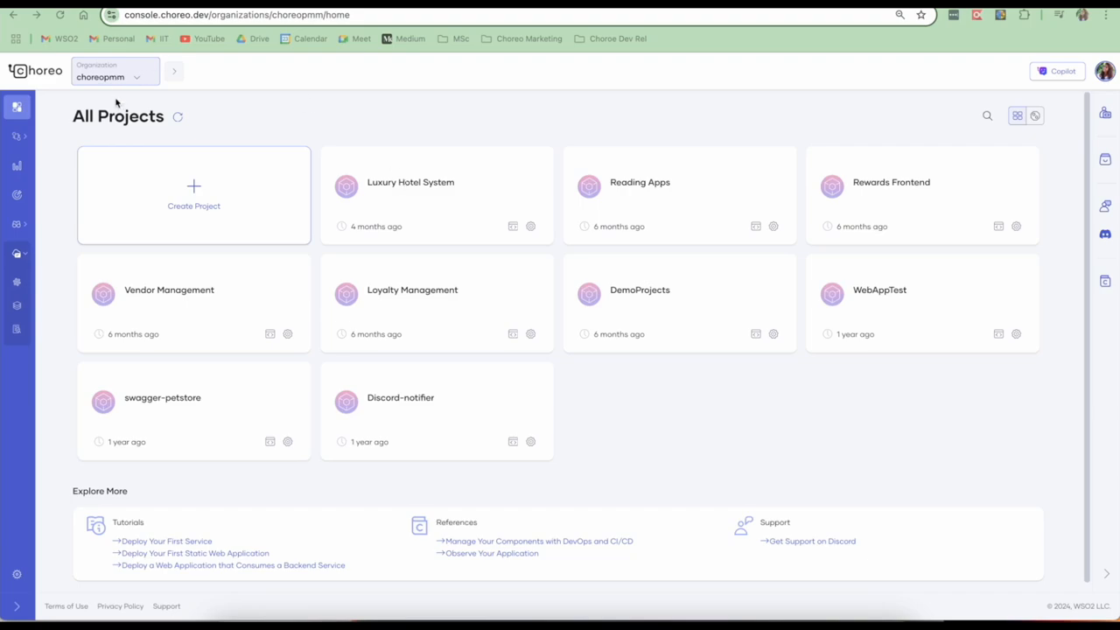
mouse_move(427, 254)
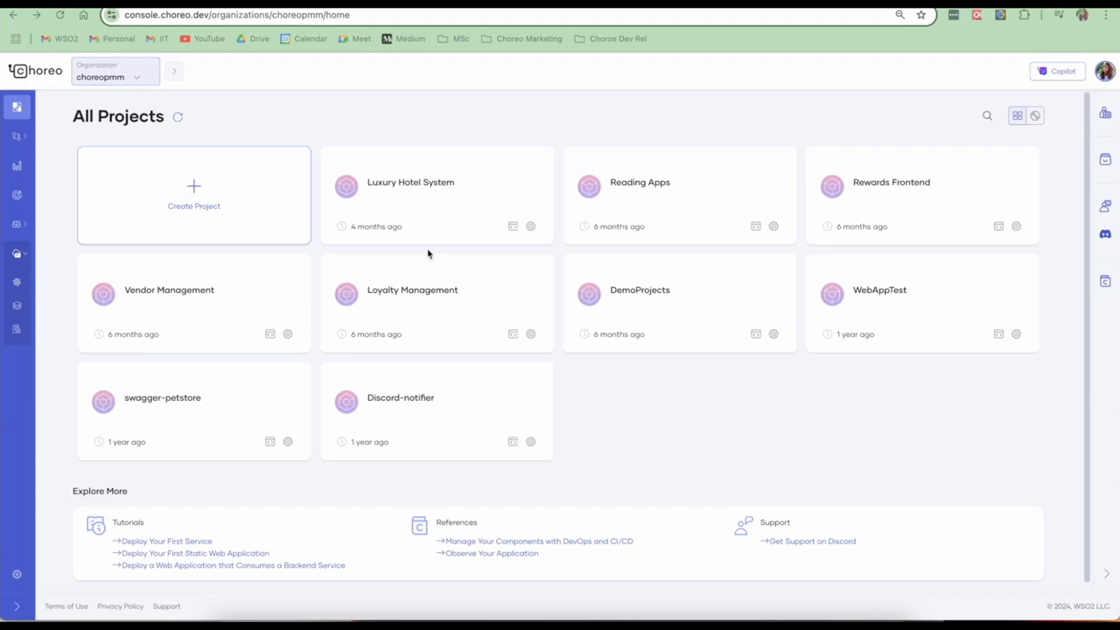
mouse_move(243, 304)
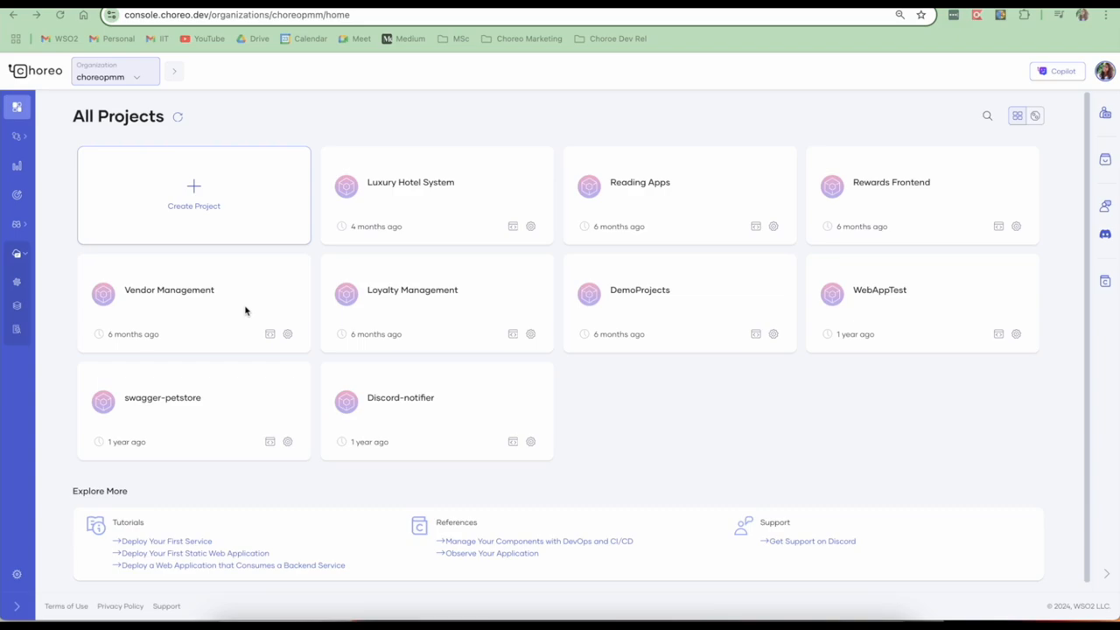
mouse_move(230, 221)
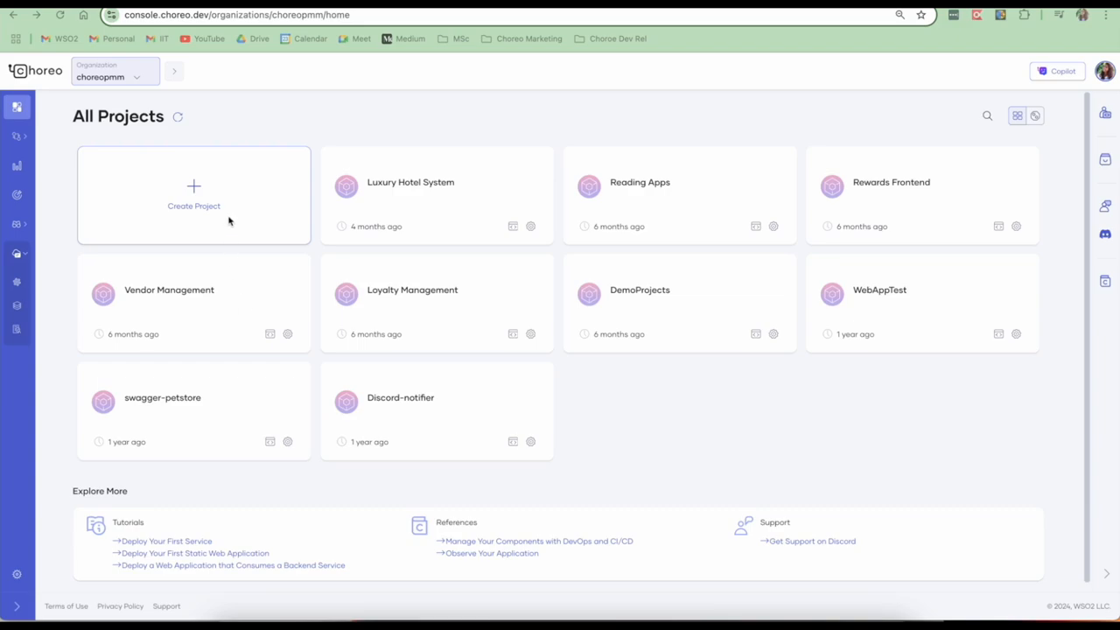
Create the 'Luxury hotels' project in the US region with description 'Luxury hotels system'
click(193, 194)
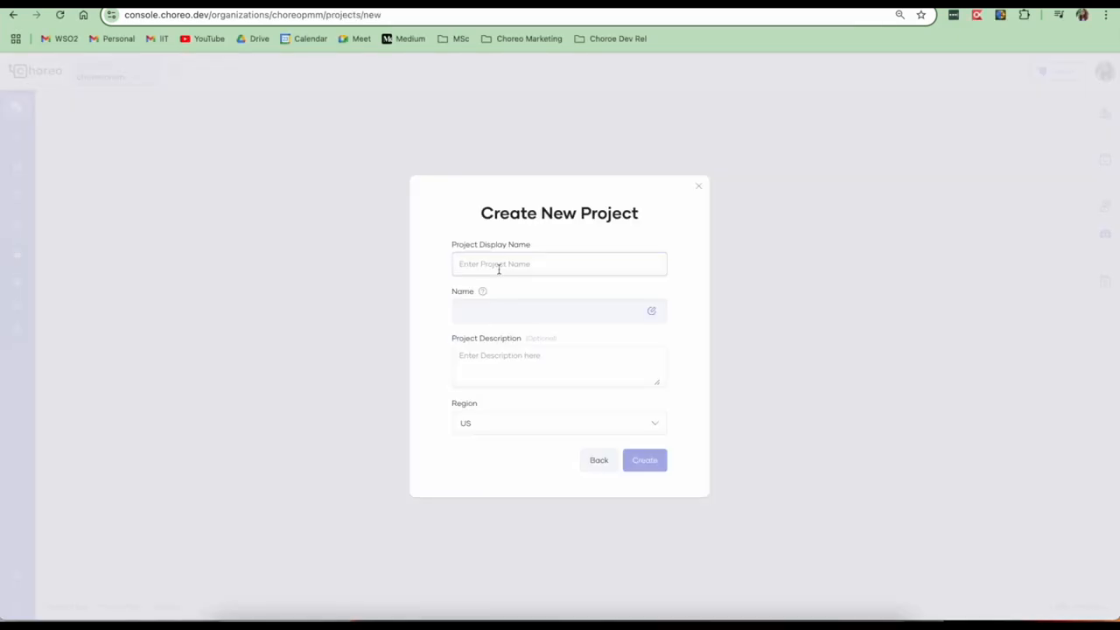
text(Luxury hotels)
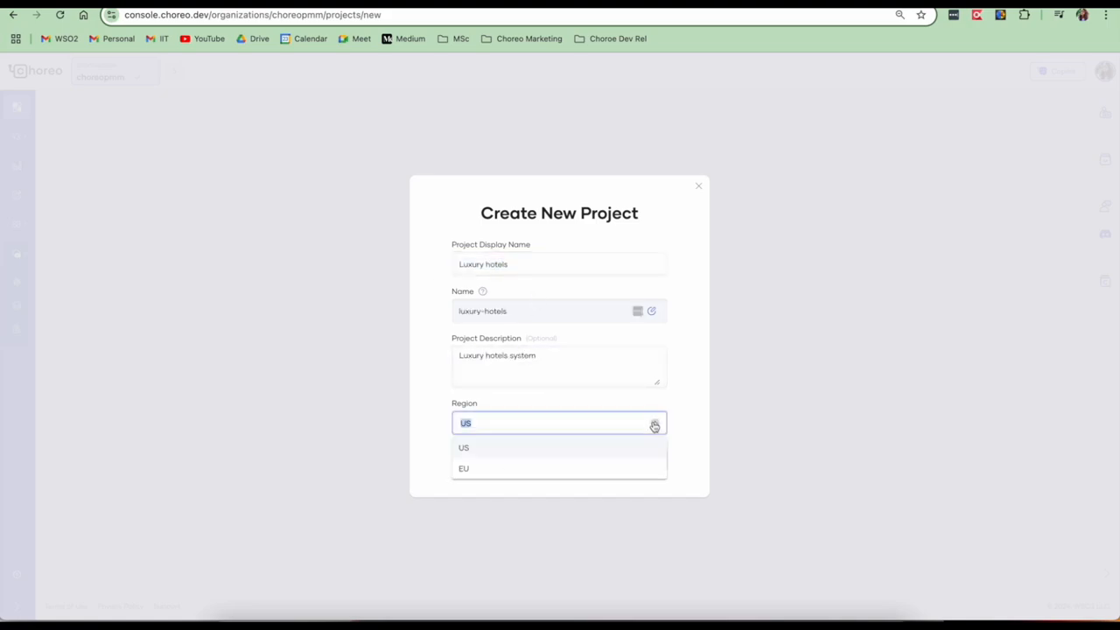
click(623, 459)
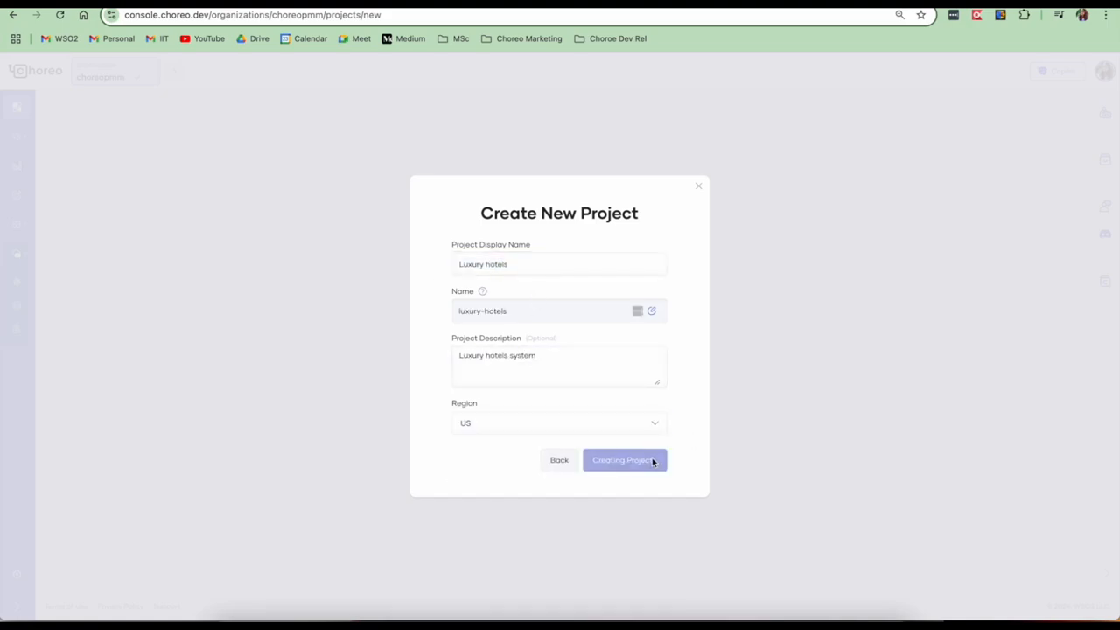
click(623, 459)
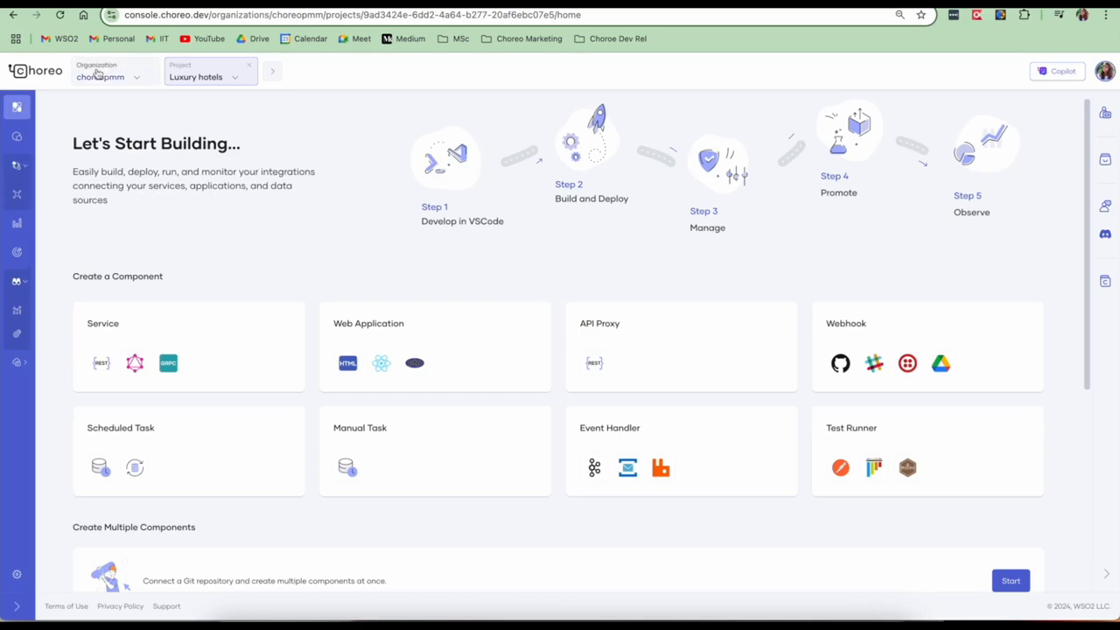
Start a new PostgreSQL database server named hotel-reservation-db from the Databases page
click(273, 70)
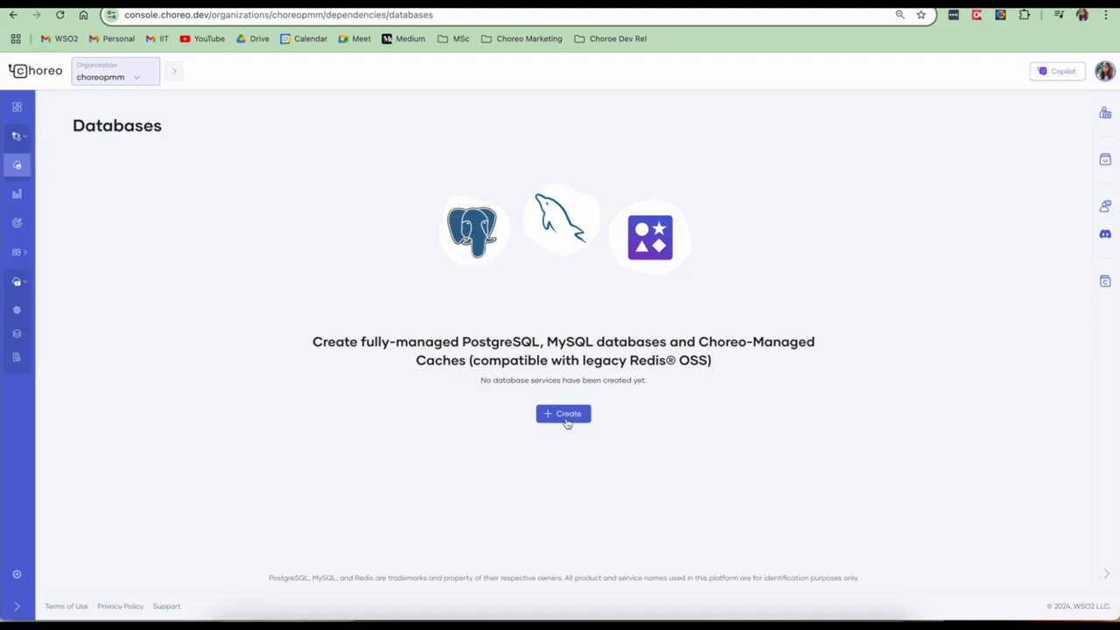
click(564, 413)
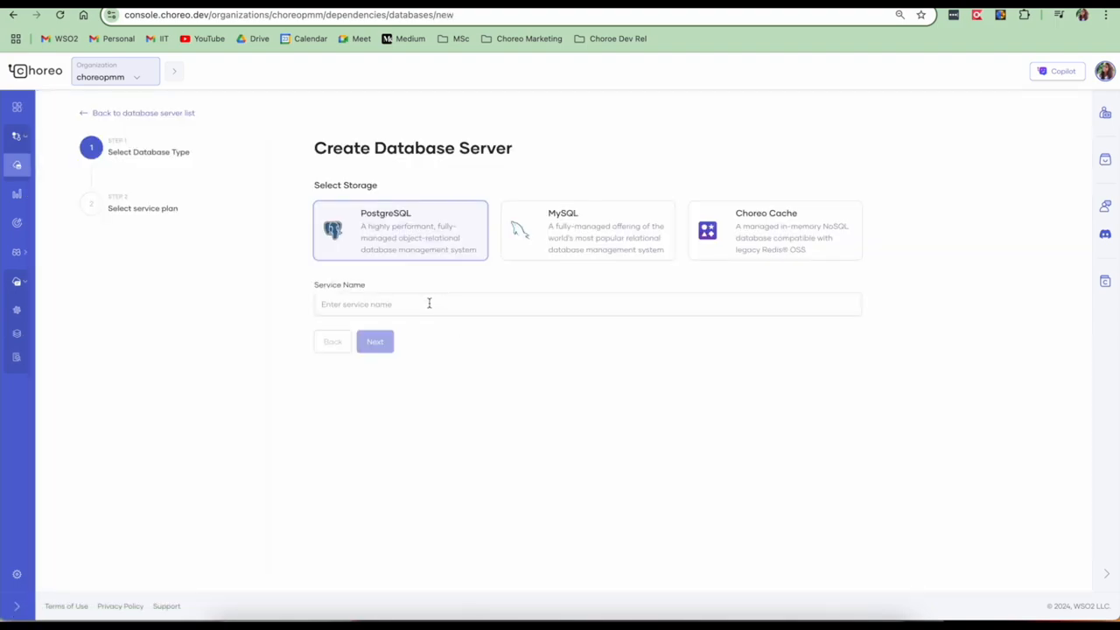
text(hotel-res)
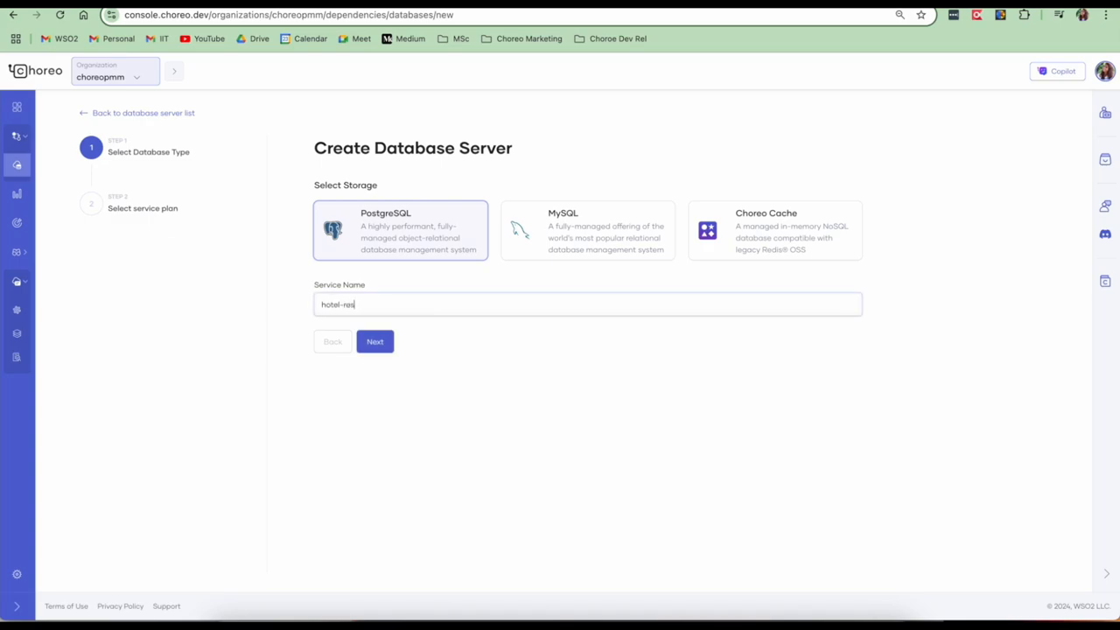
click(374, 341)
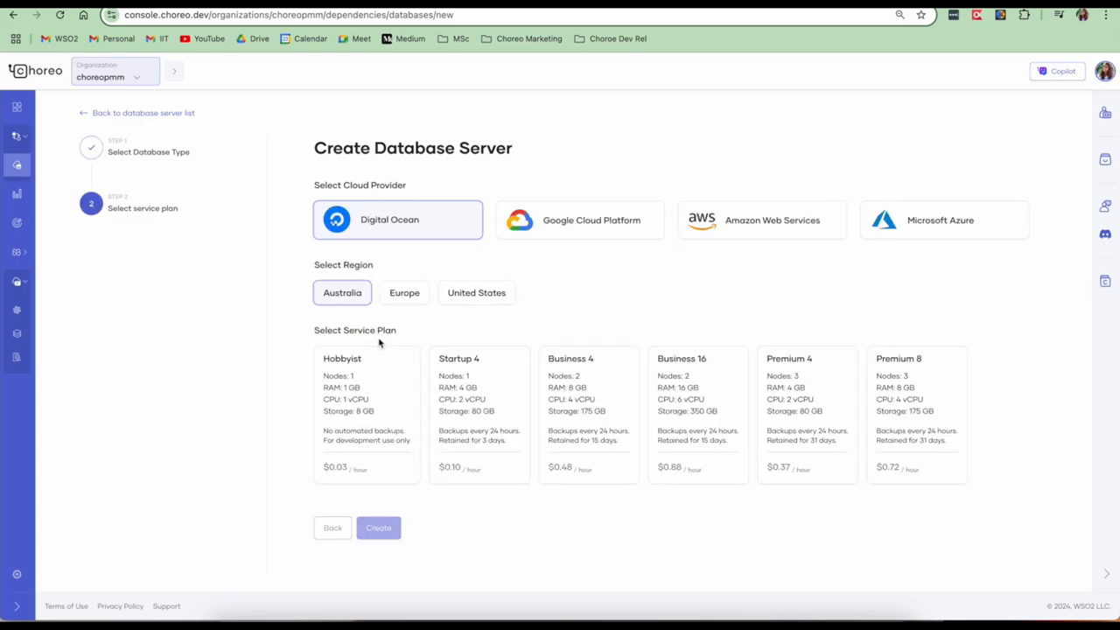
mouse_move(803, 275)
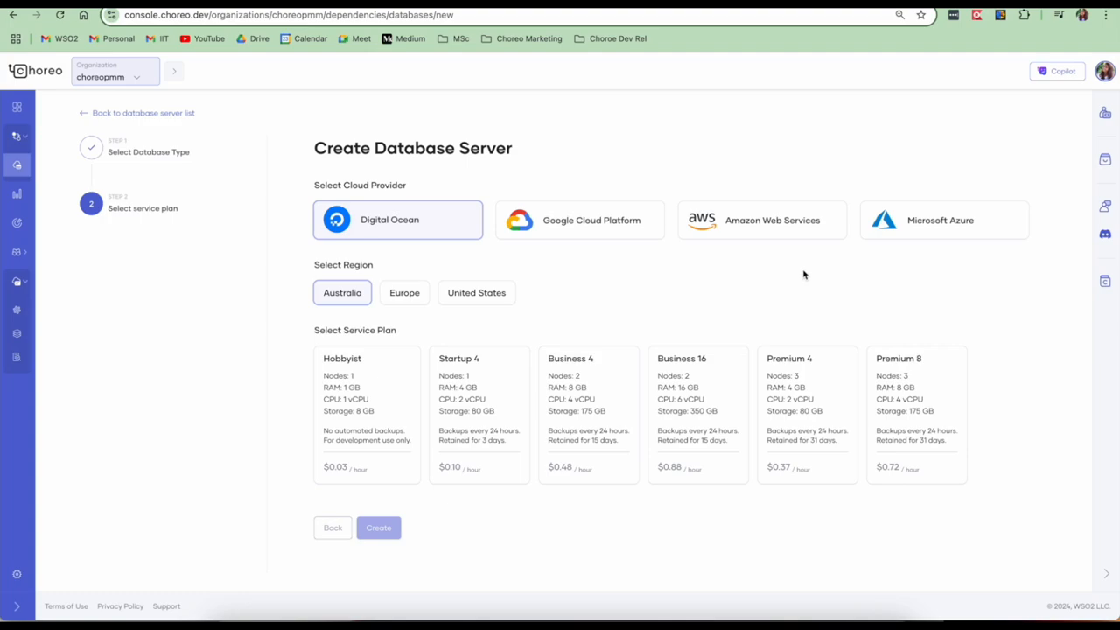
mouse_move(446, 252)
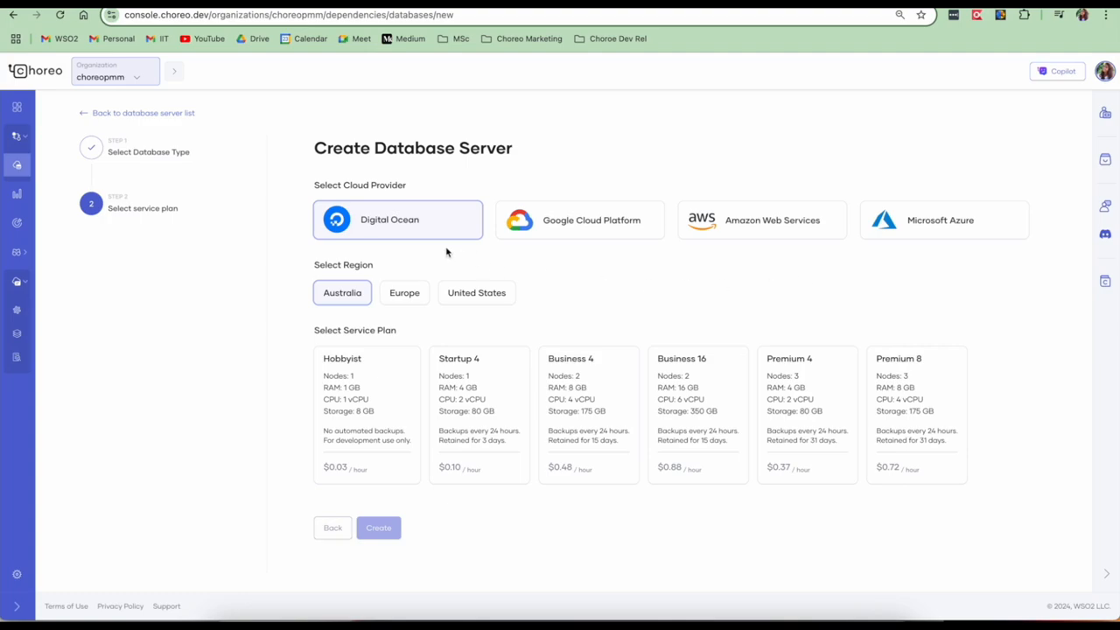
Host it in the United States on the Hobbyist plan and create the server
click(476, 292)
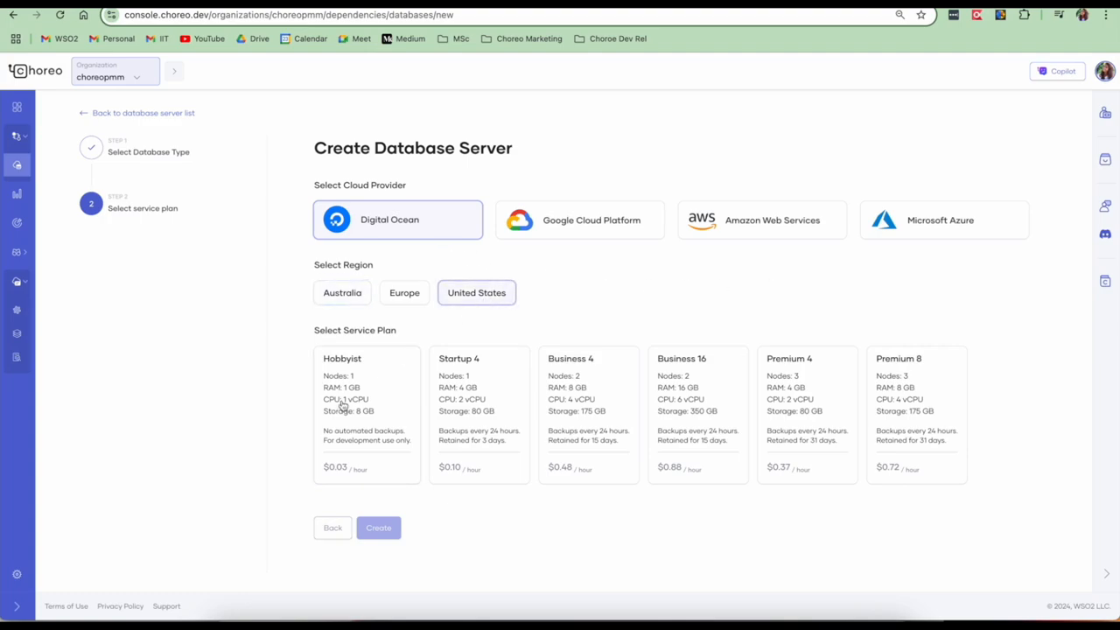
click(366, 411)
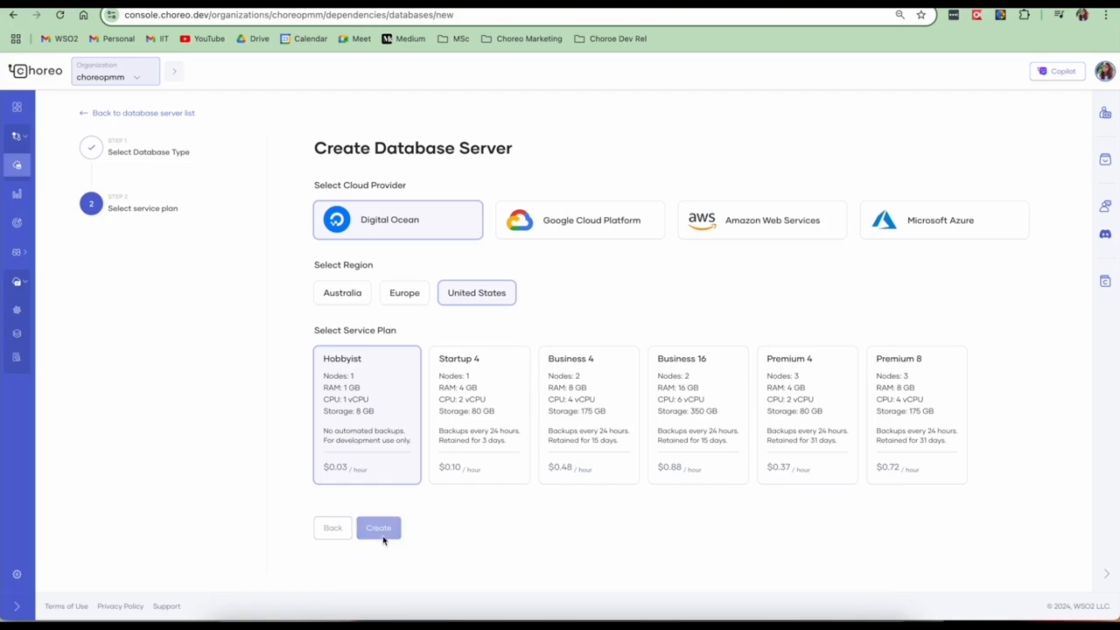
click(378, 527)
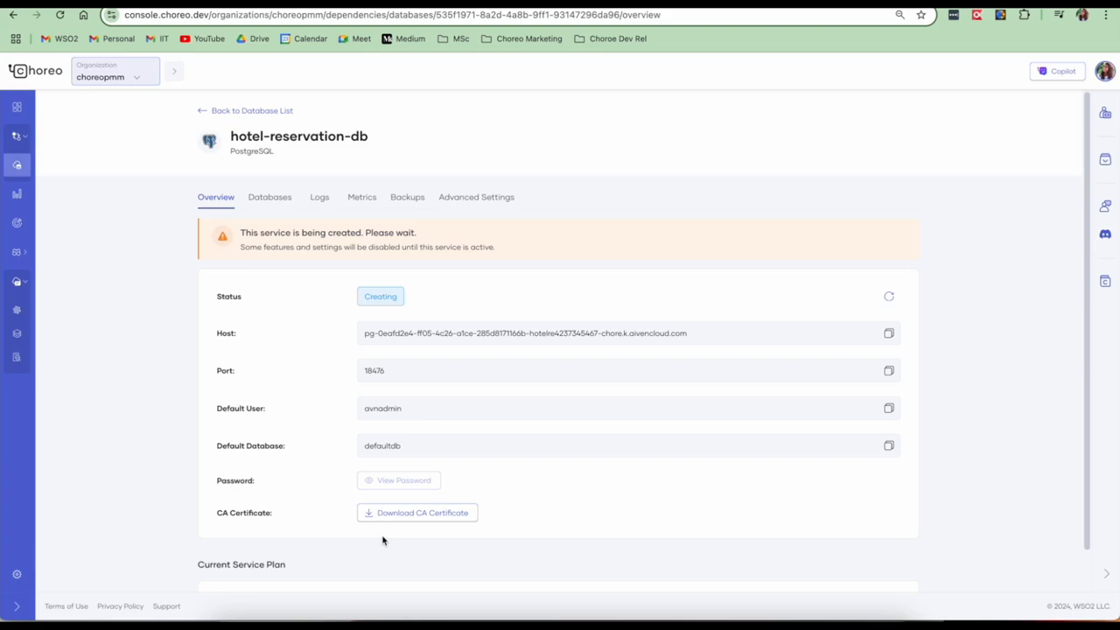
mouse_move(87, 154)
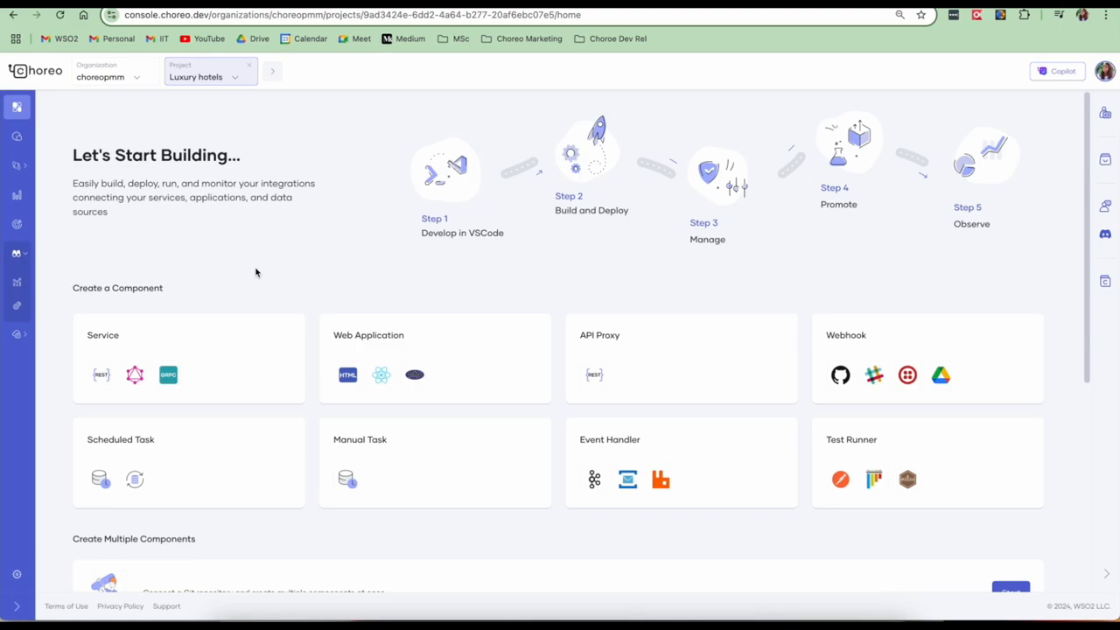
mouse_move(175, 399)
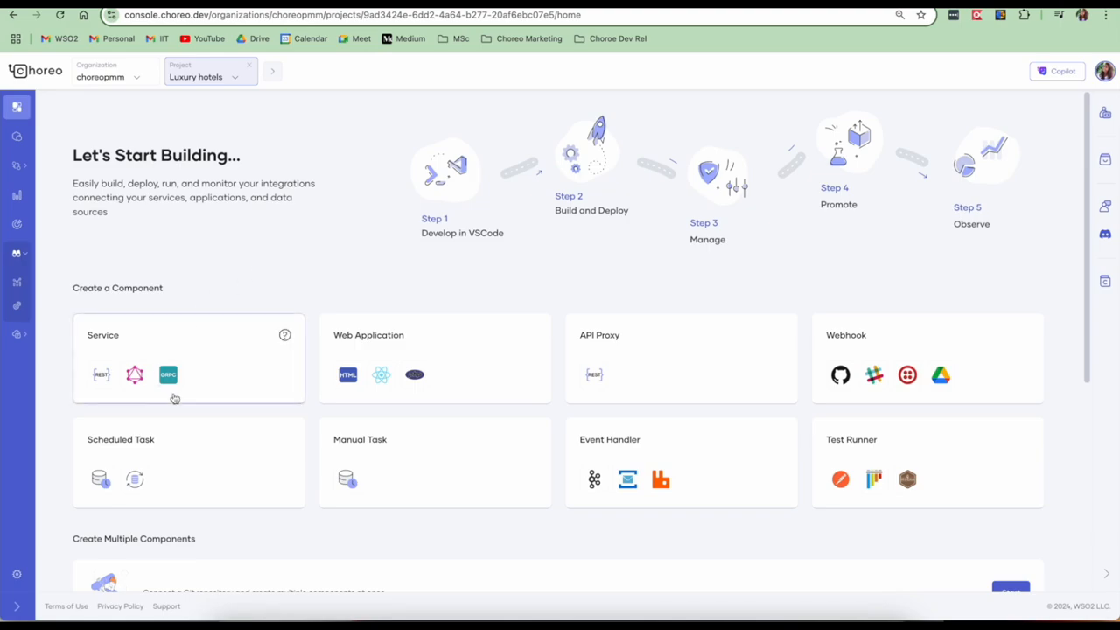
mouse_move(217, 375)
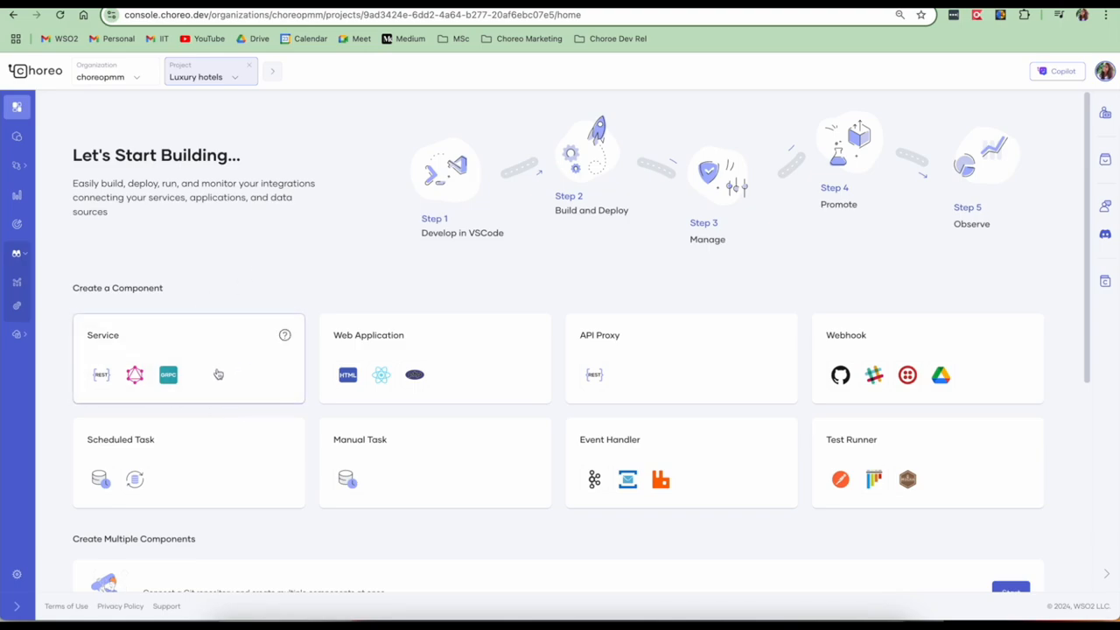
mouse_move(455, 375)
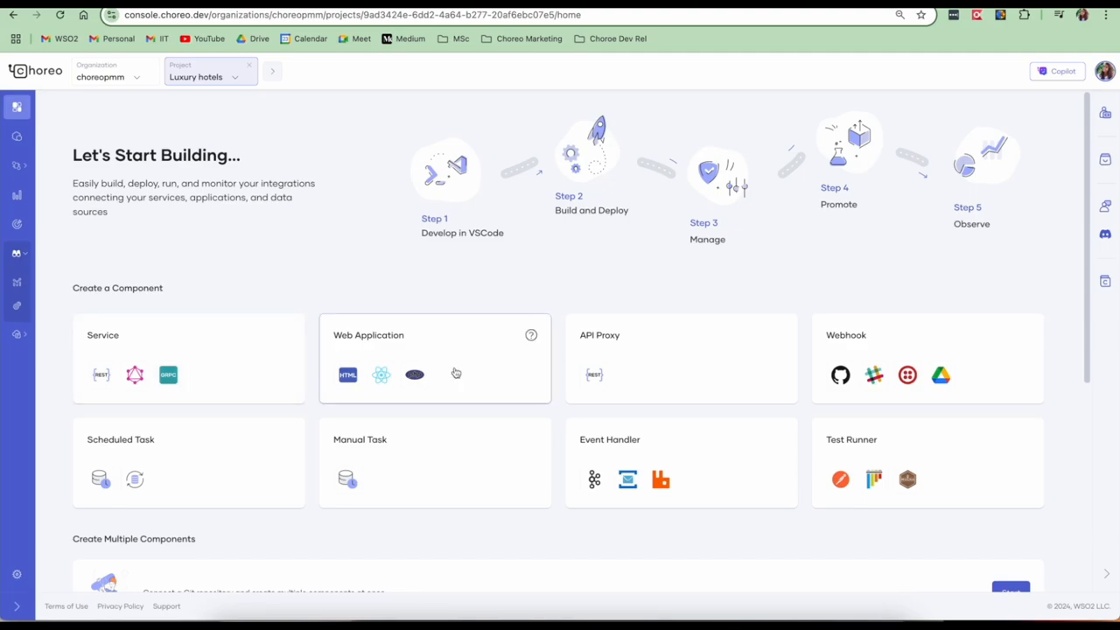
mouse_move(650, 391)
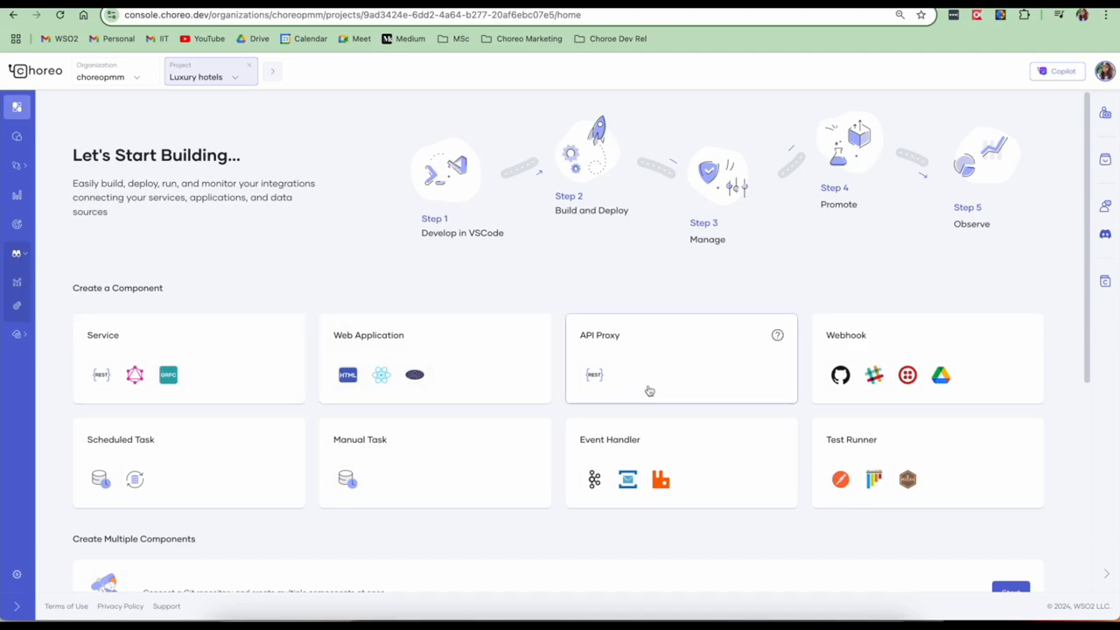
mouse_move(878, 390)
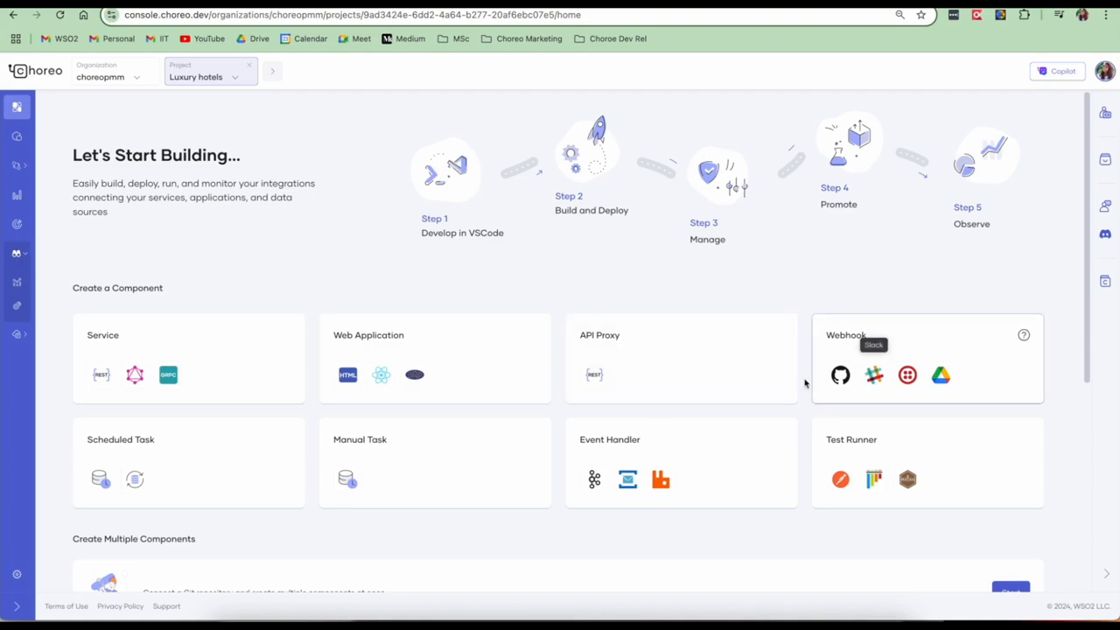
mouse_move(735, 467)
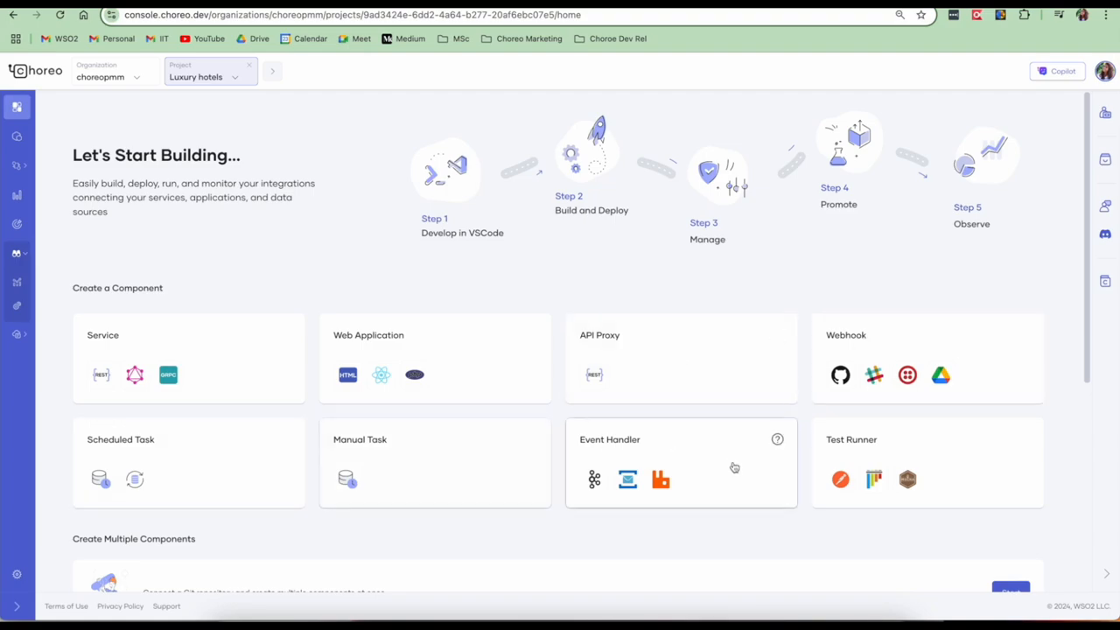
mouse_move(697, 478)
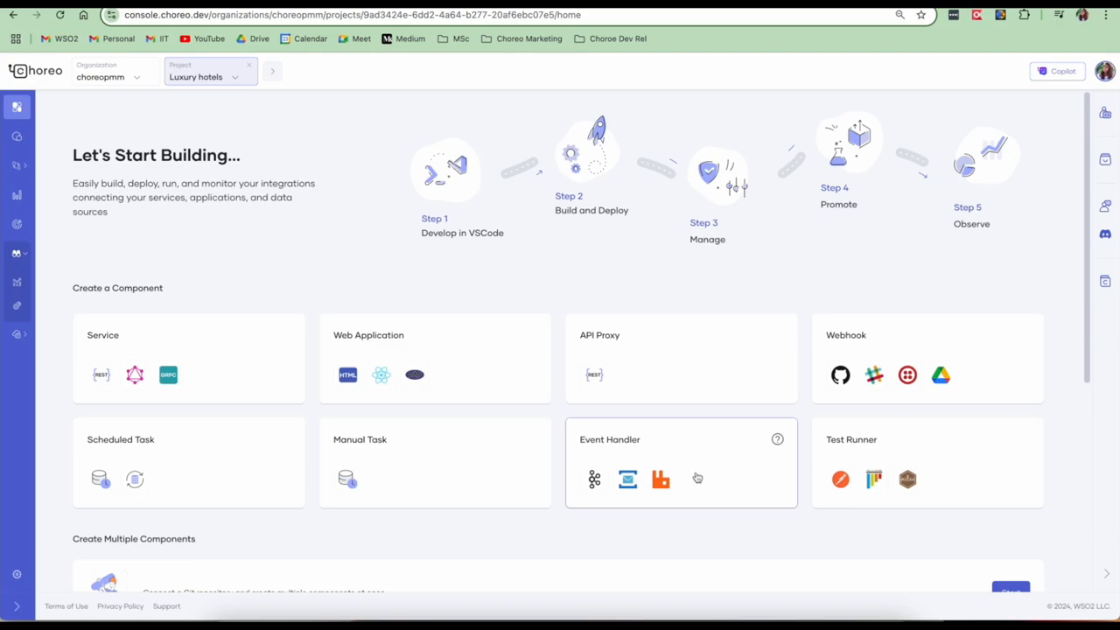
mouse_move(732, 469)
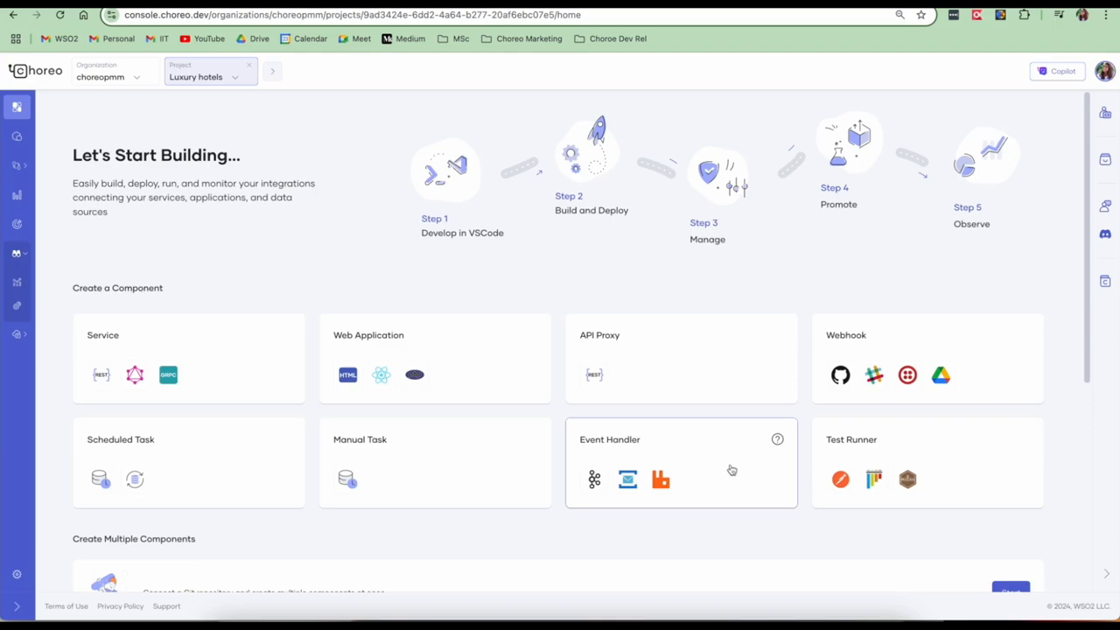
mouse_move(889, 455)
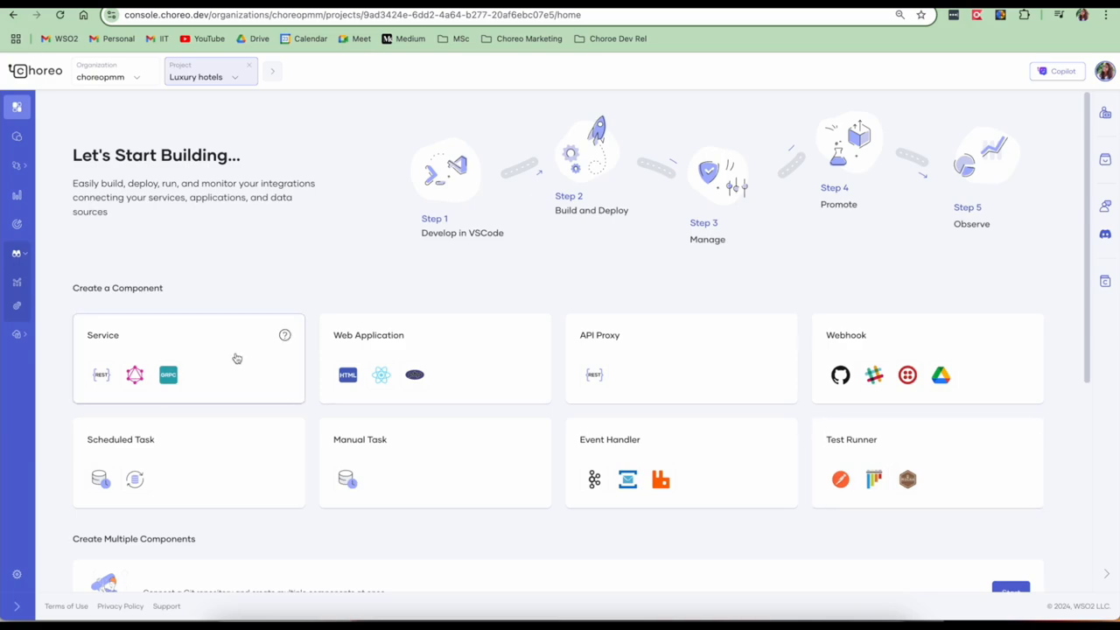
mouse_move(434, 342)
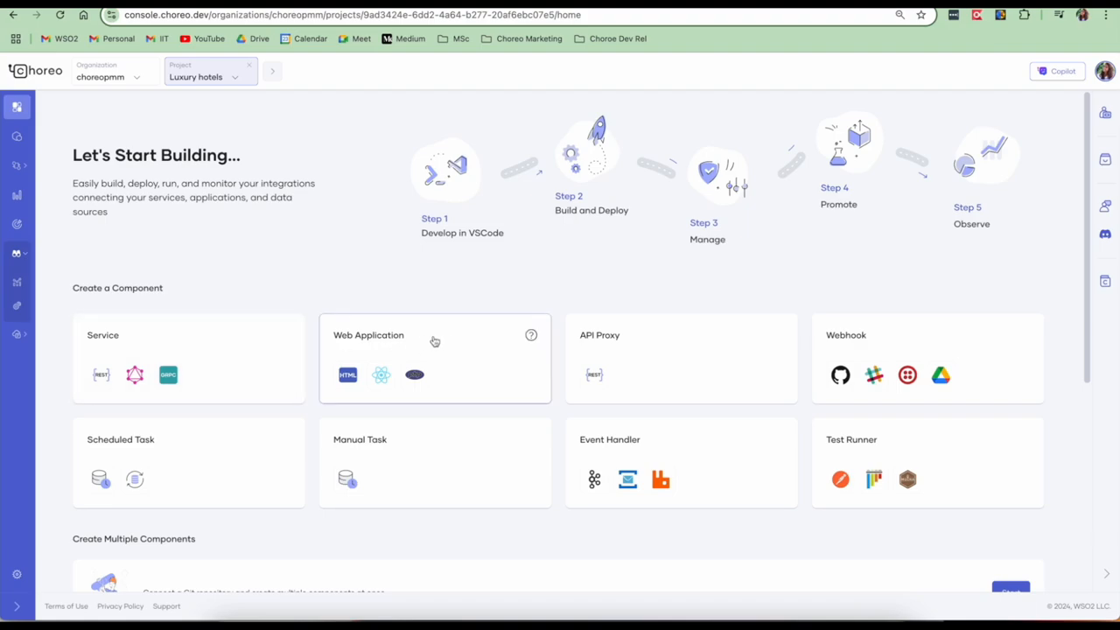
mouse_move(441, 341)
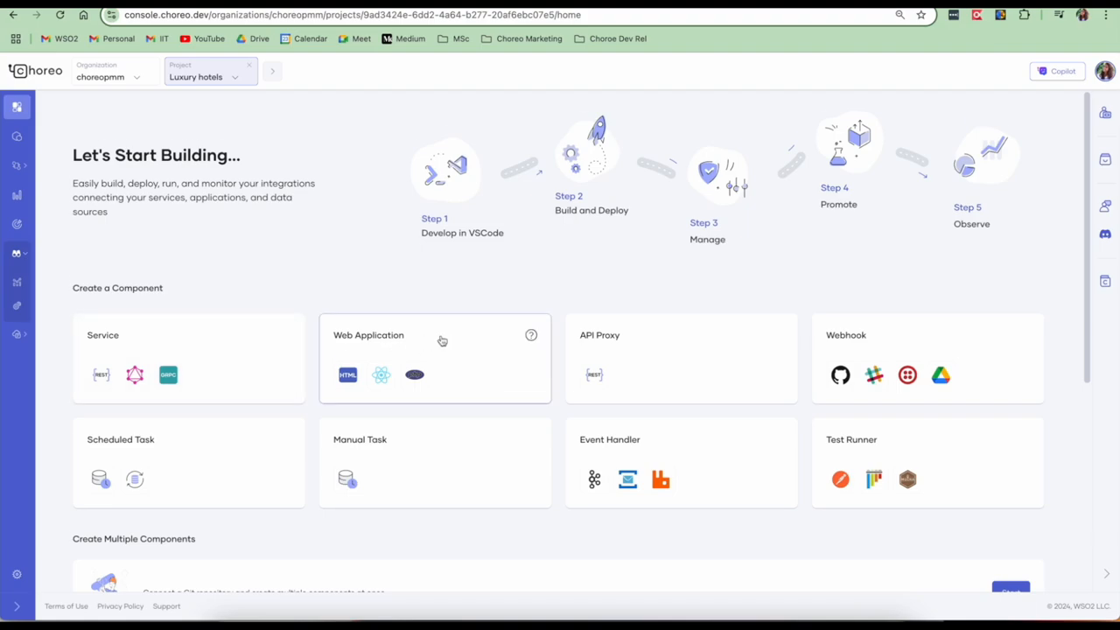
Scroll the Luxury hotels project page to the Create a Component section
scroll(down, 3)
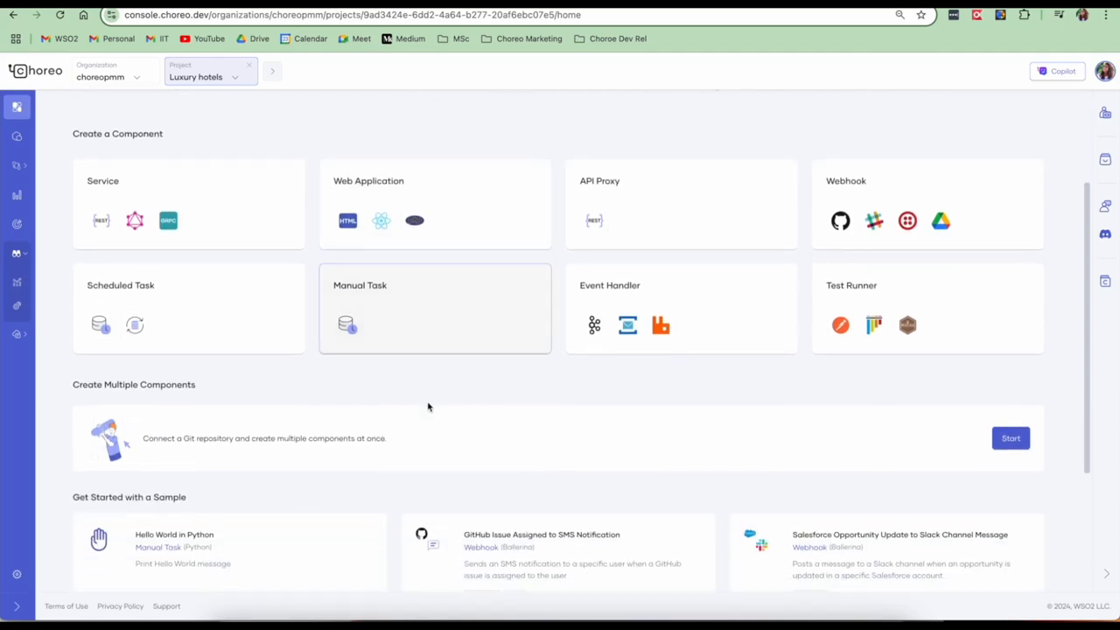
mouse_move(420, 445)
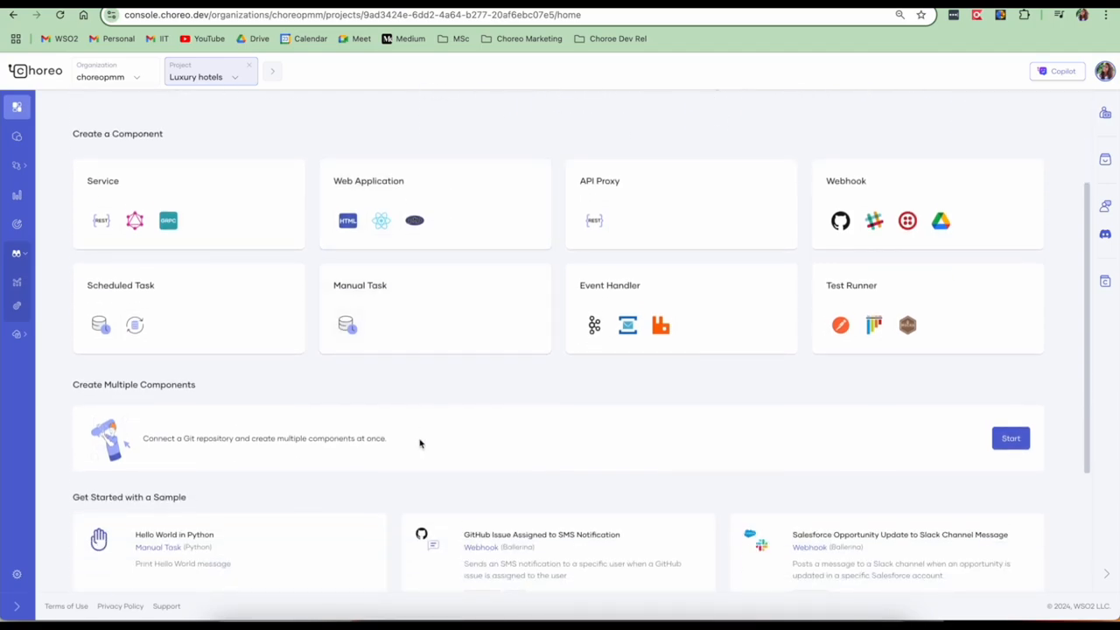
mouse_move(844, 438)
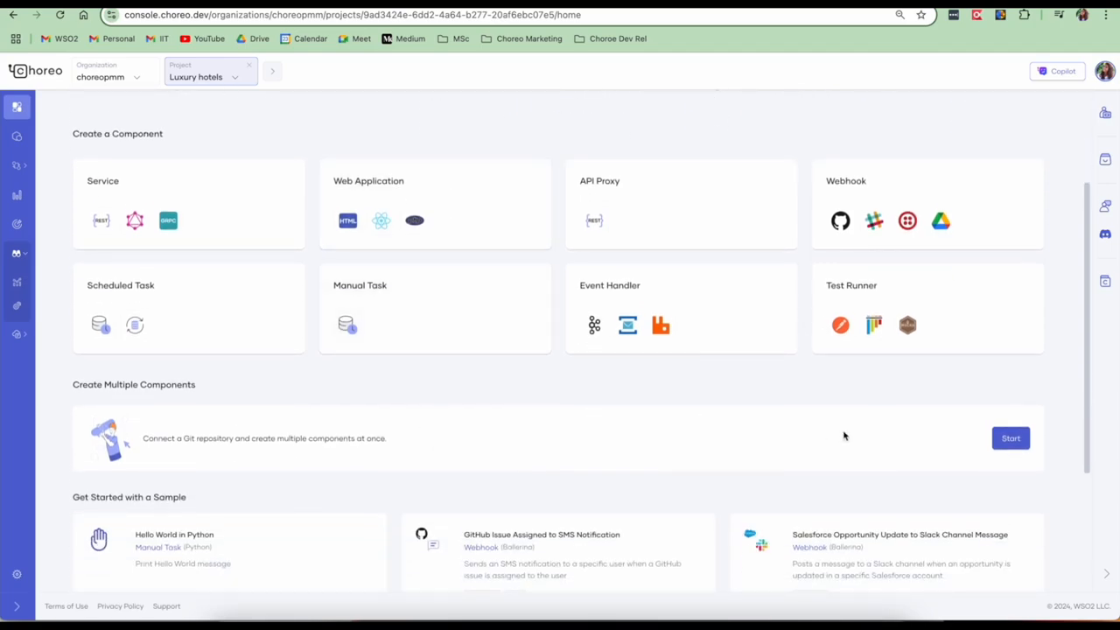
scroll(up, 3)
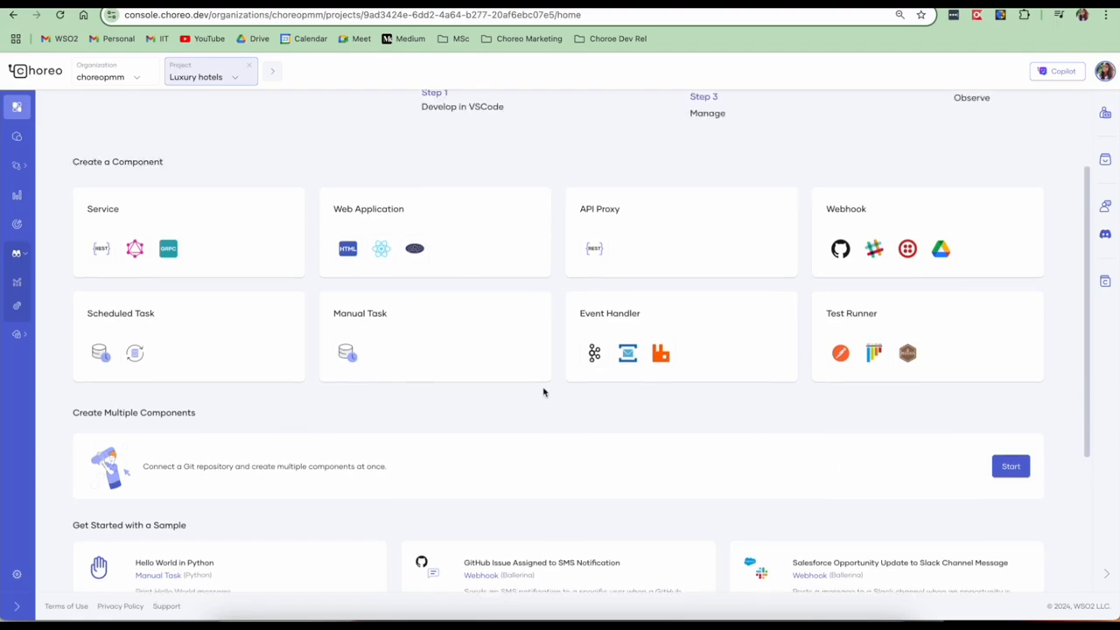
scroll(up, 3)
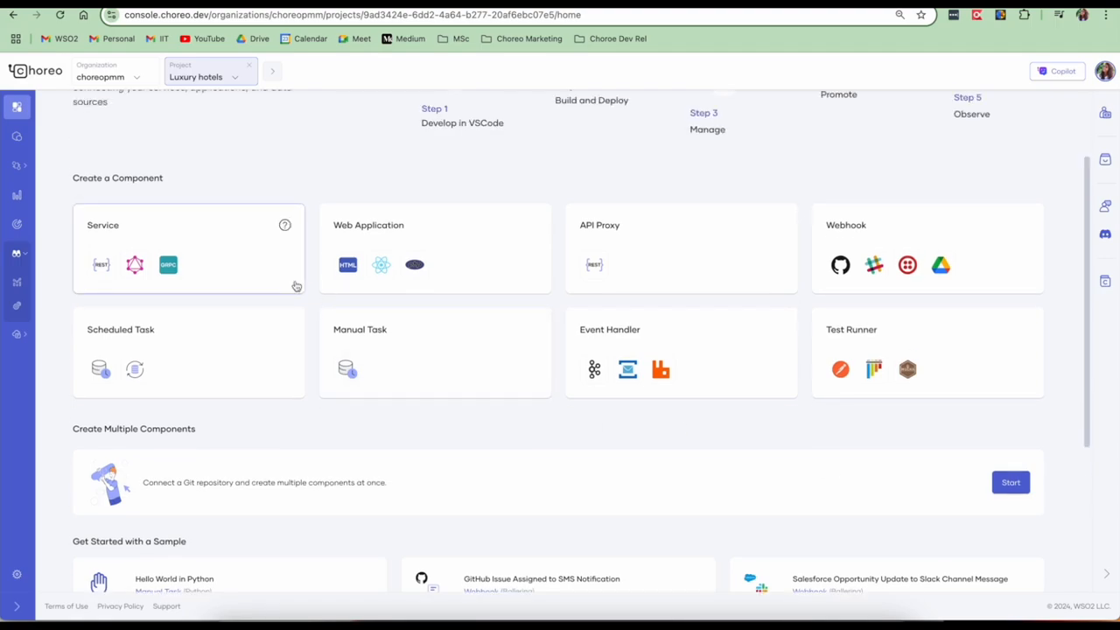
Start a Service component named 'Hotel Reservation Service' described as 'Hotel Reservation Service implementation'
click(189, 249)
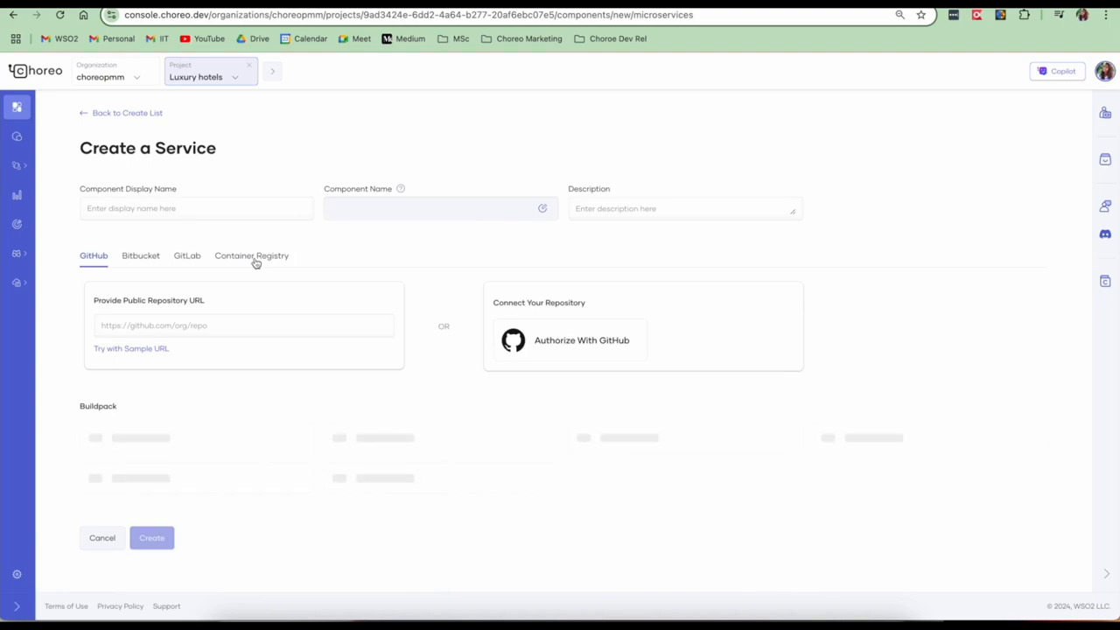
click(196, 208)
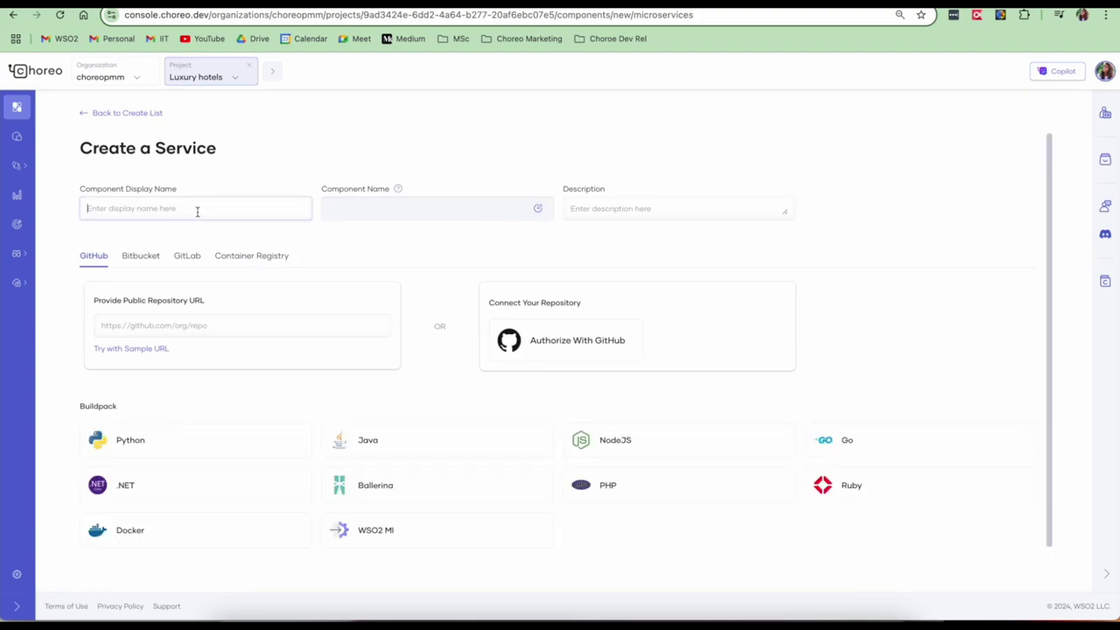
text(Hotel Reservation Service)
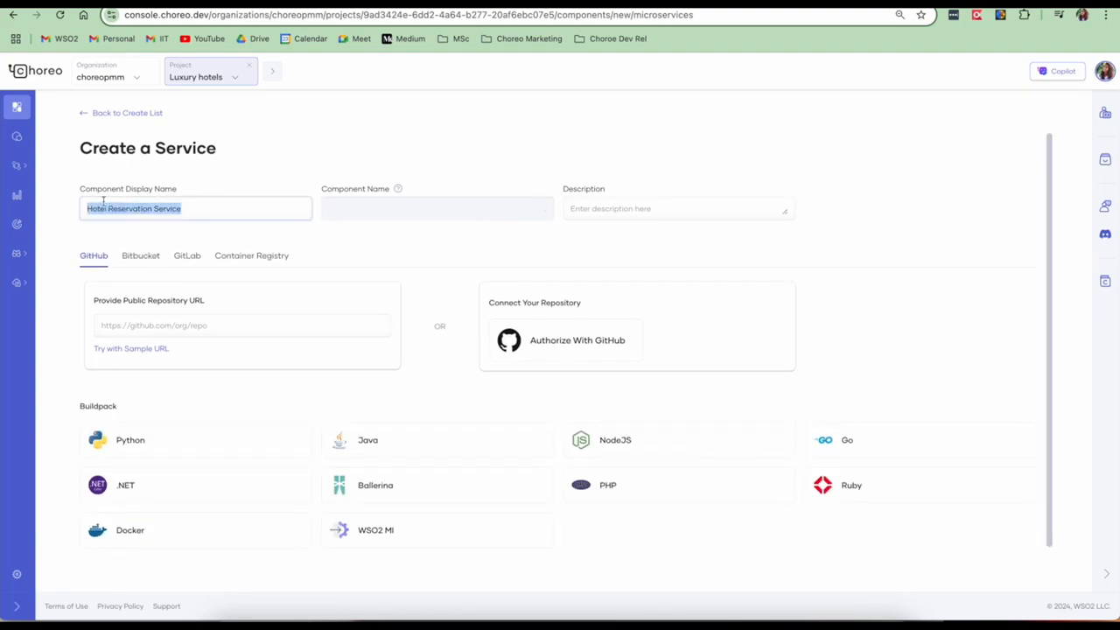
text(Hotel Reservation Service implementation)
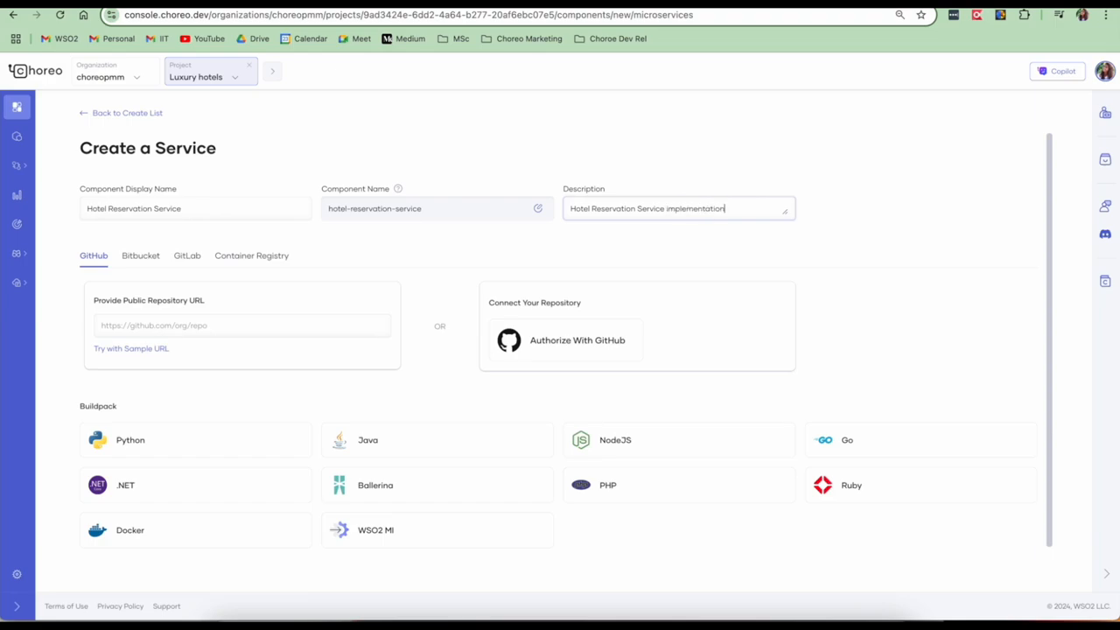
click(242, 324)
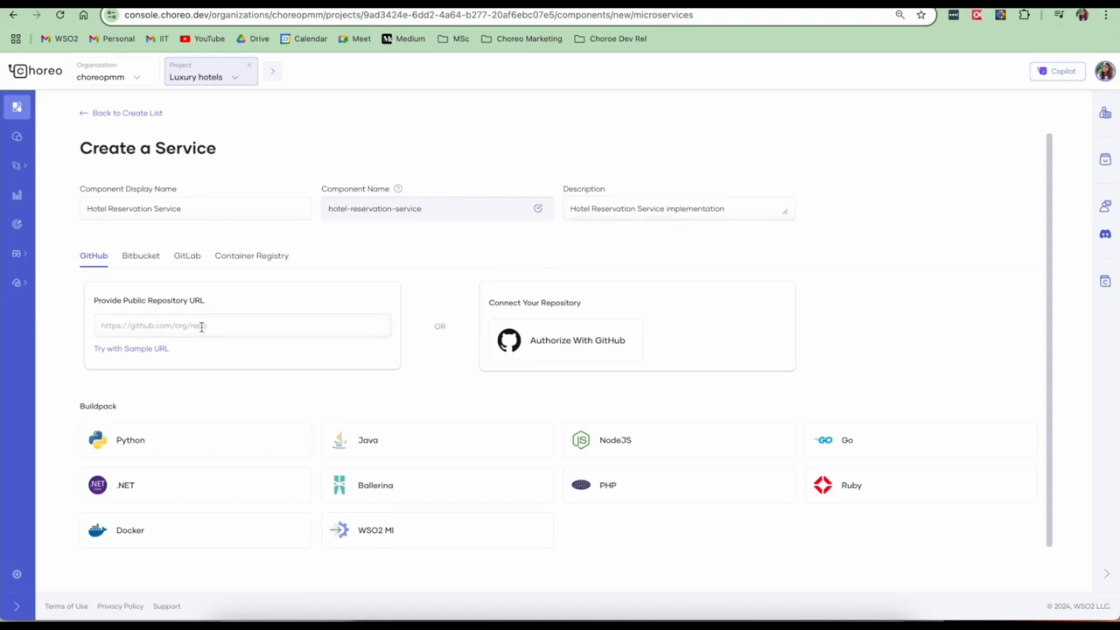
mouse_move(487, 322)
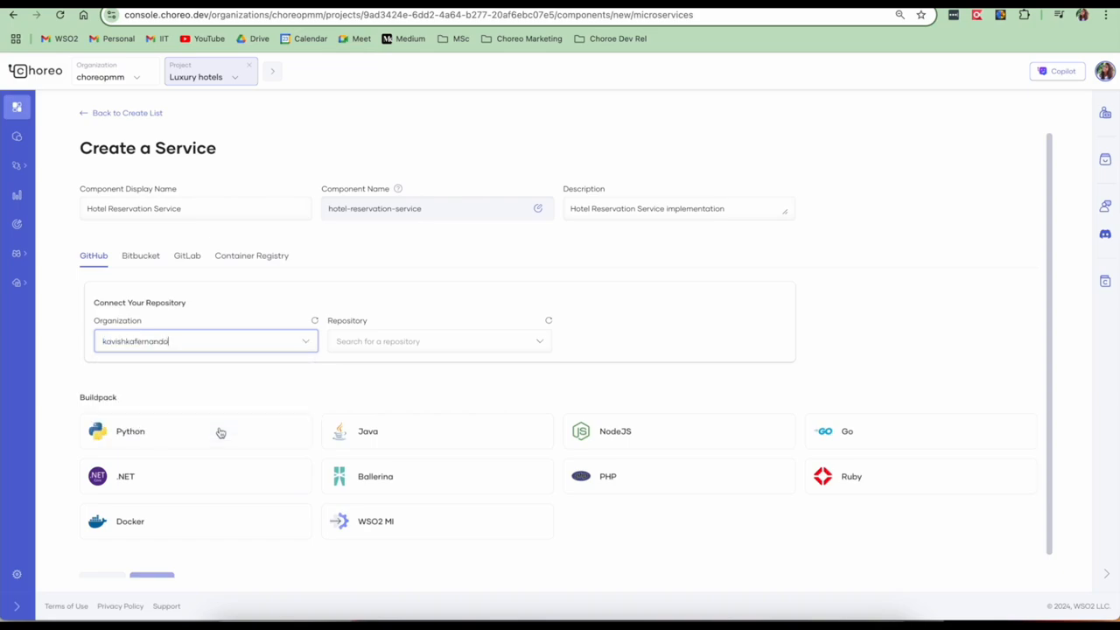
Connect the choreo-training-artifacts GitHub repository with the NodeJS buildpack
text(train)
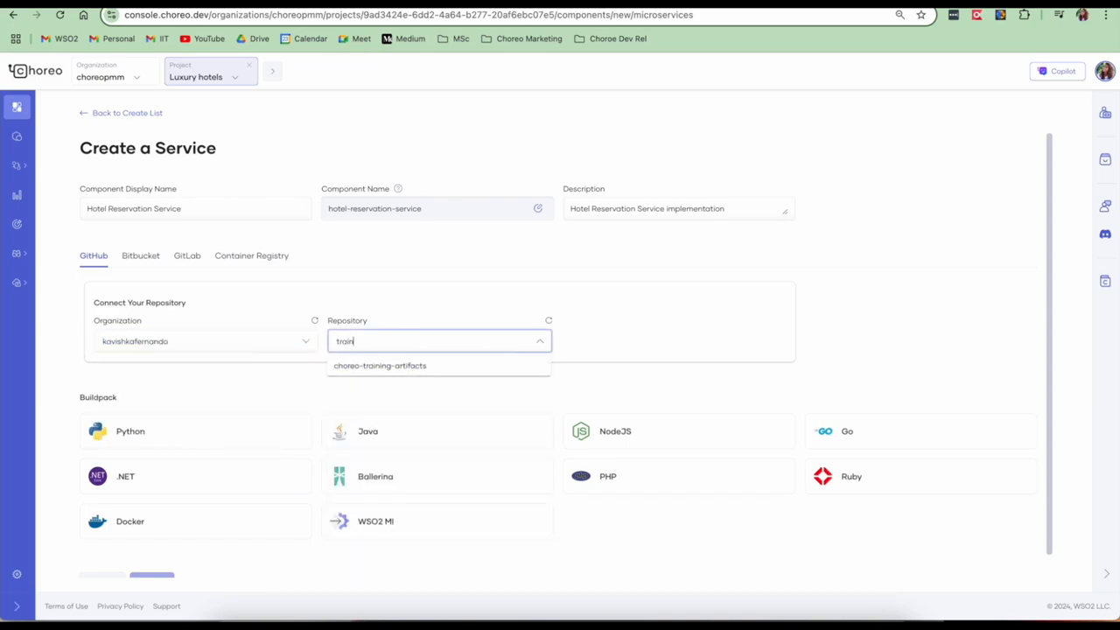
click(380, 365)
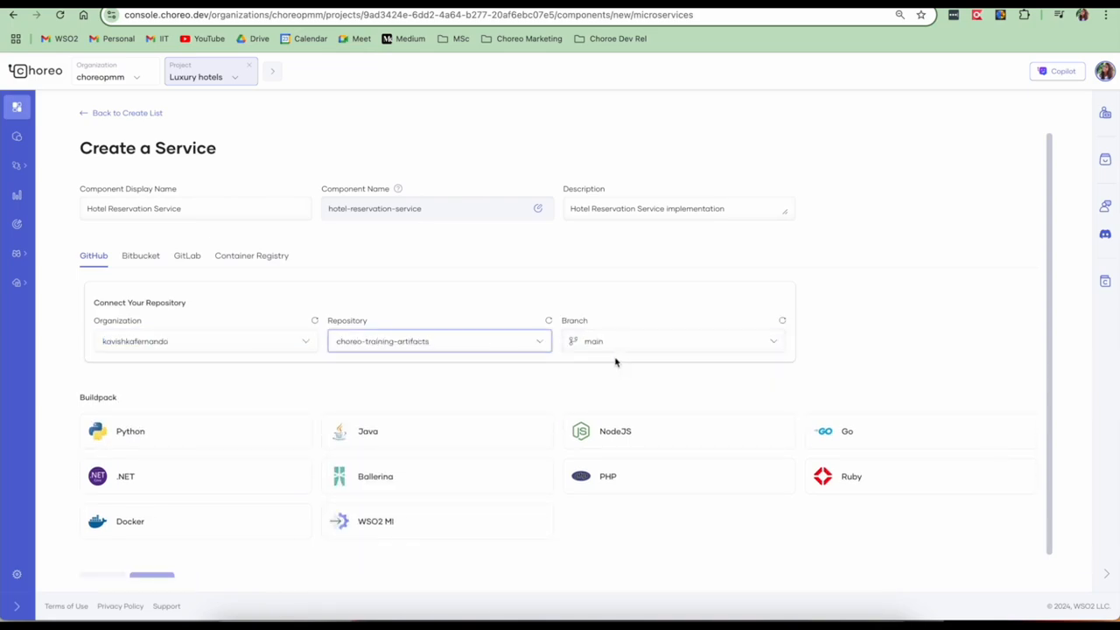
scroll(down, 3)
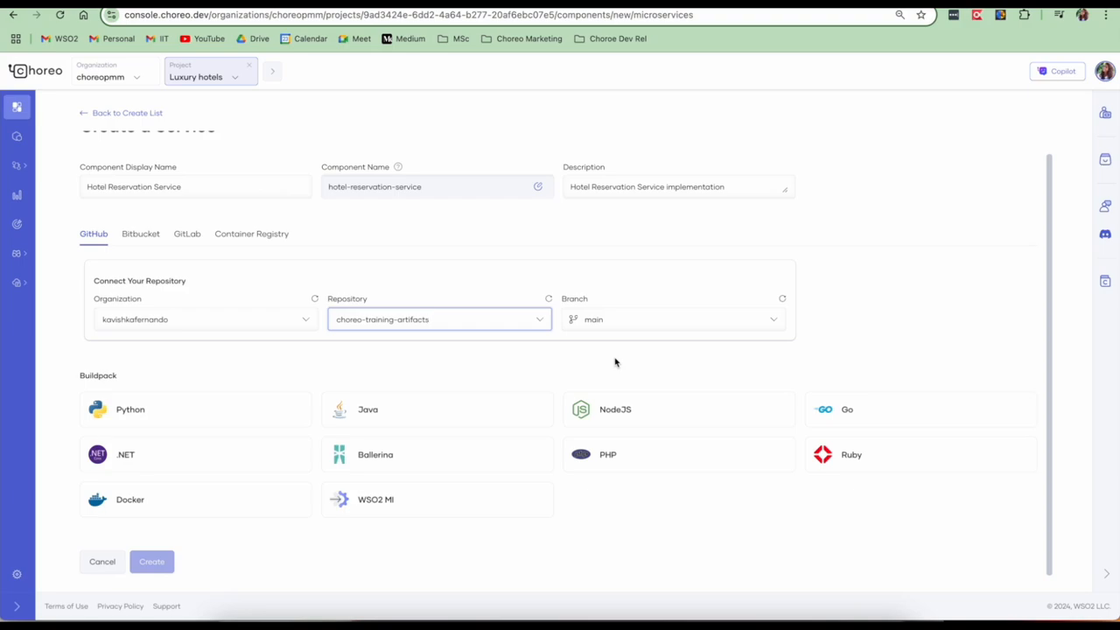
mouse_move(599, 413)
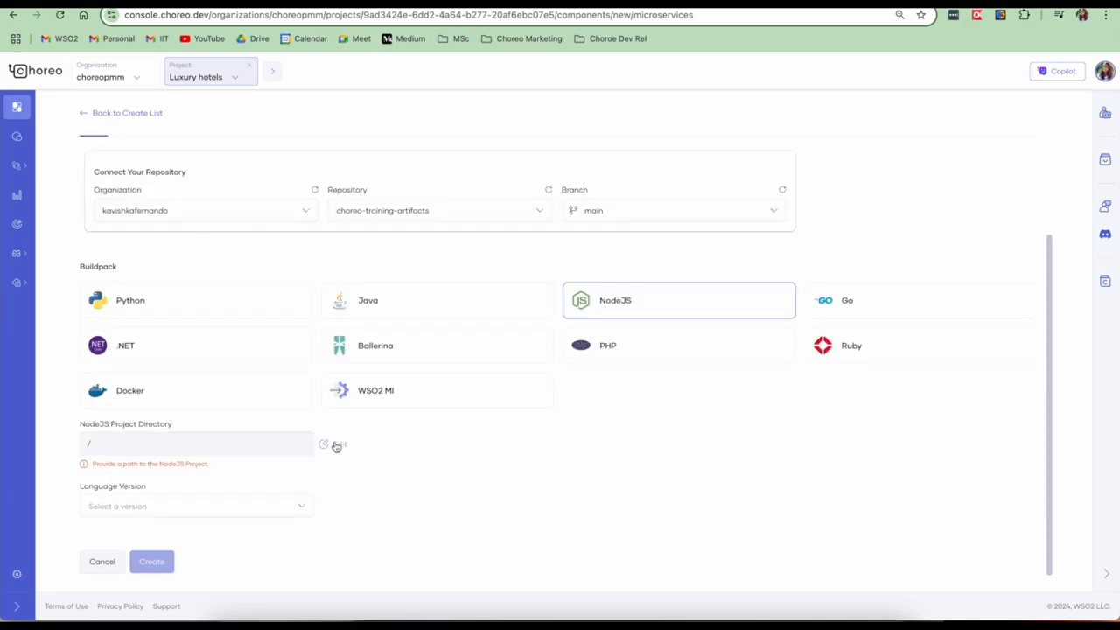
click(324, 445)
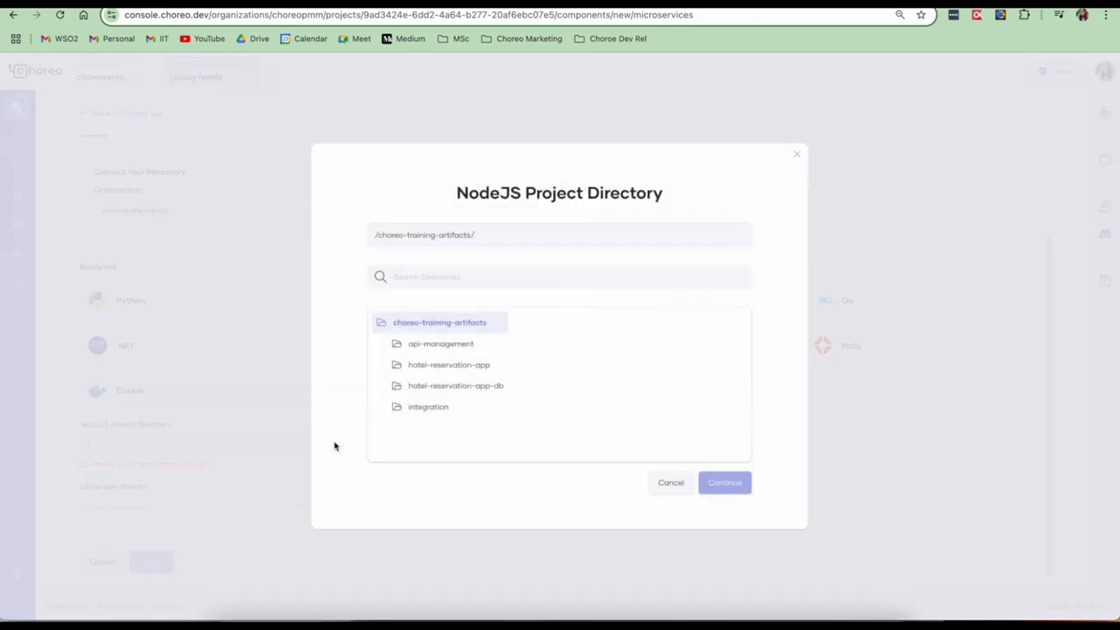
Select the hotel-reservation-service-db directory, language version 20.x.x, and create the component
click(455, 385)
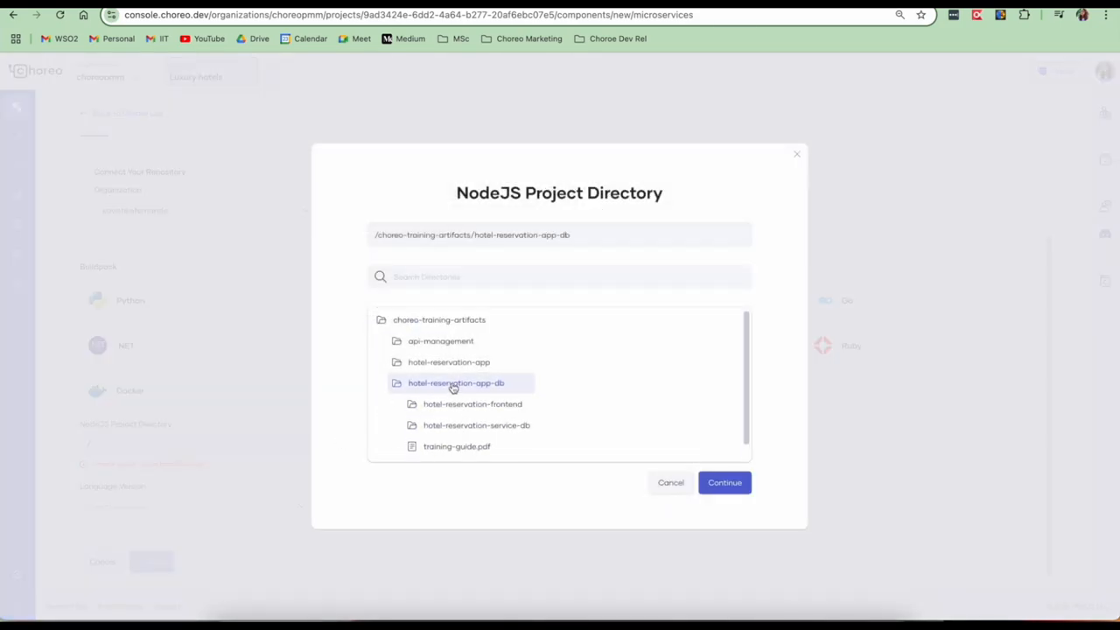
click(477, 426)
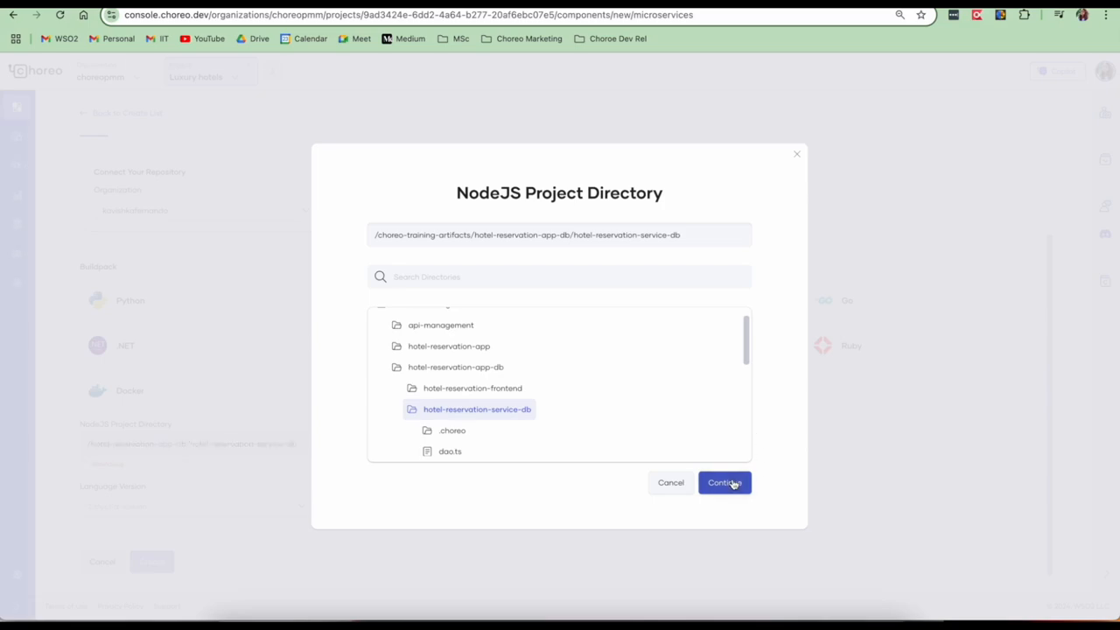
click(724, 483)
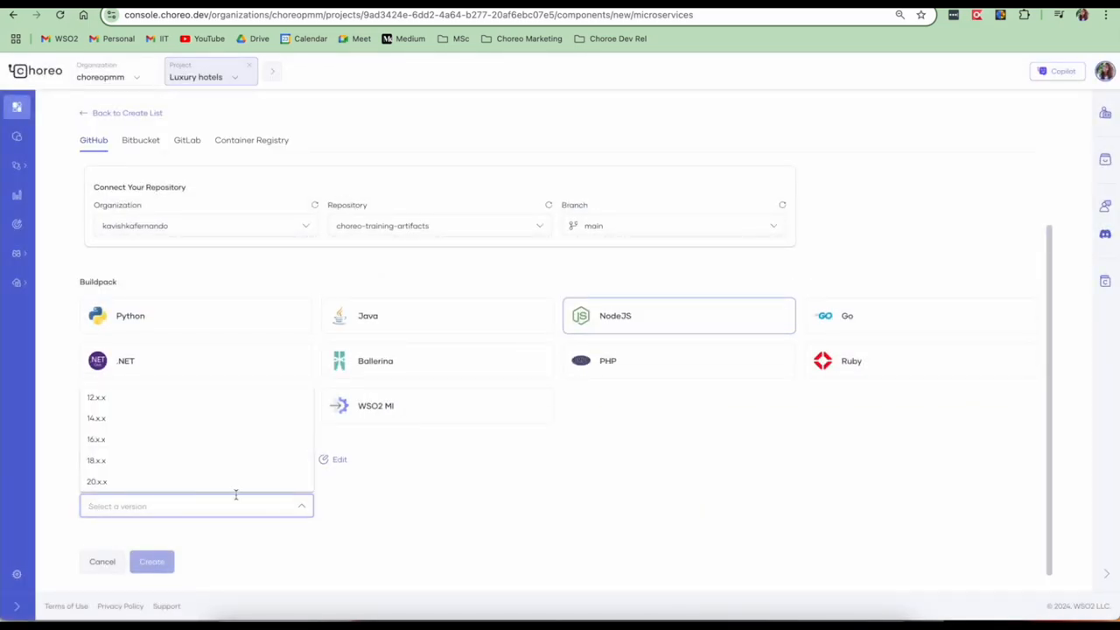
click(97, 481)
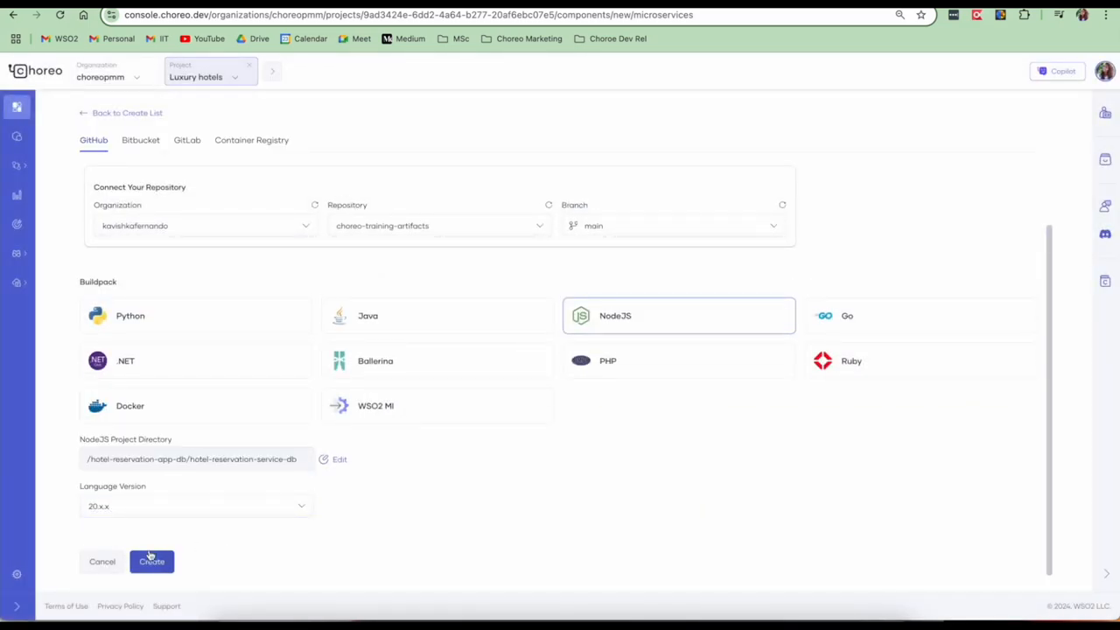
click(150, 560)
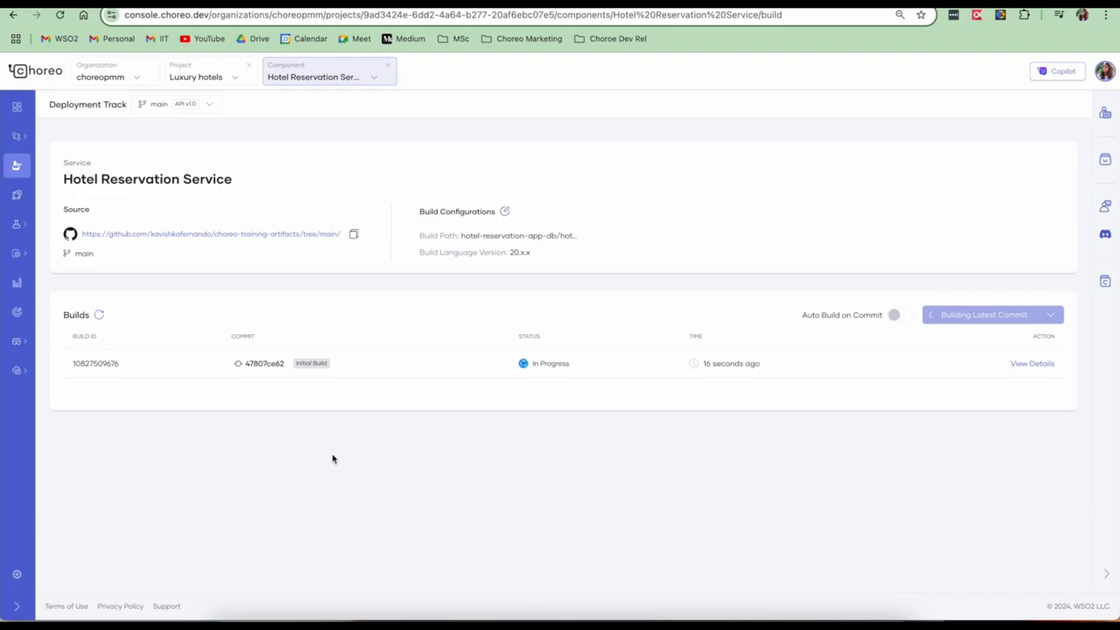
mouse_move(906, 446)
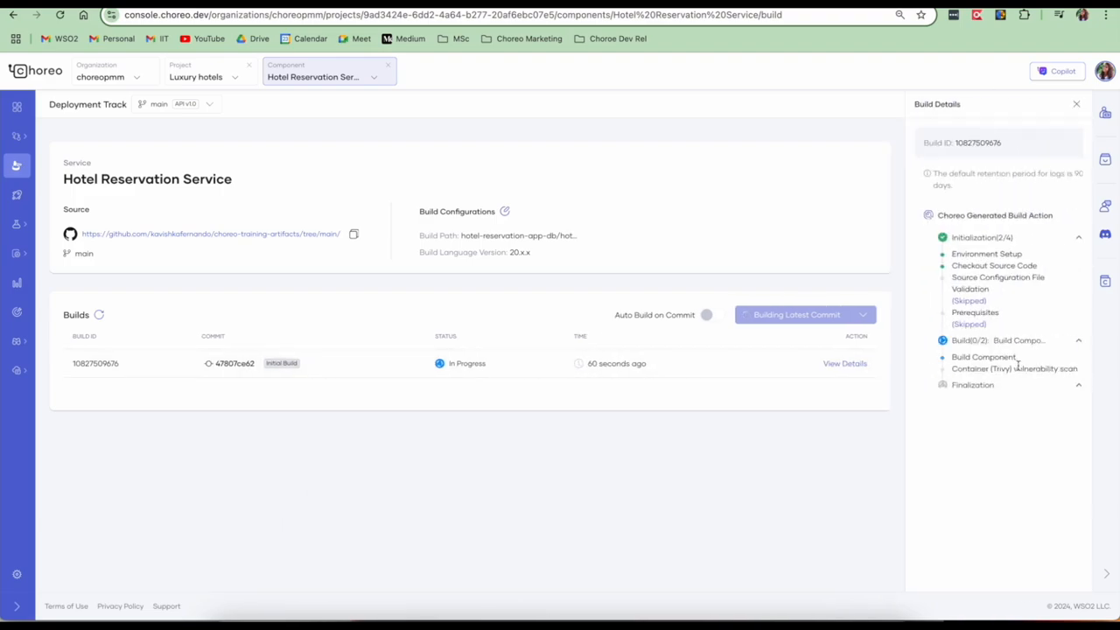
mouse_move(1001, 186)
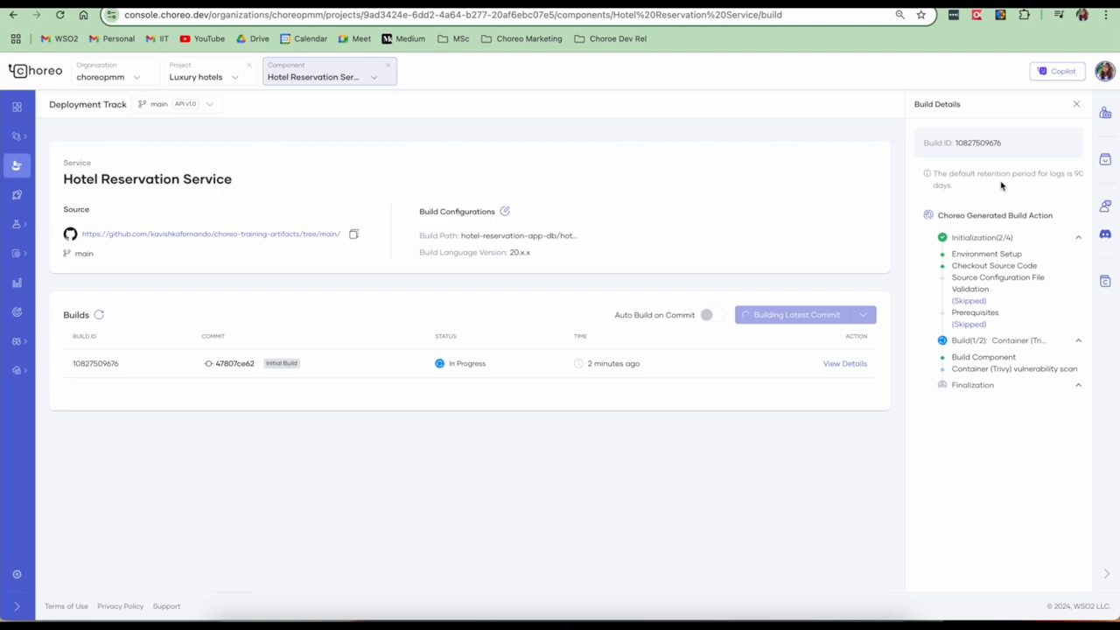
mouse_move(595, 119)
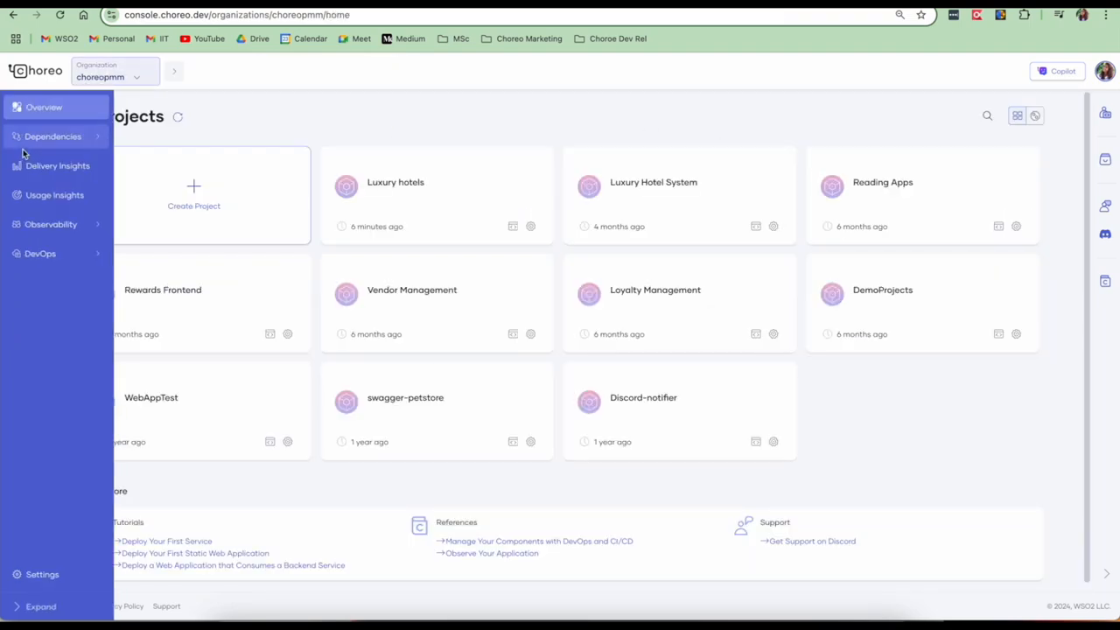
View the hotel-reservation-db connection details, then return to the Hotel Reservation Service component
click(53, 137)
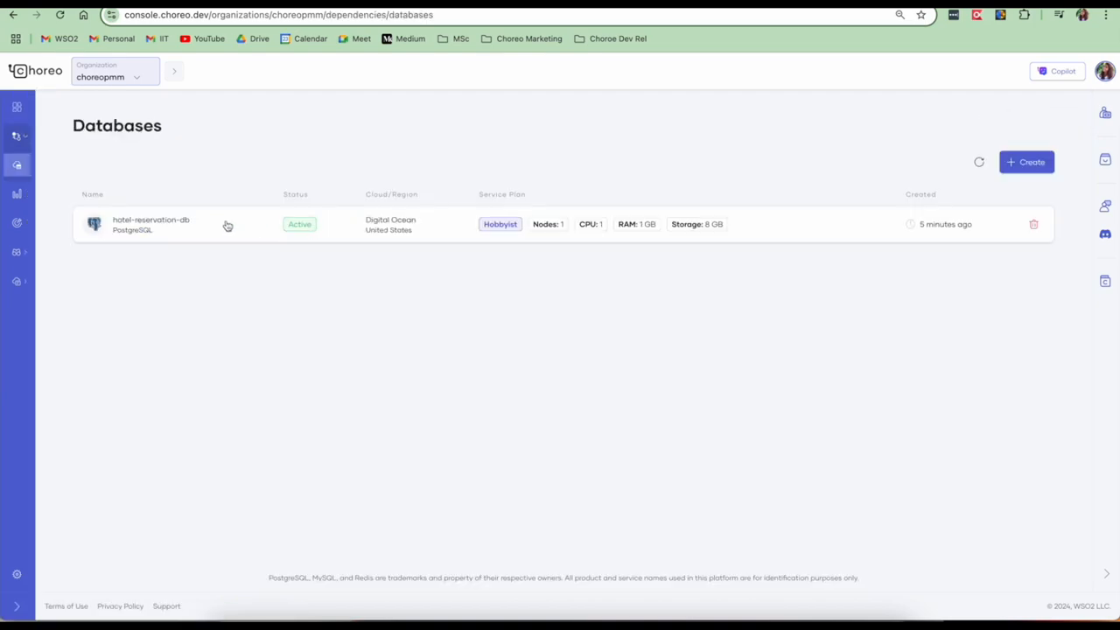
click(150, 224)
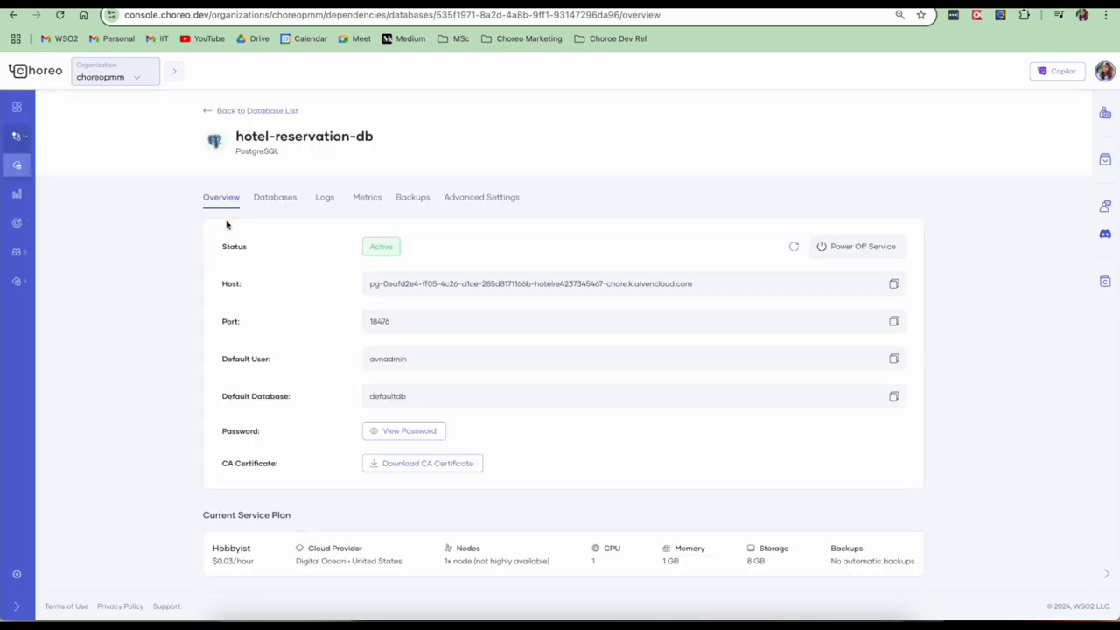
mouse_move(819, 609)
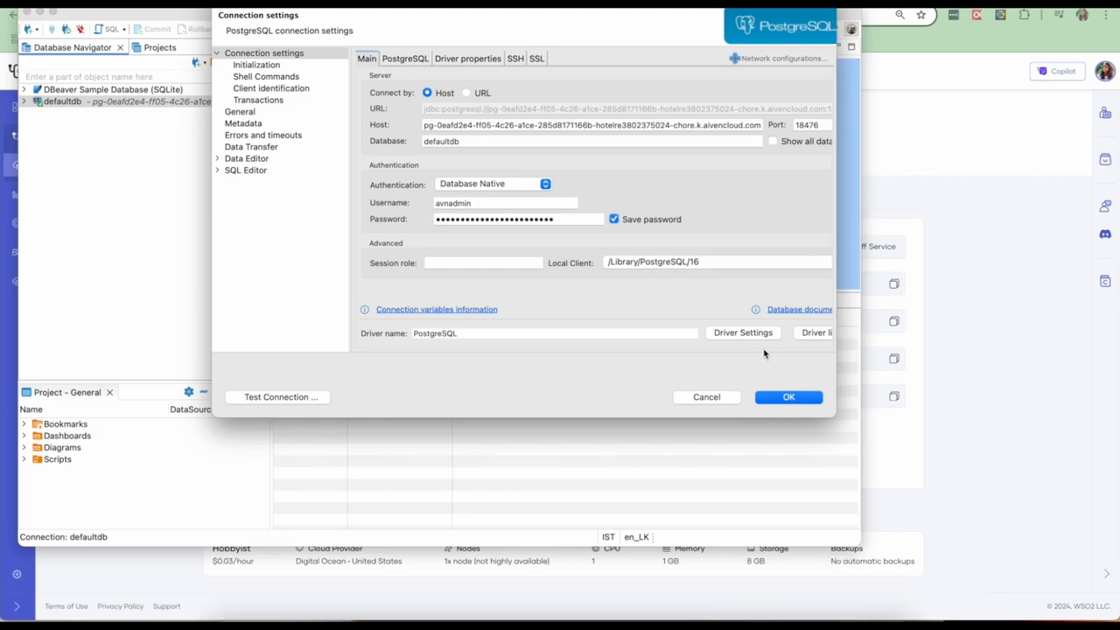
click(788, 396)
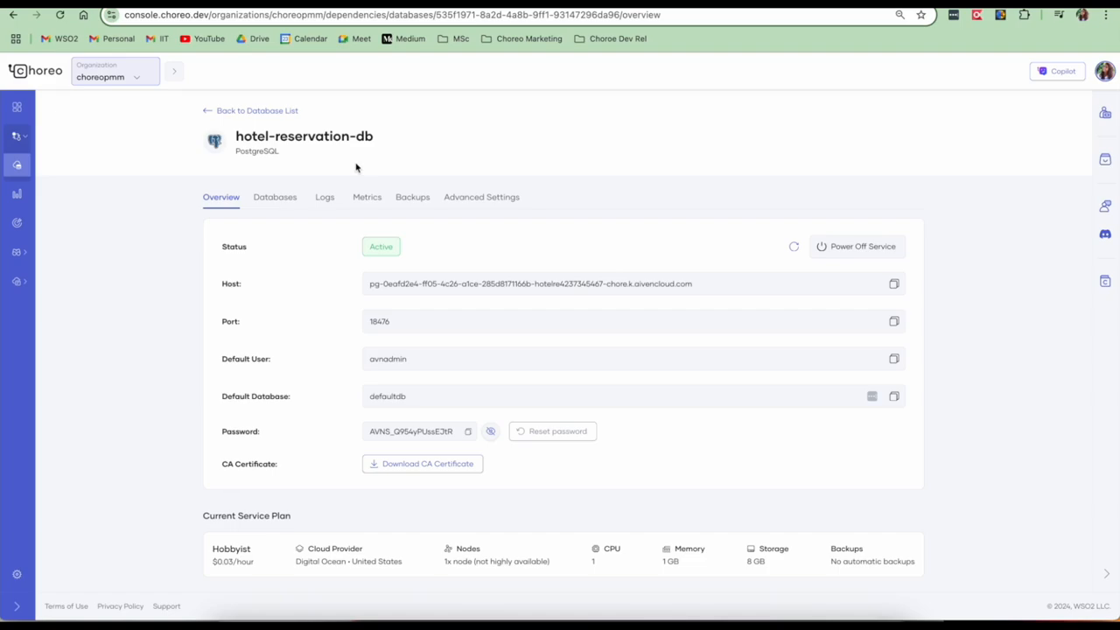
click(43, 107)
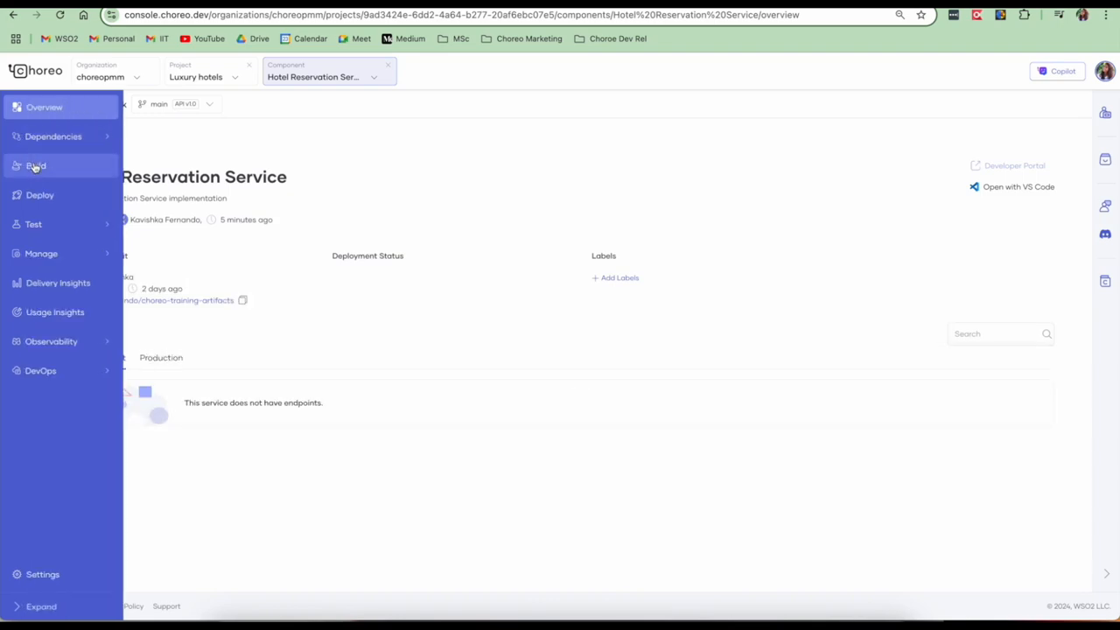
Check the Build page shows the initial build with Success status
click(35, 167)
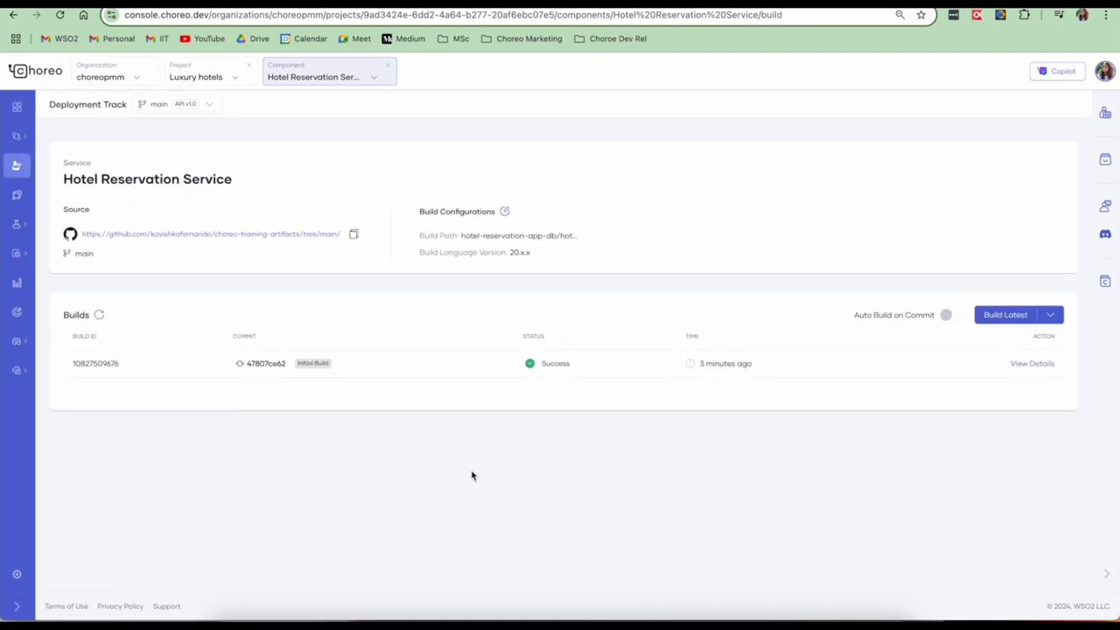
mouse_move(896, 394)
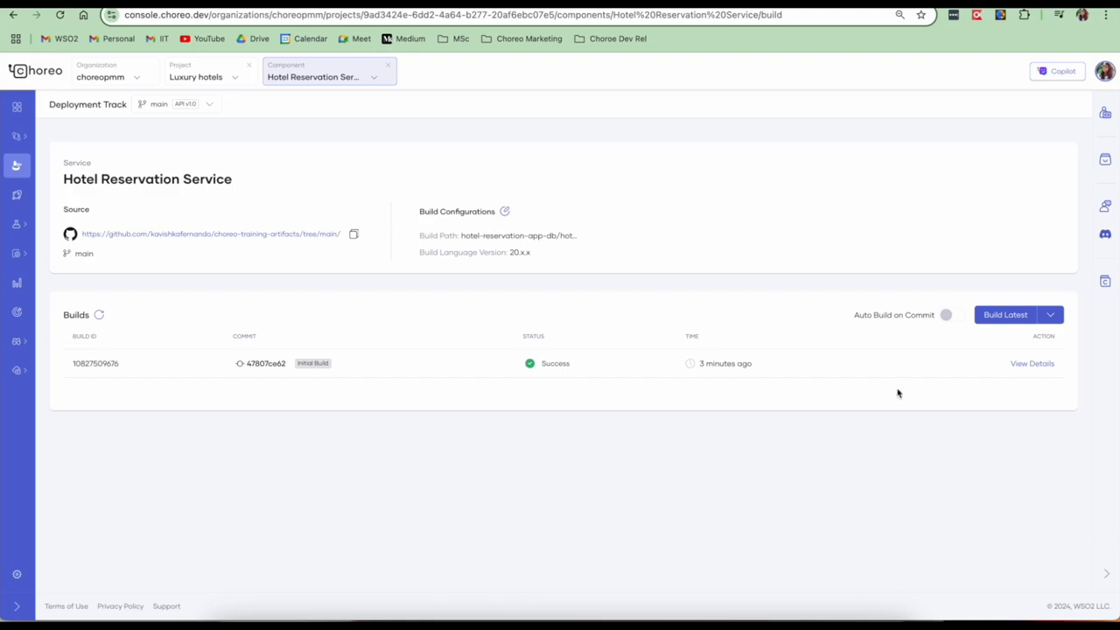
mouse_move(959, 315)
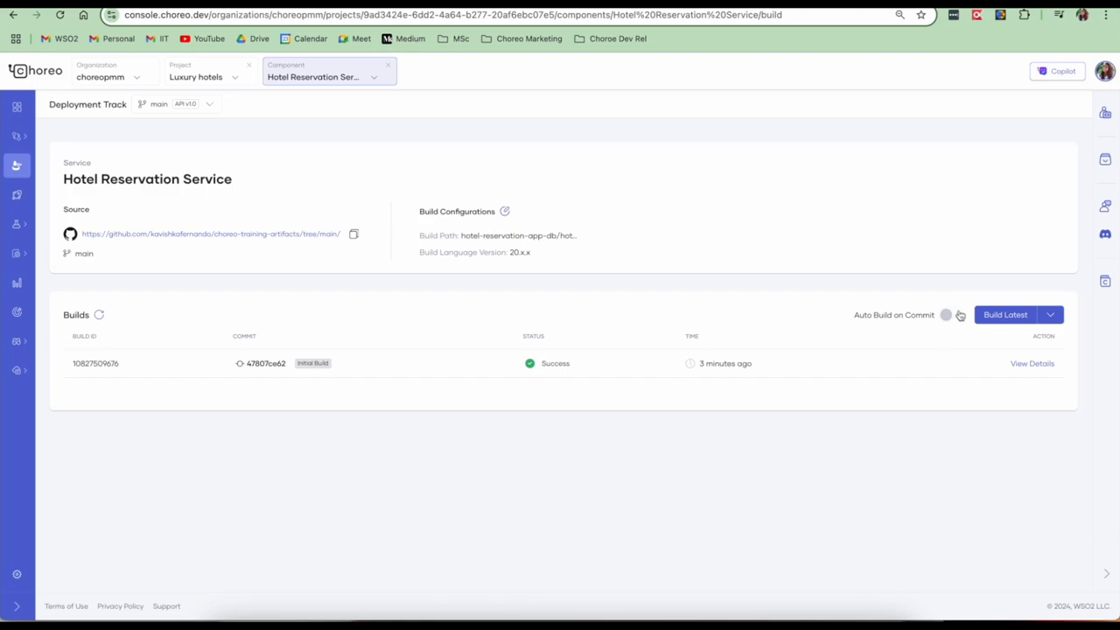
mouse_move(224, 301)
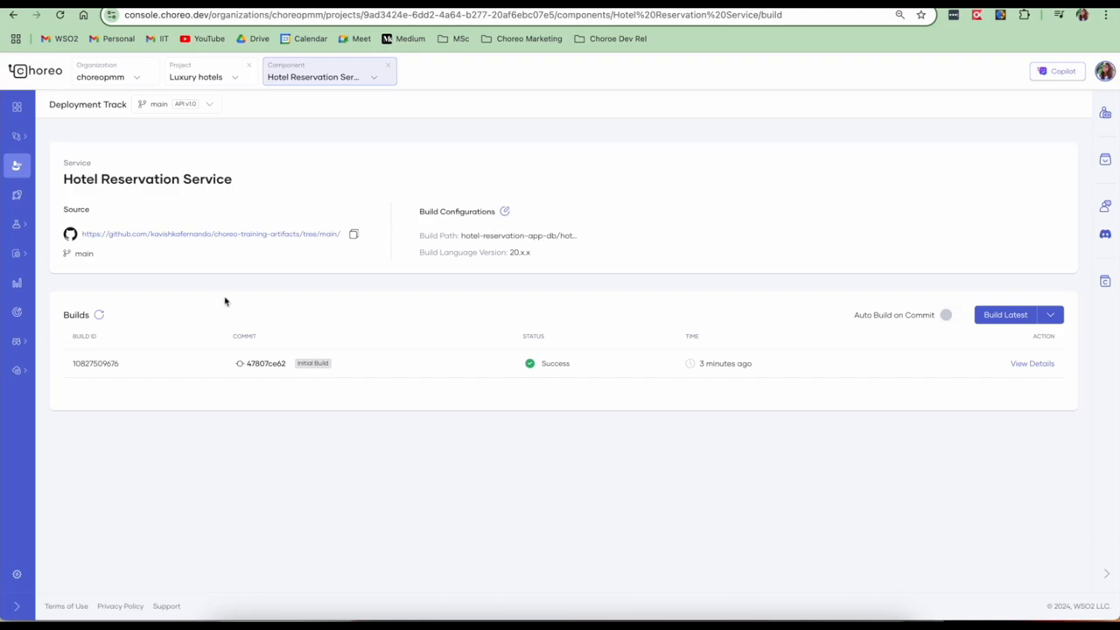
mouse_move(171, 287)
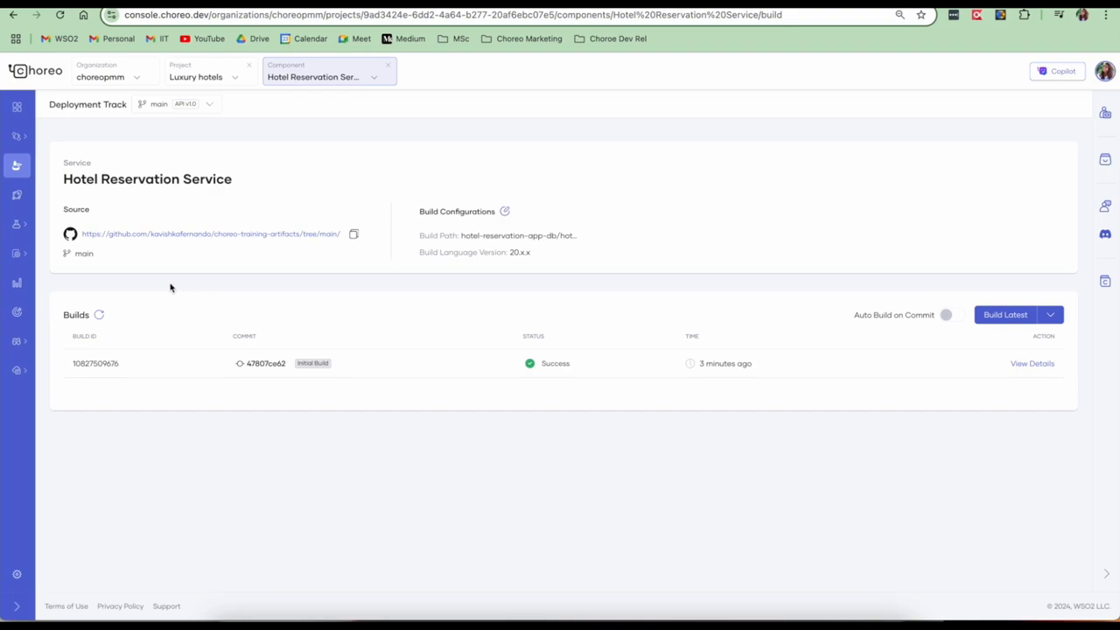
click(18, 195)
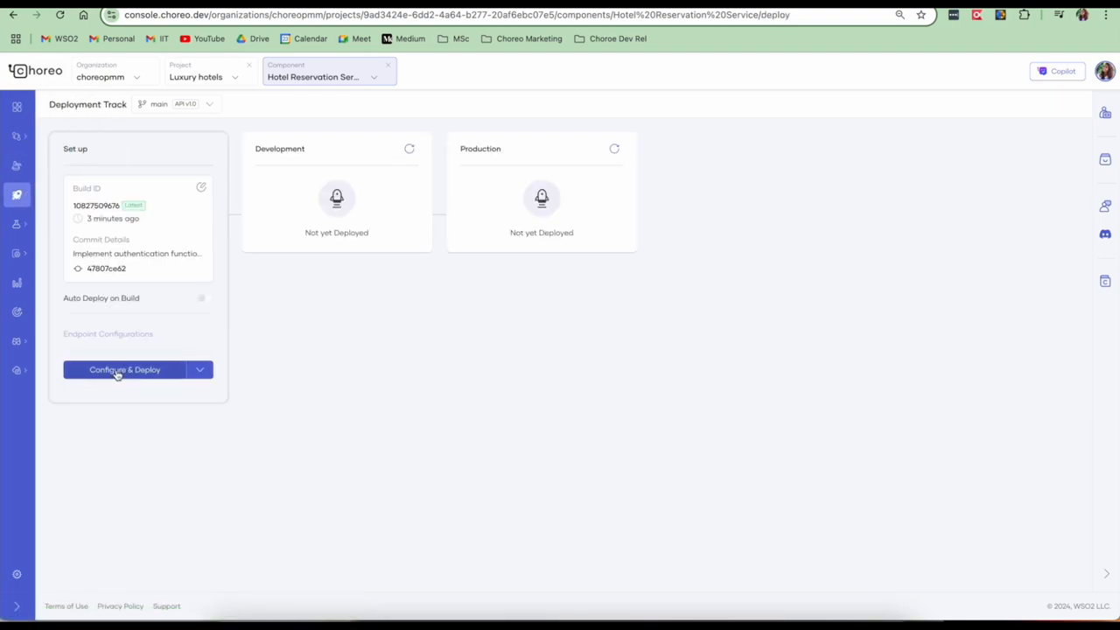
Begin Configure & Deploy and add the DB_HOST and DB_PORT environment variables
click(124, 369)
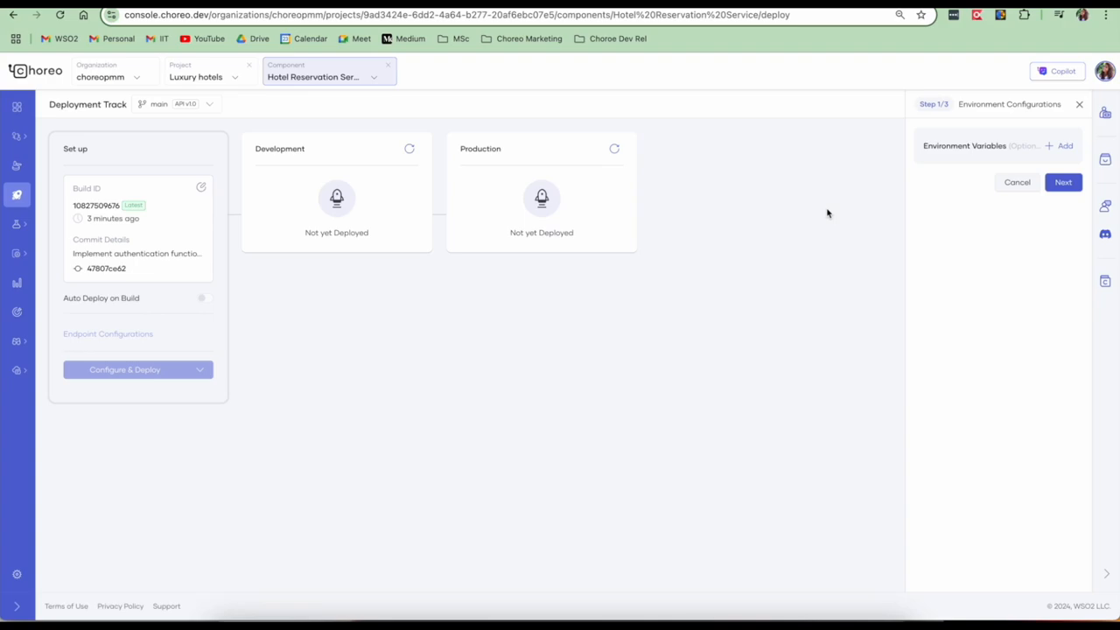
mouse_move(835, 206)
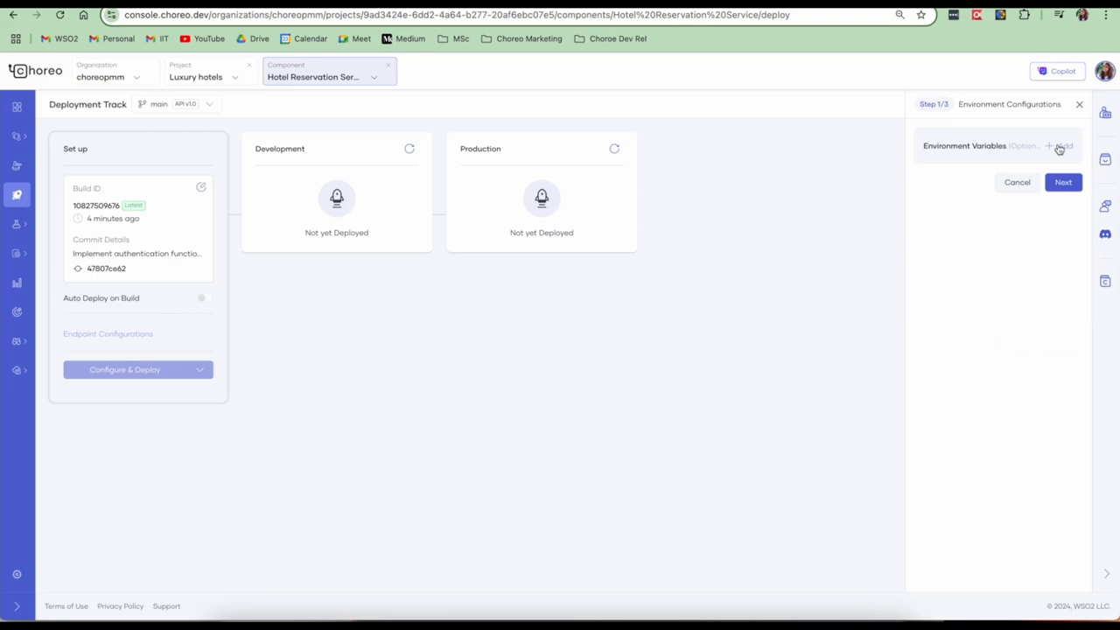
click(1060, 145)
text(DB_HOST)
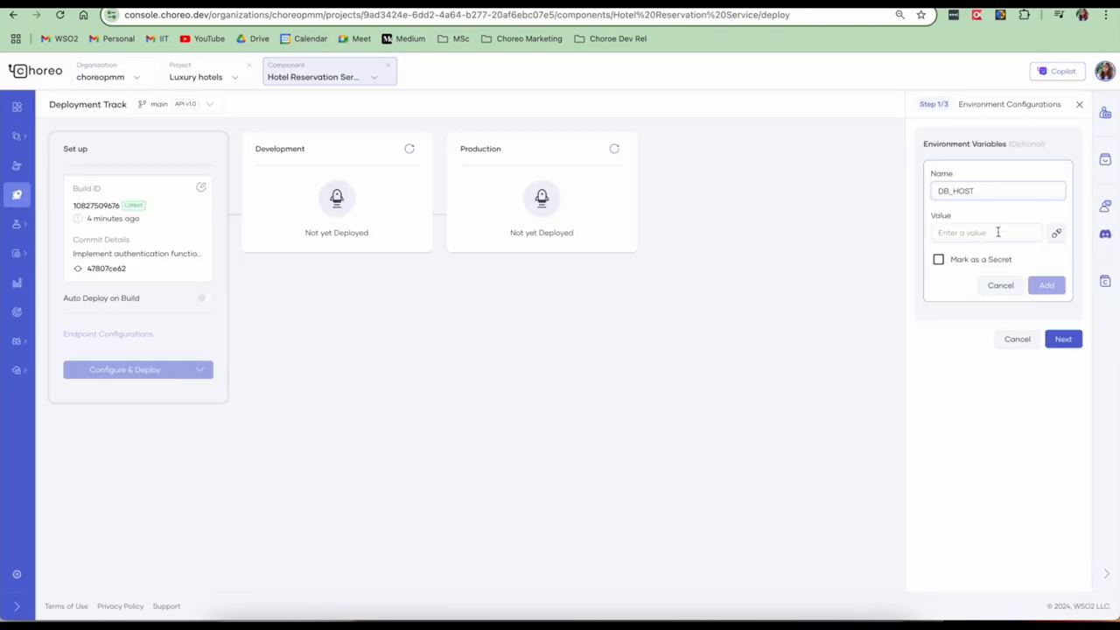
click(1046, 285)
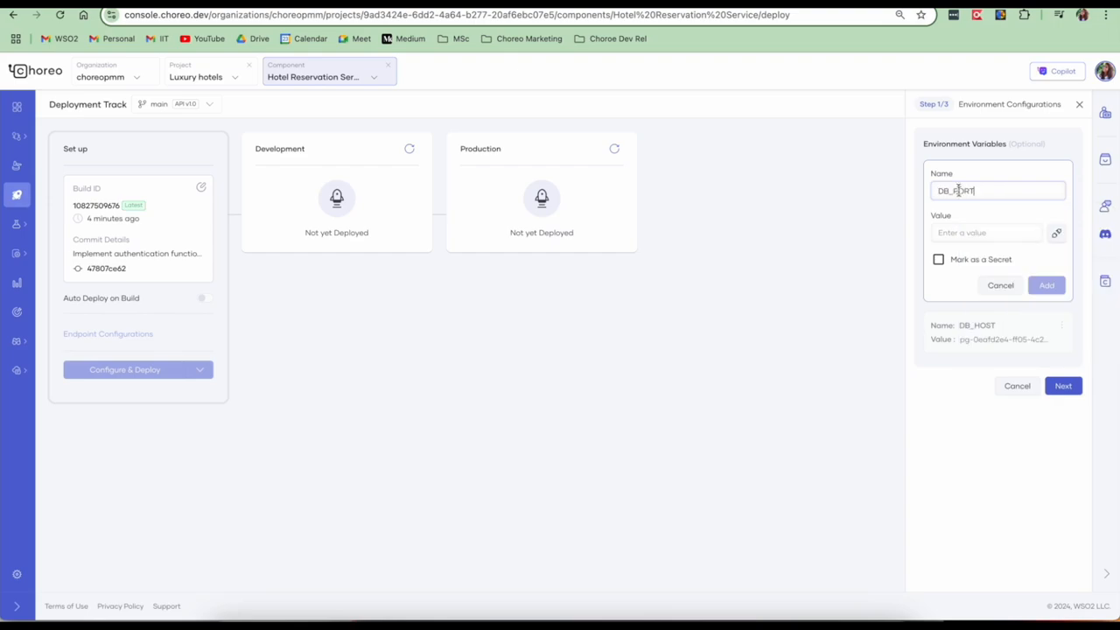
click(1047, 283)
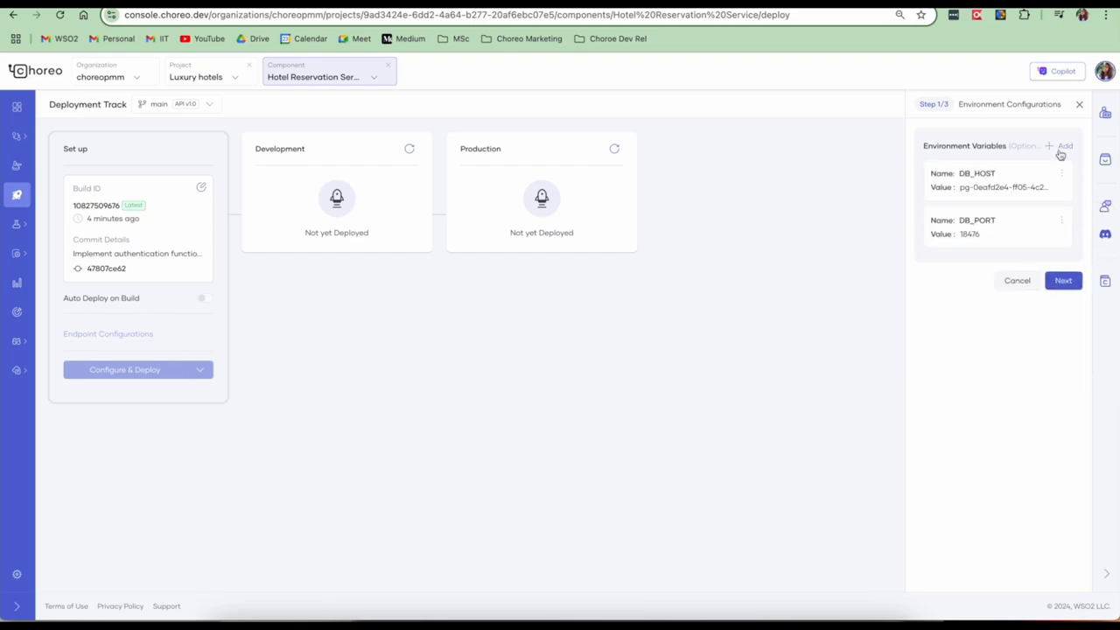
Add DB_USER, DB_NAME and a secret DB_PASSWORD environment variable
click(1064, 145)
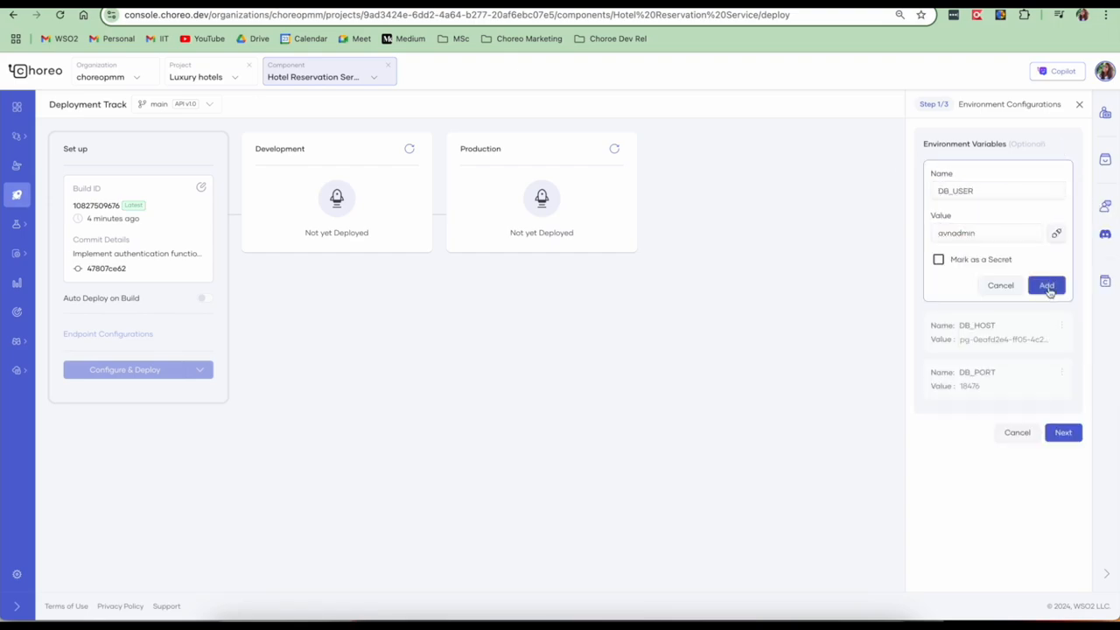
click(1047, 285)
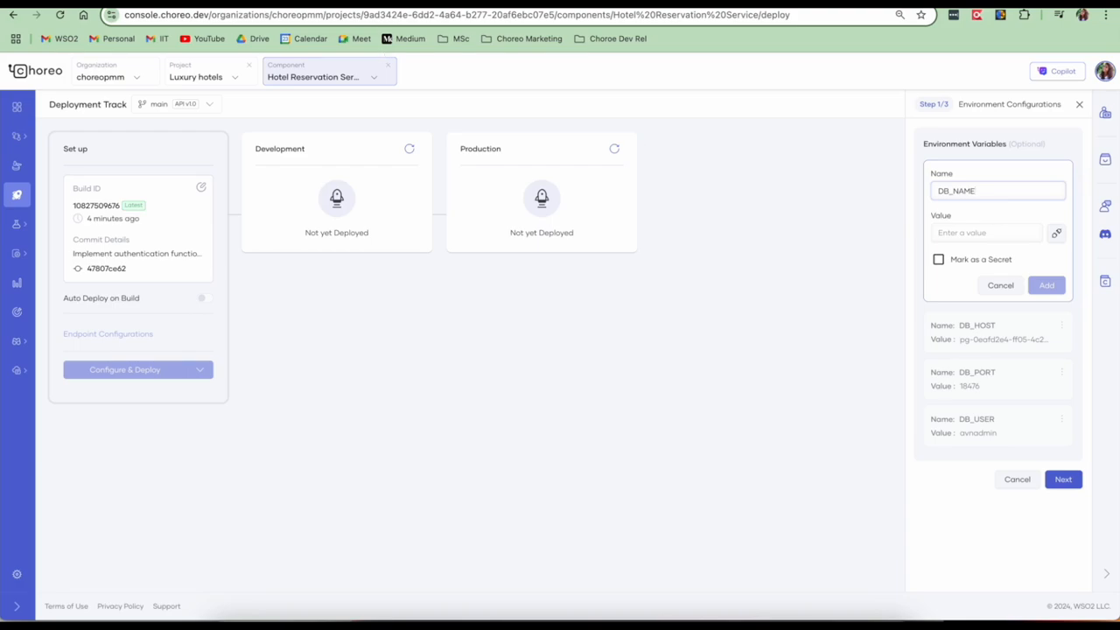
click(1047, 285)
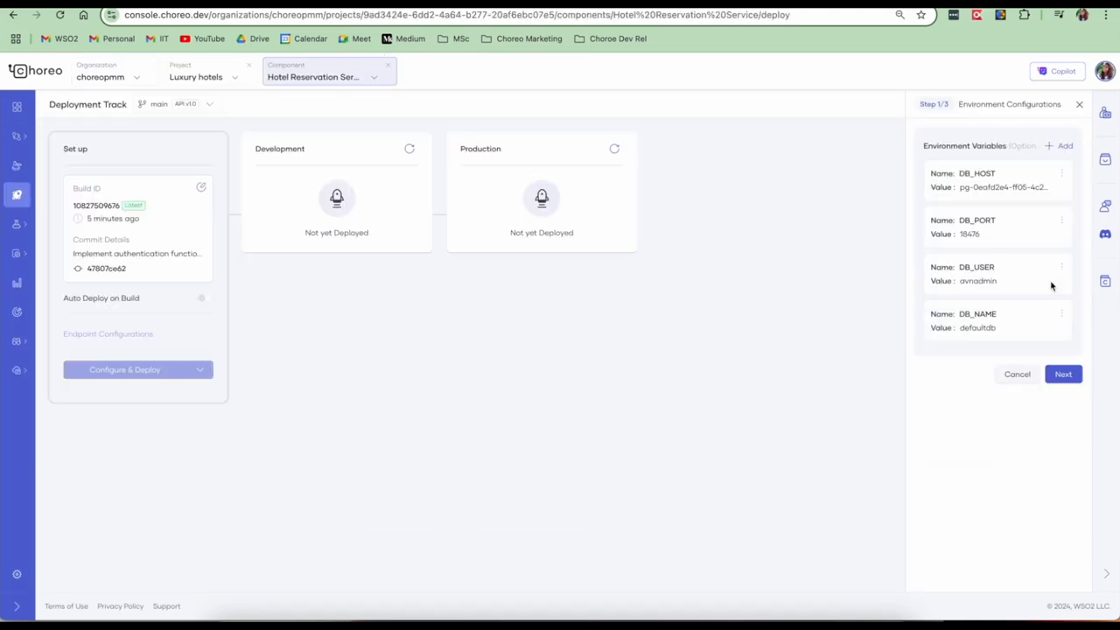
click(1064, 145)
text(DB_PASSWORD)
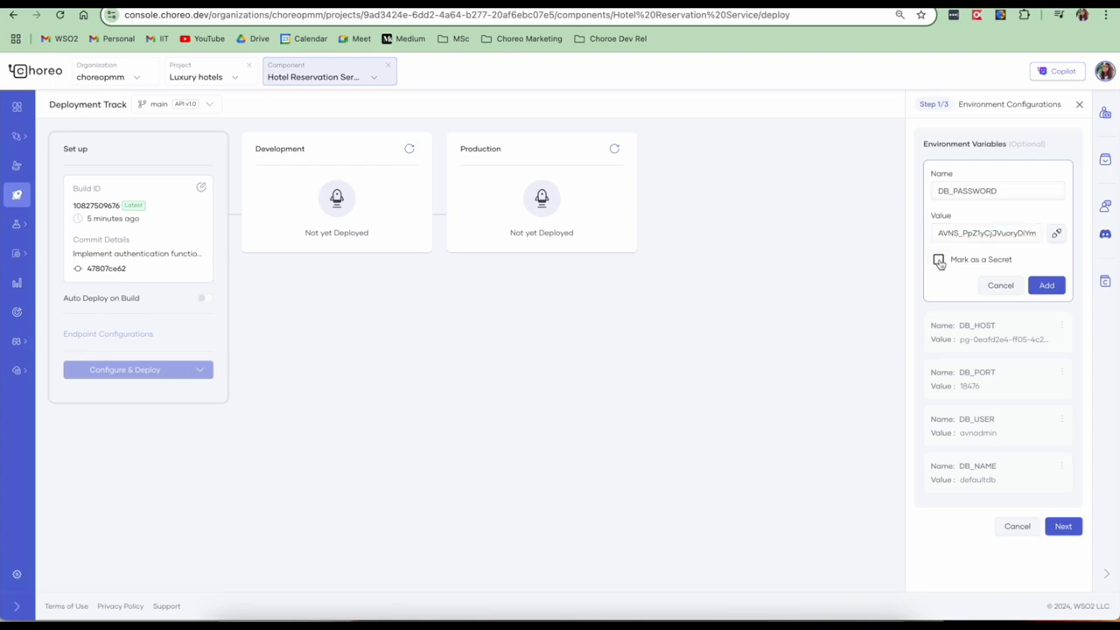
click(1047, 284)
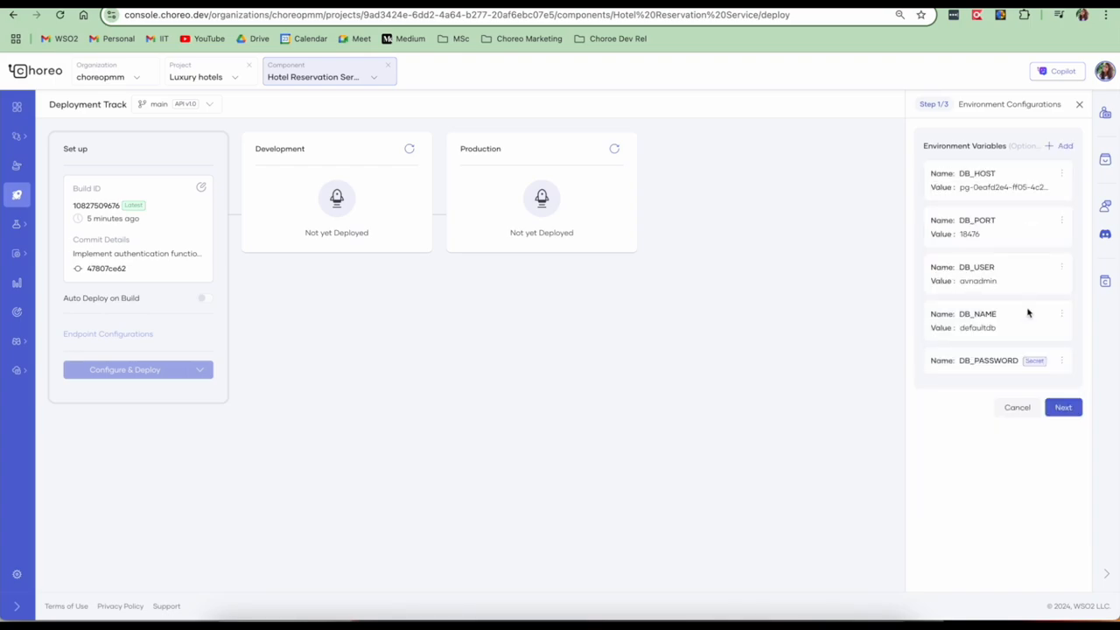
Proceed past File Mount and Endpoint Details and deploy to the Development environment
click(1062, 406)
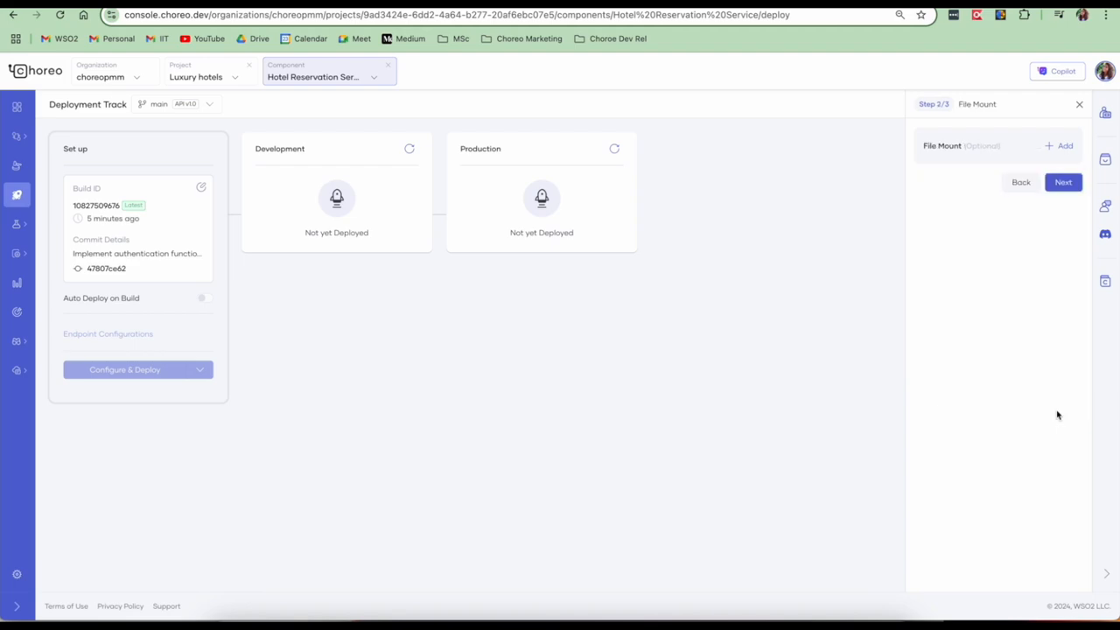
mouse_move(1073, 379)
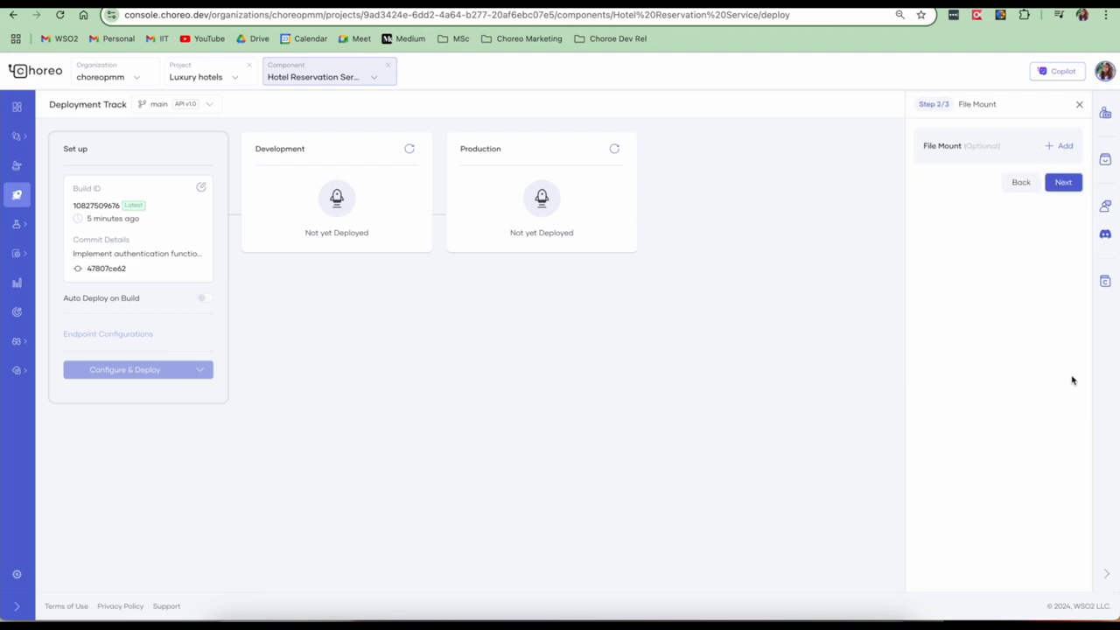
click(1064, 182)
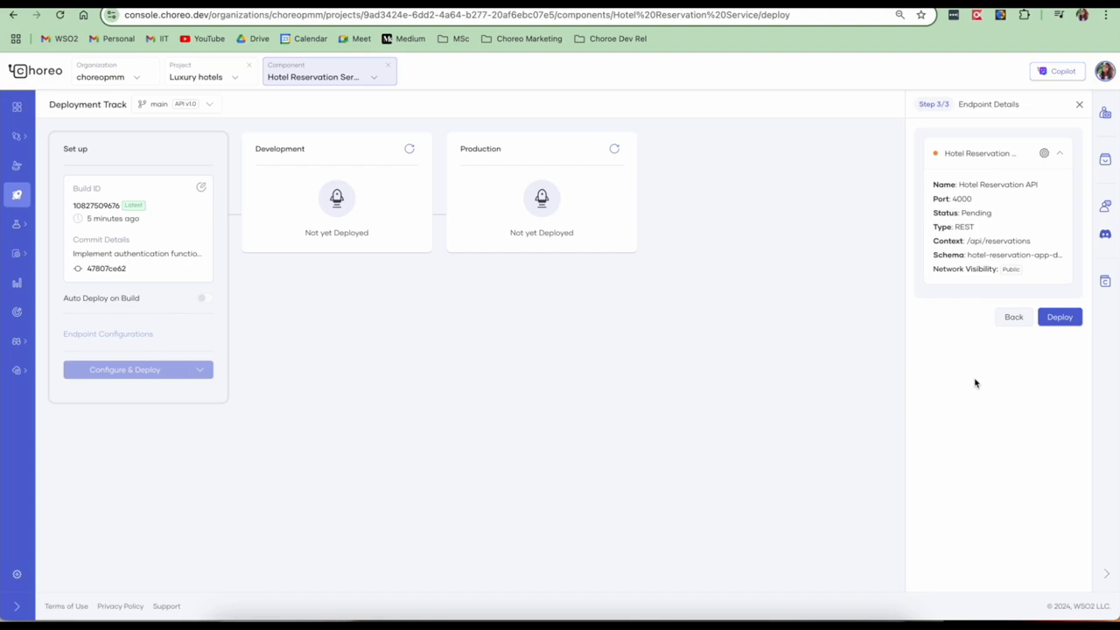
mouse_move(1024, 279)
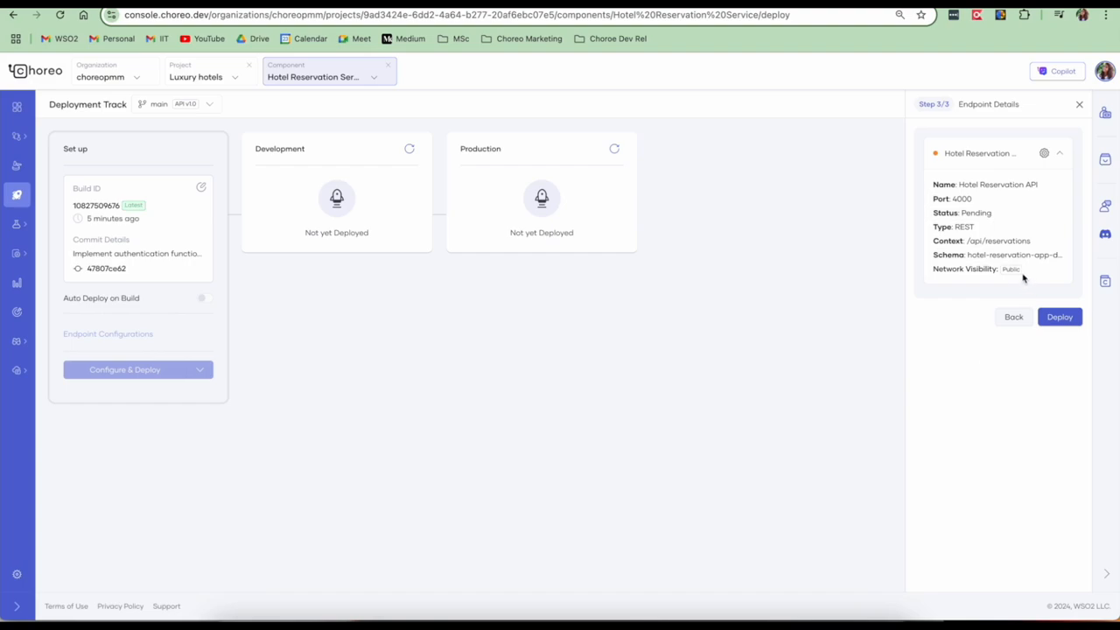
mouse_move(963, 228)
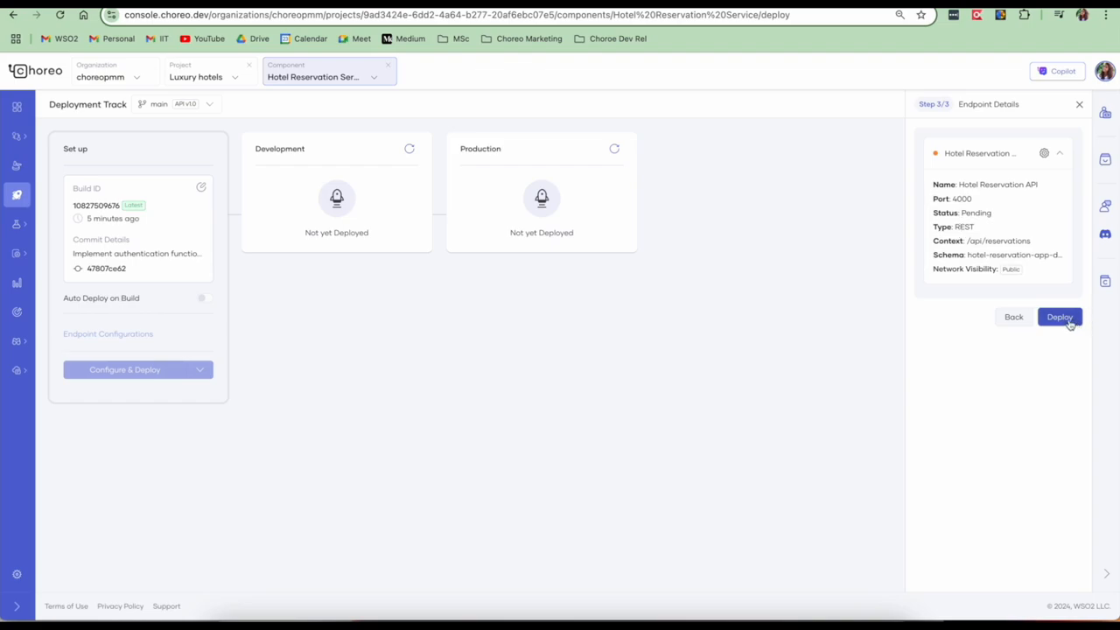
click(1060, 317)
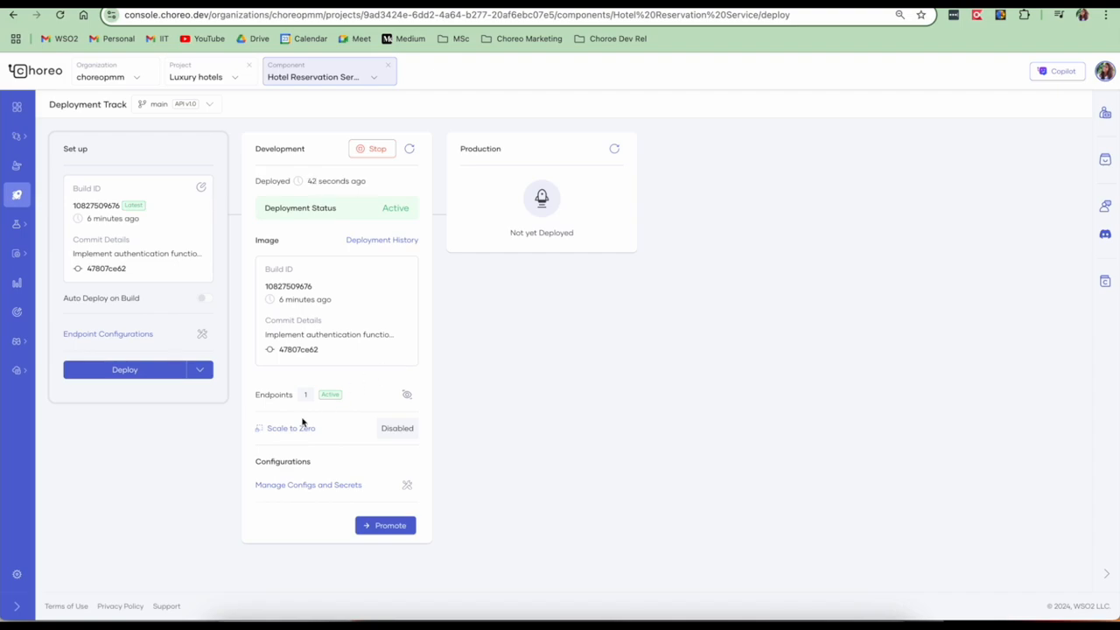
click(290, 427)
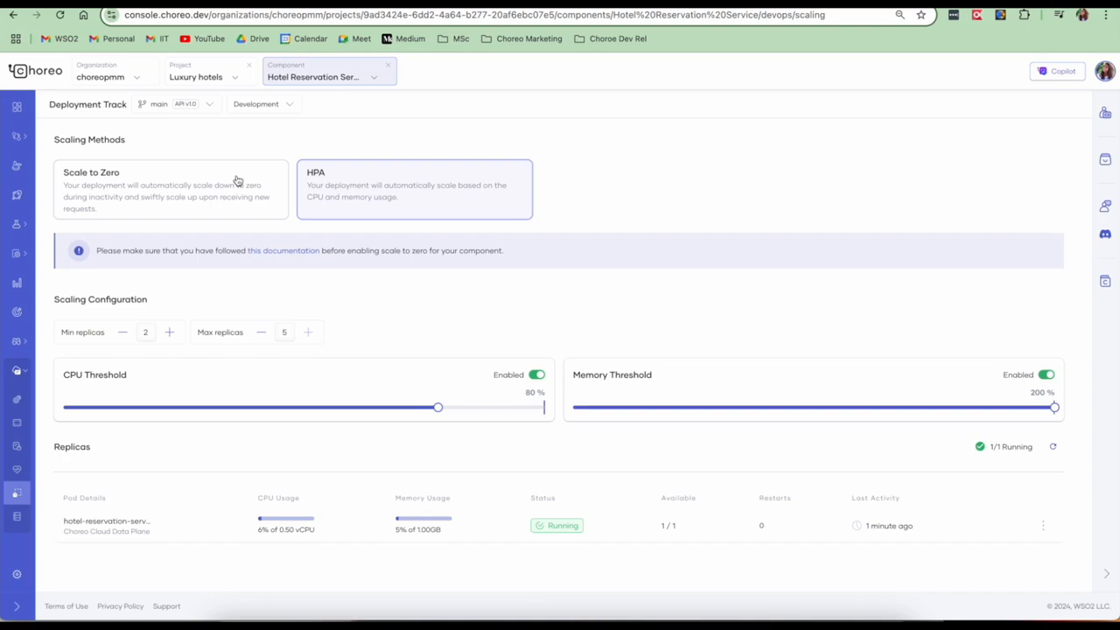
click(172, 189)
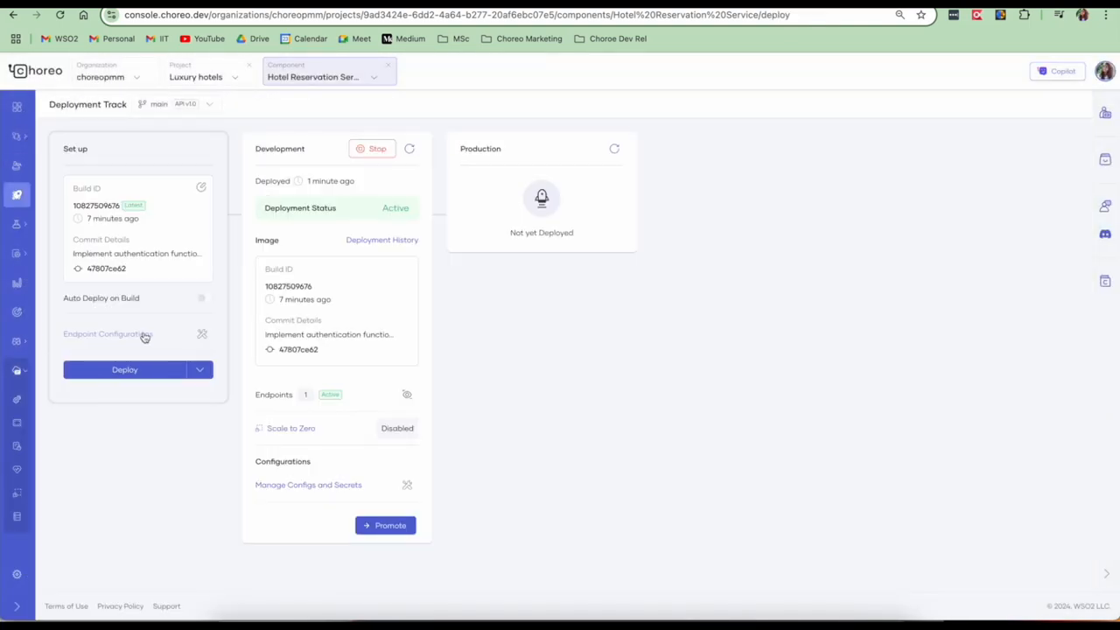
Review the endpoint's OAuth2 security and permissions without applying changes, then reach the Test section
click(108, 333)
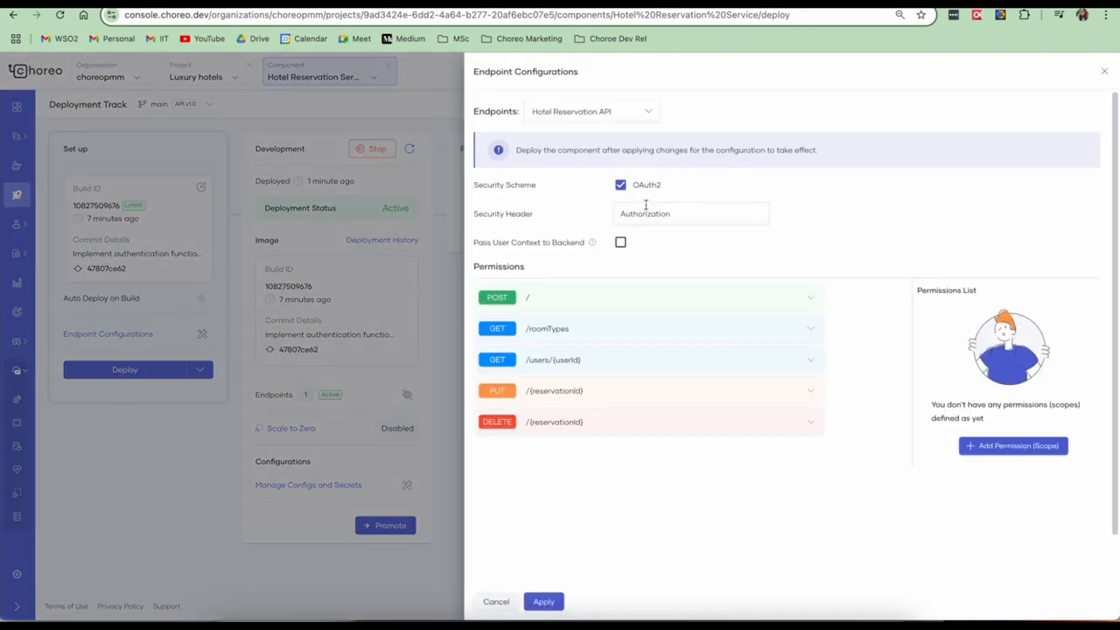
mouse_move(635, 322)
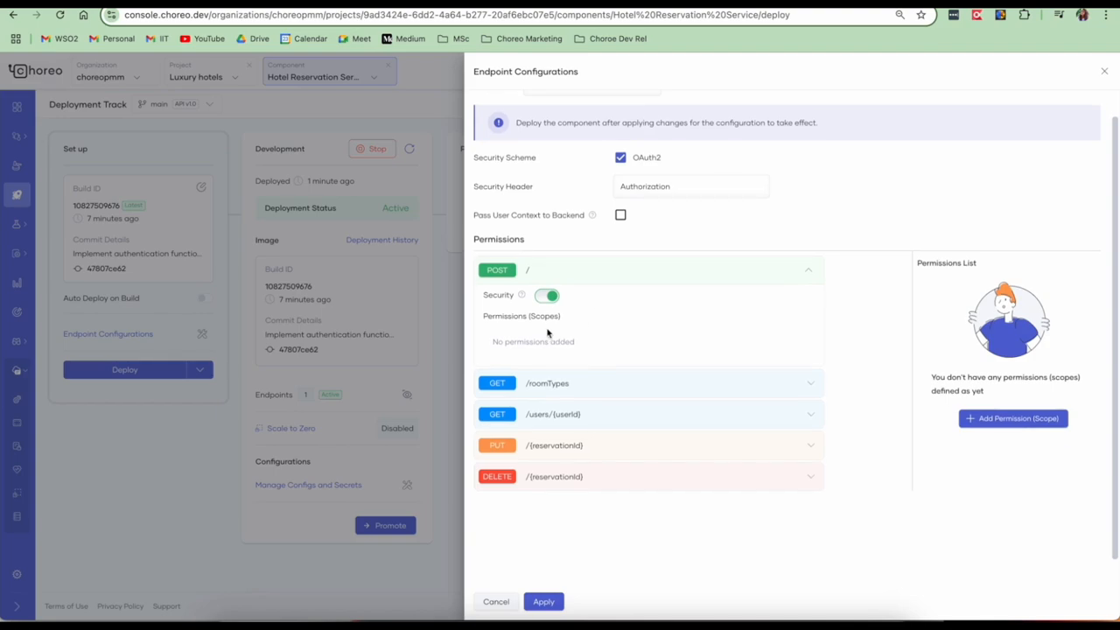
mouse_move(805, 343)
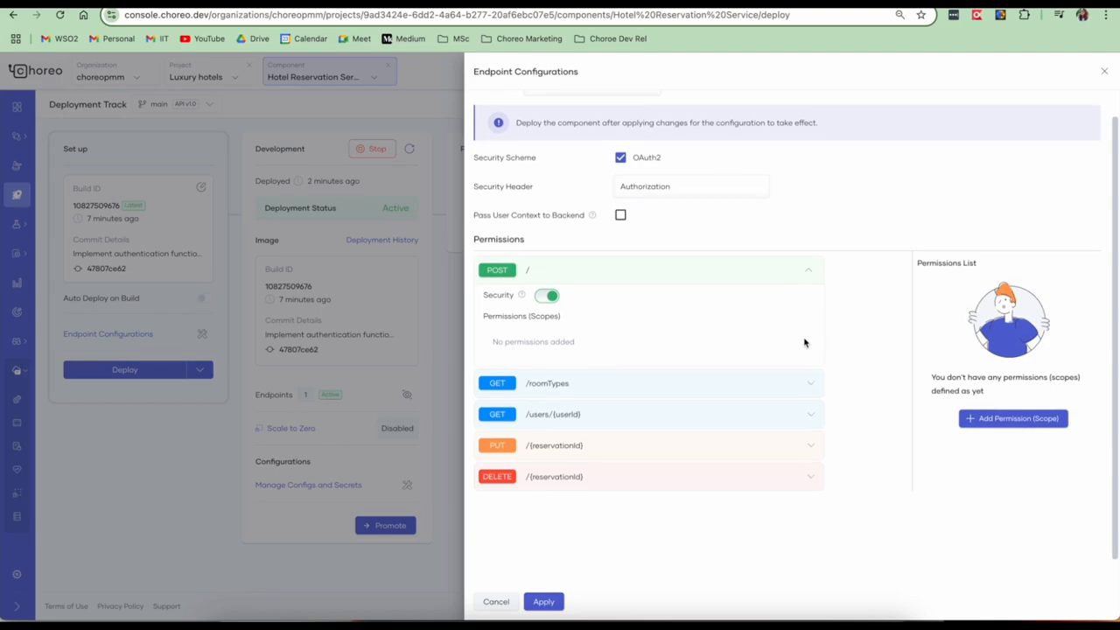
mouse_move(560, 317)
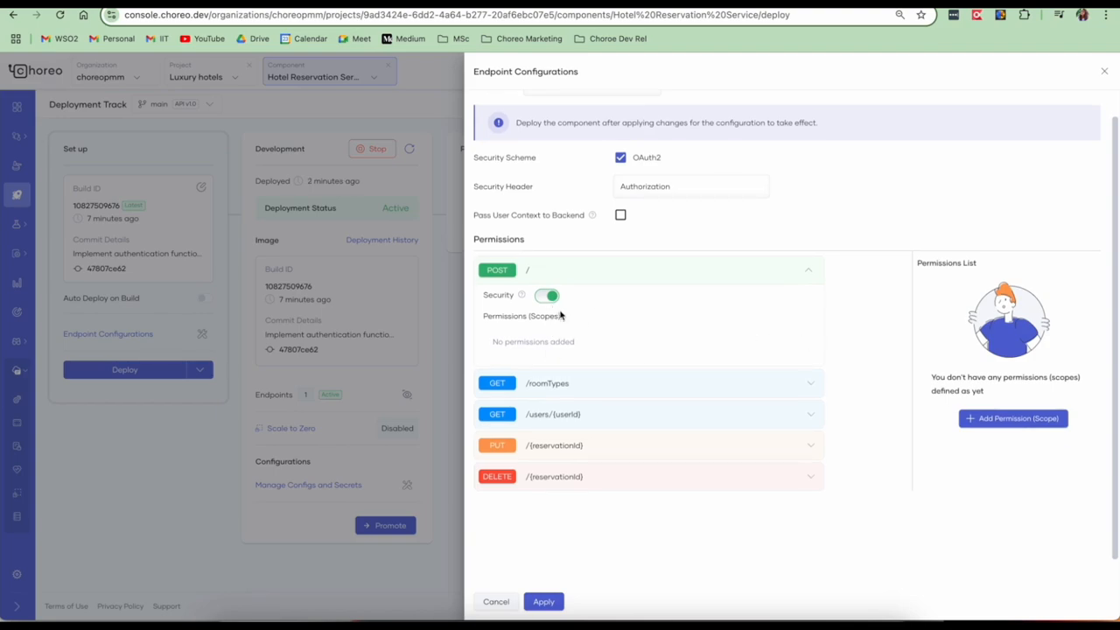
click(495, 602)
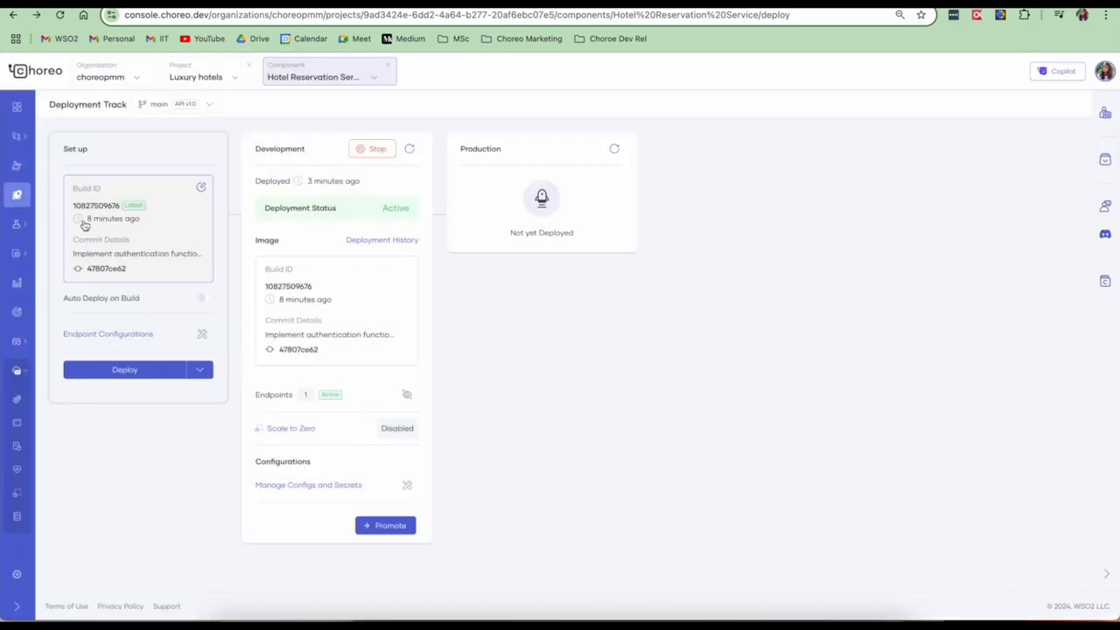
click(17, 194)
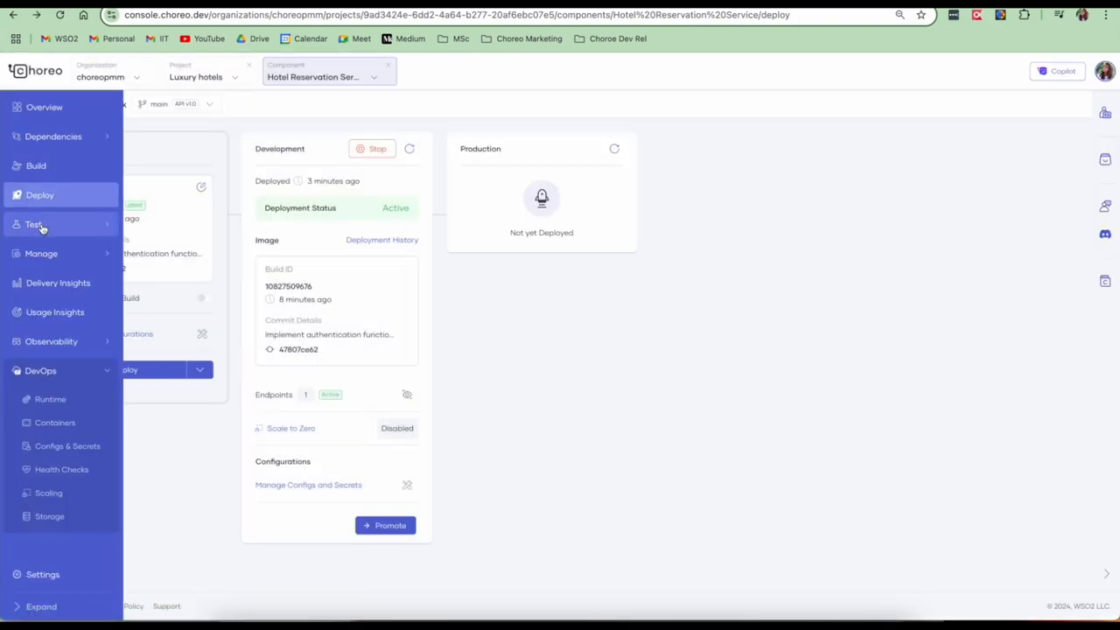
click(33, 224)
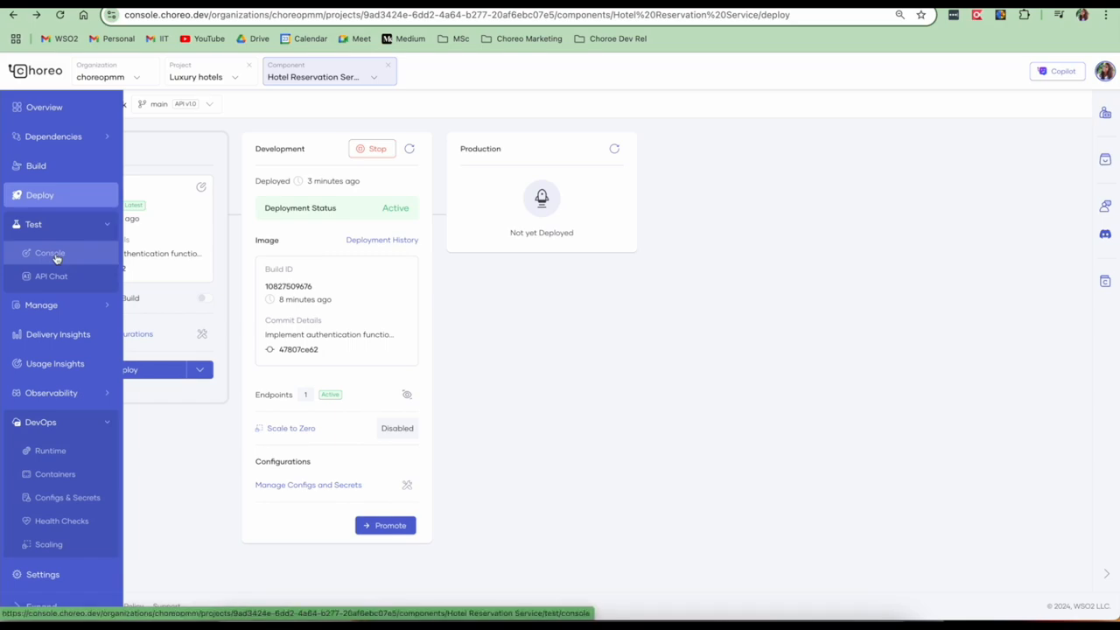
Execute the reservation POST request in the test console and review its 200 response
click(49, 252)
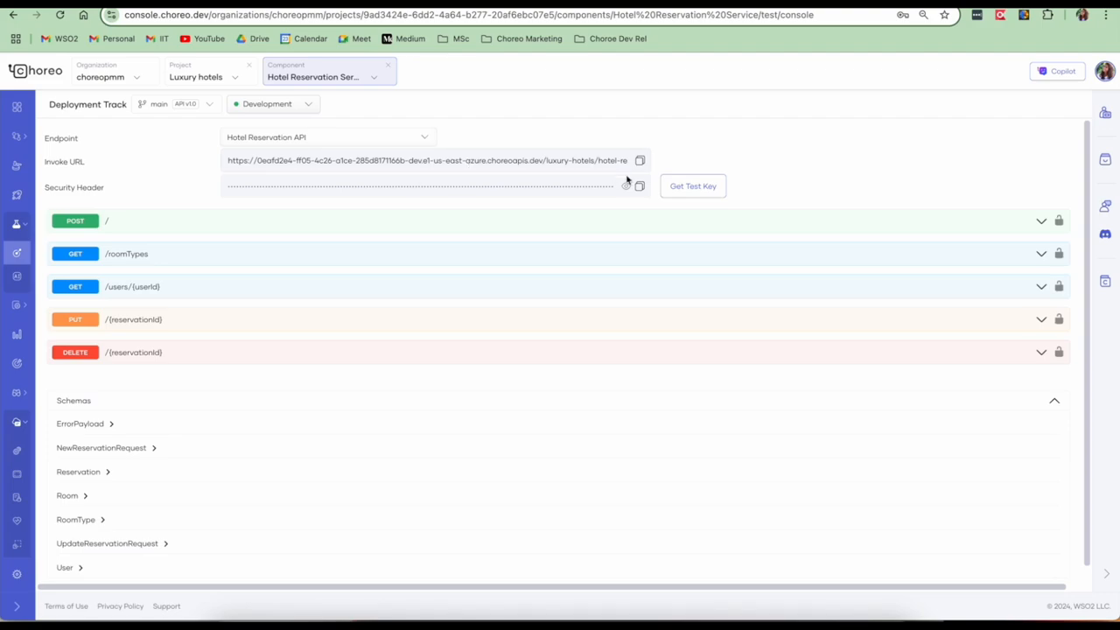
click(627, 186)
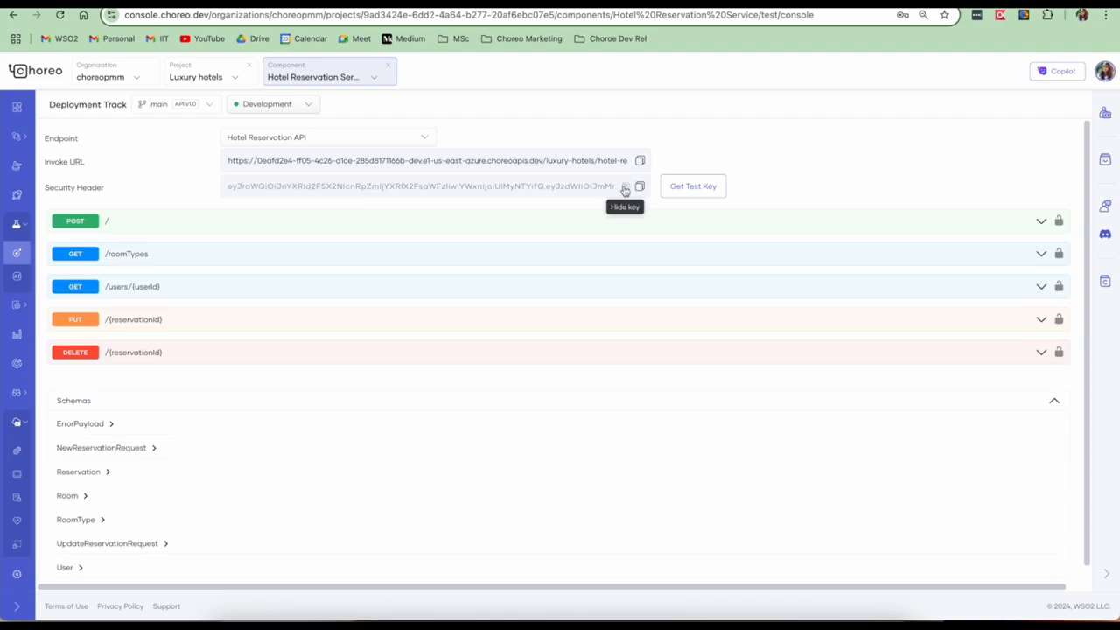
mouse_move(543, 228)
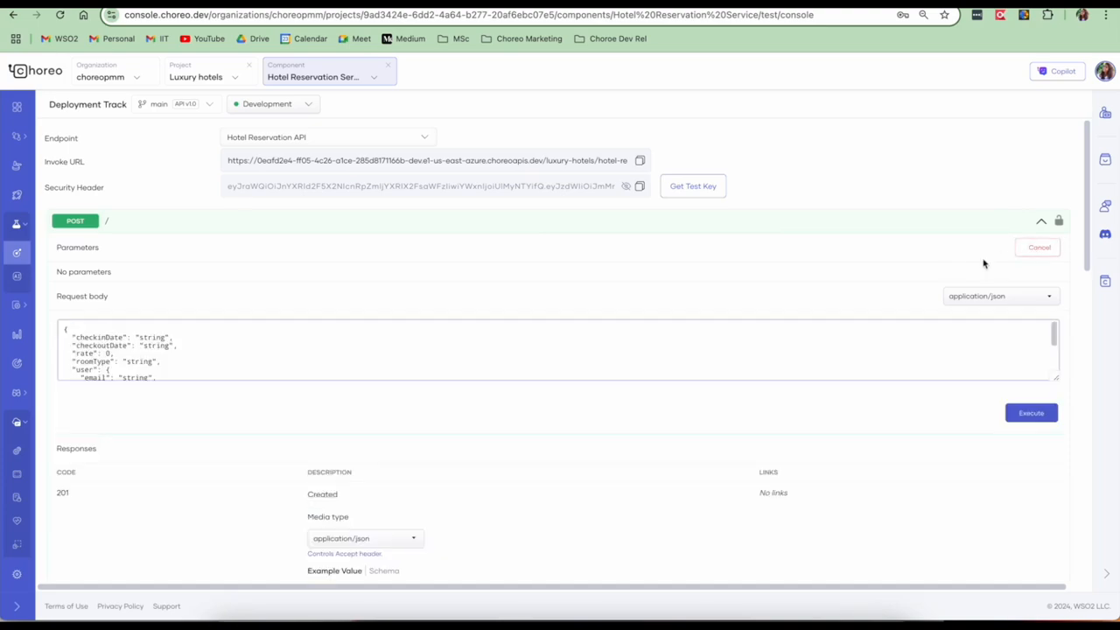
click(1031, 413)
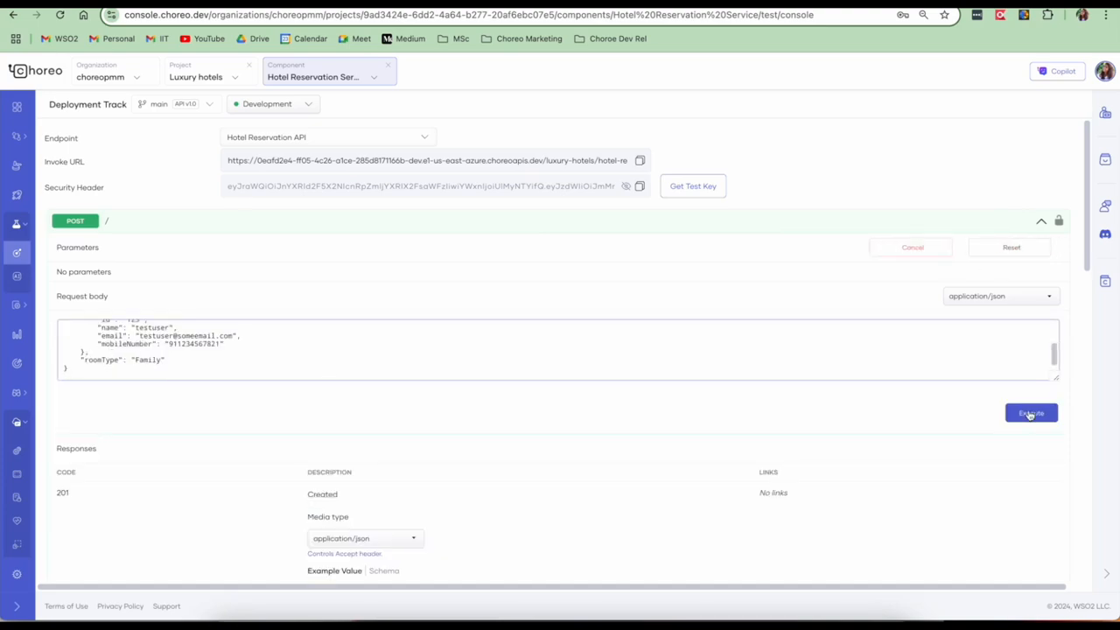
click(1031, 413)
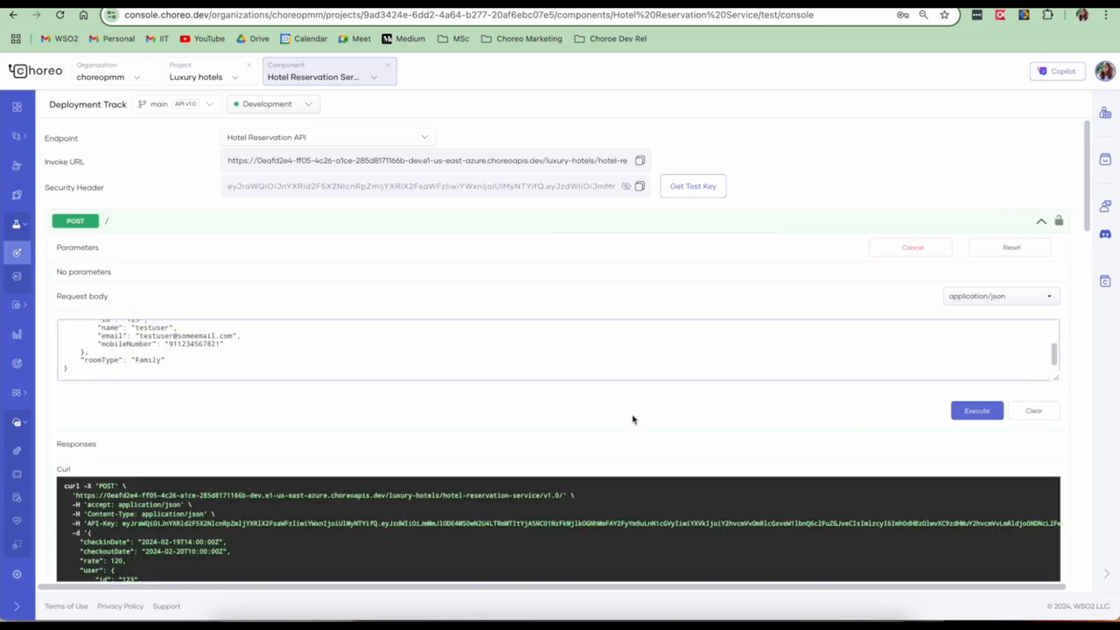
click(976, 409)
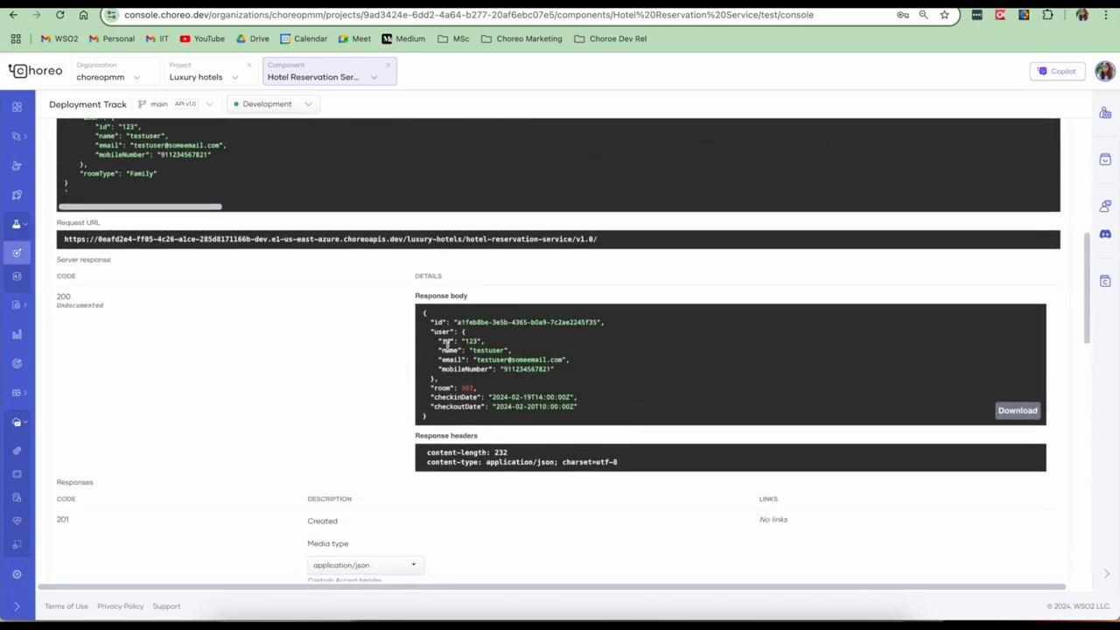
mouse_move(511, 421)
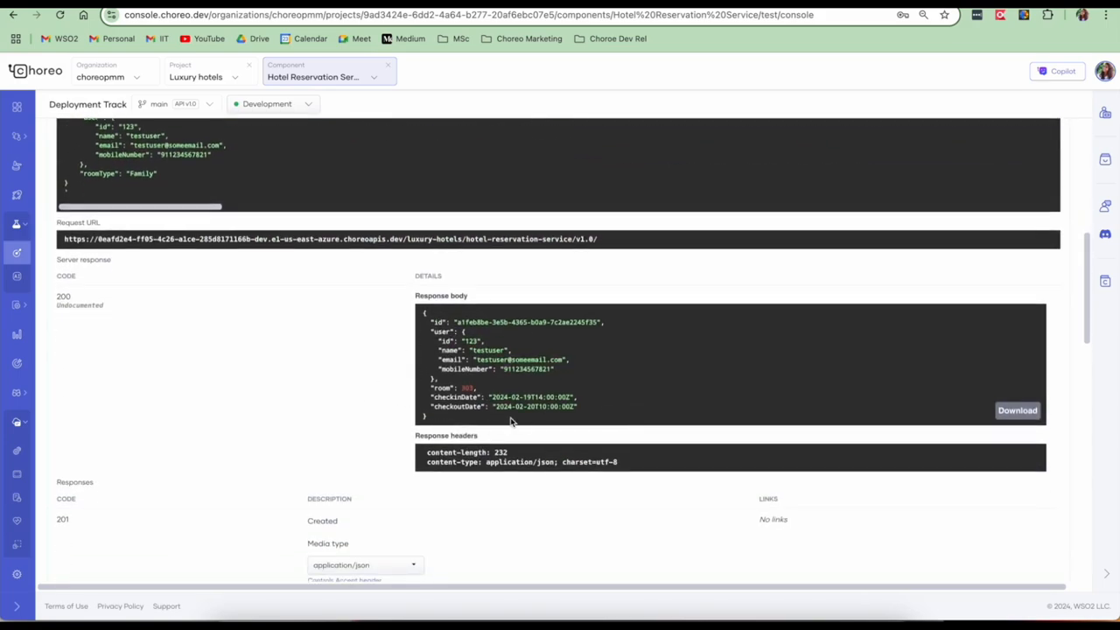
click(15, 224)
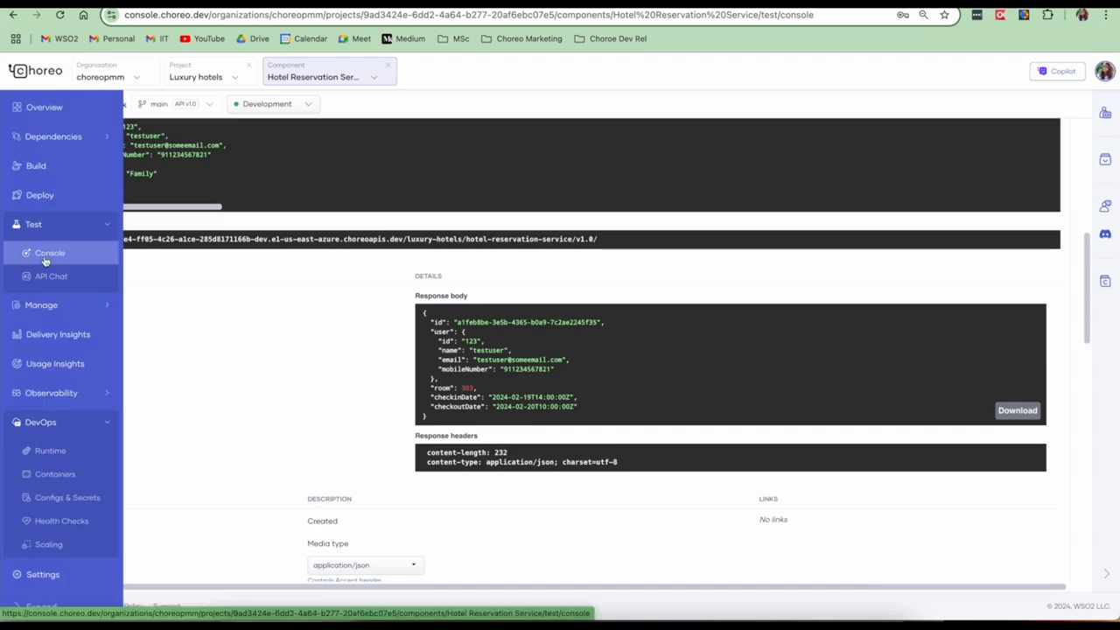
Run the API Chat query 'Show me all the available rooms from 2024-09-12 to 2024-09-25'
click(51, 277)
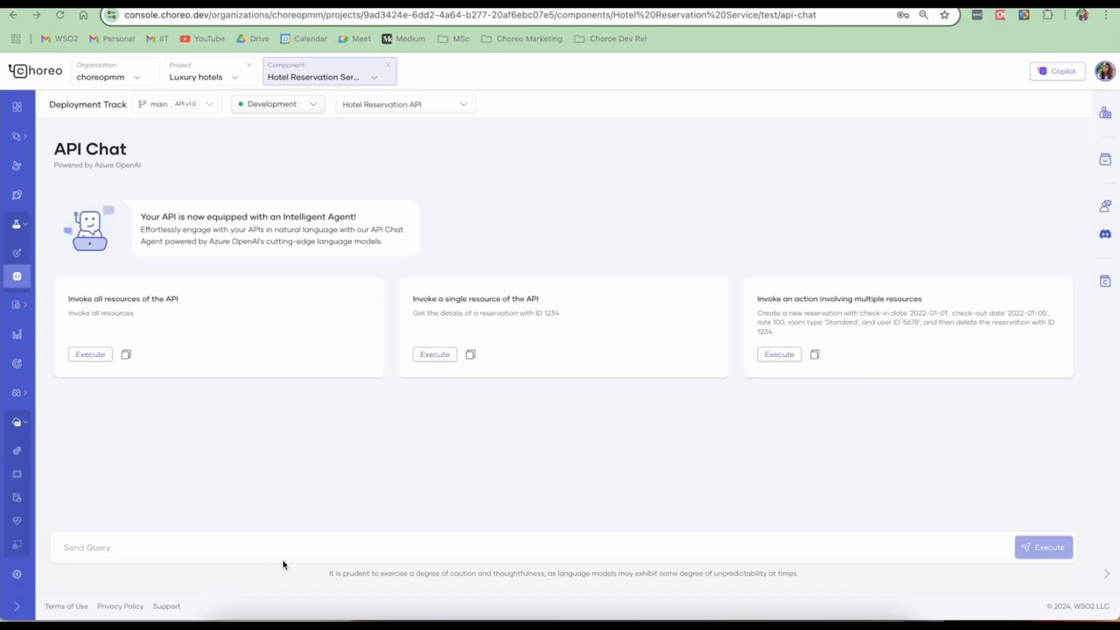
text(Show me all the available rooms from 2024-09-12 to 2024-09-25)
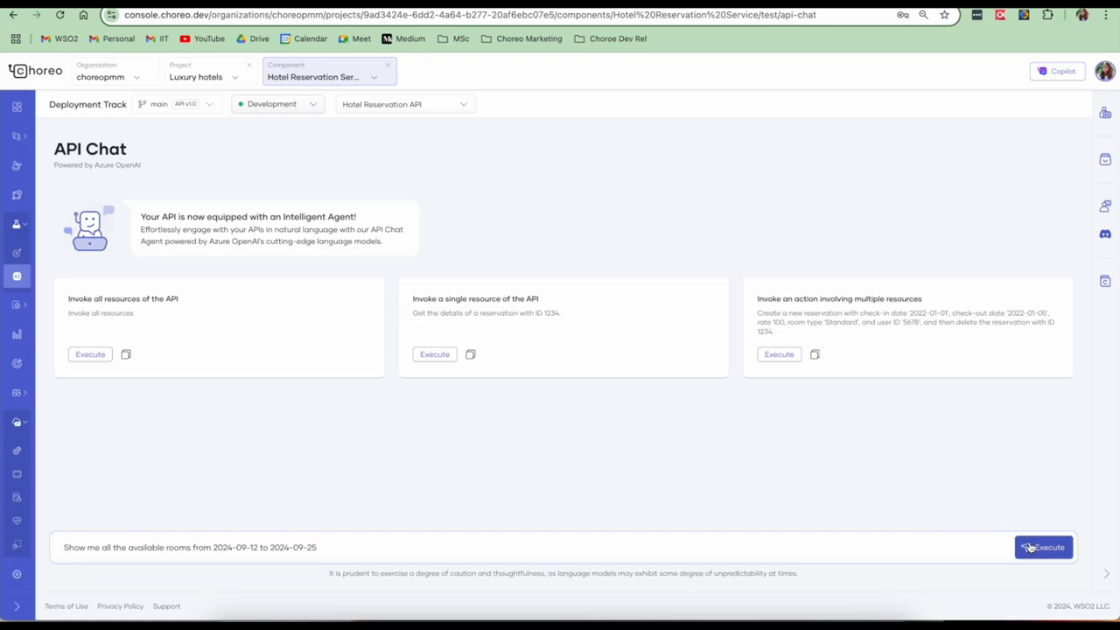
click(1043, 546)
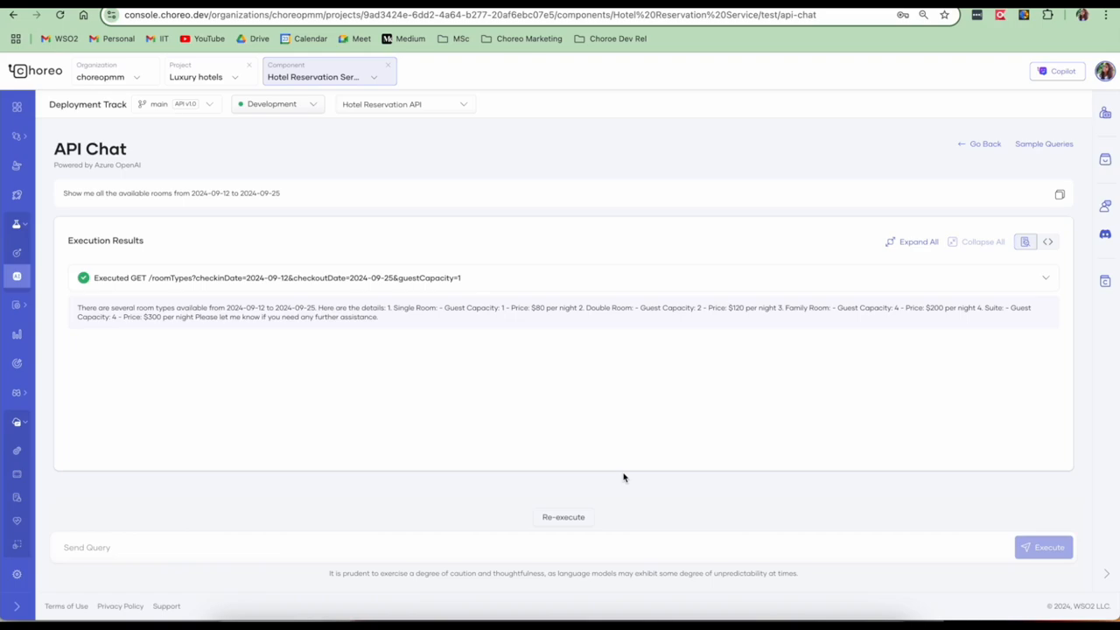
mouse_move(186, 318)
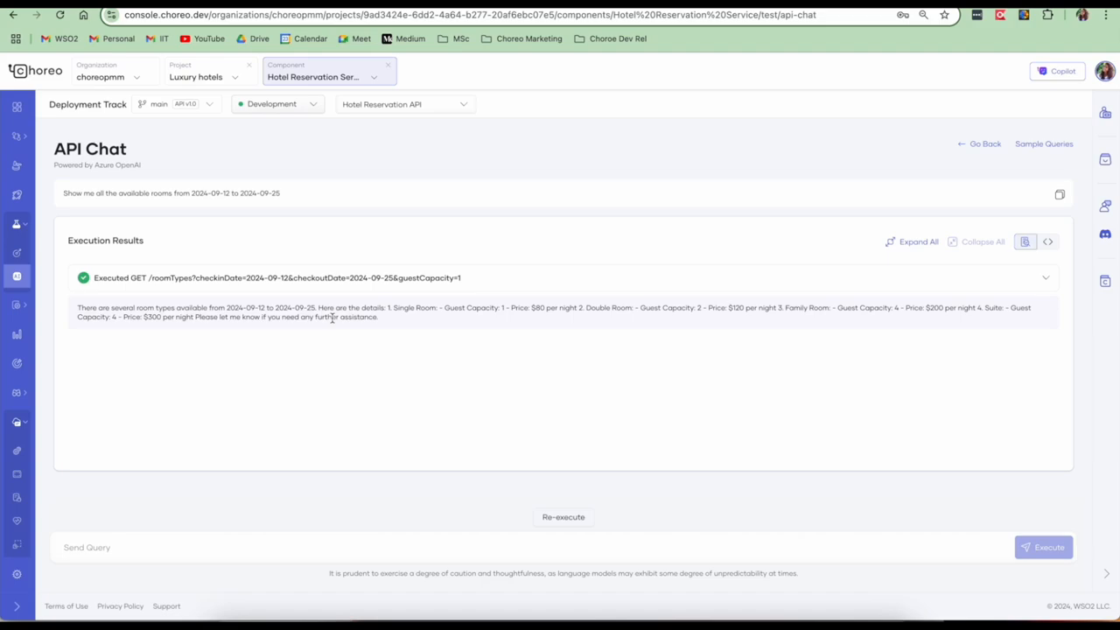
mouse_move(518, 352)
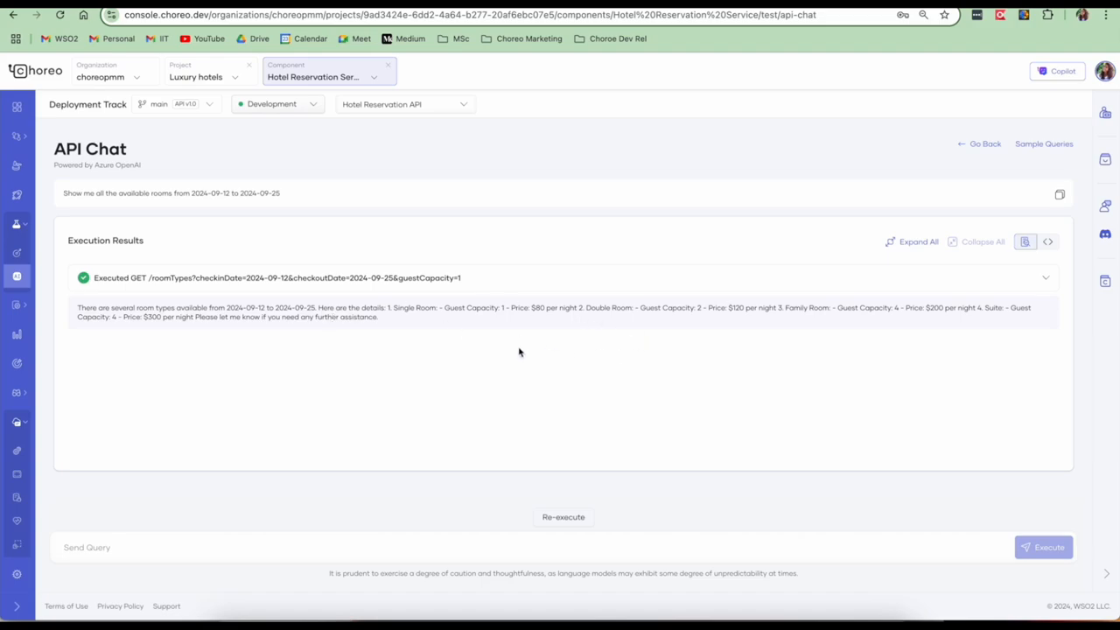
mouse_move(212, 263)
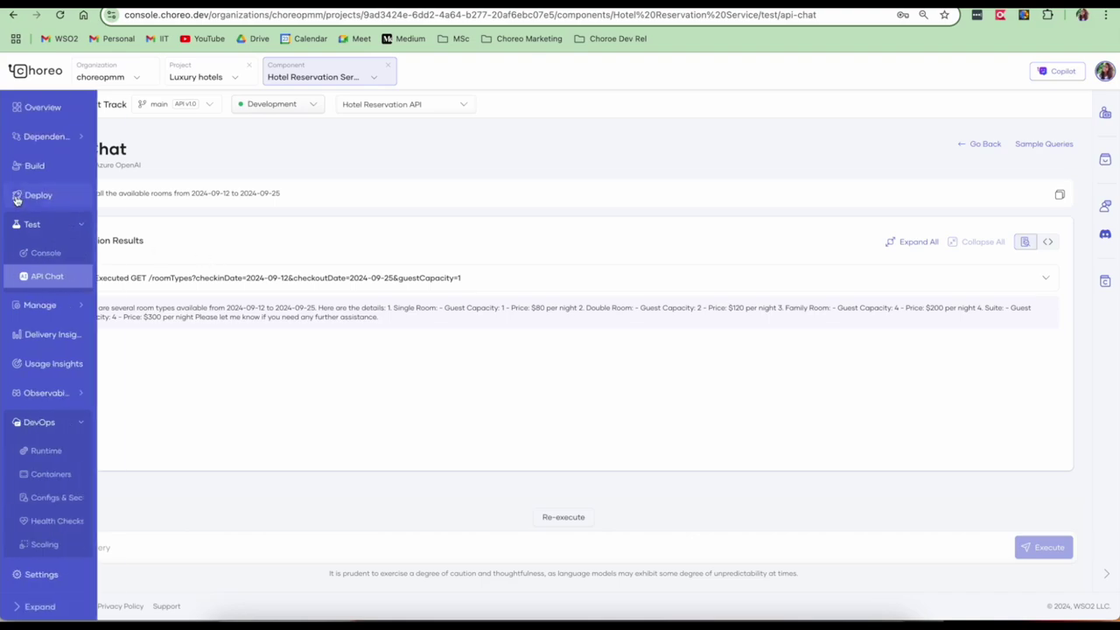
Promote the Hotel Reservation Service build to Production using the Development configuration values
click(38, 196)
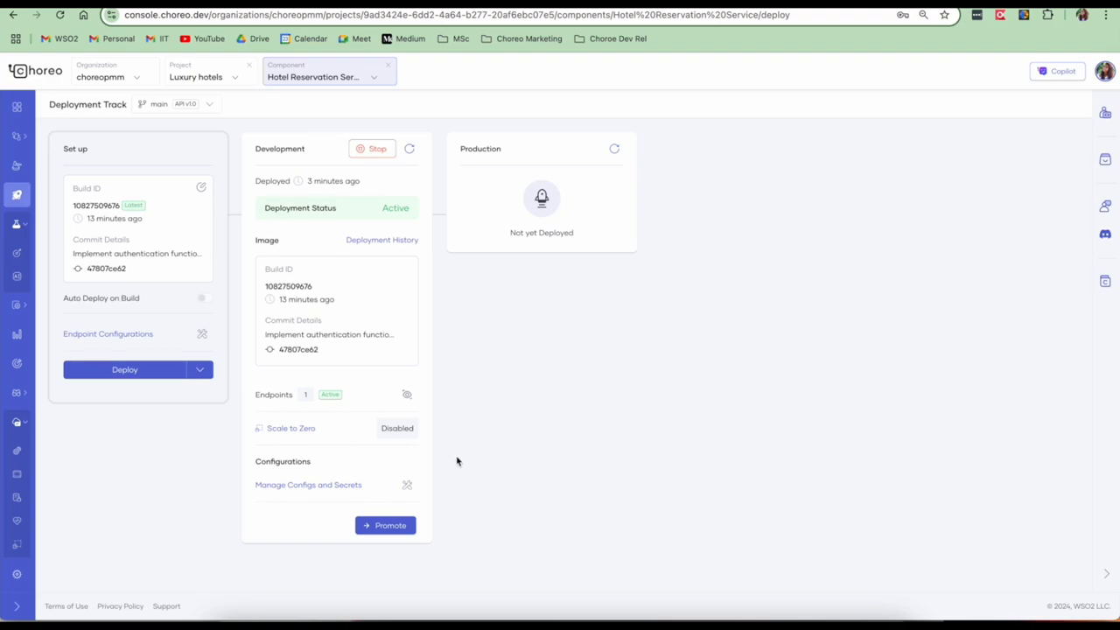
mouse_move(391, 525)
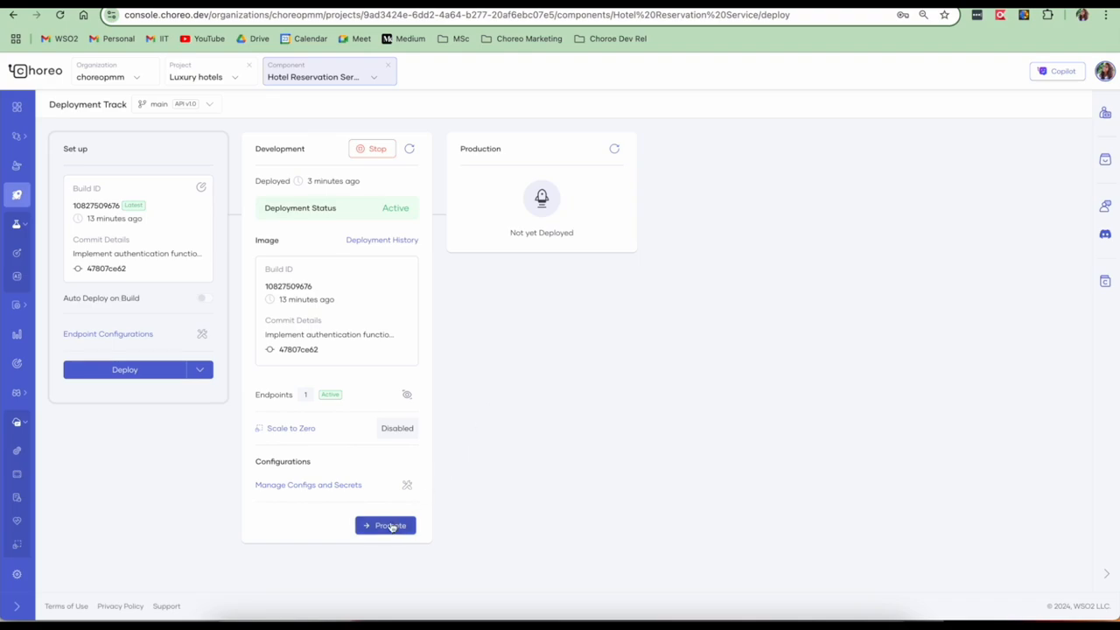
click(385, 525)
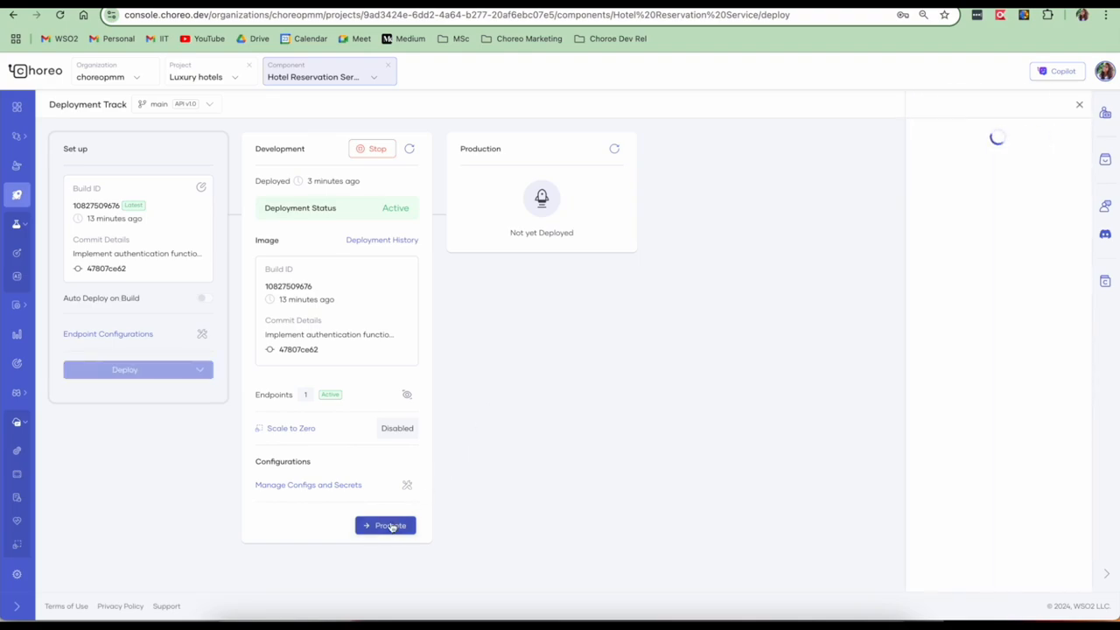
click(391, 525)
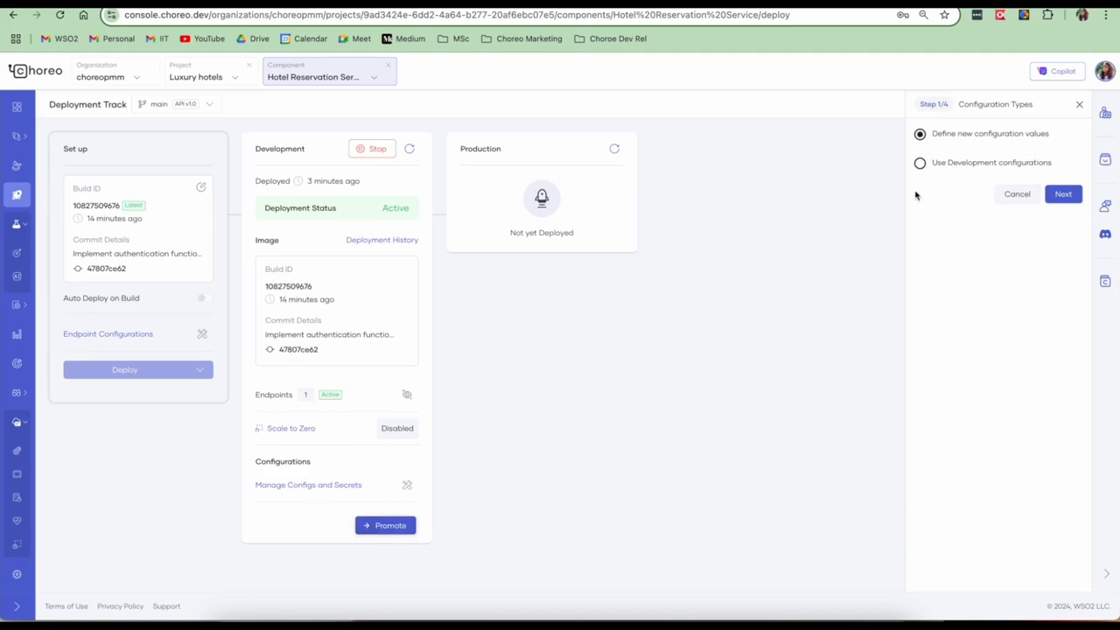
mouse_move(920, 163)
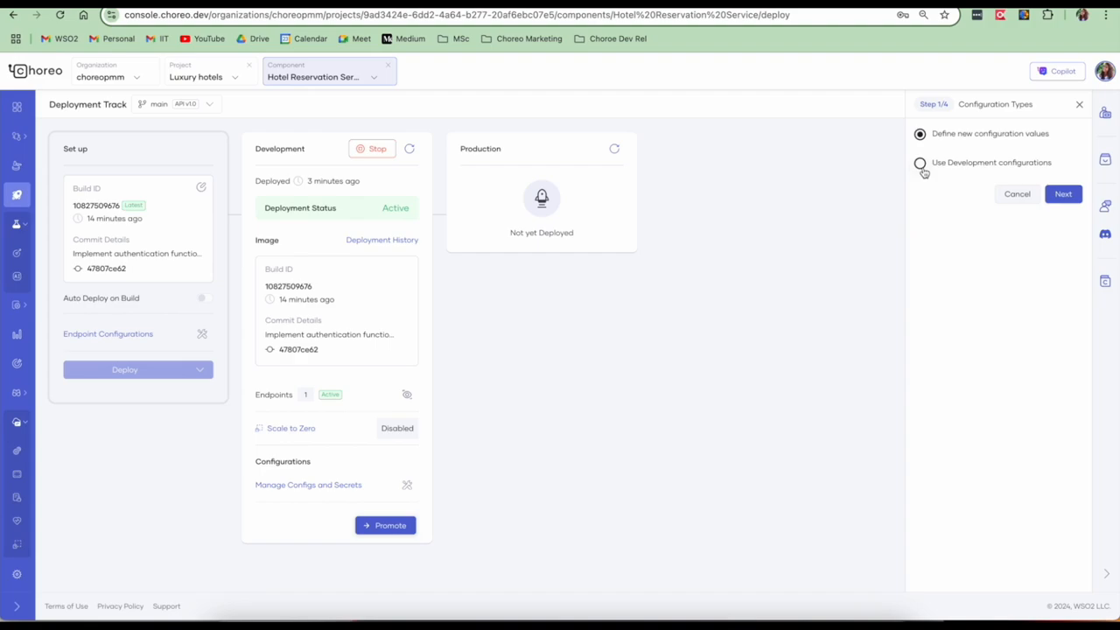
click(1064, 193)
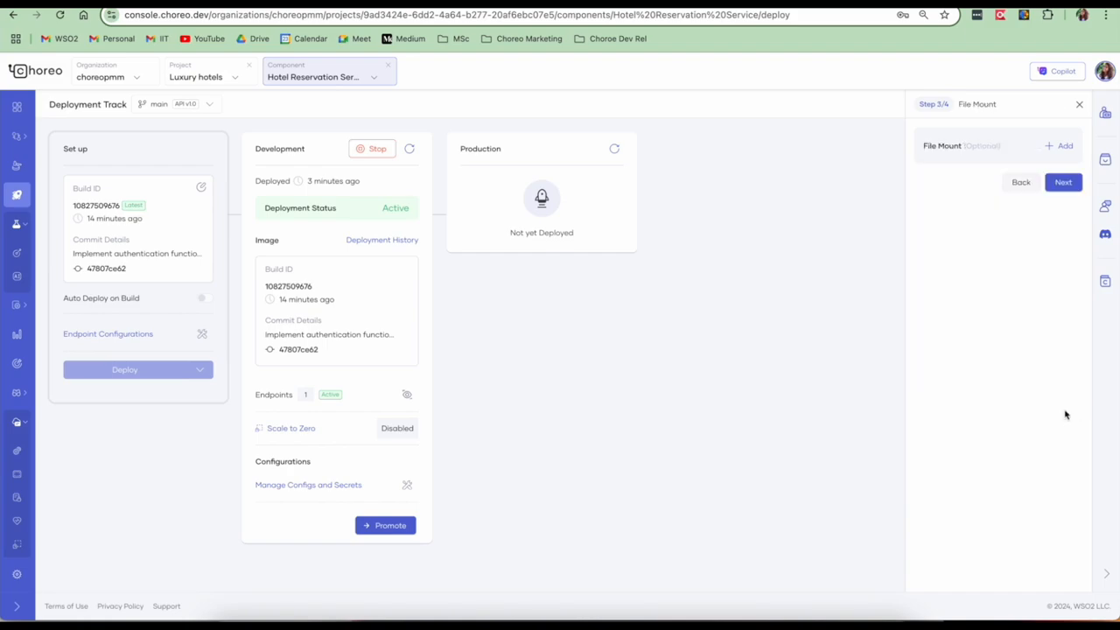
click(385, 526)
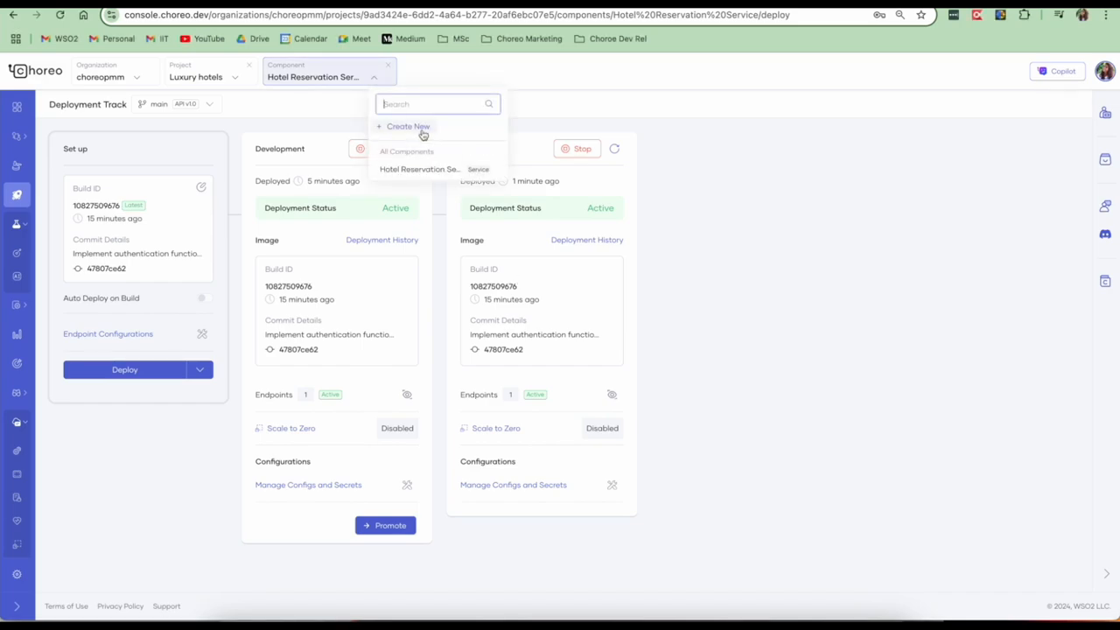
Start a new component named 'Hotel Reservation Frontend' sourced from the personal GitHub account
click(408, 126)
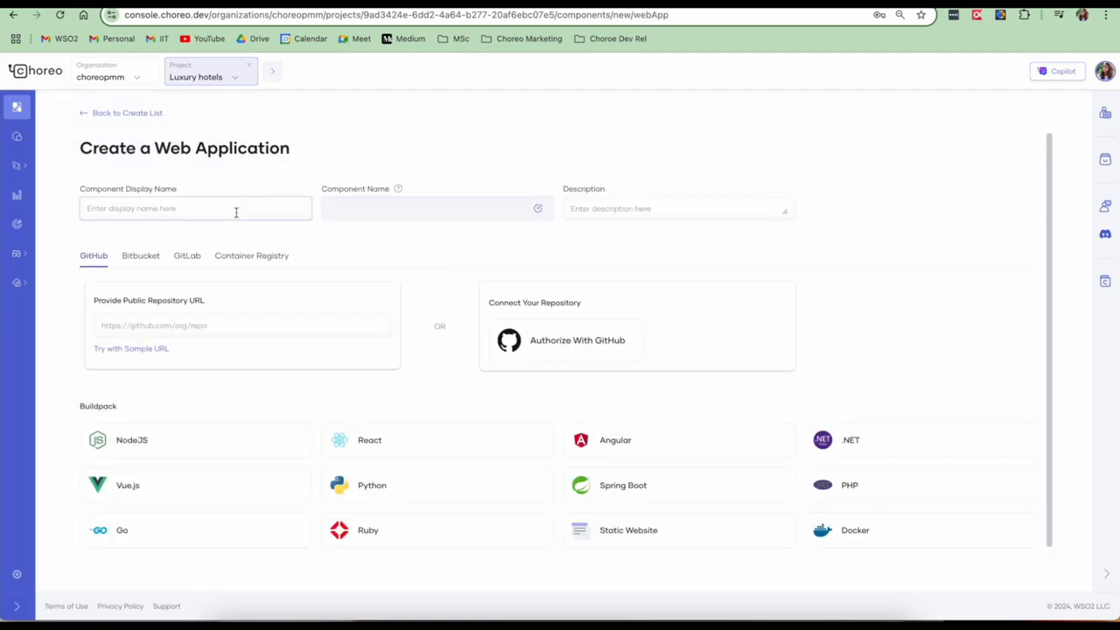
text(Hotel Reservation Frontend)
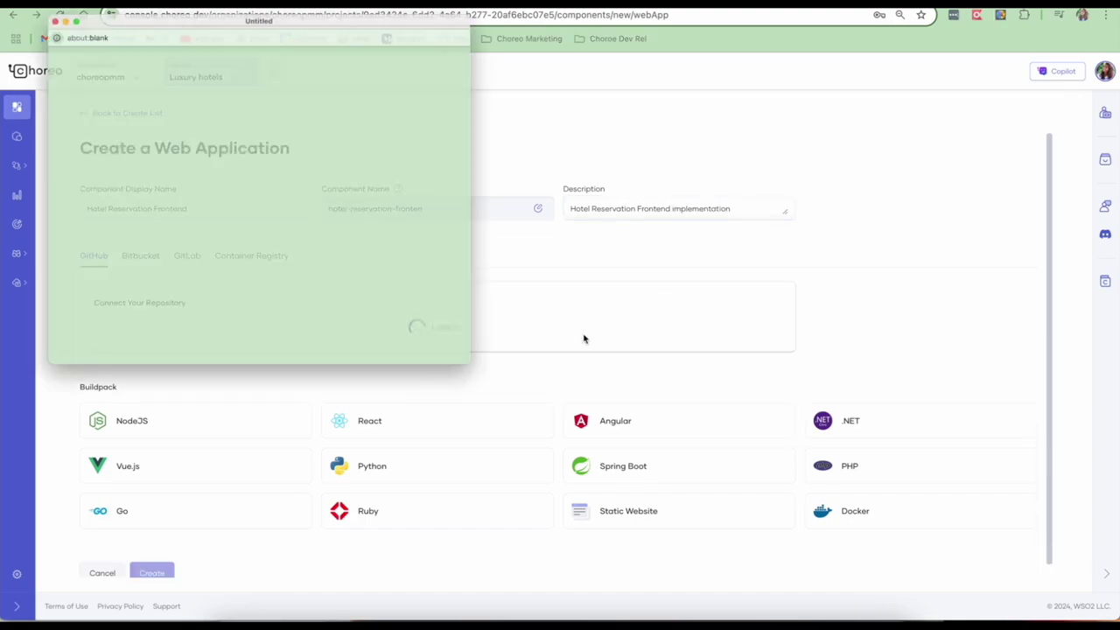
click(207, 341)
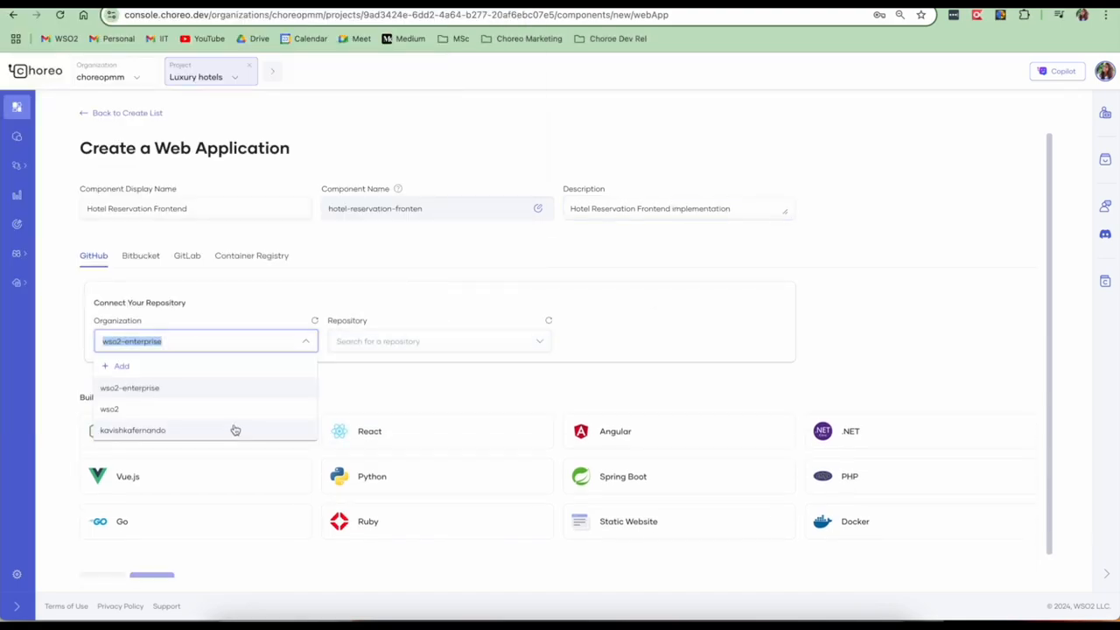
click(133, 430)
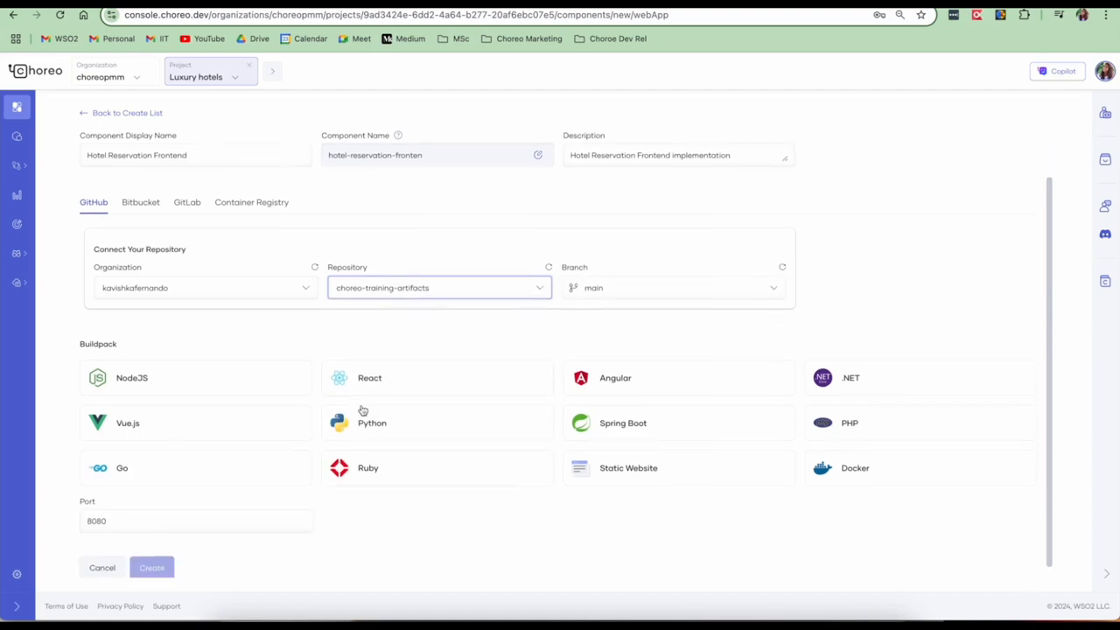
scroll(down, 3)
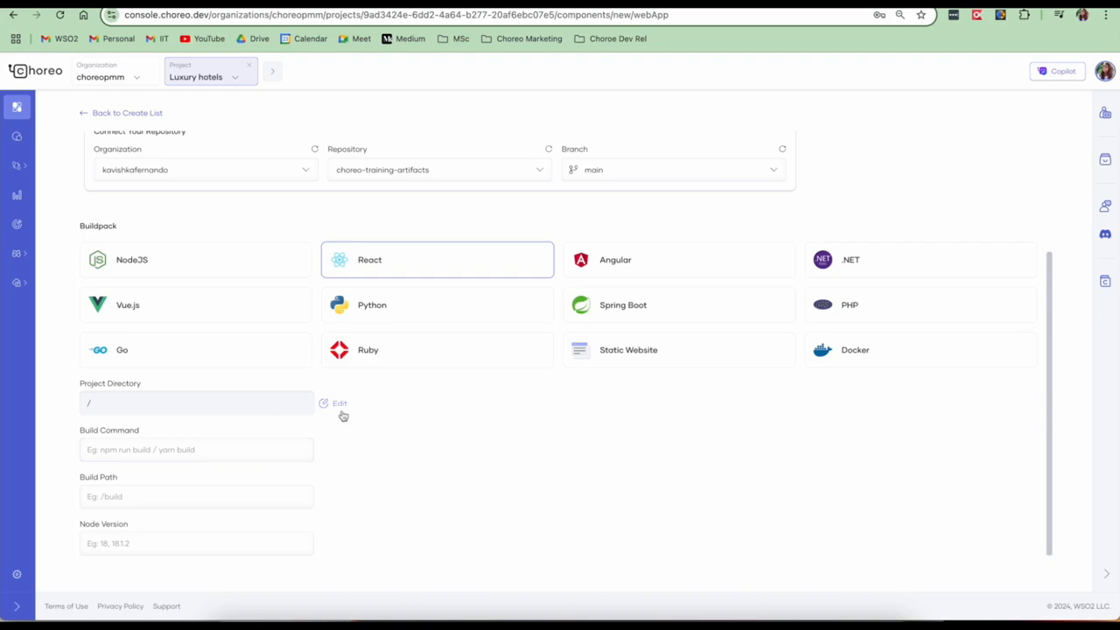
Set project directory hotel-reservation-frontend, build command 'npm run build', path /build and Node version 20
click(340, 403)
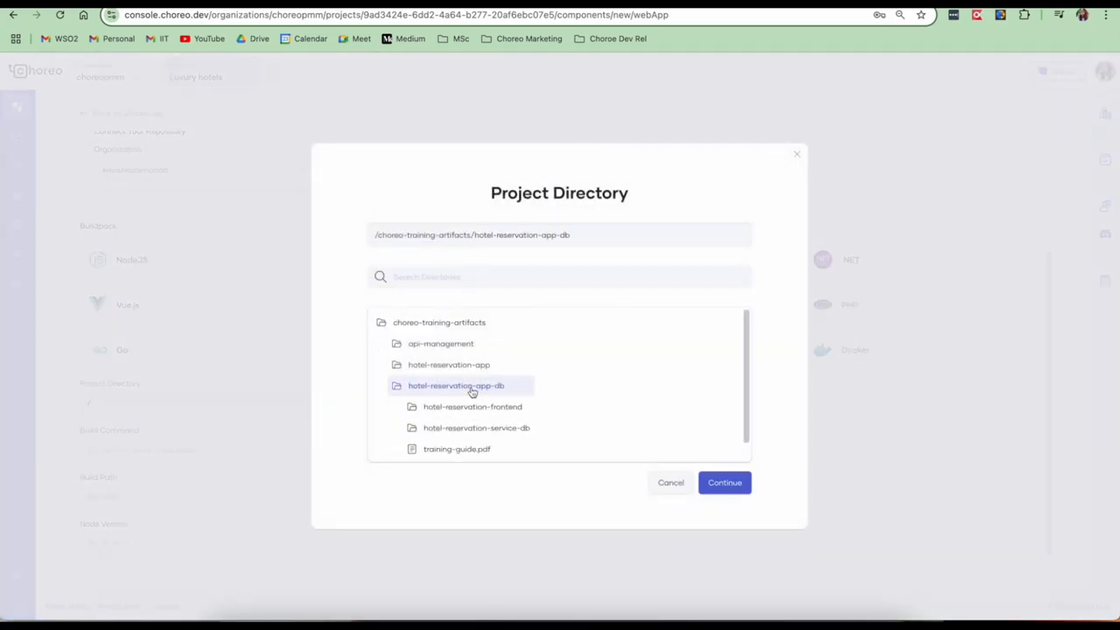
click(472, 406)
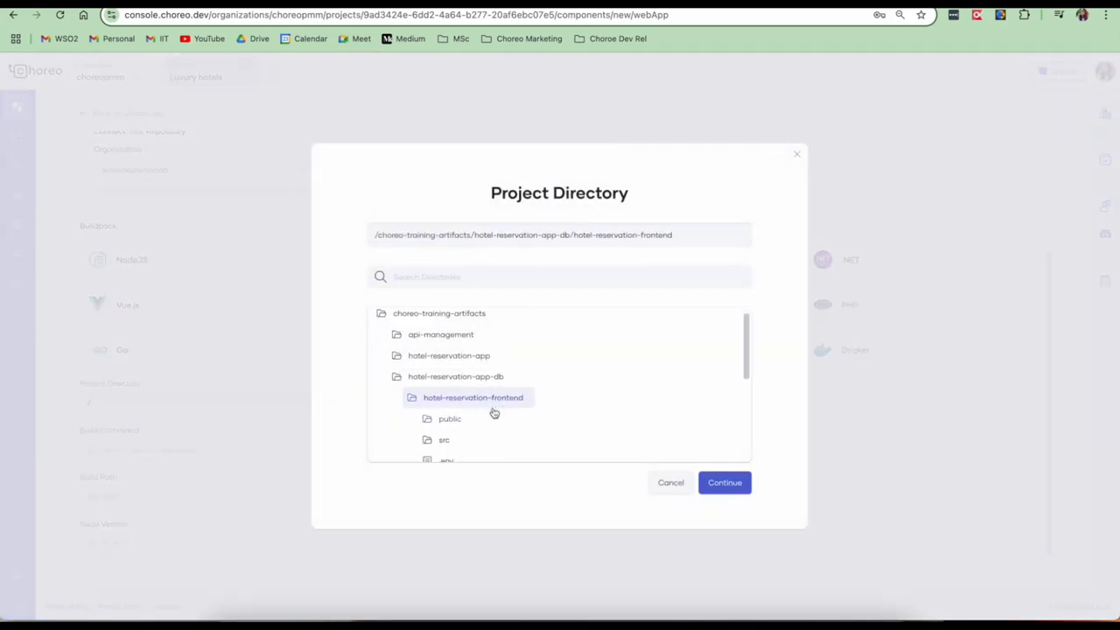
click(724, 483)
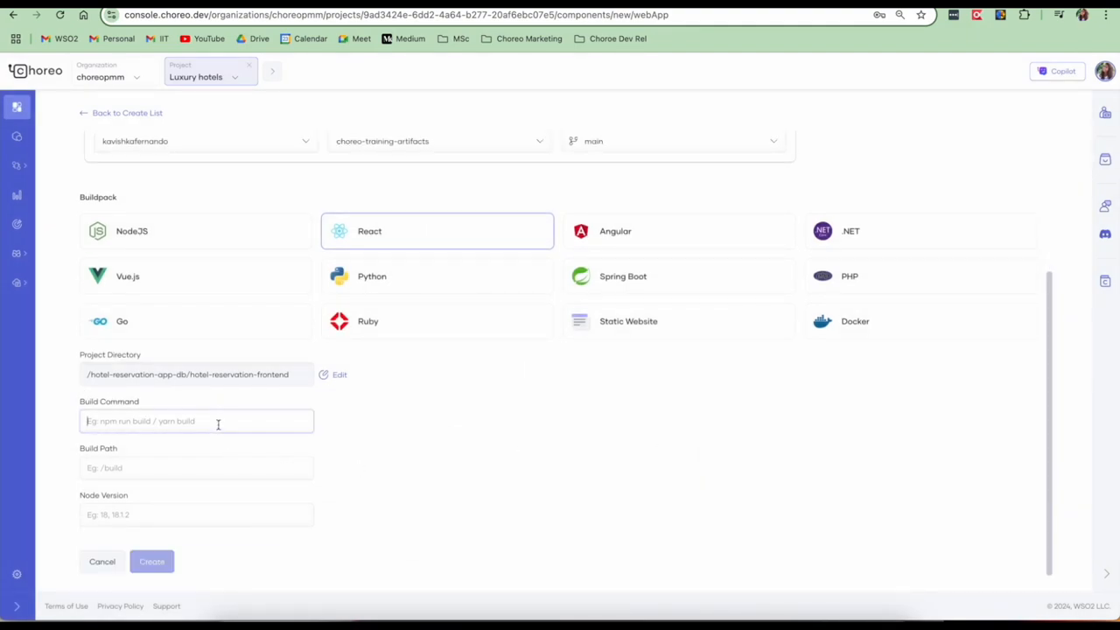
text(npm ru)
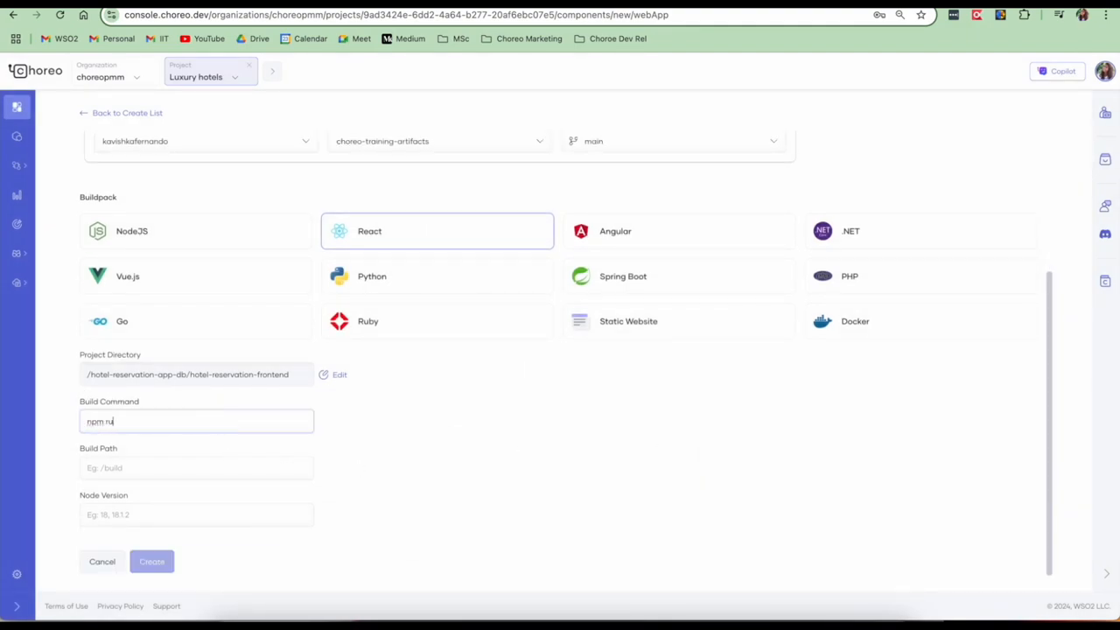
text(n build)
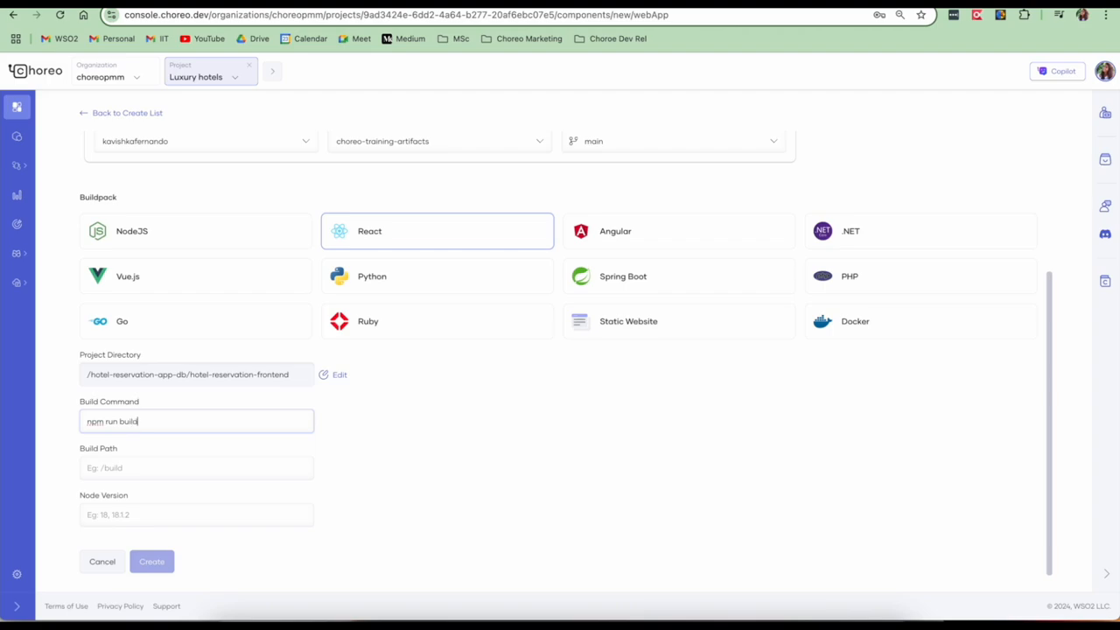
text(/build)
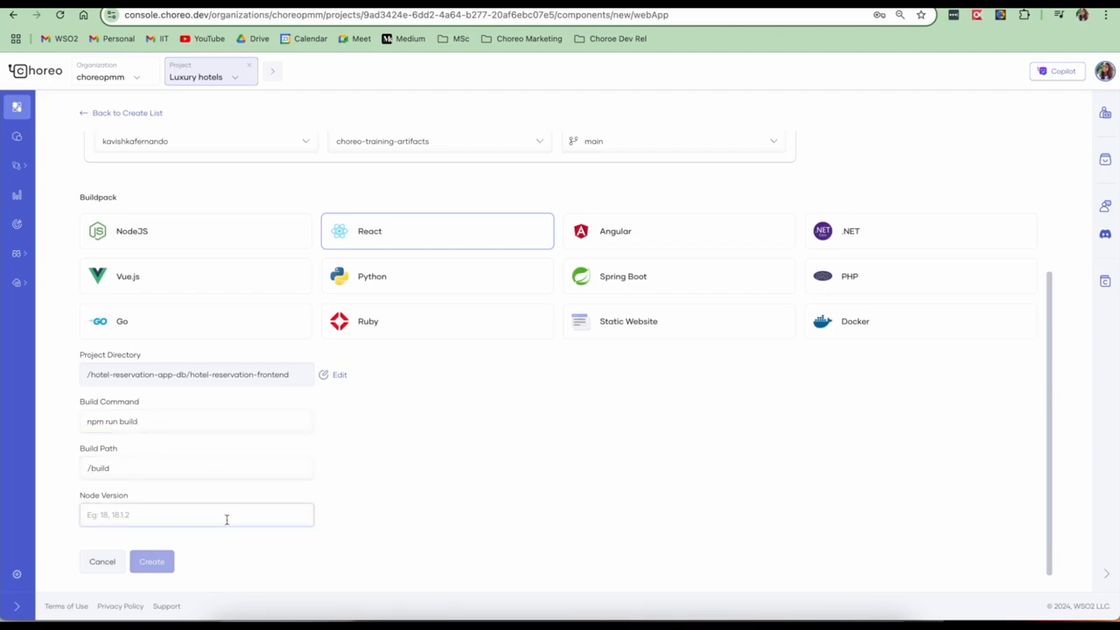
text(20)
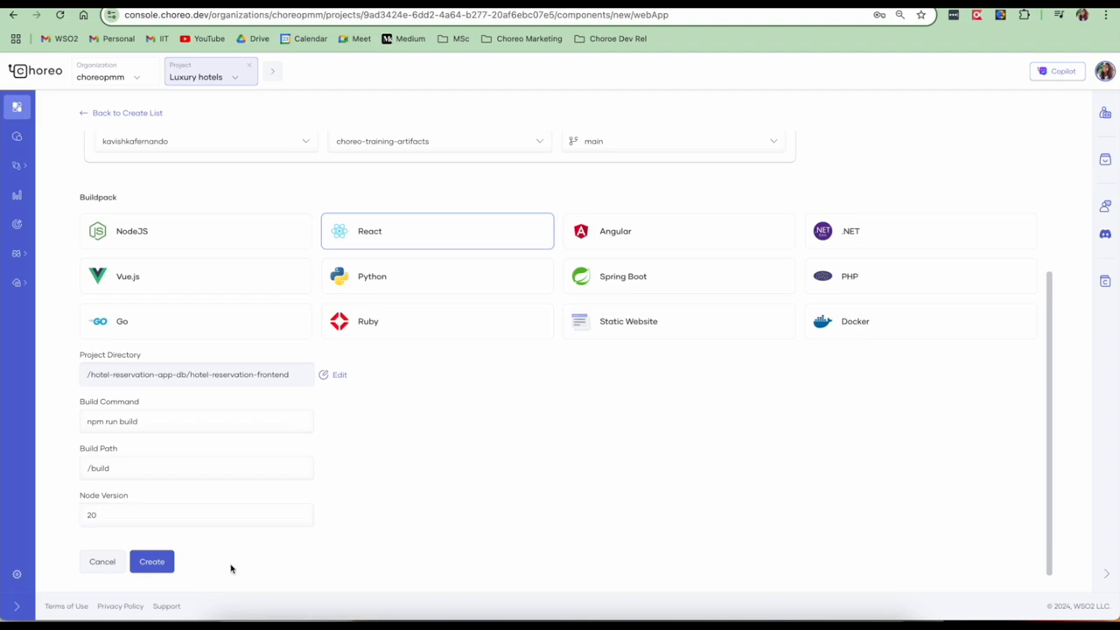
Create the Hotel Reservation Frontend web application component and start its initial build
click(151, 560)
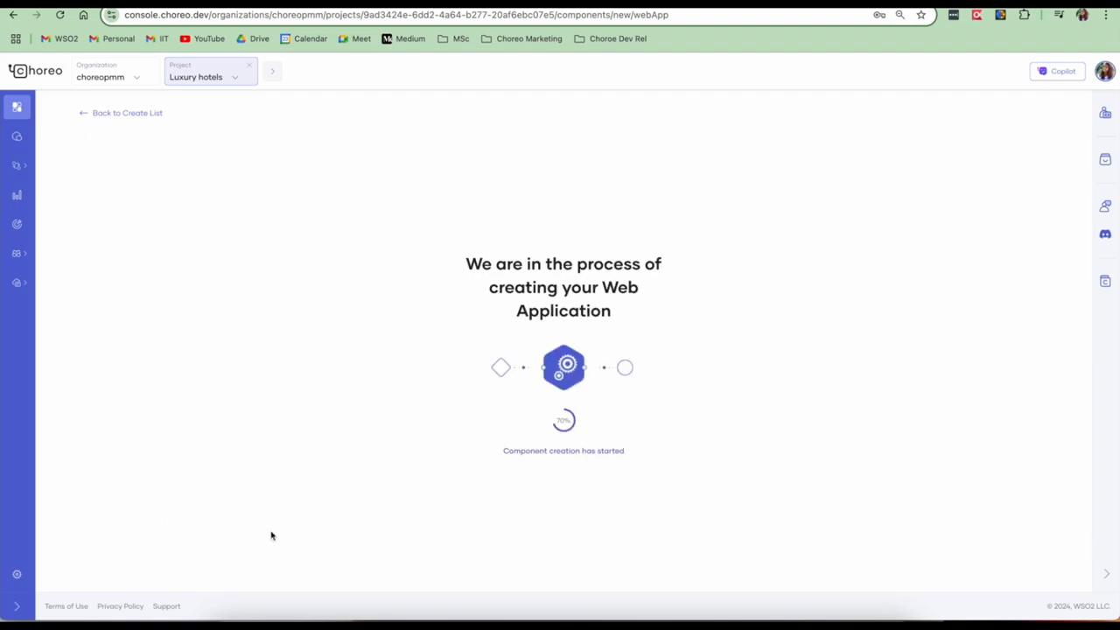
mouse_move(343, 500)
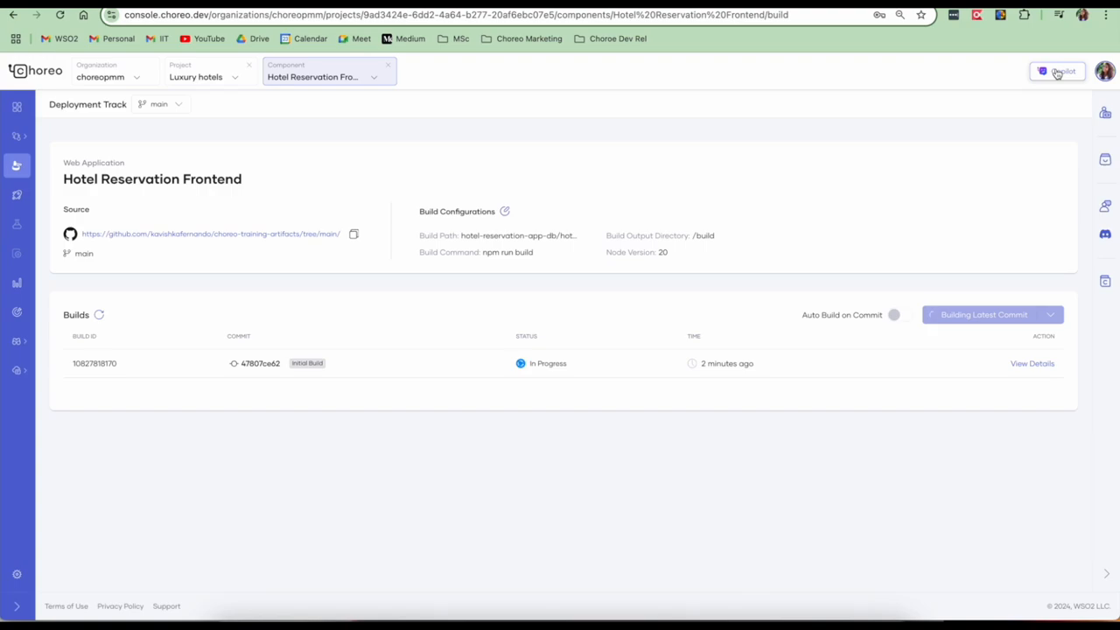
click(1057, 72)
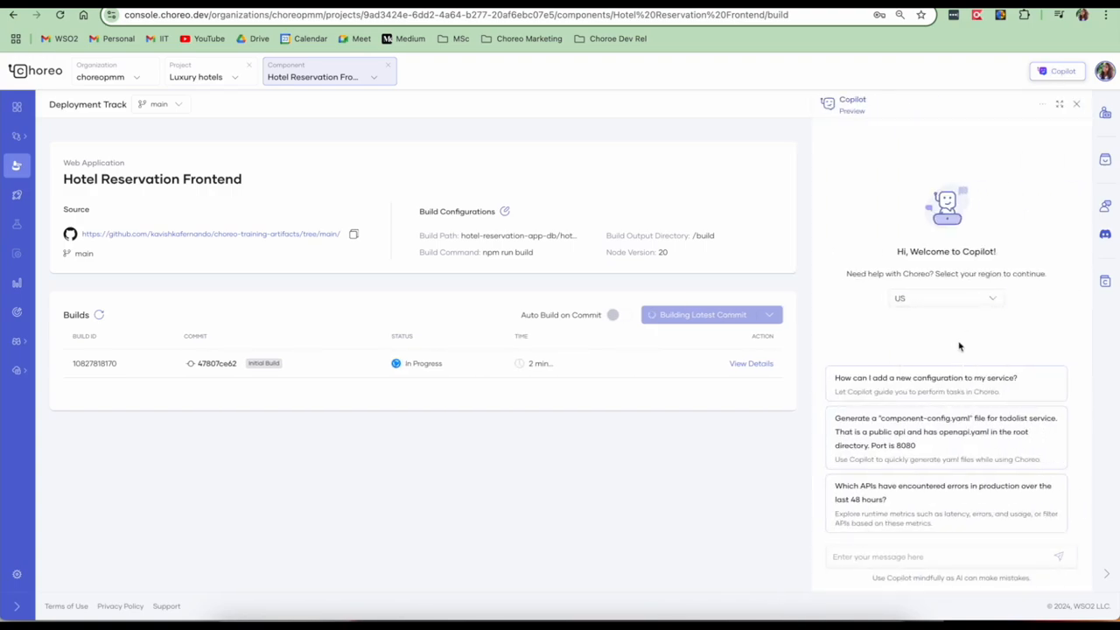
click(945, 557)
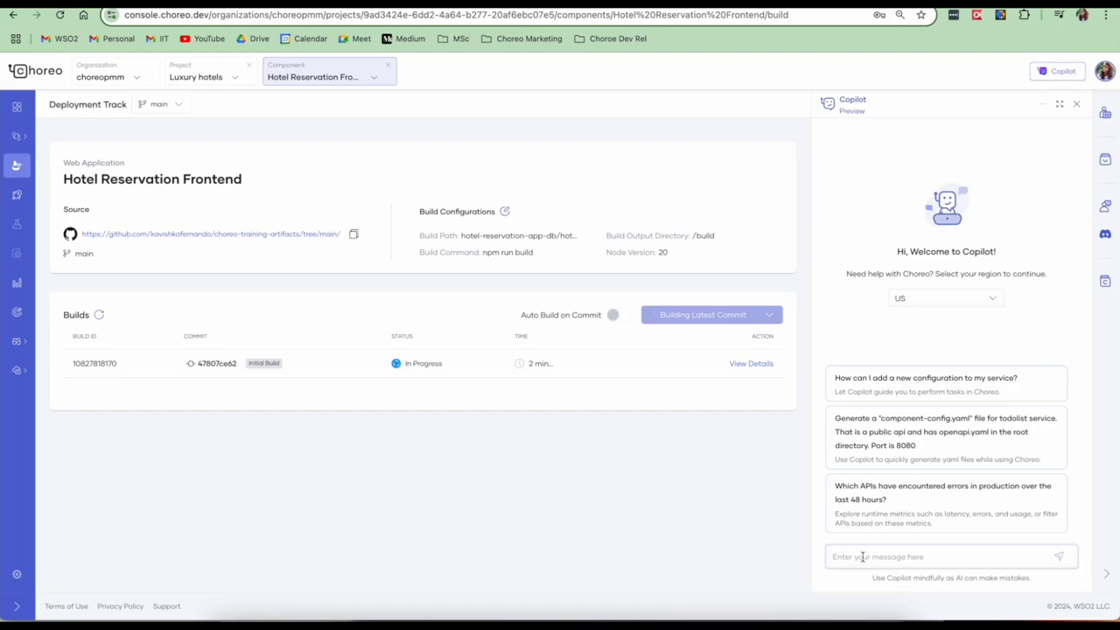
text(I have a web app component and I need to connect it to my backend. Can you tell me the steps)
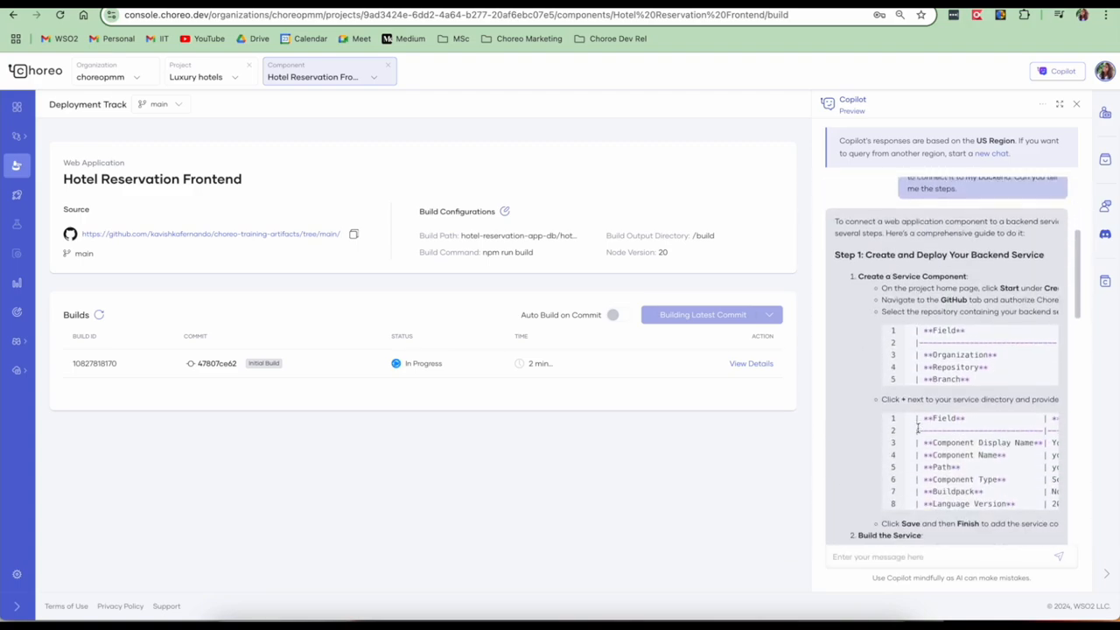
scroll(down, 3)
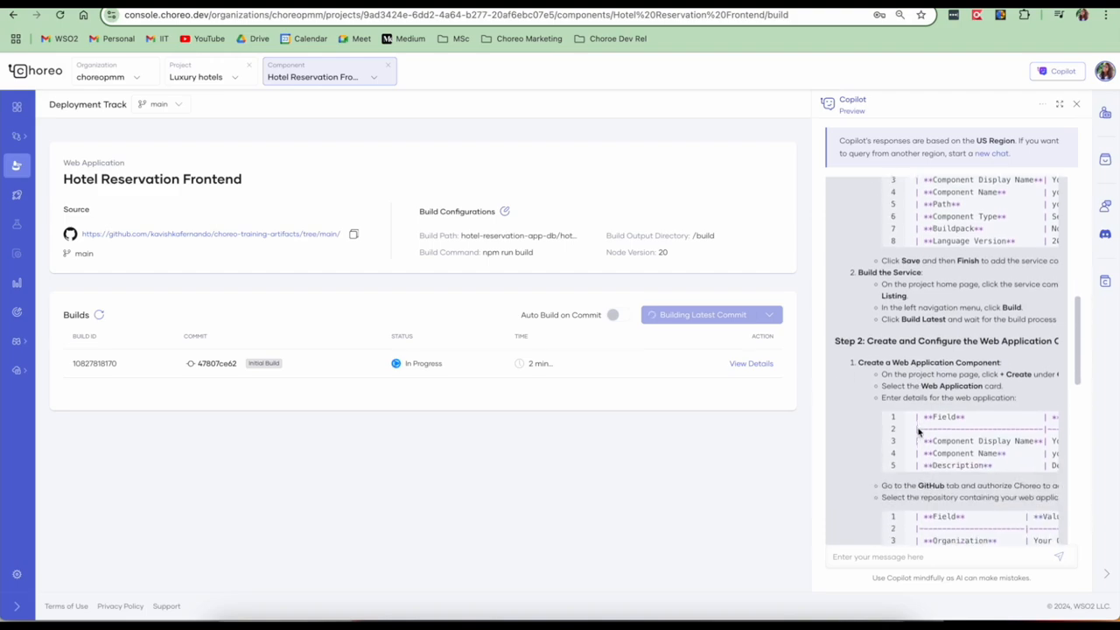
scroll(down, 3)
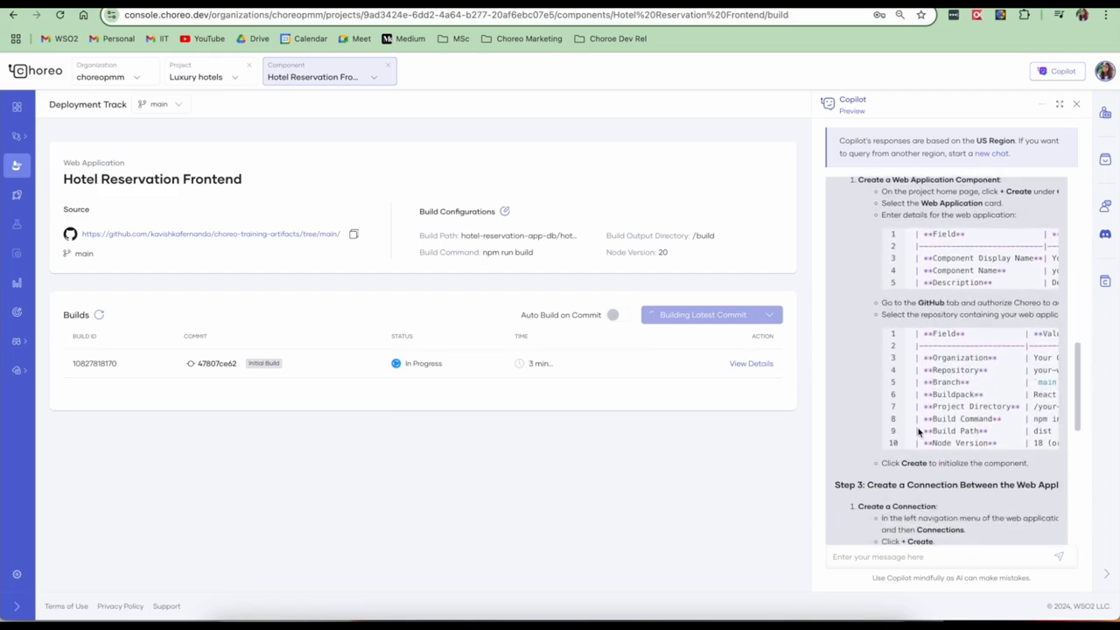
scroll(down, 3)
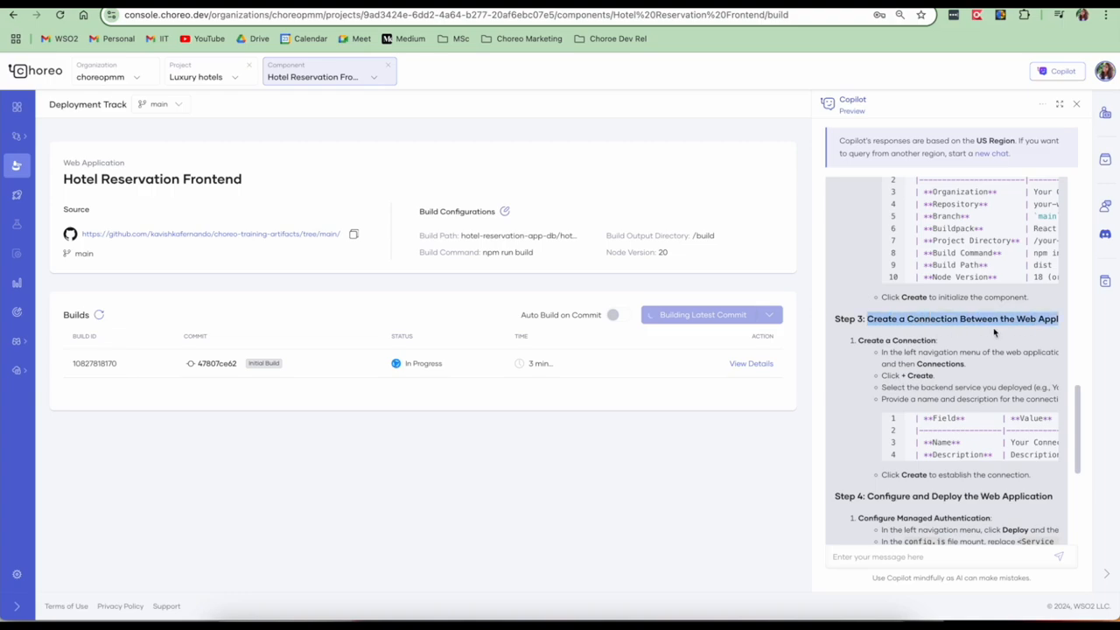
scroll(down, 3)
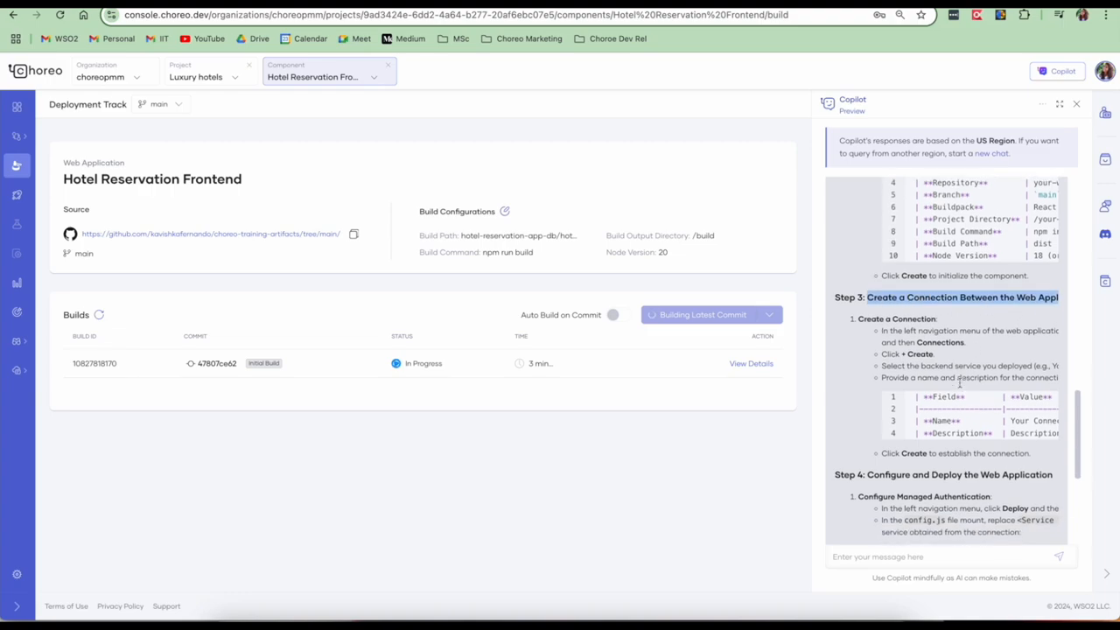
scroll(down, 3)
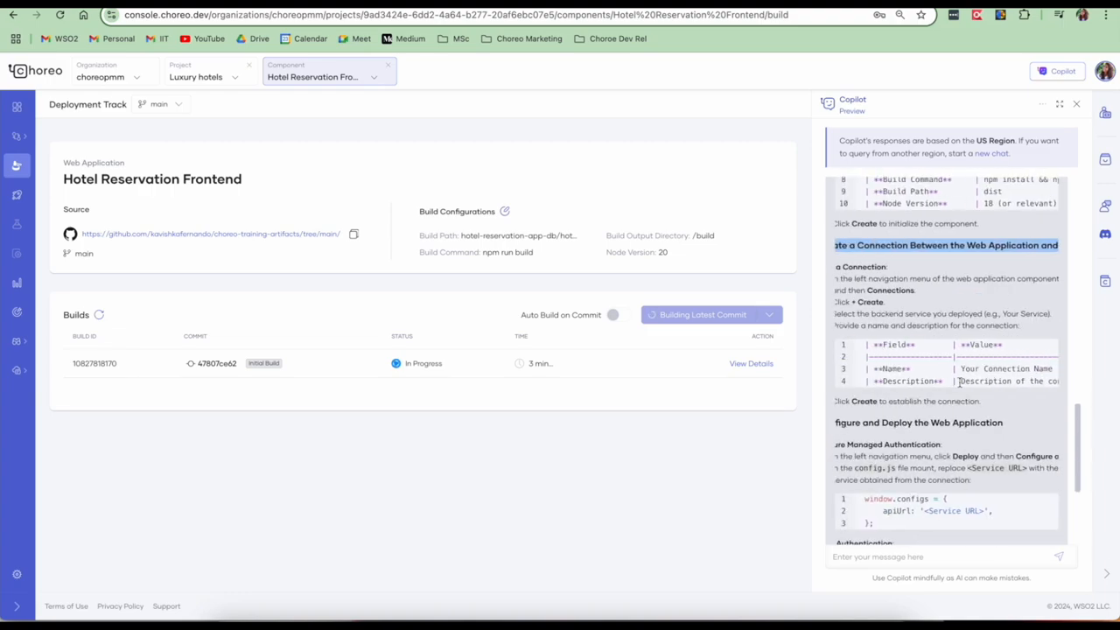
click(18, 165)
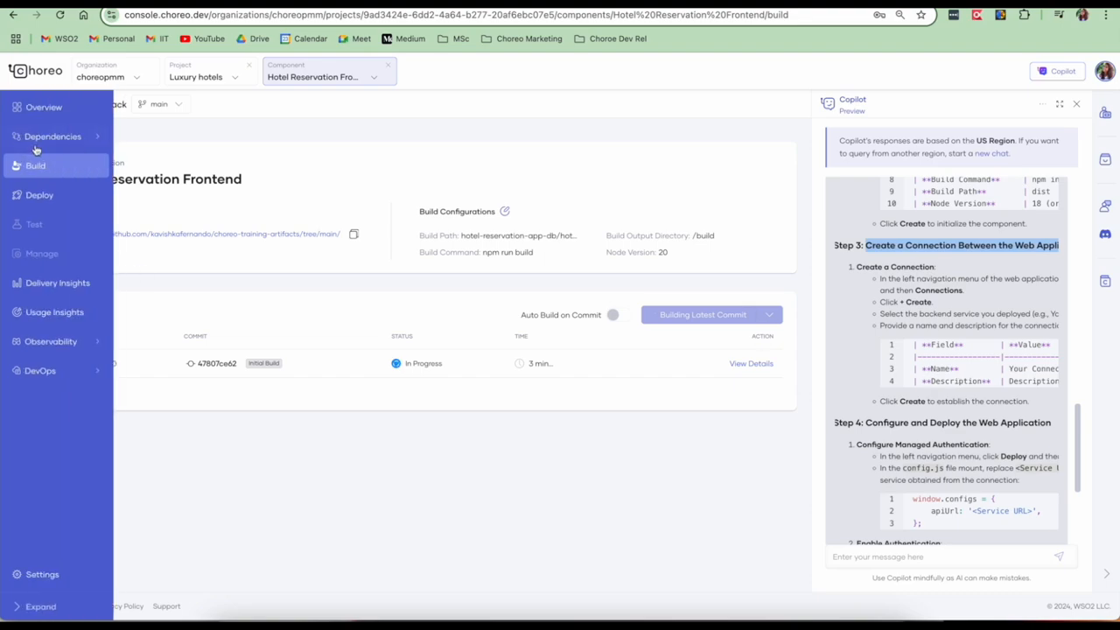
Start a new connection for the frontend and browse the Select a Resource service list
click(58, 164)
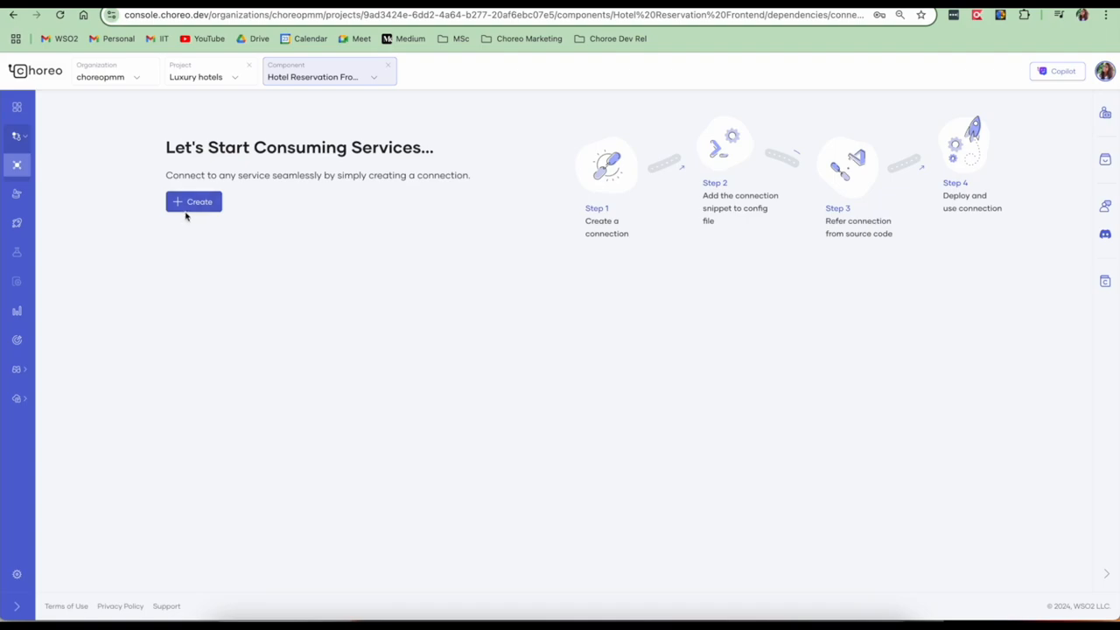
click(192, 202)
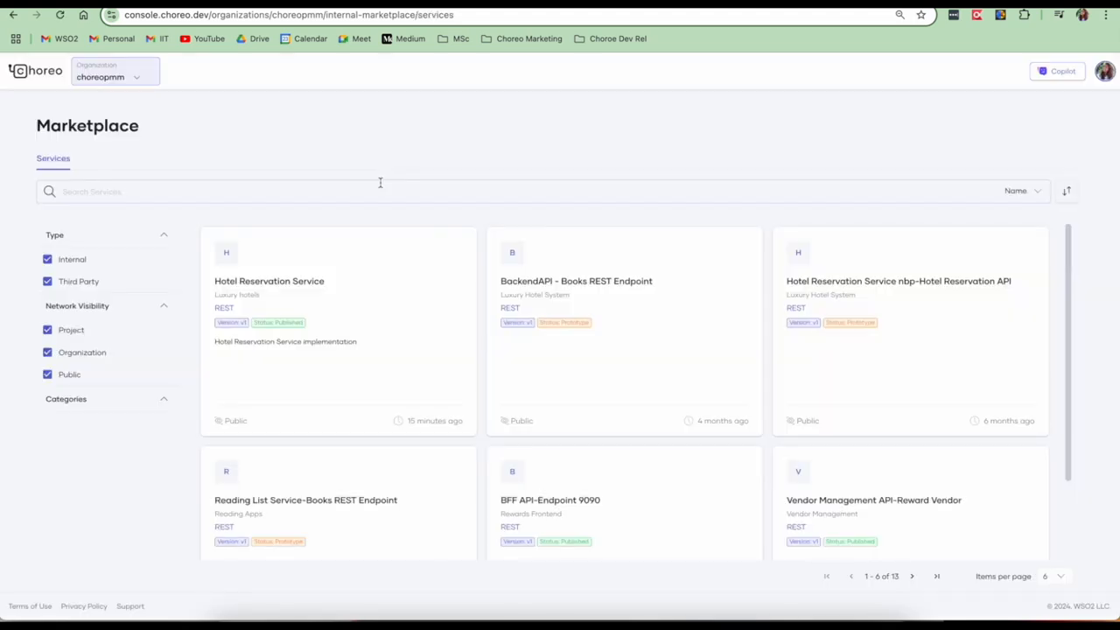
mouse_move(367, 340)
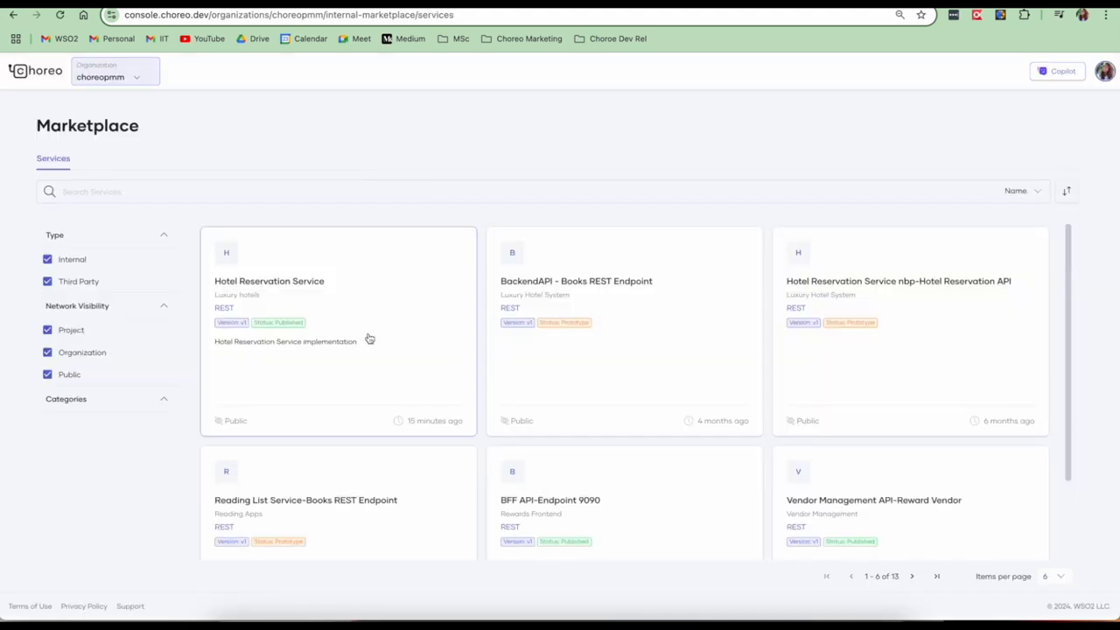
scroll(down, 3)
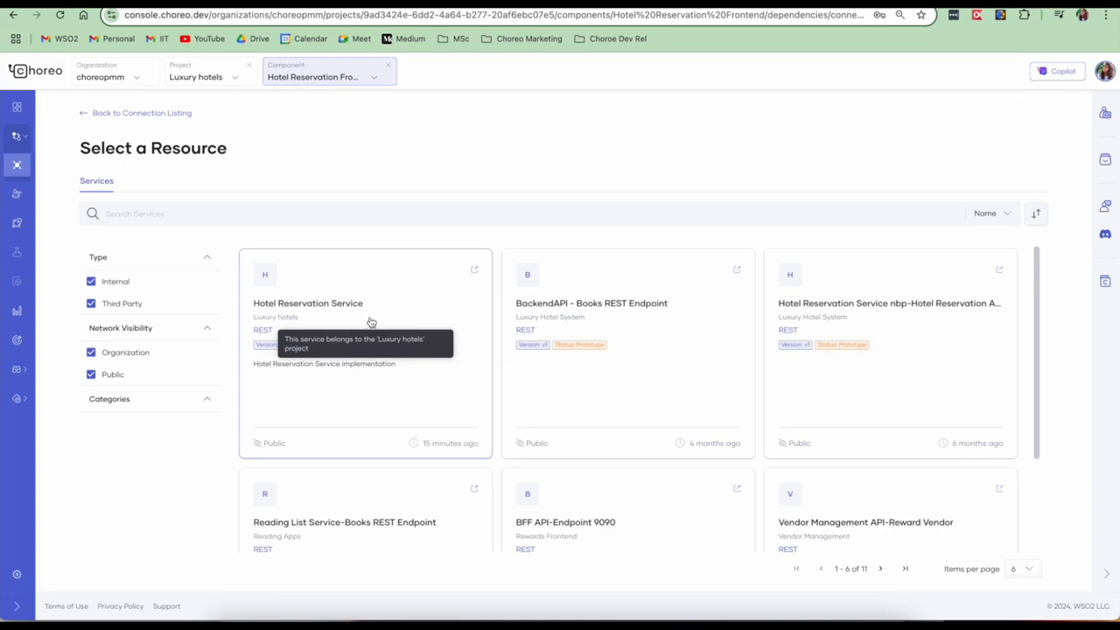
Create hotel-reservation-connection to the Hotel Reservation Service and view its service URL and snippets
click(364, 353)
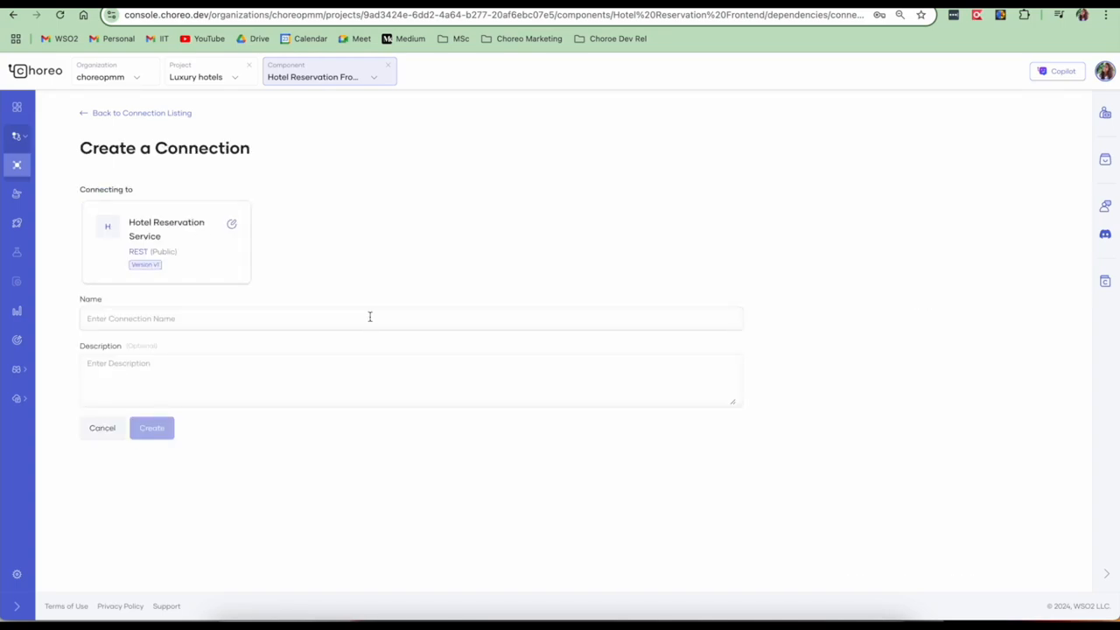
text(hotel-reservation-connection)
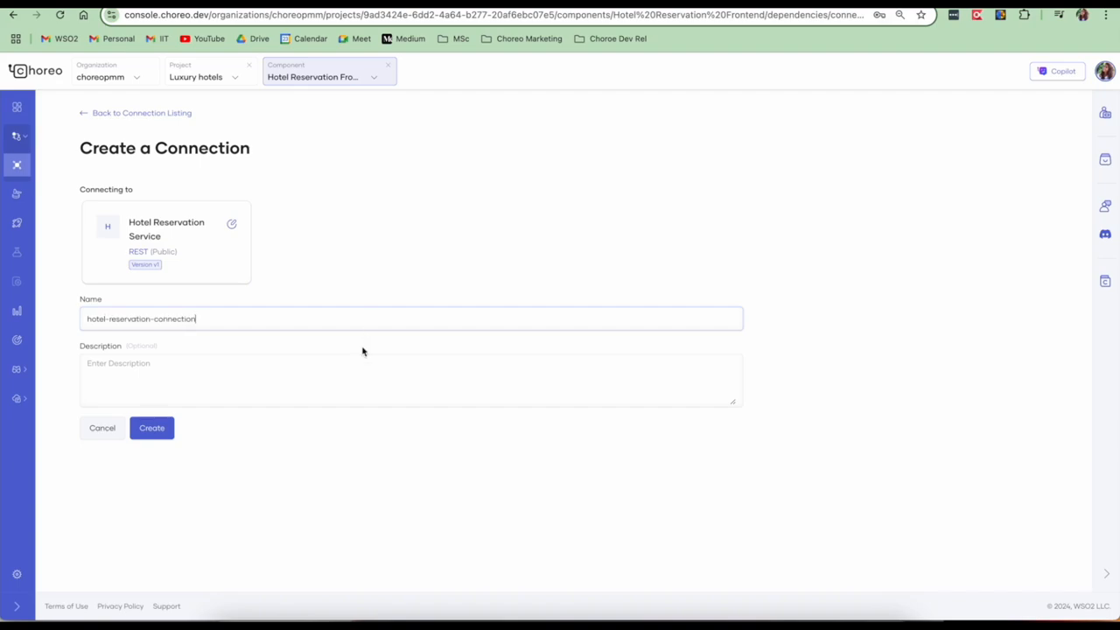
click(151, 427)
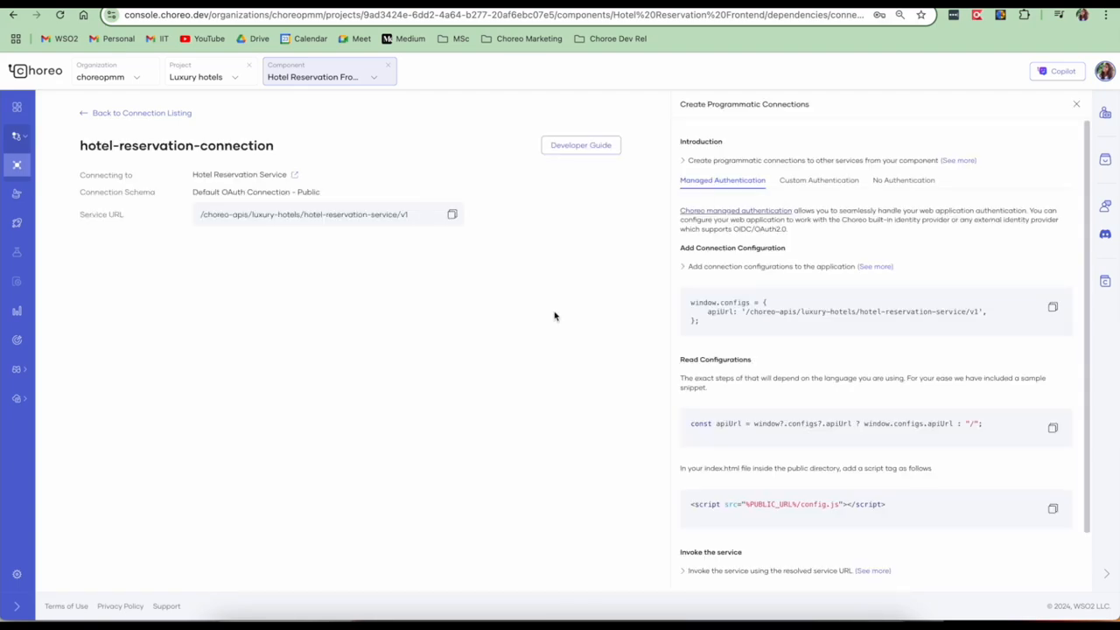
mouse_move(808, 327)
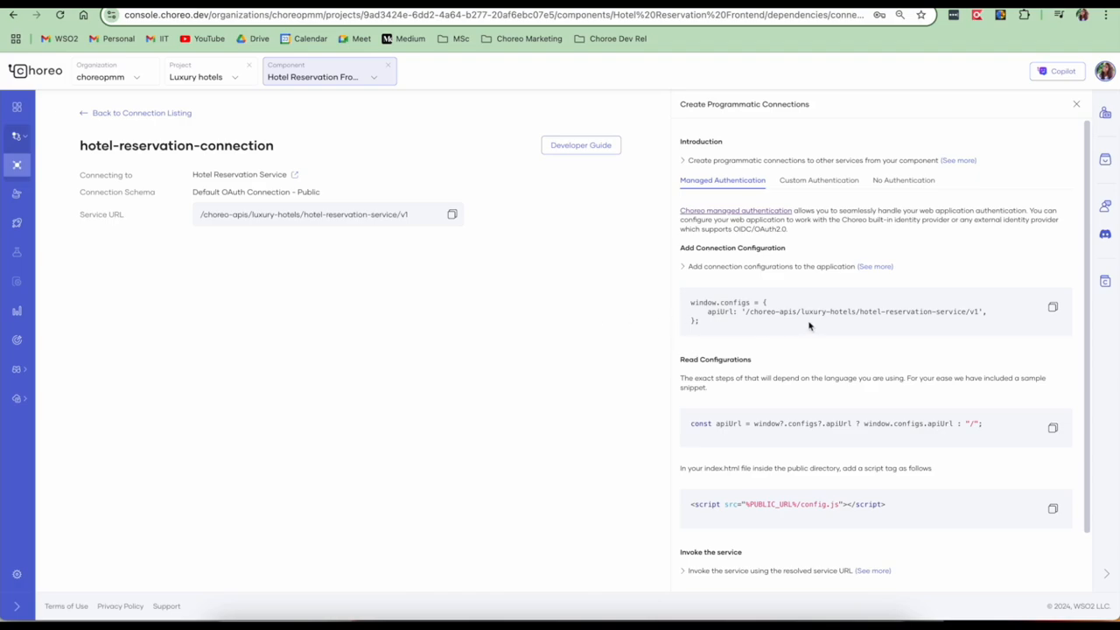
mouse_move(761, 336)
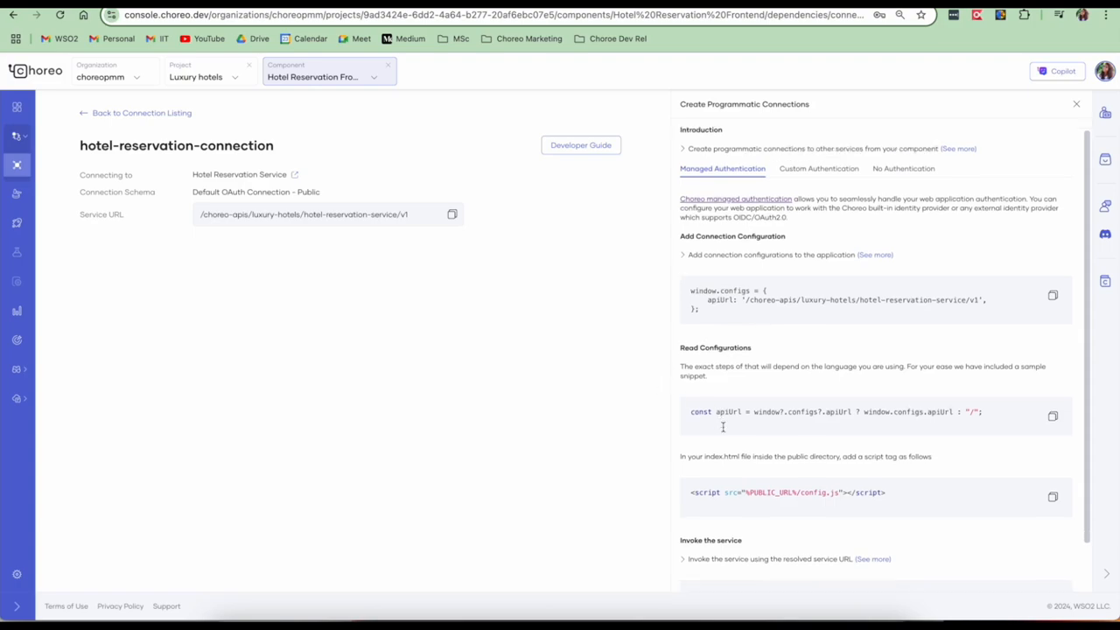
scroll(down, 3)
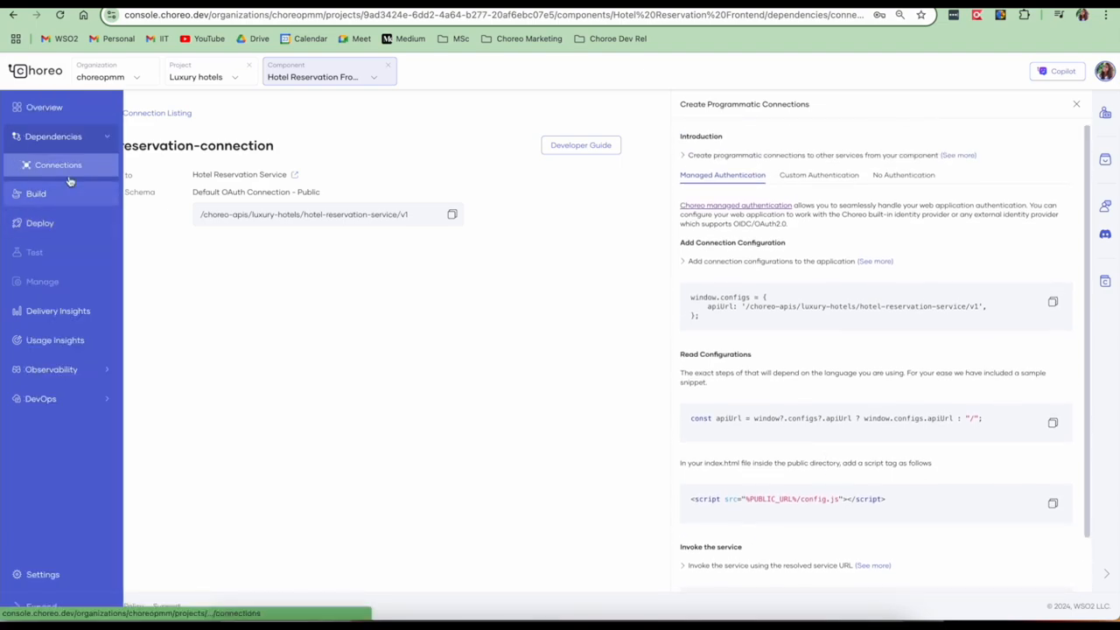
Configure the frontend deployment with the config.js file mount and advance to authentication settings
click(38, 224)
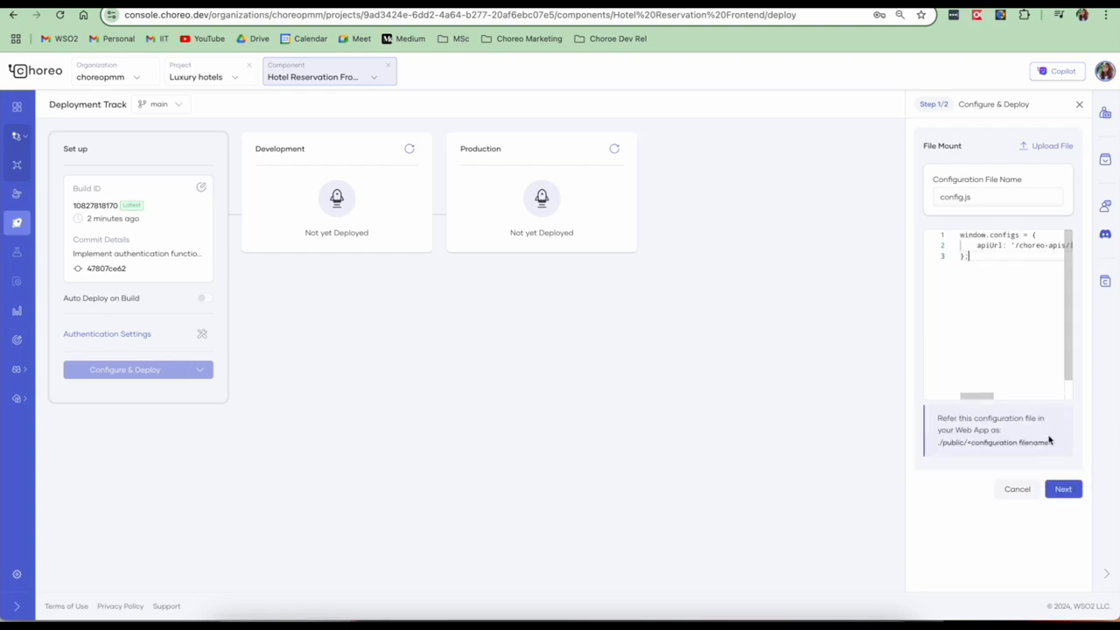
click(1062, 489)
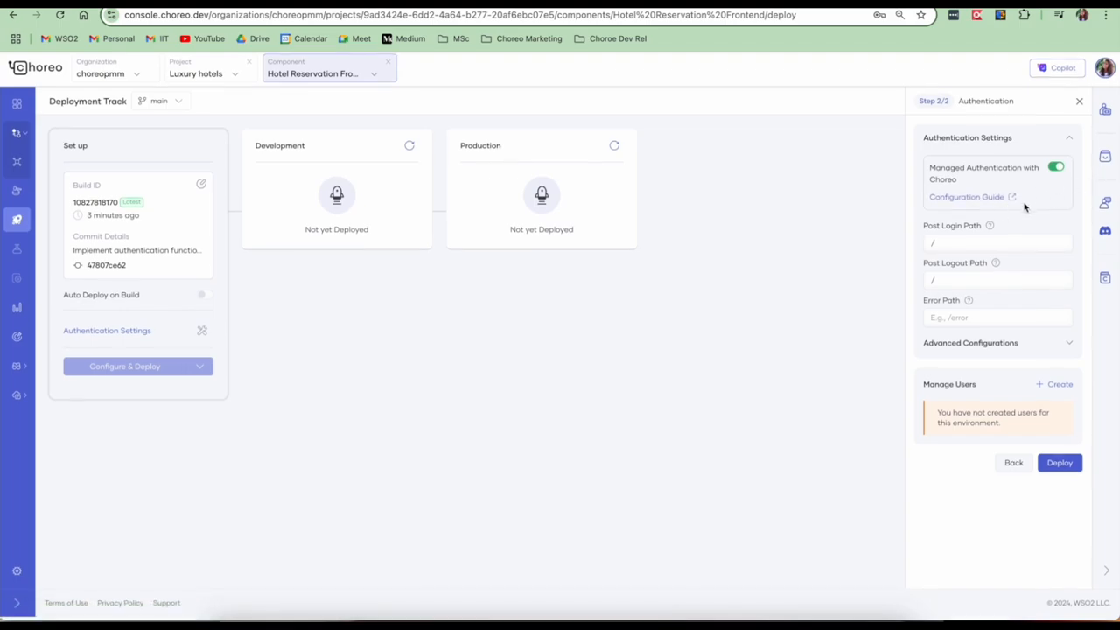
Deploy the frontend to Development with /rooms post-login path and a created test user
click(998, 245)
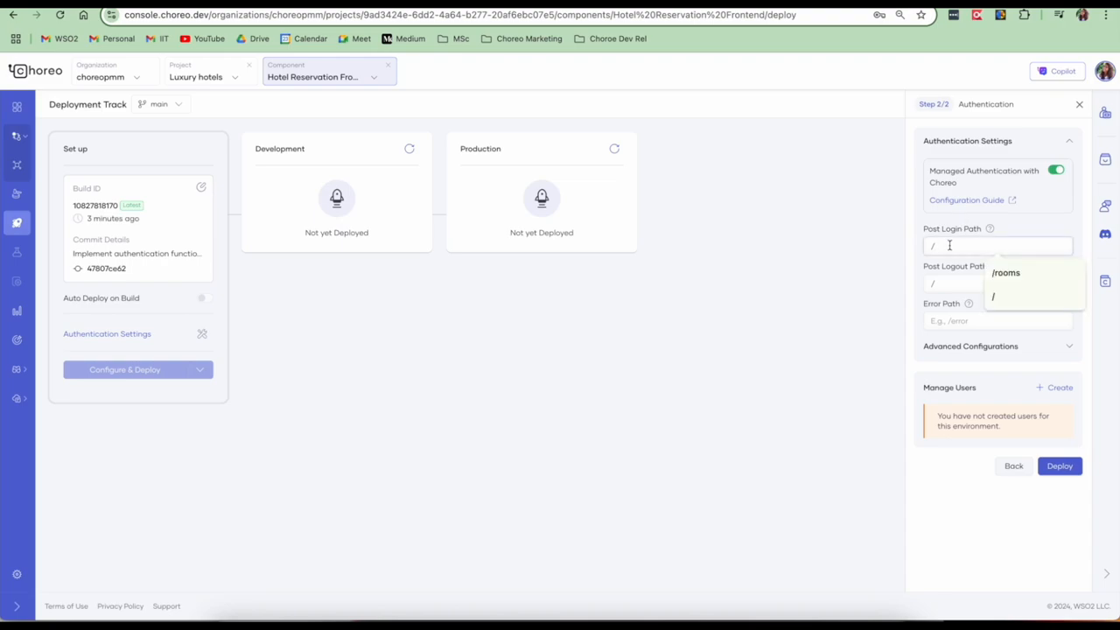
click(1004, 273)
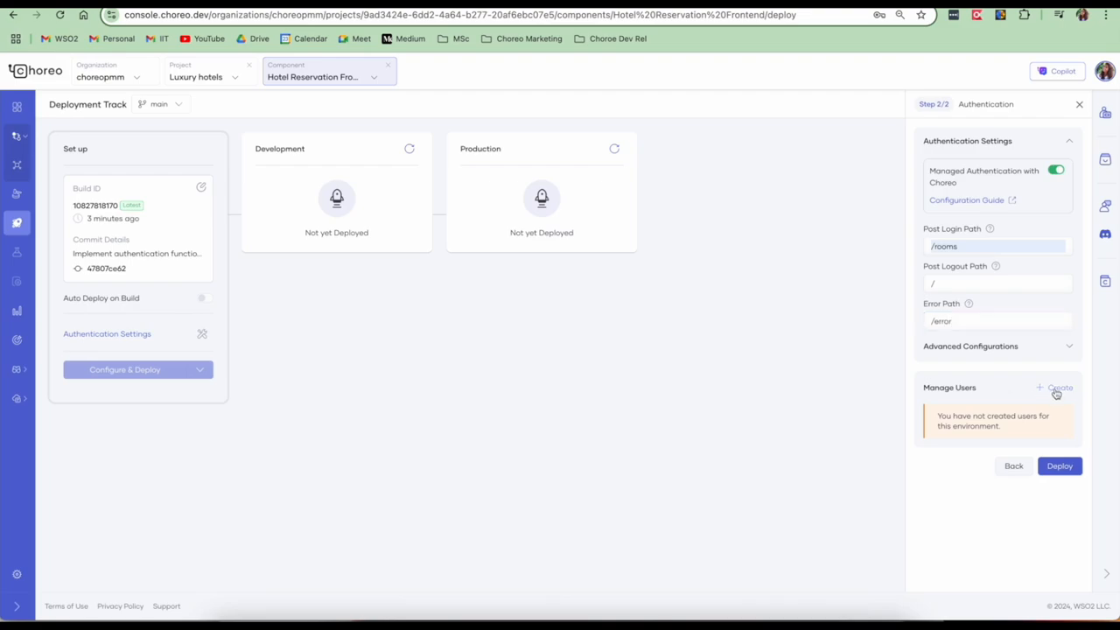
click(1061, 389)
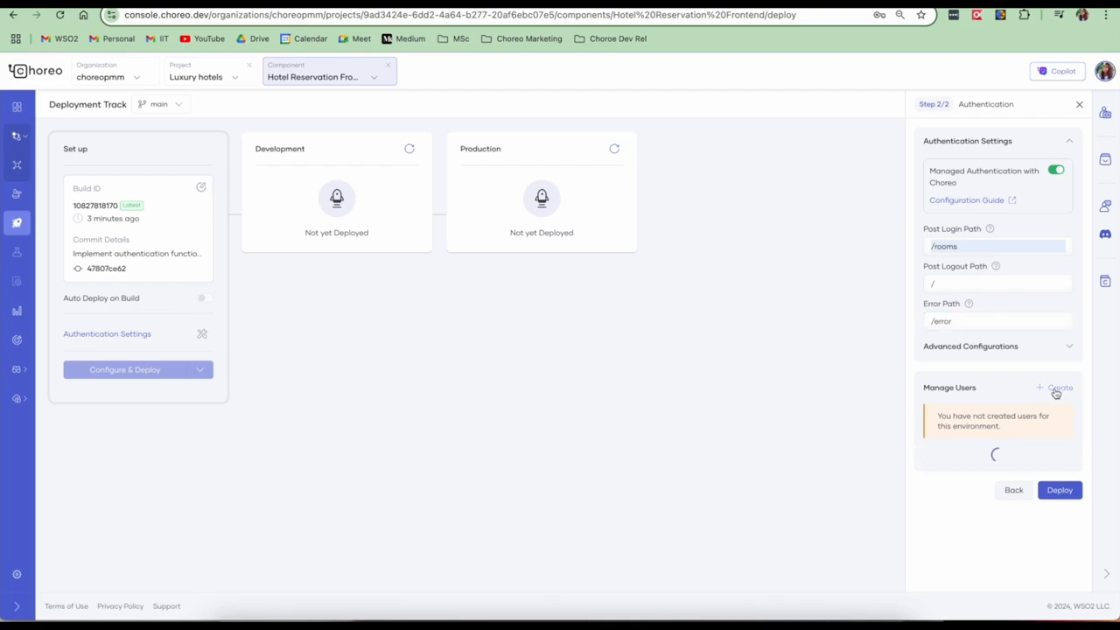
click(1060, 388)
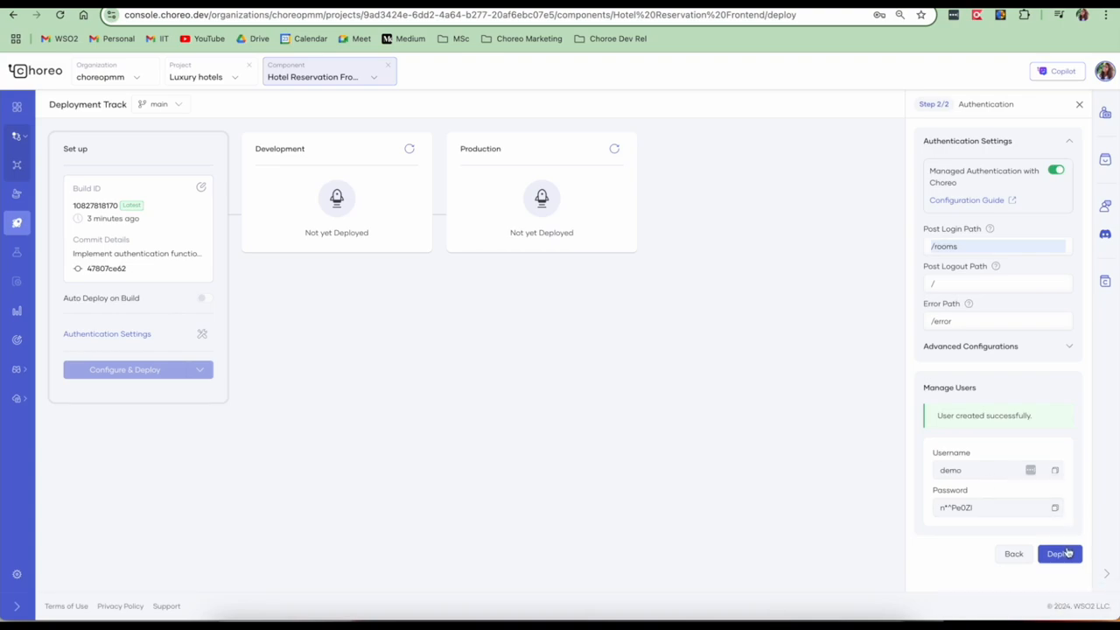
click(1061, 553)
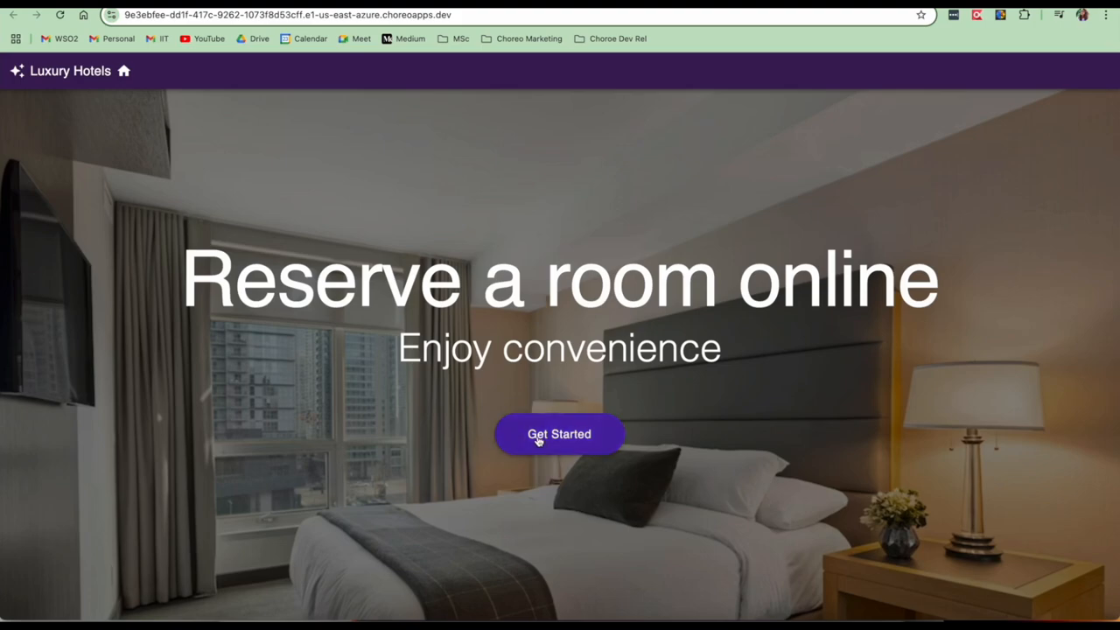
Sign in to the Luxury Hotels site with the saved test username and password
click(560, 434)
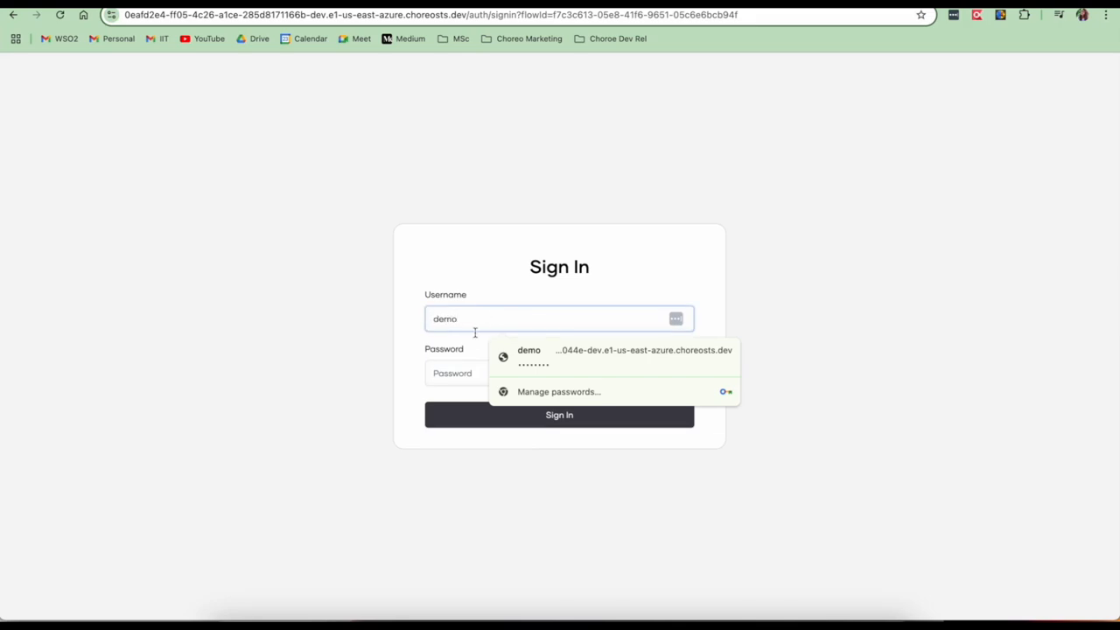
click(613, 357)
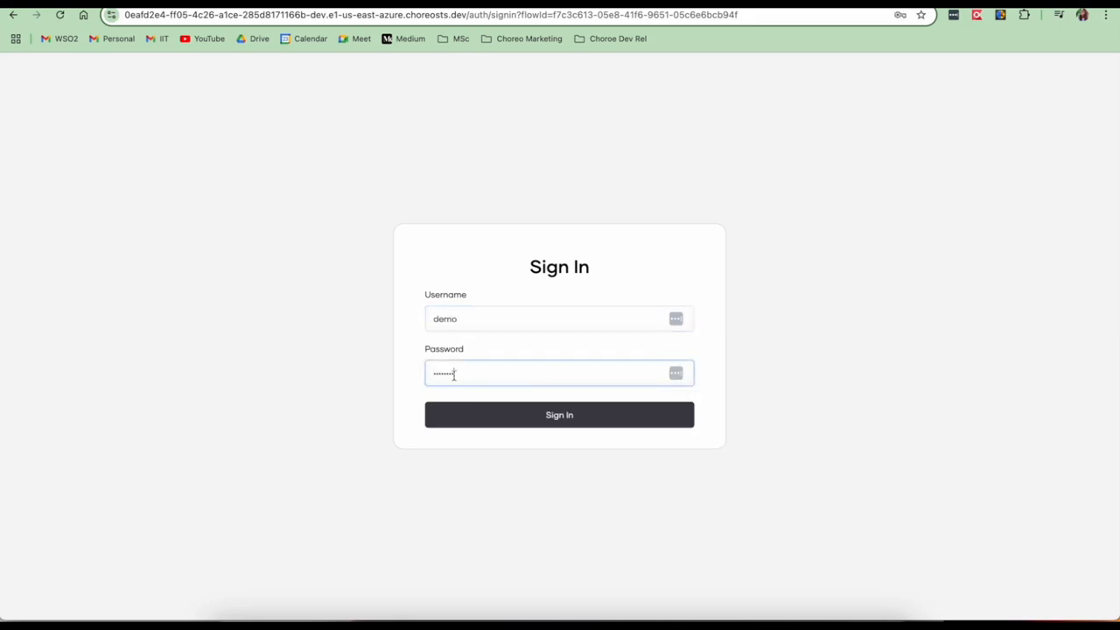
click(560, 415)
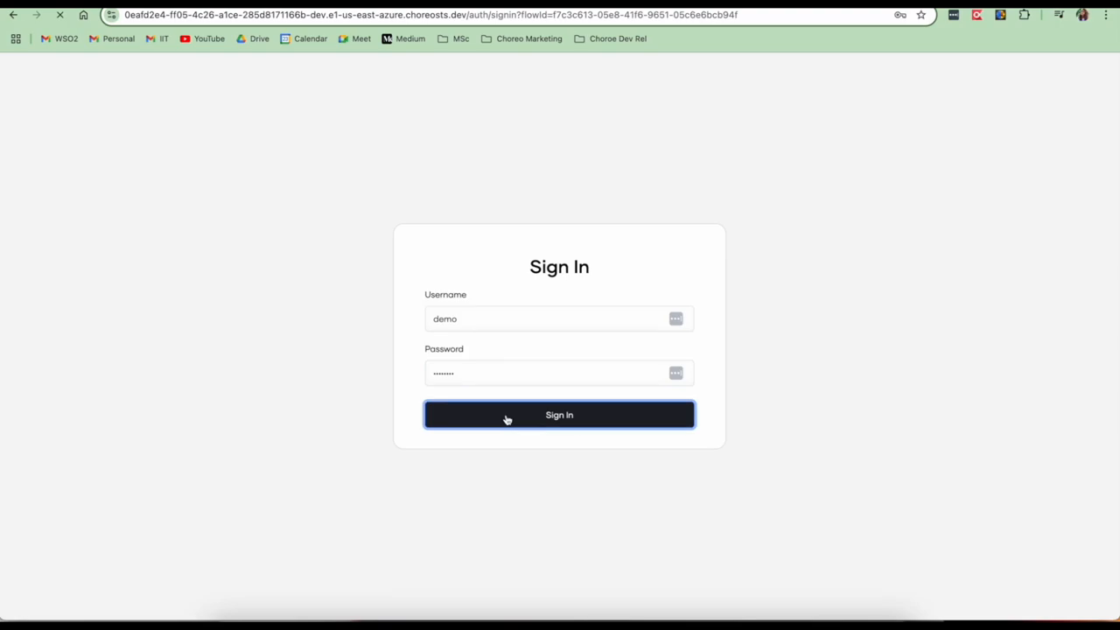
click(560, 415)
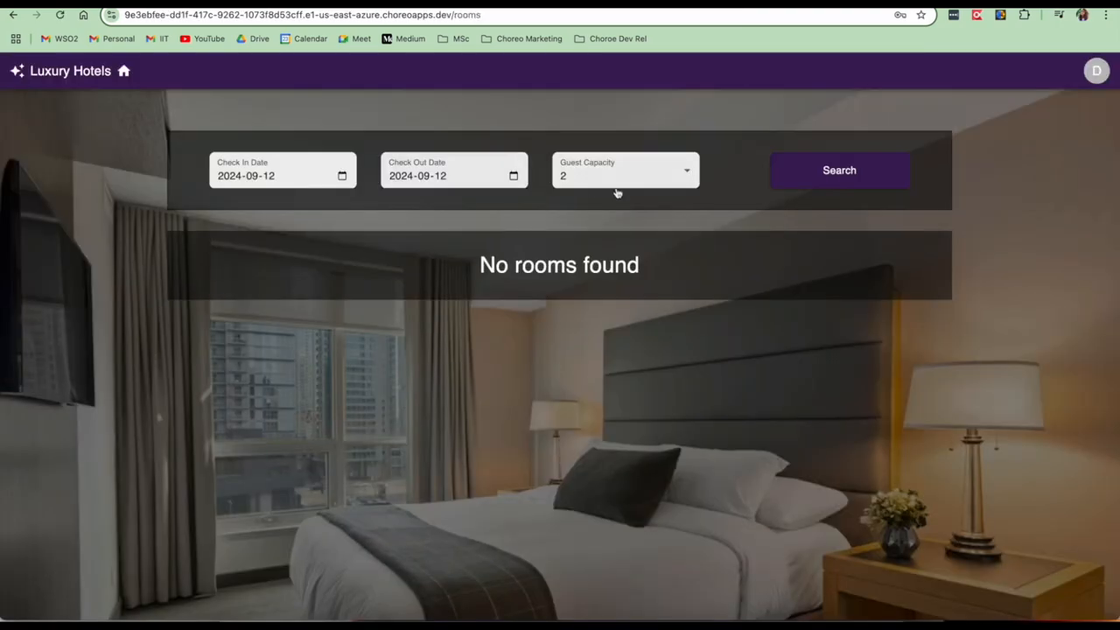
Search rooms and reserve the Double room with the guest details filled in
click(838, 170)
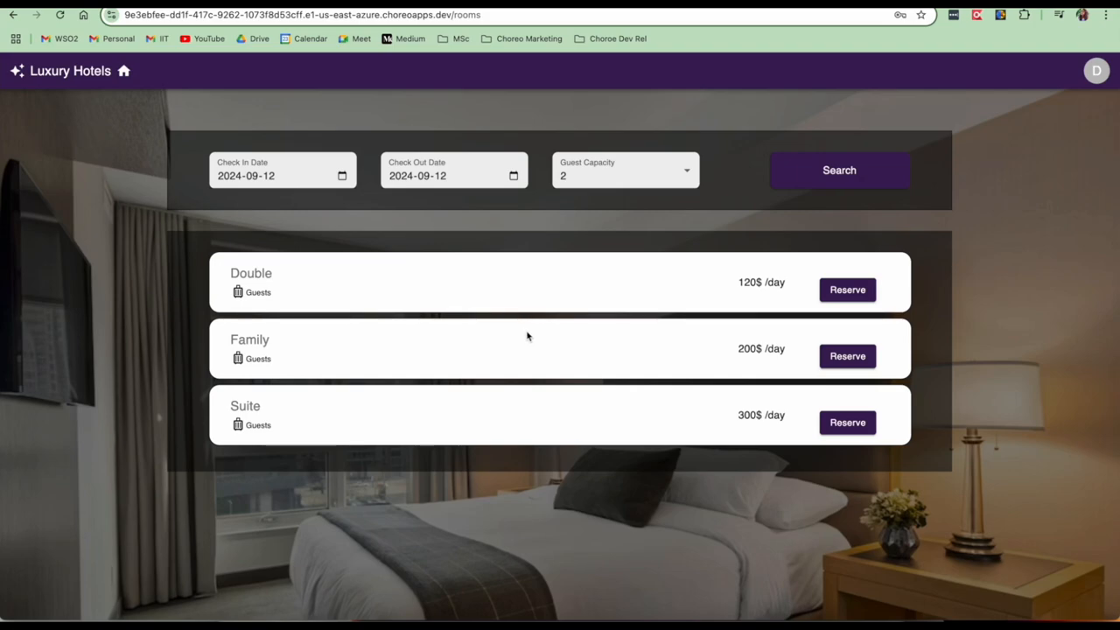
click(847, 290)
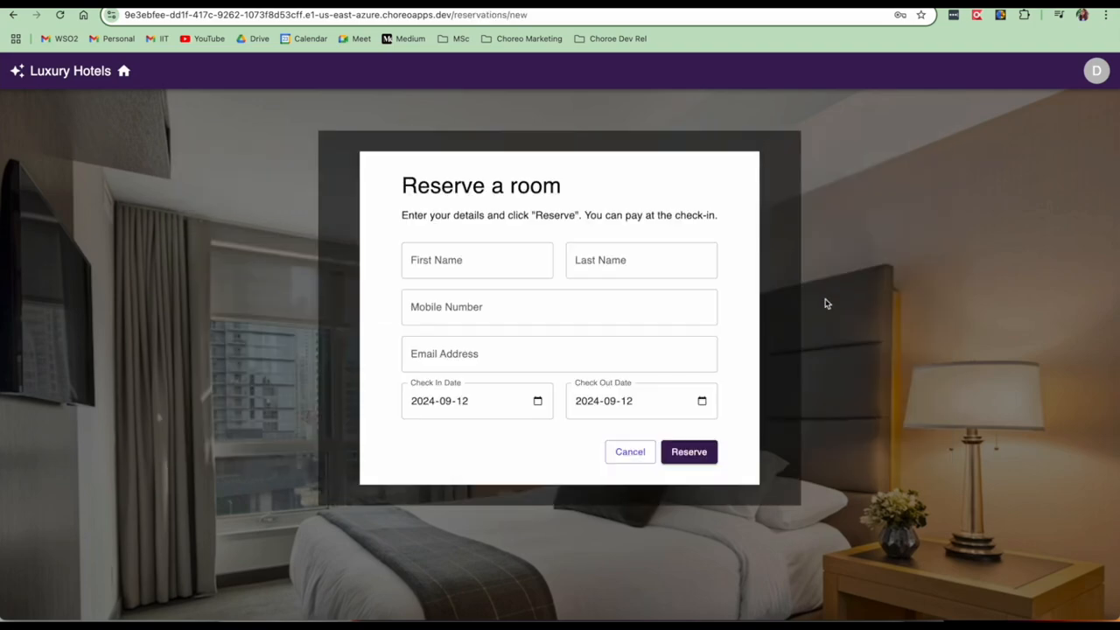
click(476, 259)
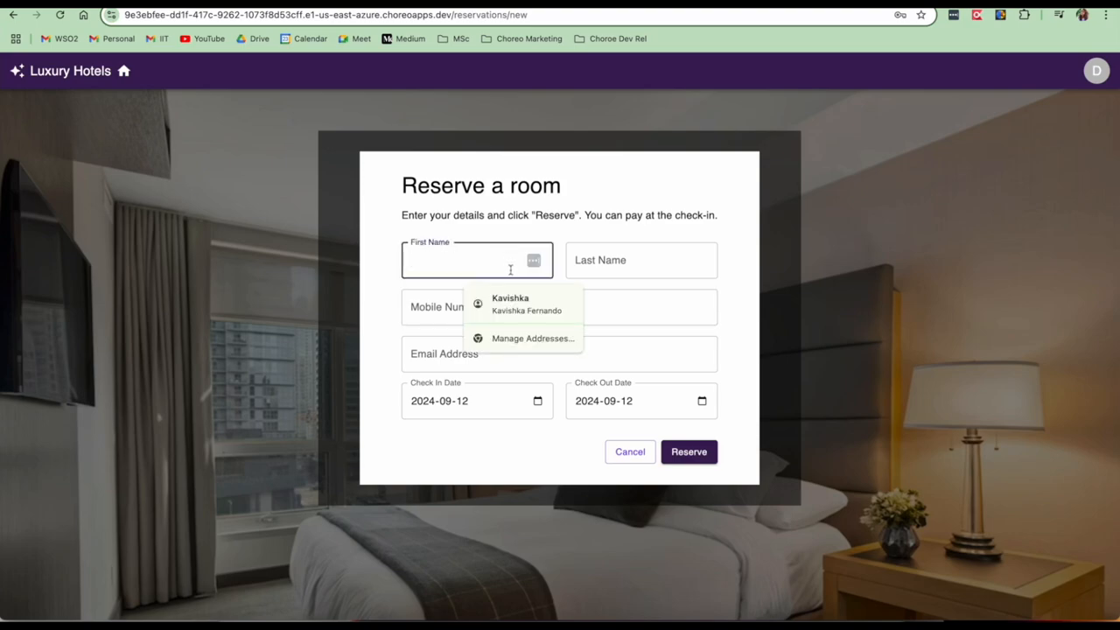
click(690, 452)
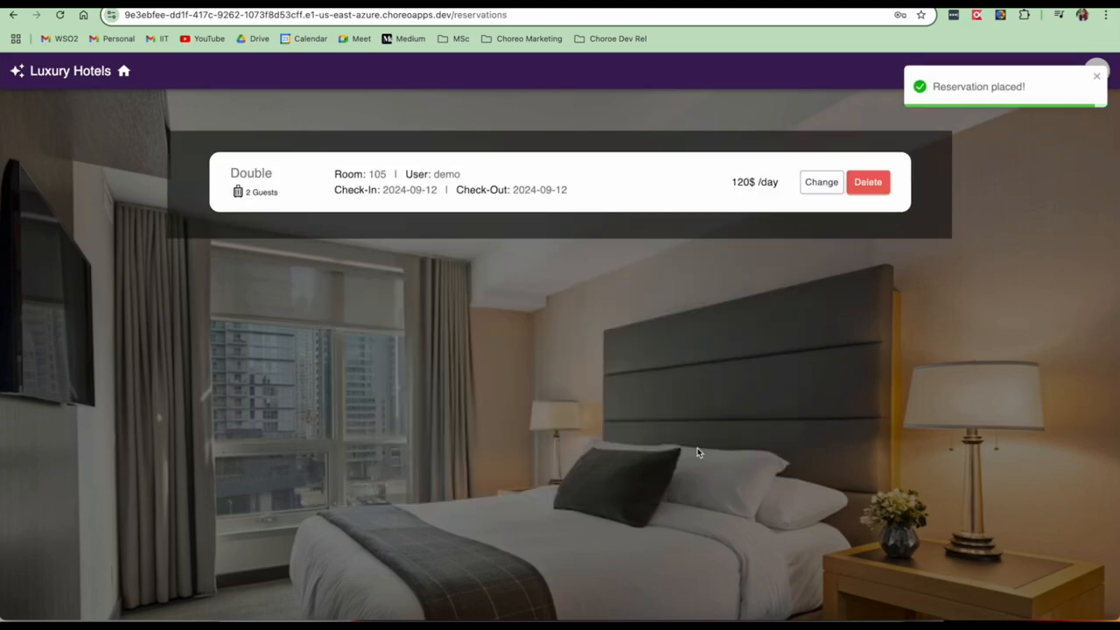
Start changing the dates of the new reservation
click(819, 182)
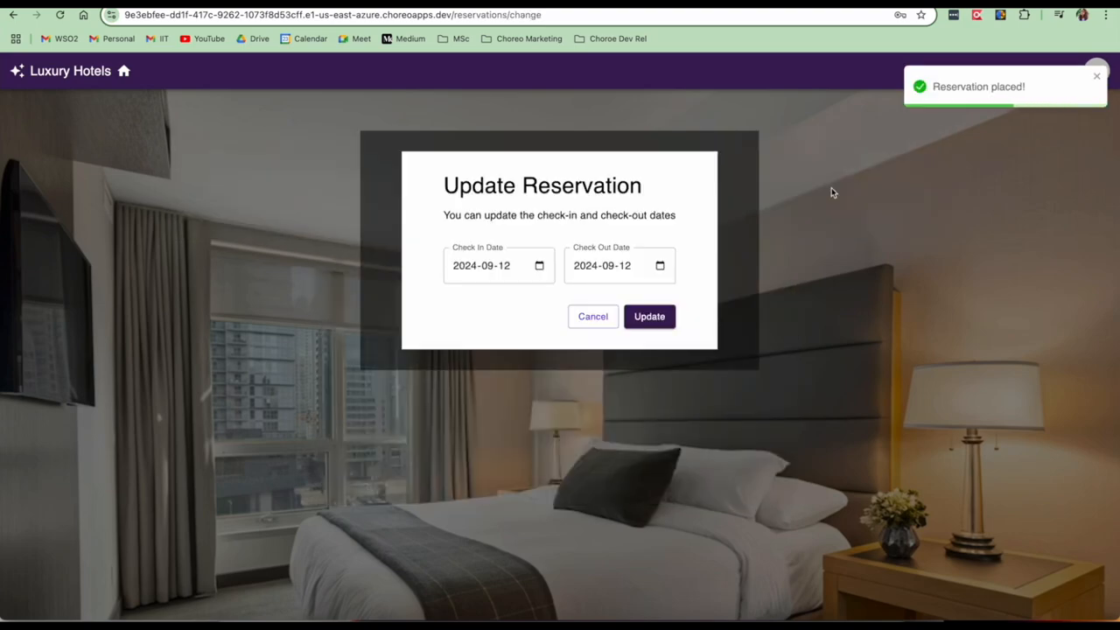
click(649, 315)
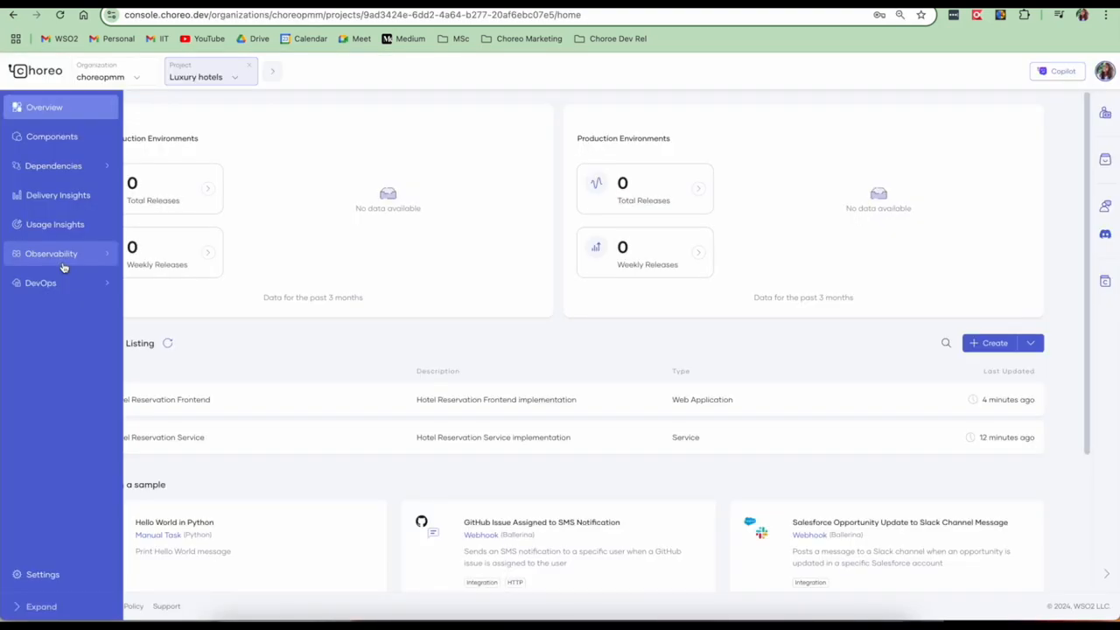
Show the Development architecture metrics, switching layers from runtime dependencies to the static-vs-runtime drift view
click(51, 253)
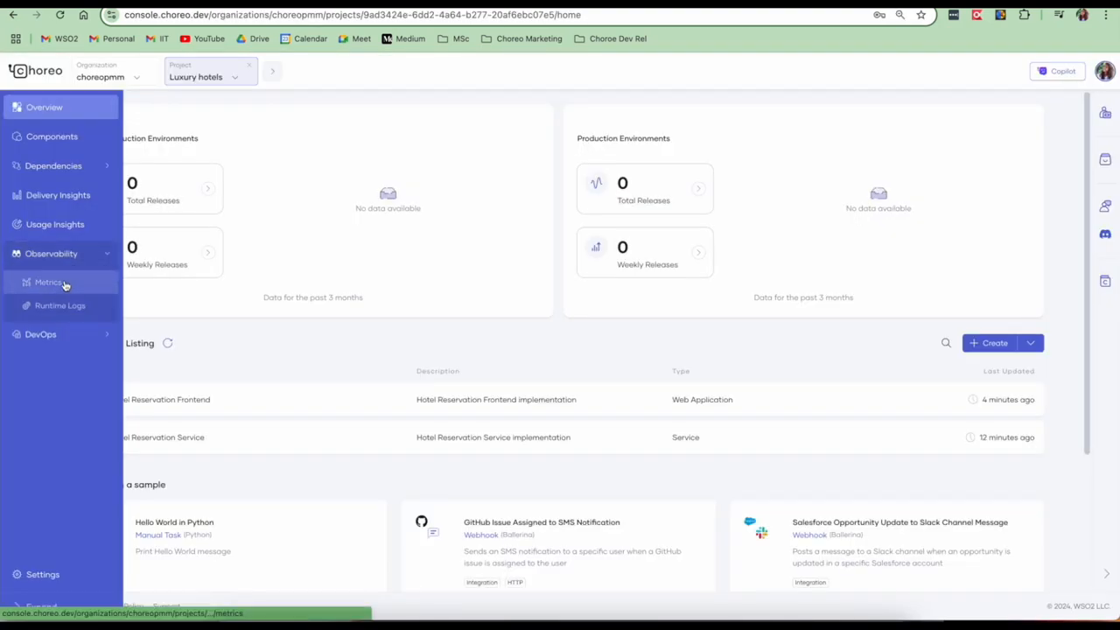
click(49, 282)
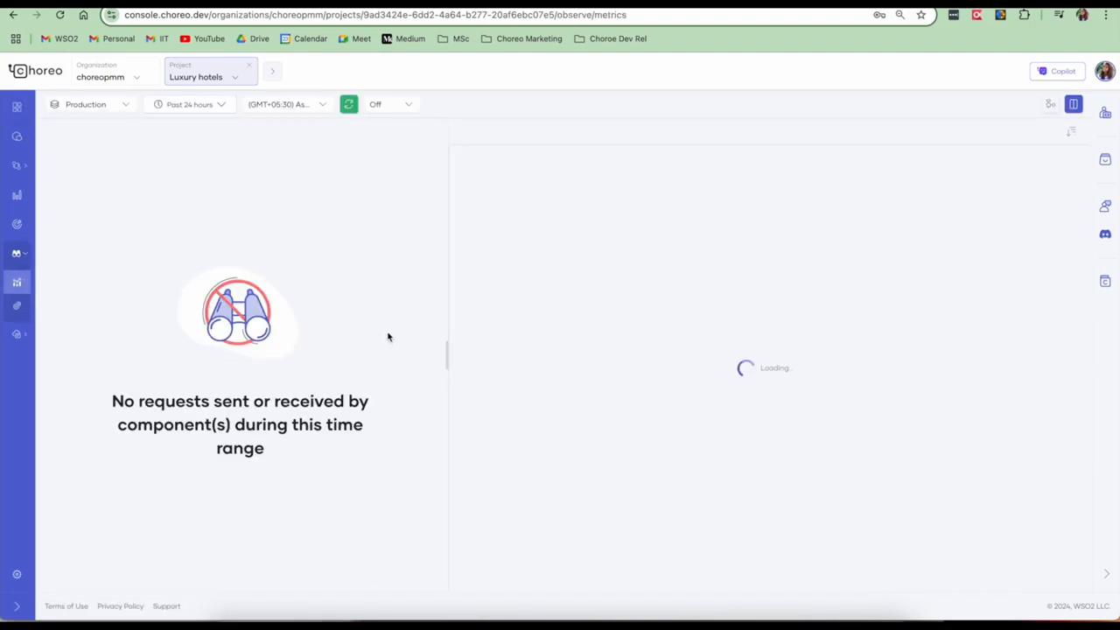
click(91, 105)
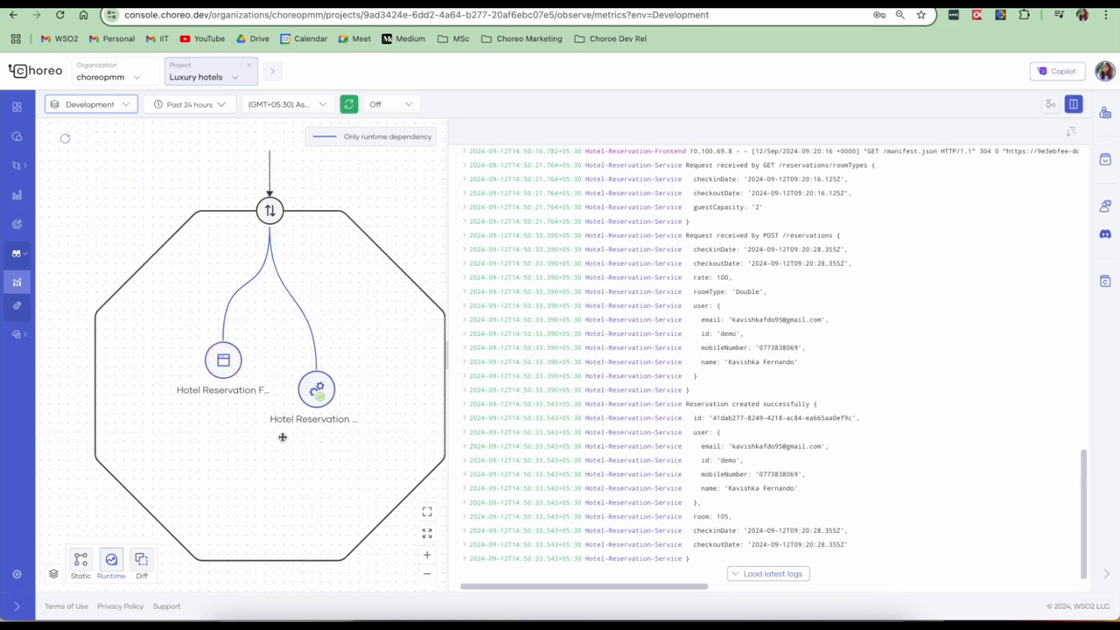
mouse_move(724, 310)
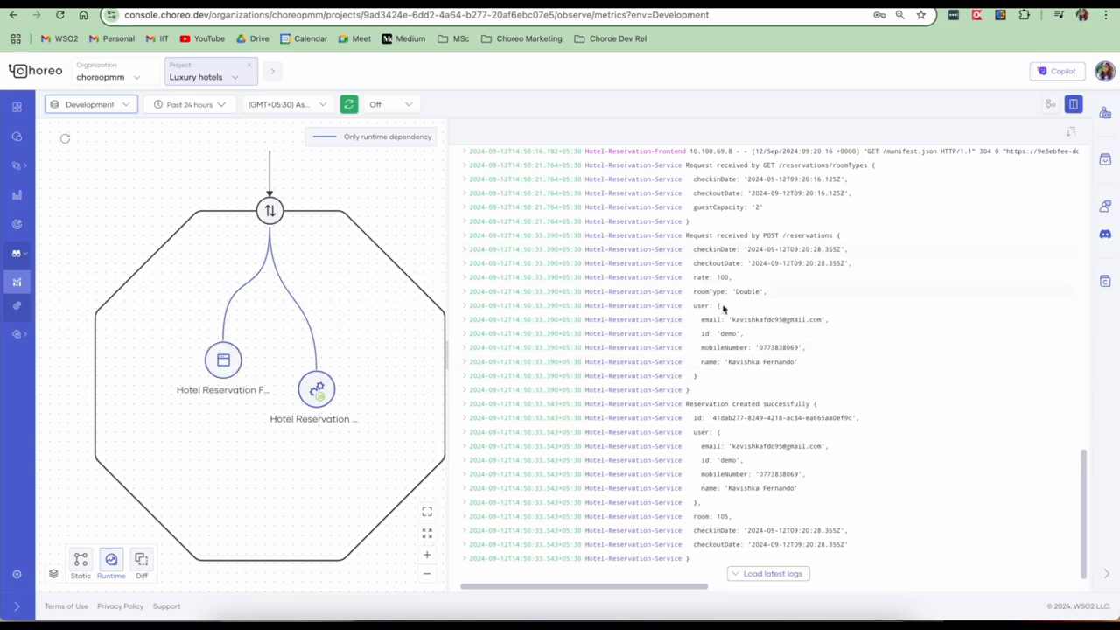
mouse_move(439, 294)
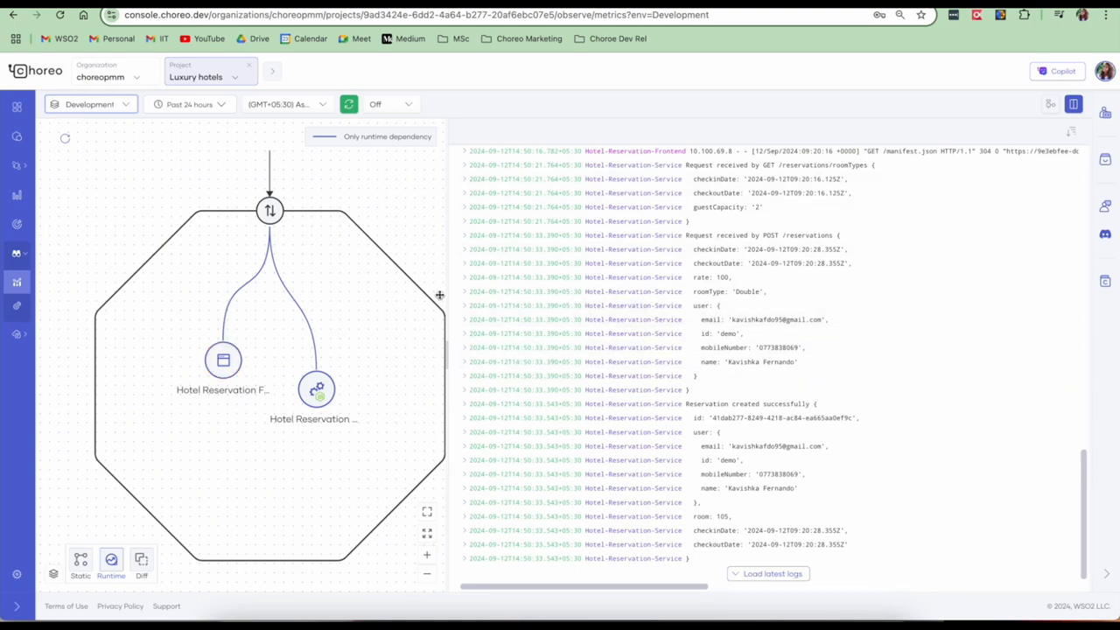
mouse_move(136, 537)
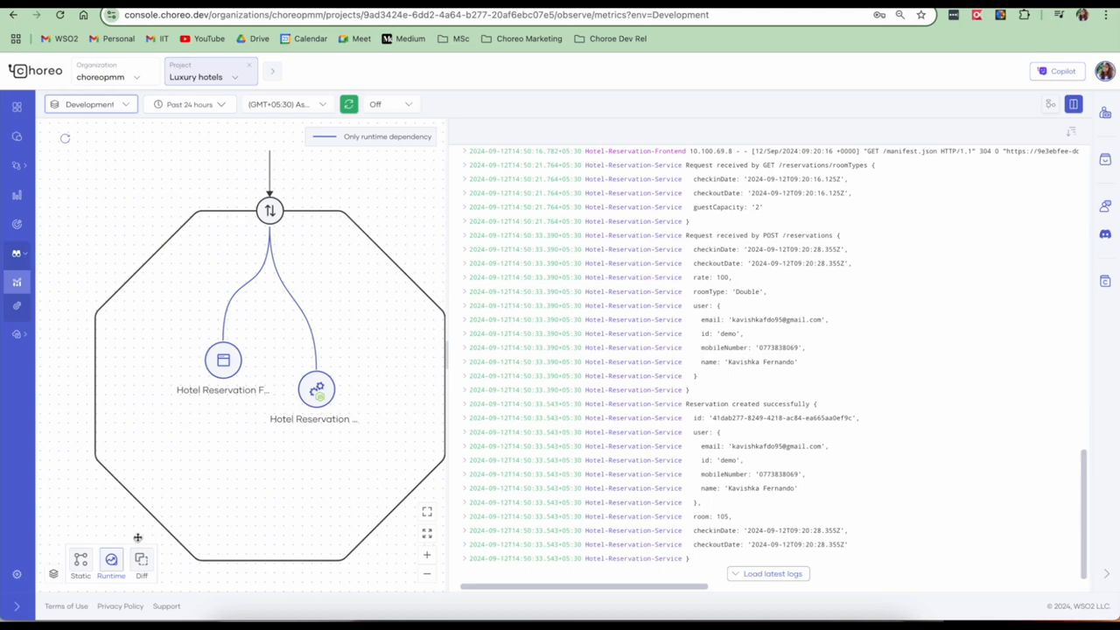
mouse_move(81, 560)
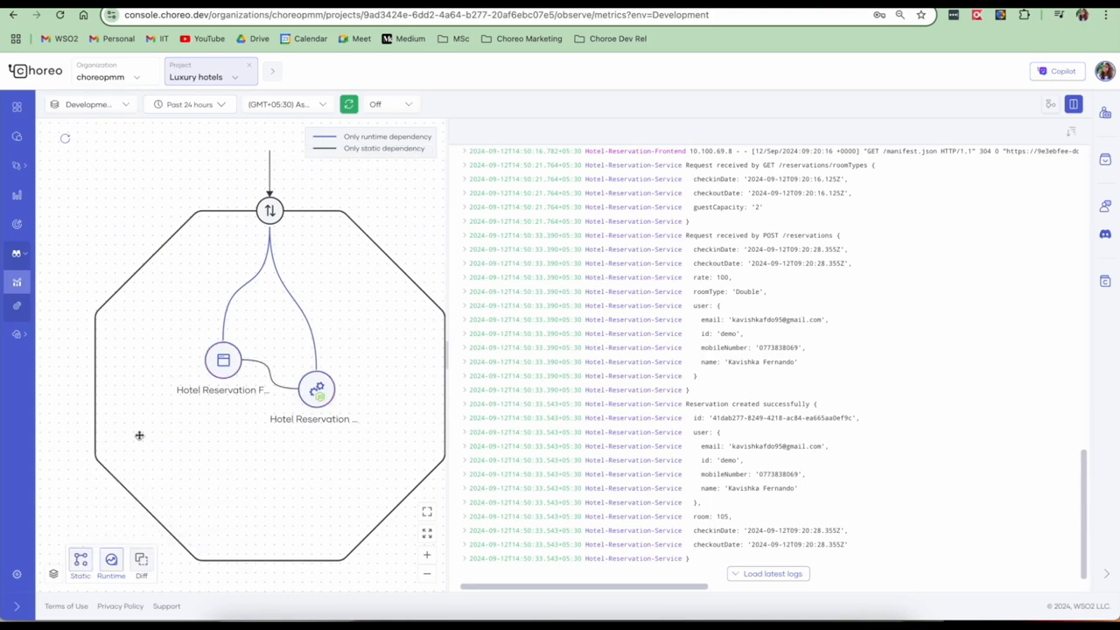
mouse_move(112, 561)
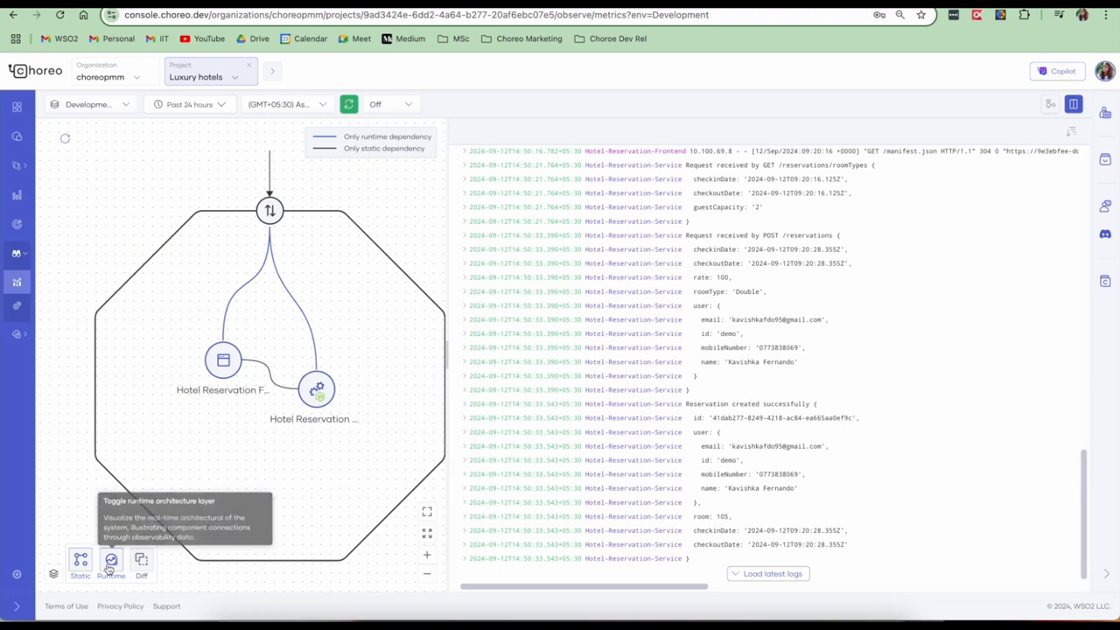
click(81, 560)
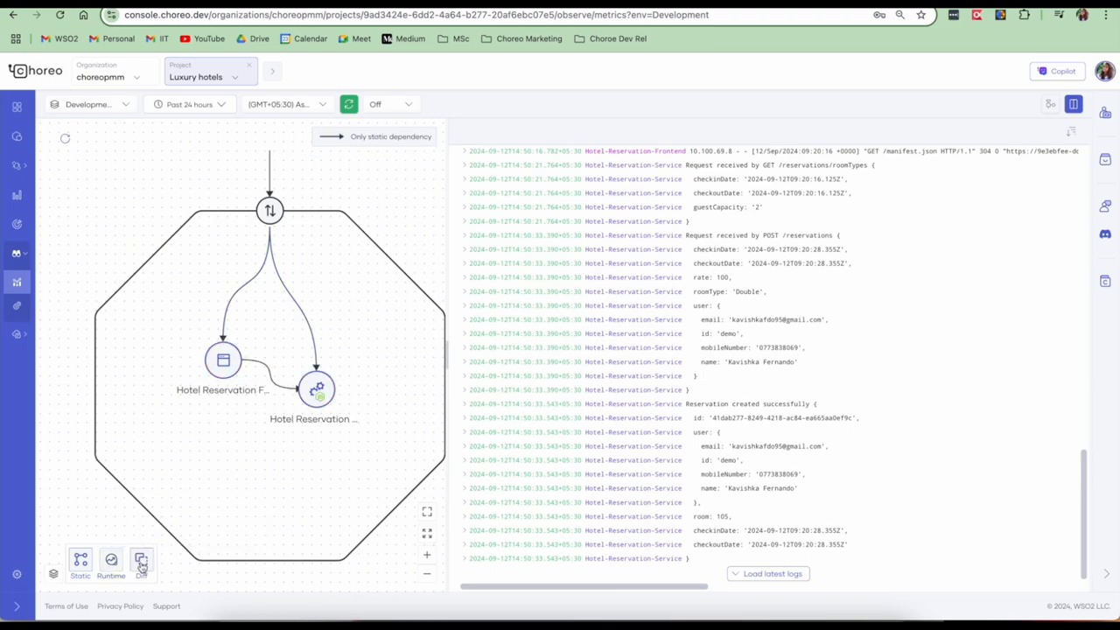
mouse_move(140, 560)
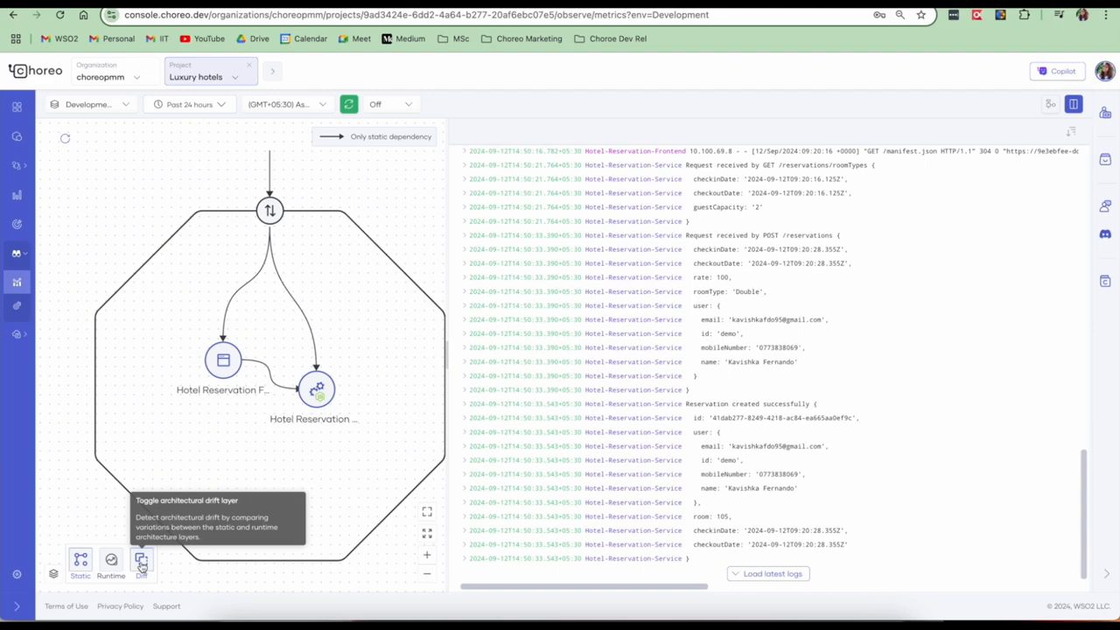
click(140, 560)
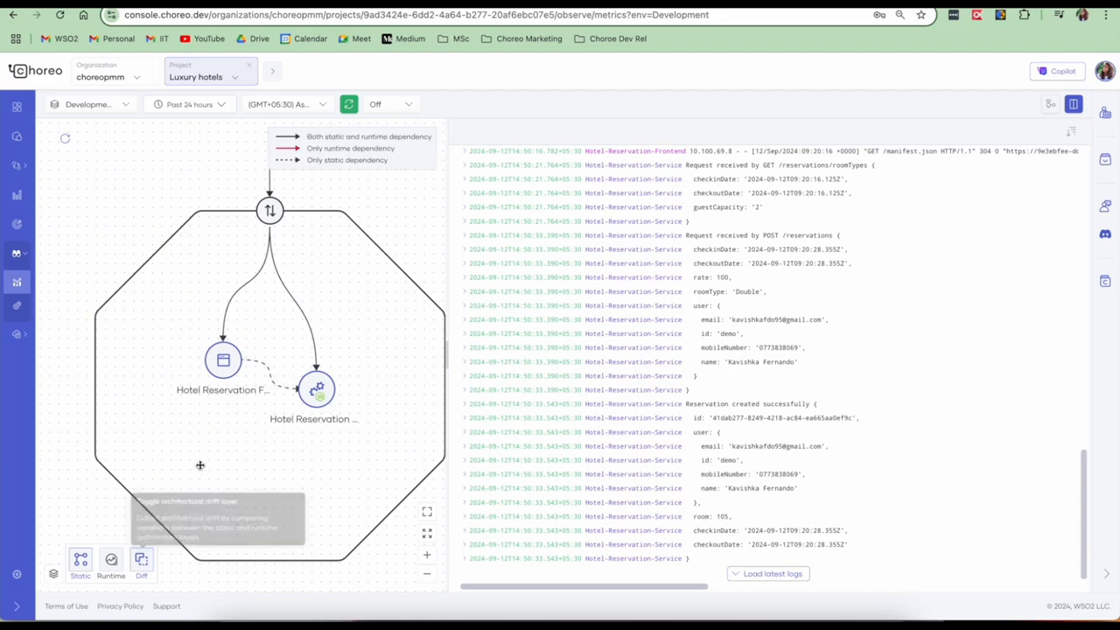
mouse_move(133, 415)
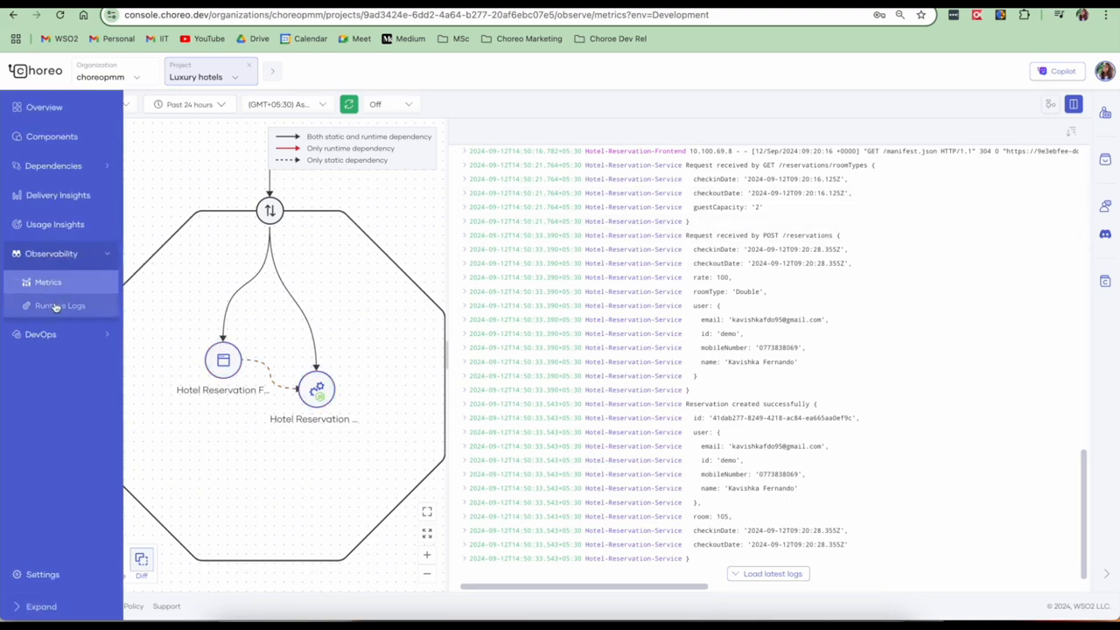
Filter the runtime logs to Error application logs only, then clear the filter to show all logs
click(60, 305)
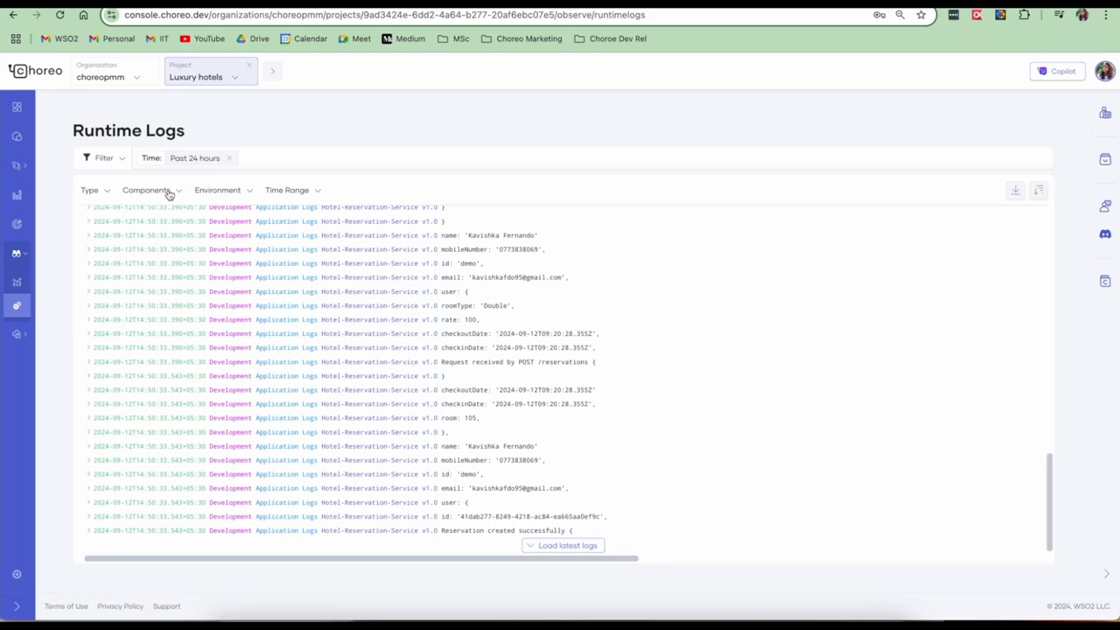
click(149, 189)
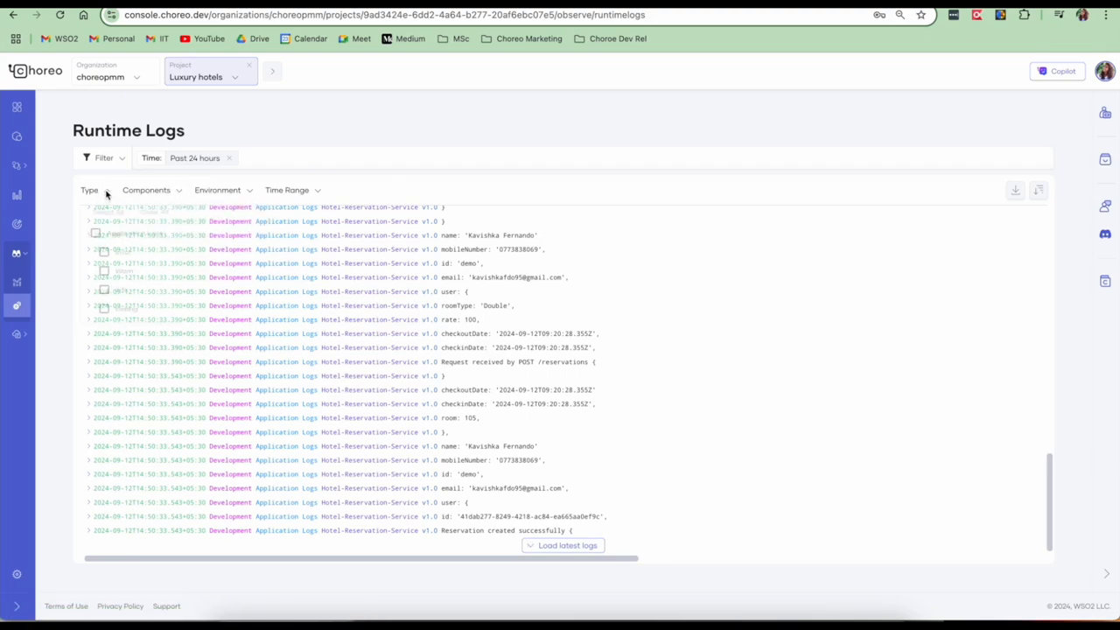
click(126, 260)
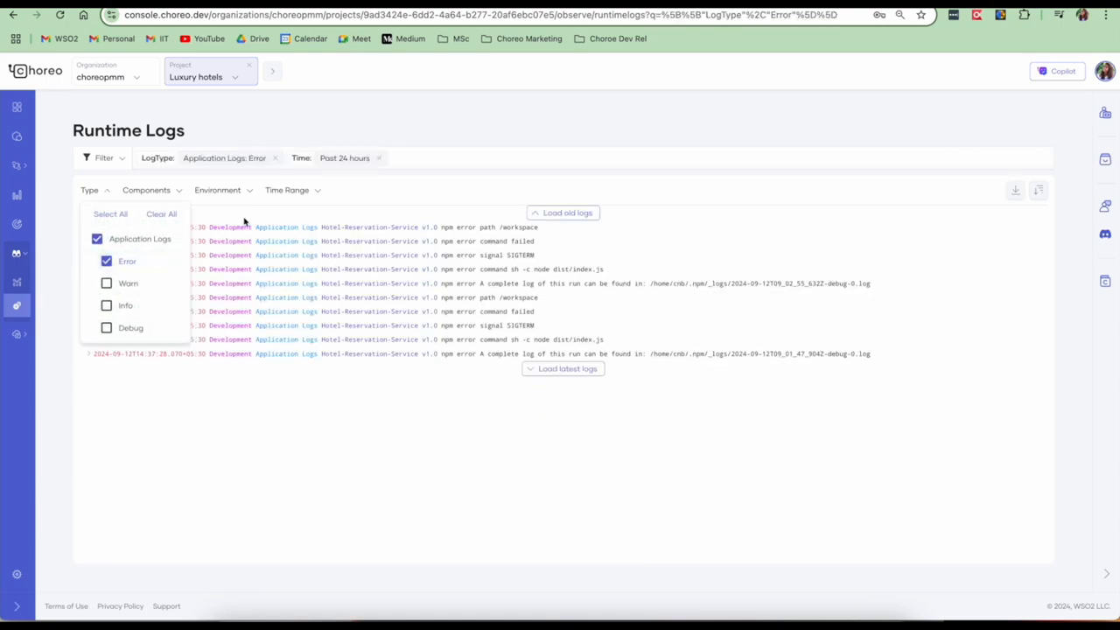
click(217, 189)
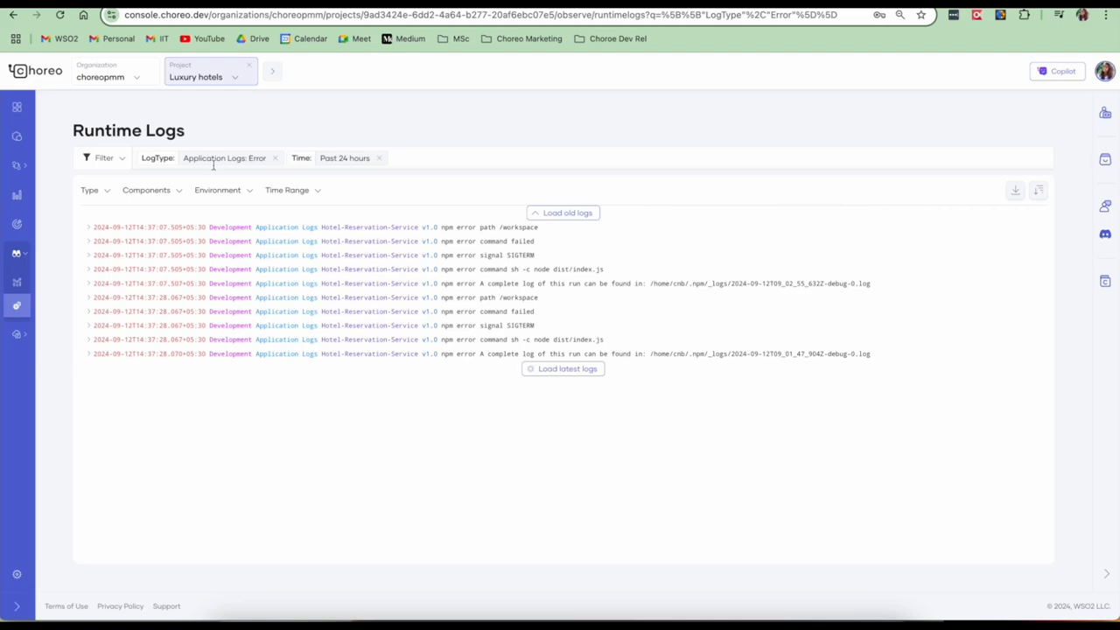
click(147, 189)
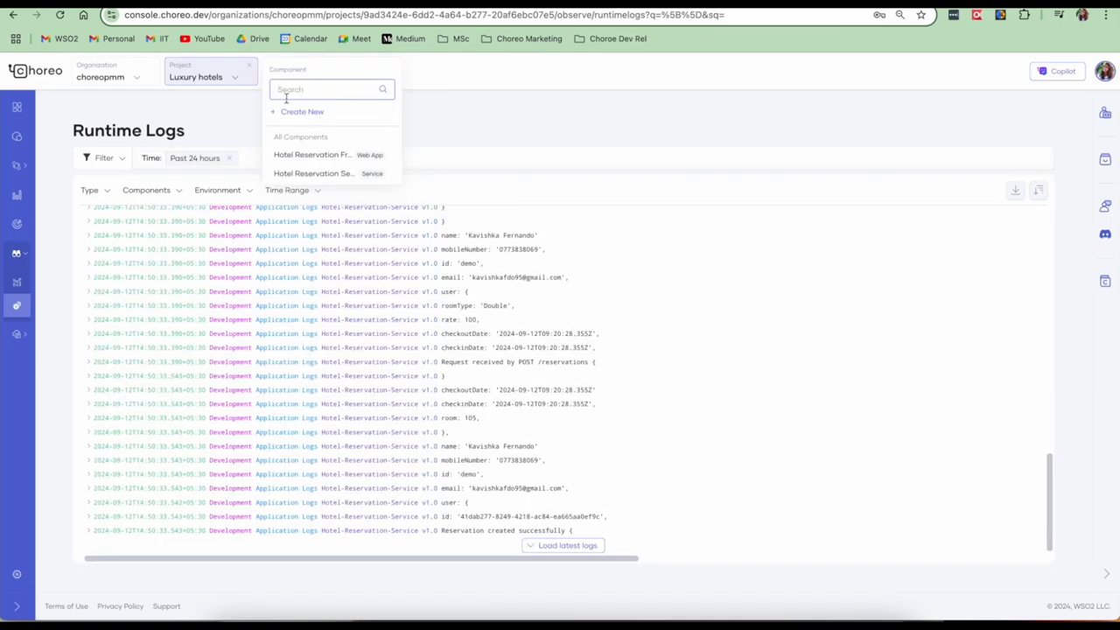
View the Hotel Reservation Service's Development metrics and its diagnostics view pairing logs with latency, CPU and memory
click(314, 173)
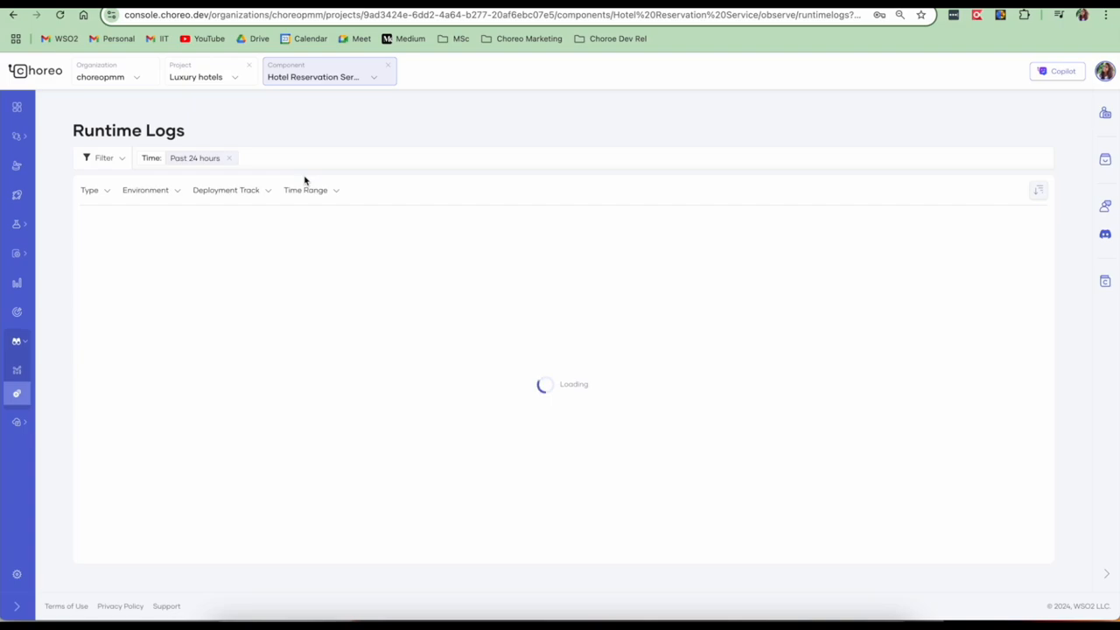
mouse_move(182, 213)
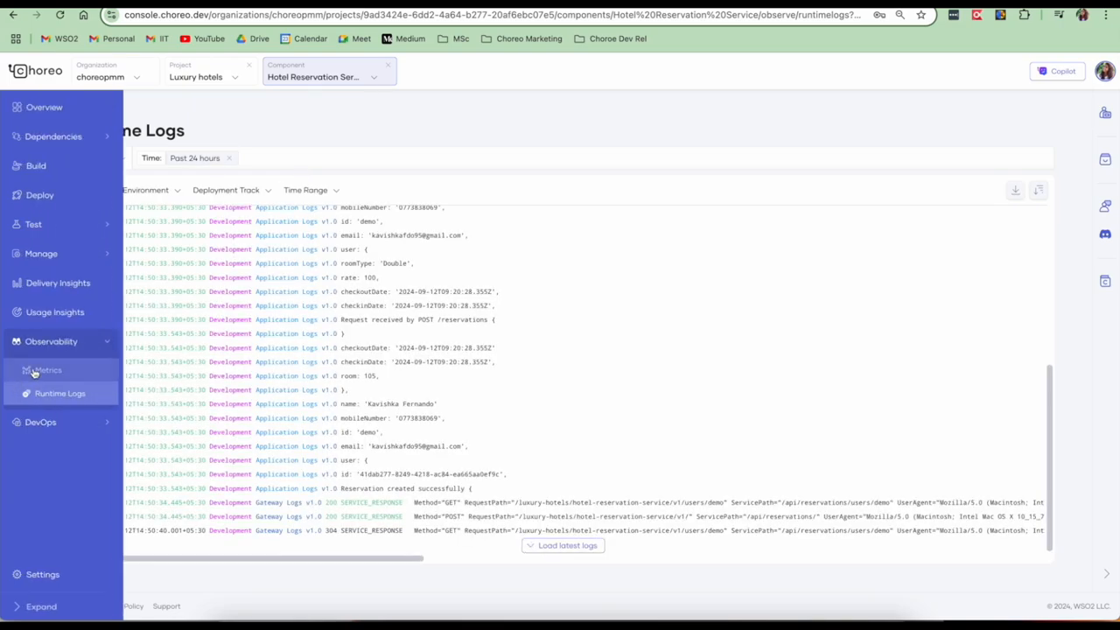
click(45, 369)
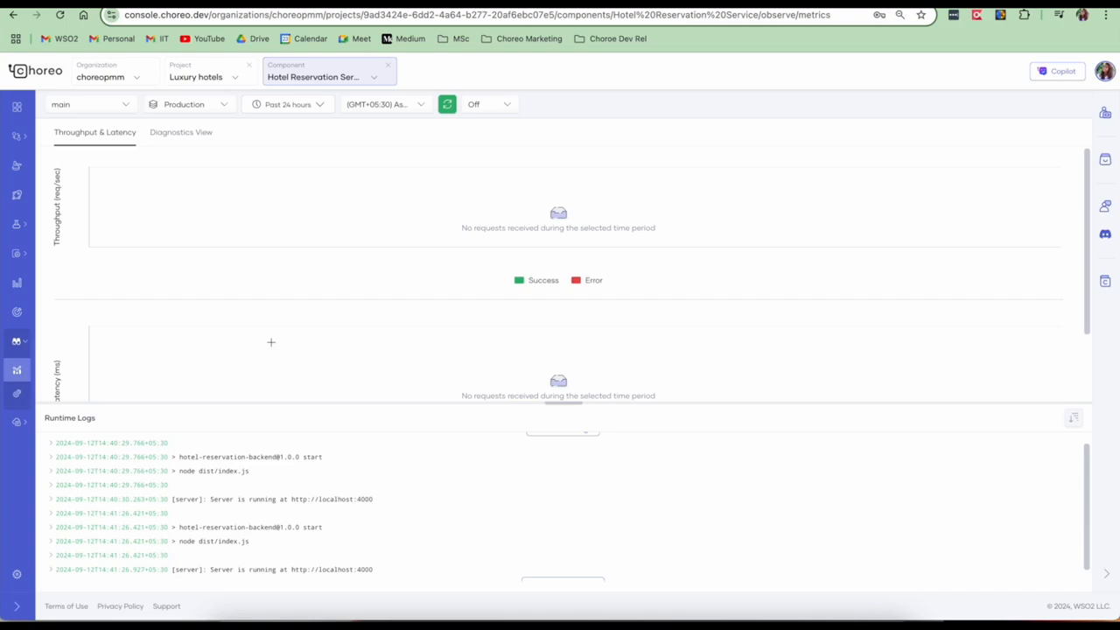
click(189, 105)
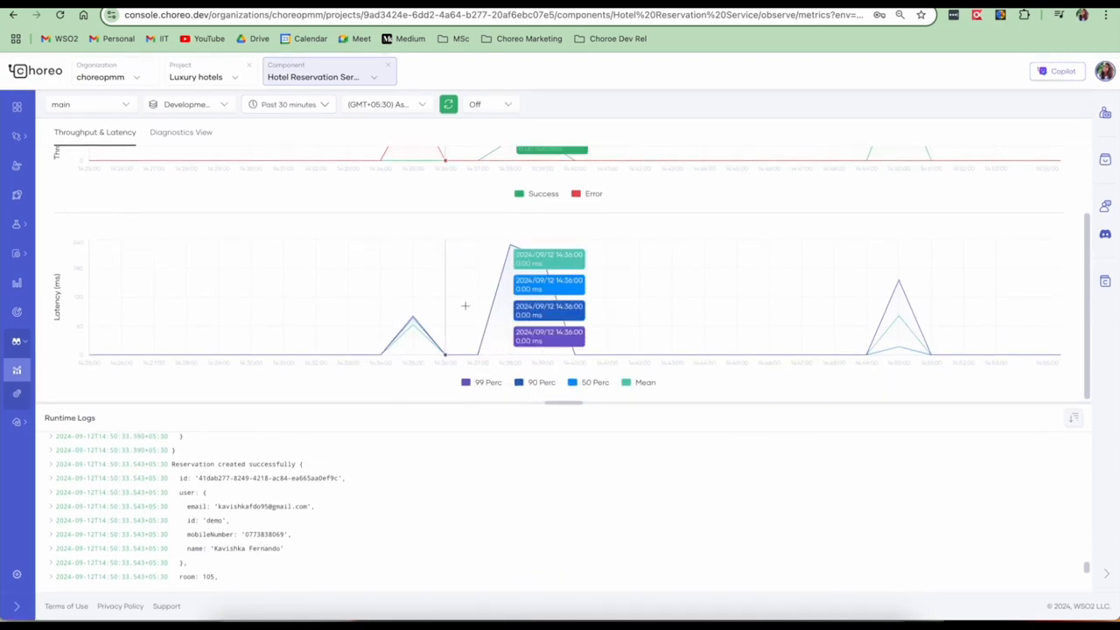
click(180, 133)
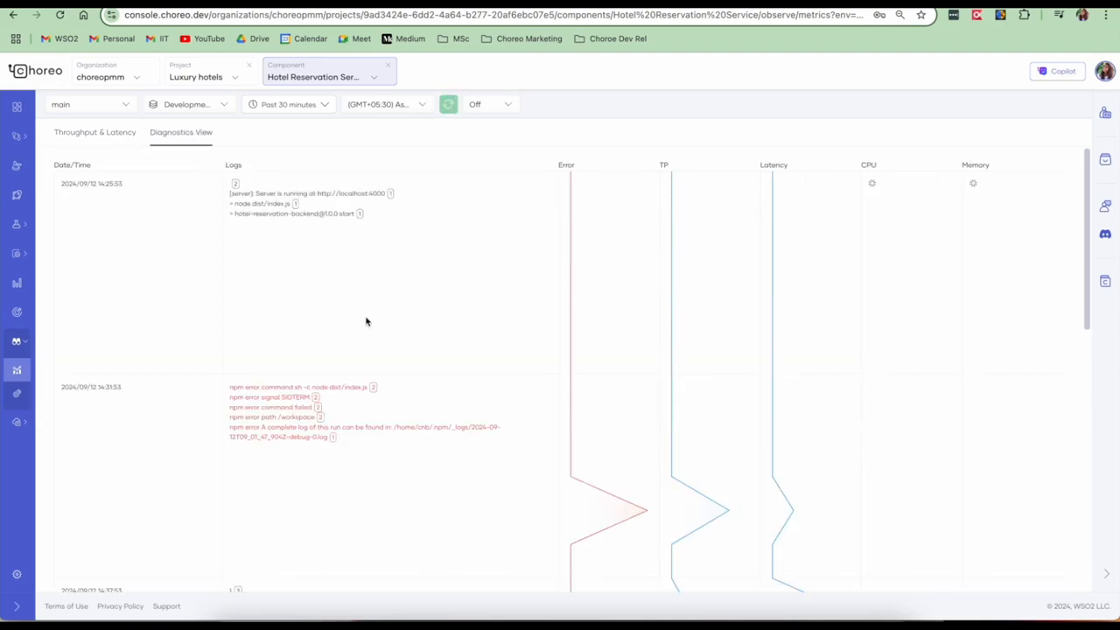
scroll(down, 3)
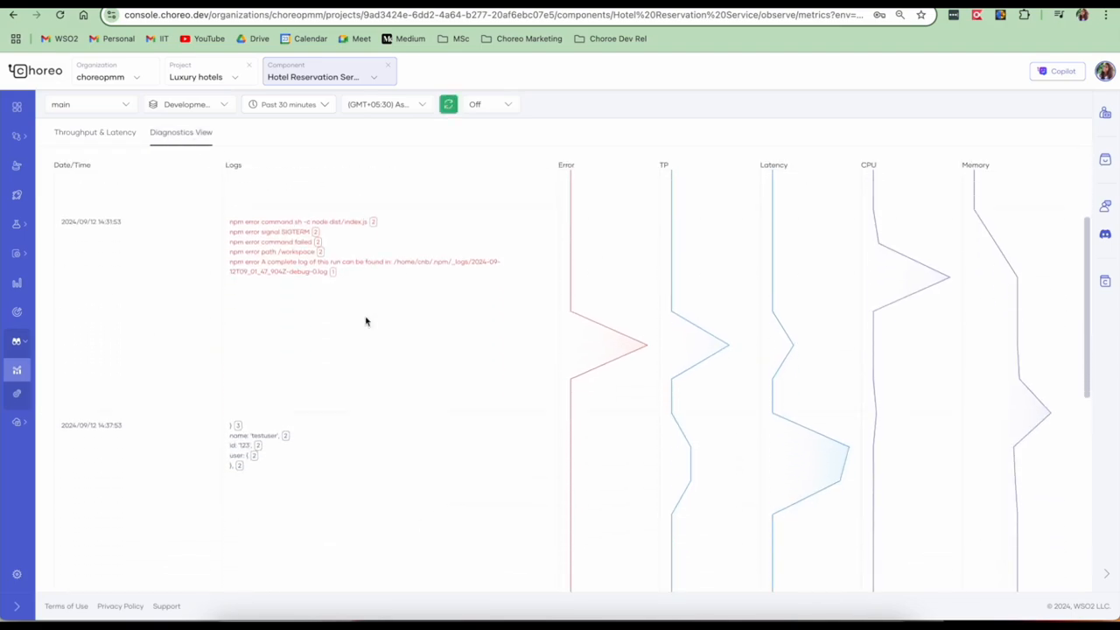
click(17, 341)
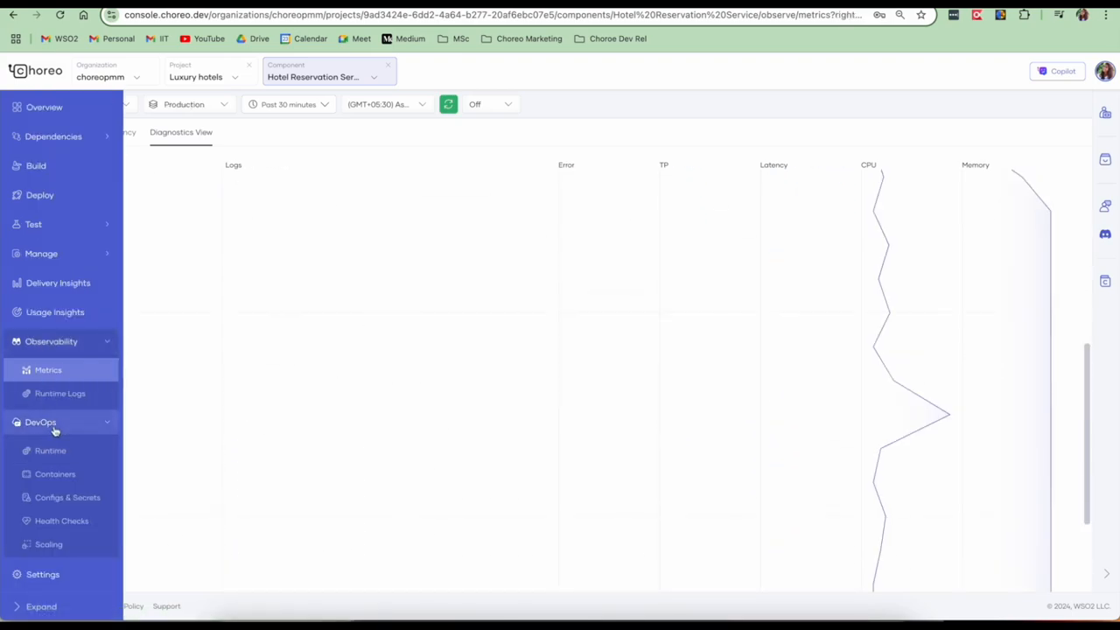
Check the service's runtime status page and container settings, then return to runtime status
click(49, 452)
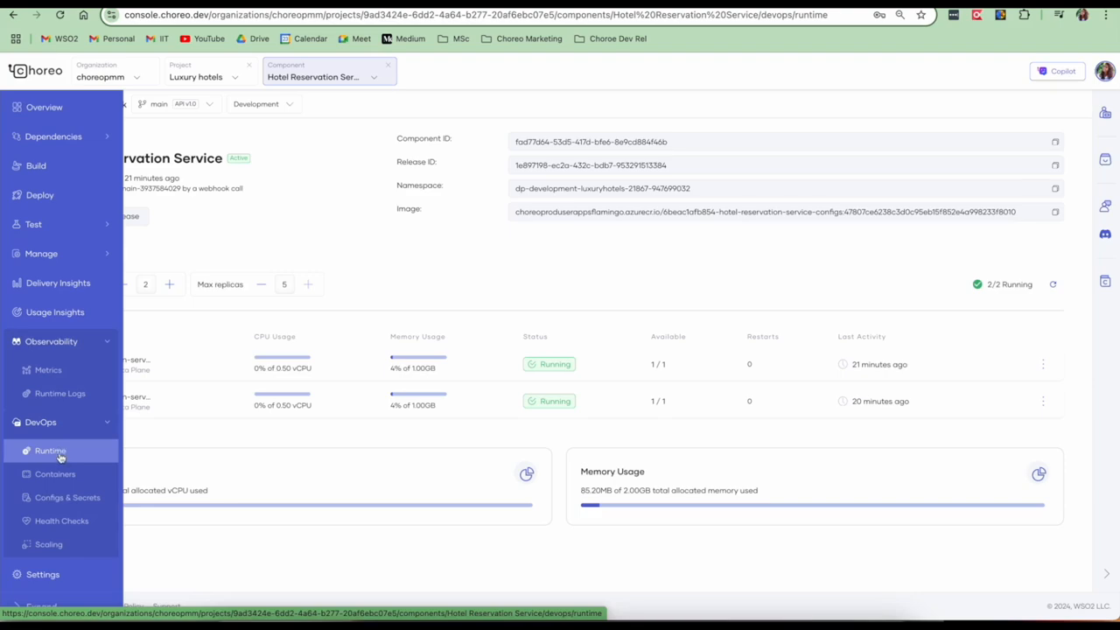
click(54, 472)
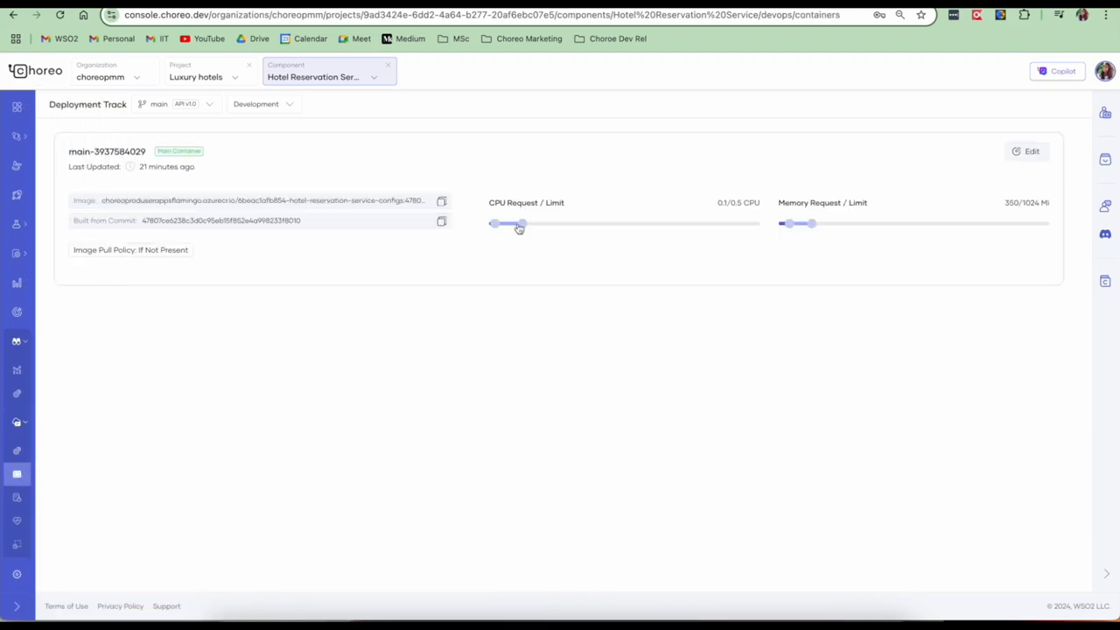
mouse_move(511, 280)
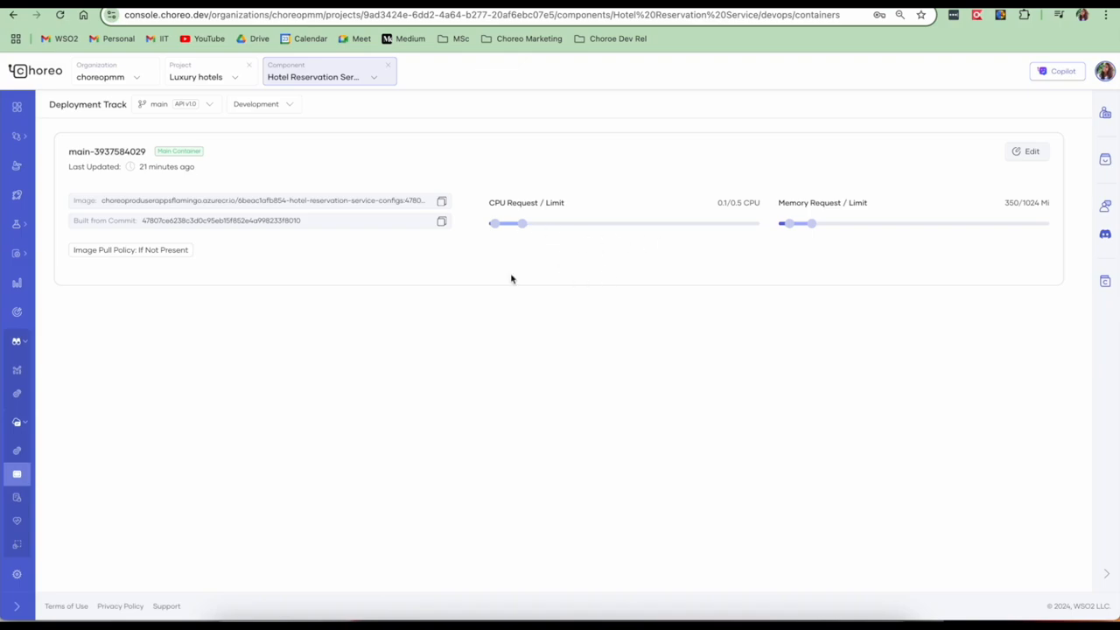
click(49, 452)
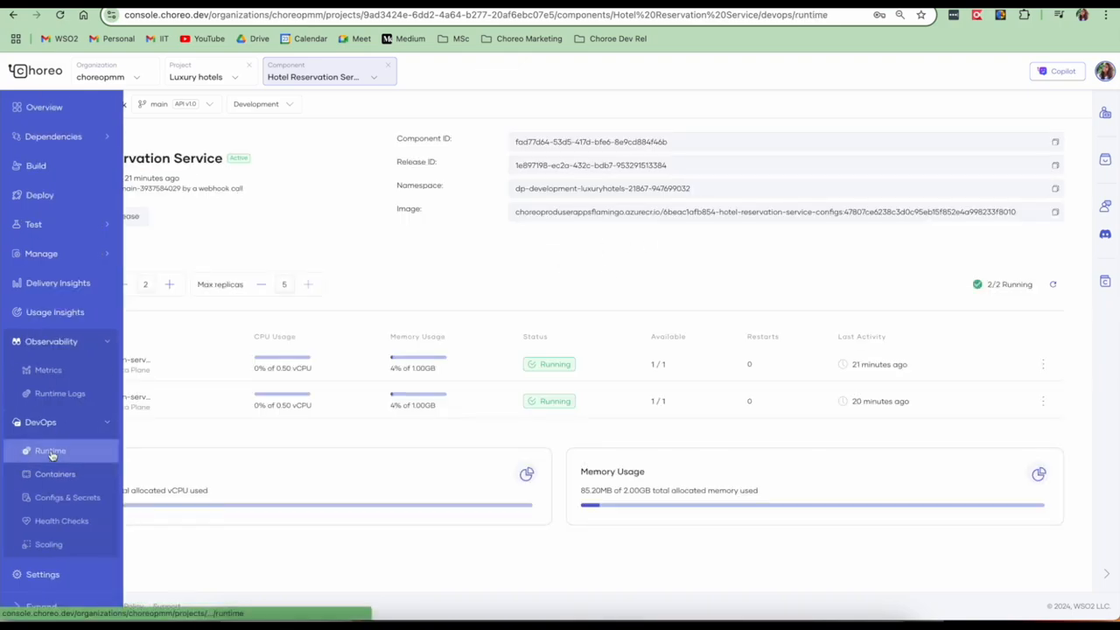
click(17, 104)
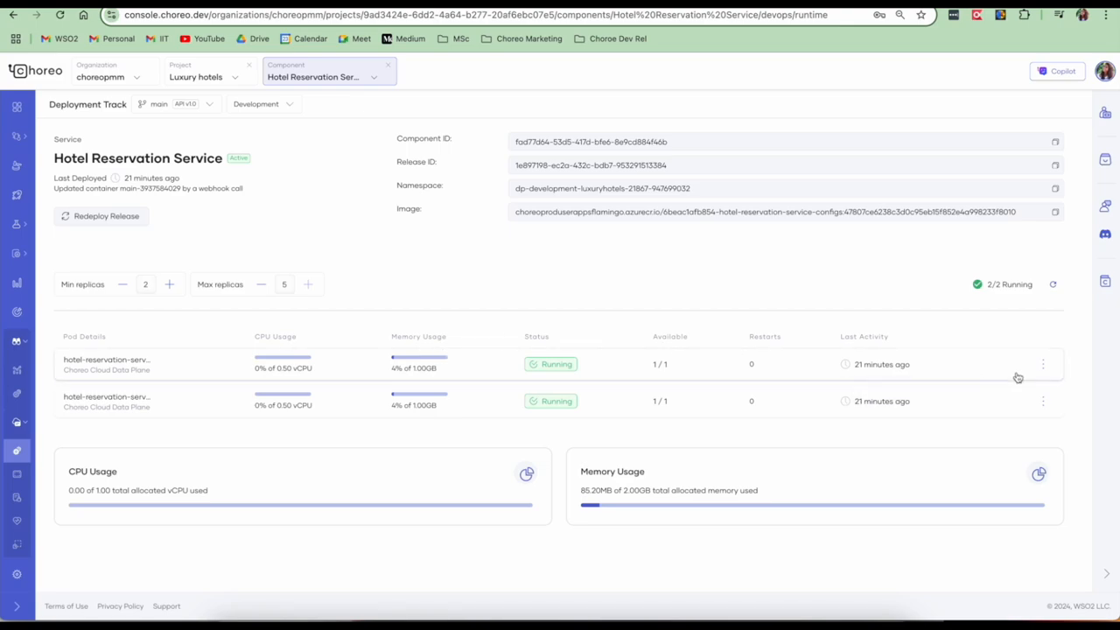
View real-time logs for the first pod and the service's running replicas, then go to Configs & Secrets
click(1043, 364)
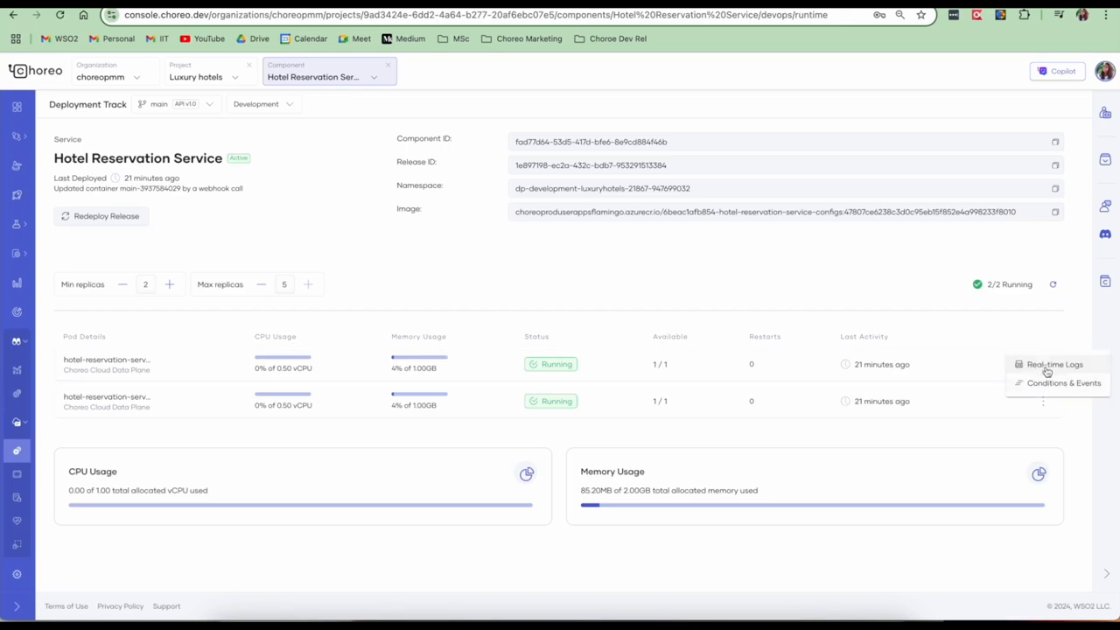
click(1054, 364)
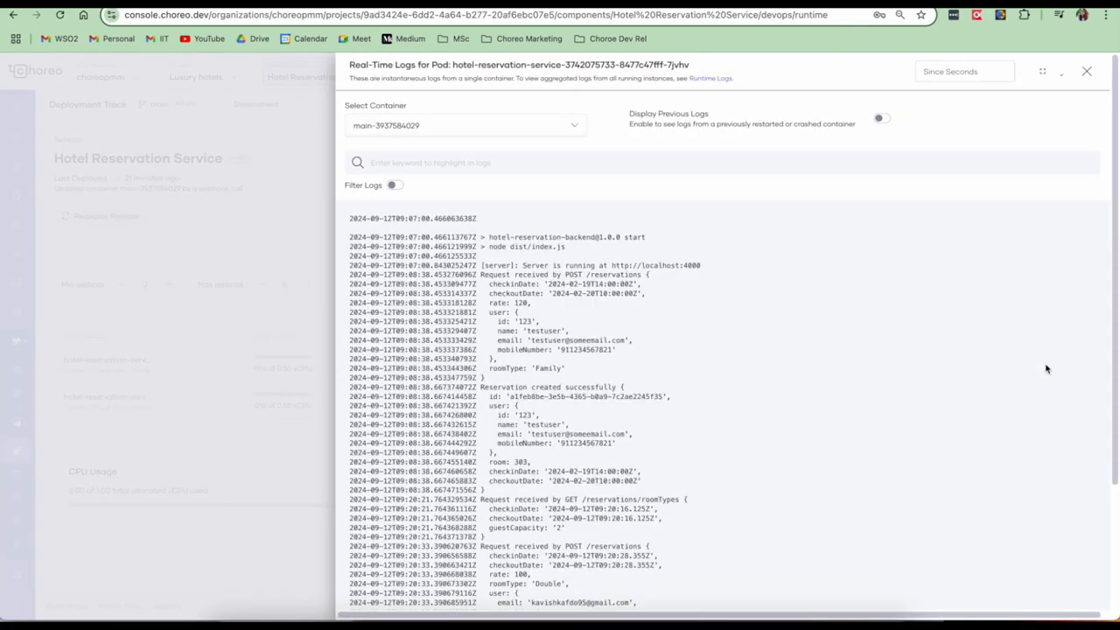
click(1087, 70)
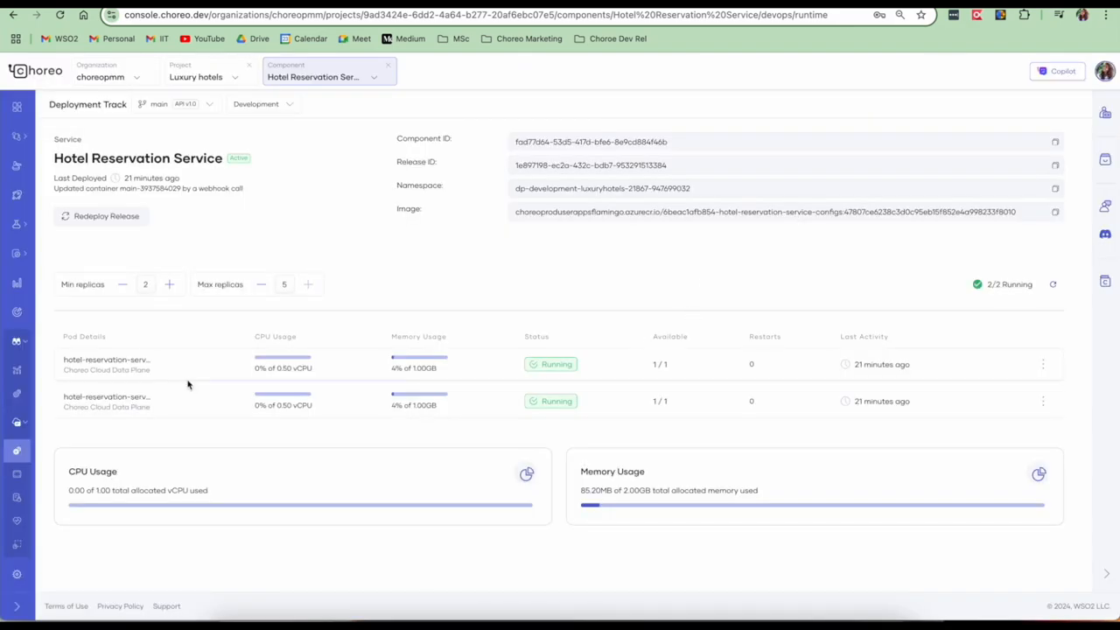
click(18, 497)
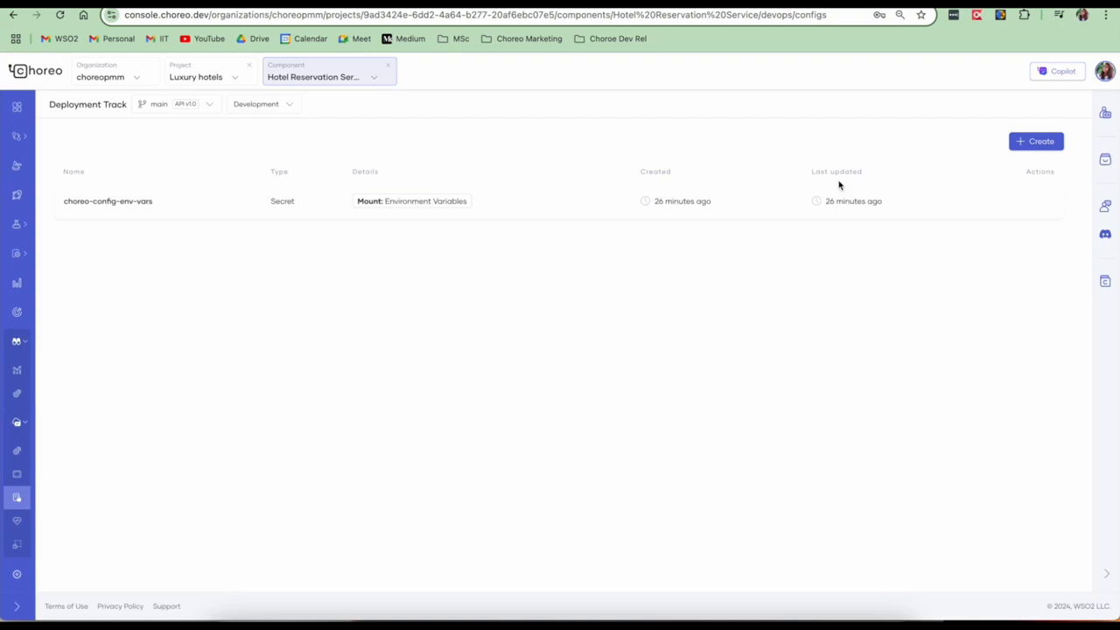
Start creating a config or secret, review the health check probes, and move to the scaling settings
click(1036, 140)
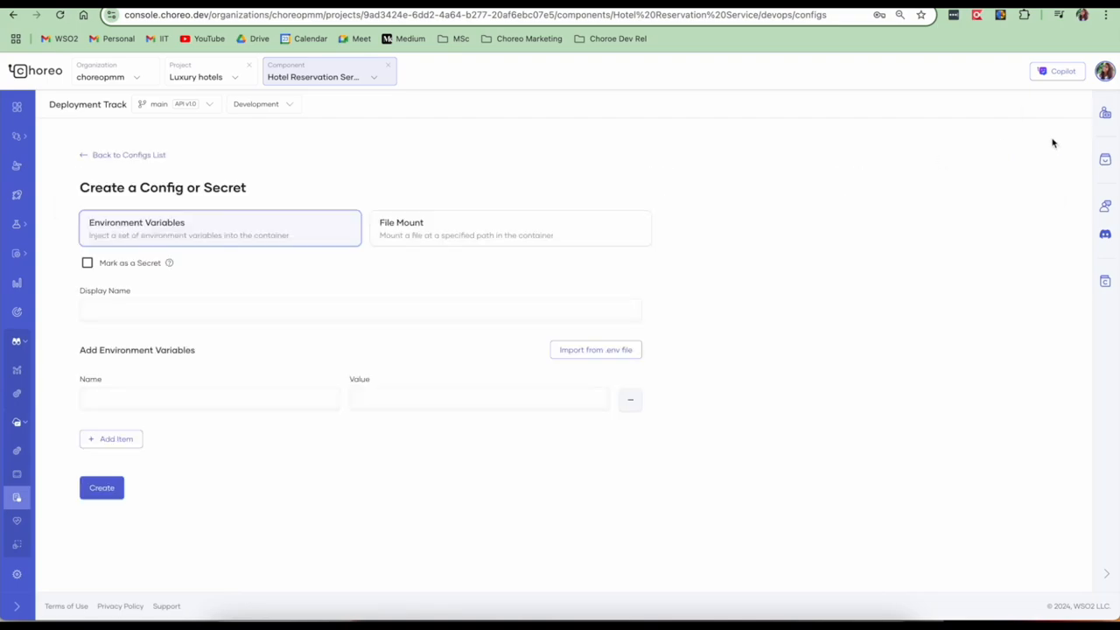
mouse_move(274, 227)
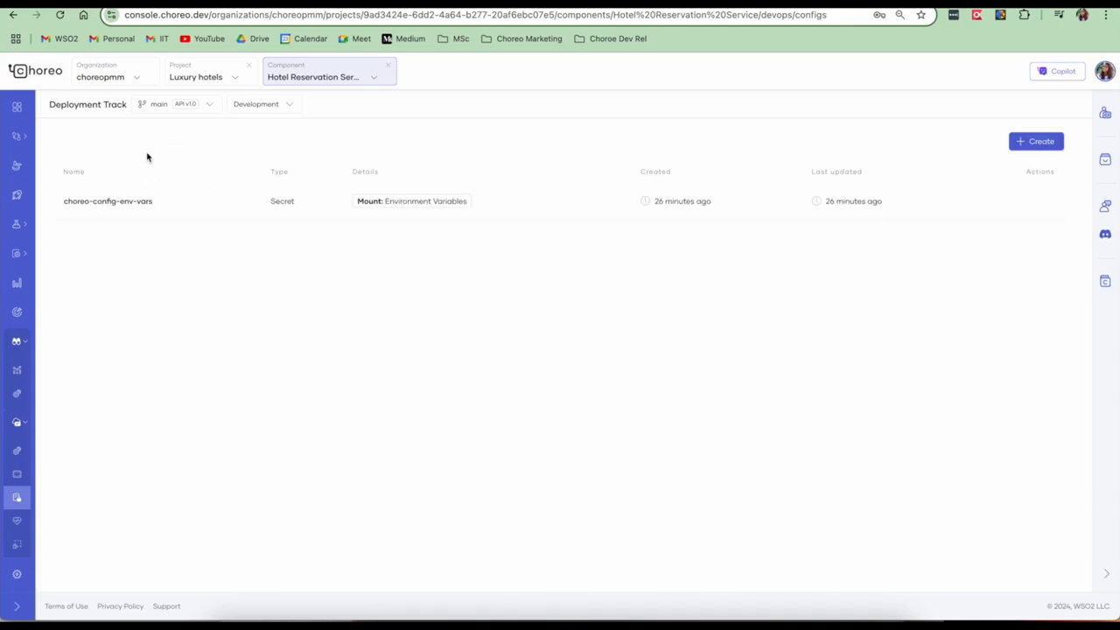
click(61, 522)
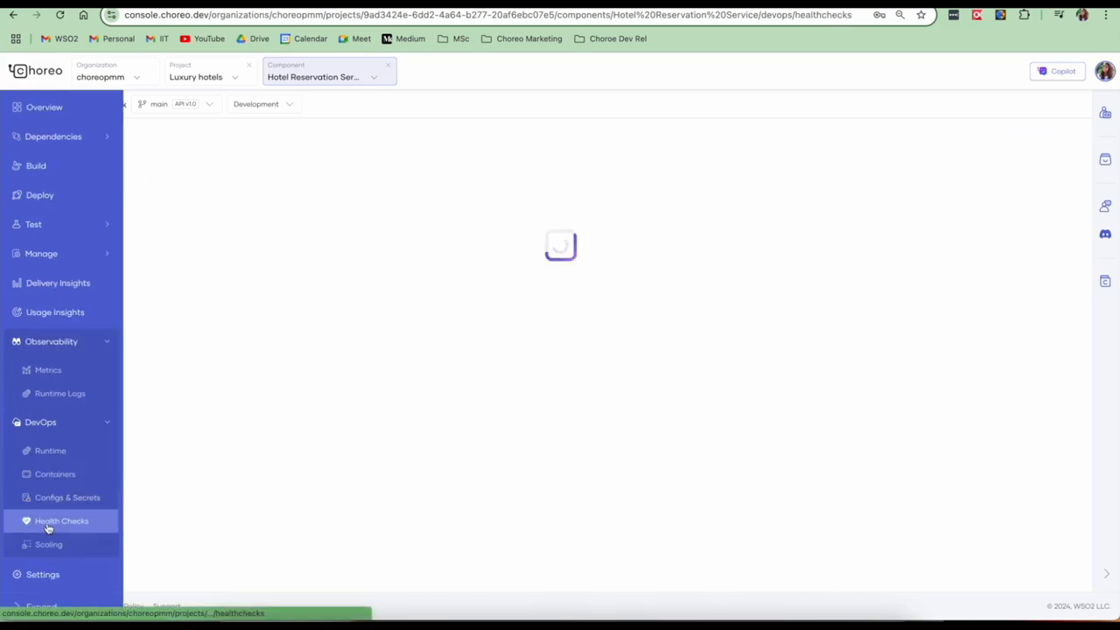
click(62, 521)
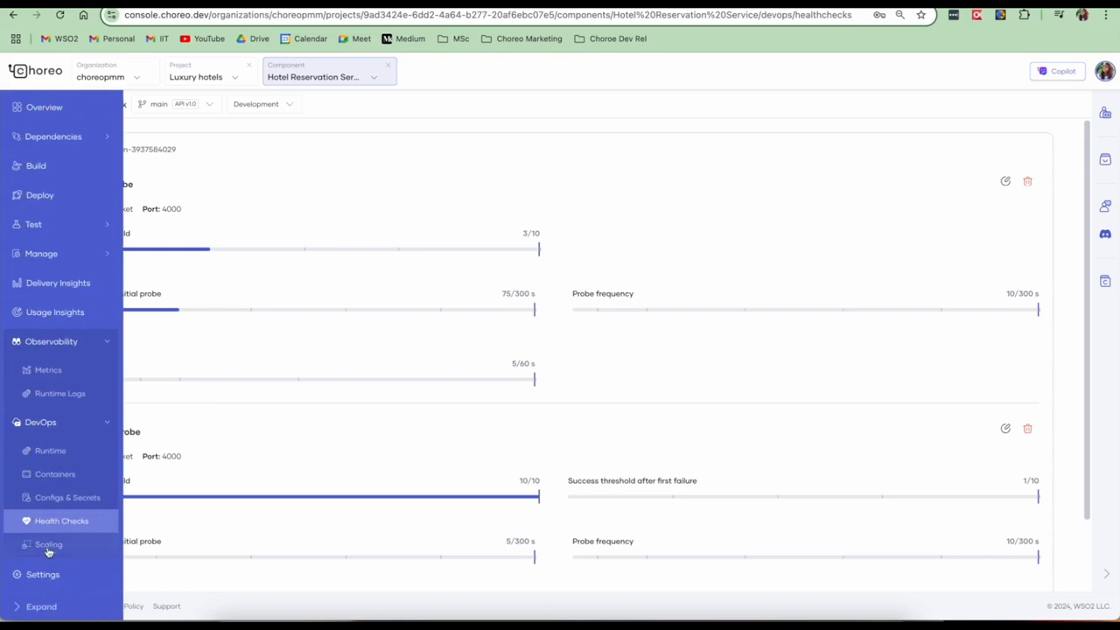
click(49, 542)
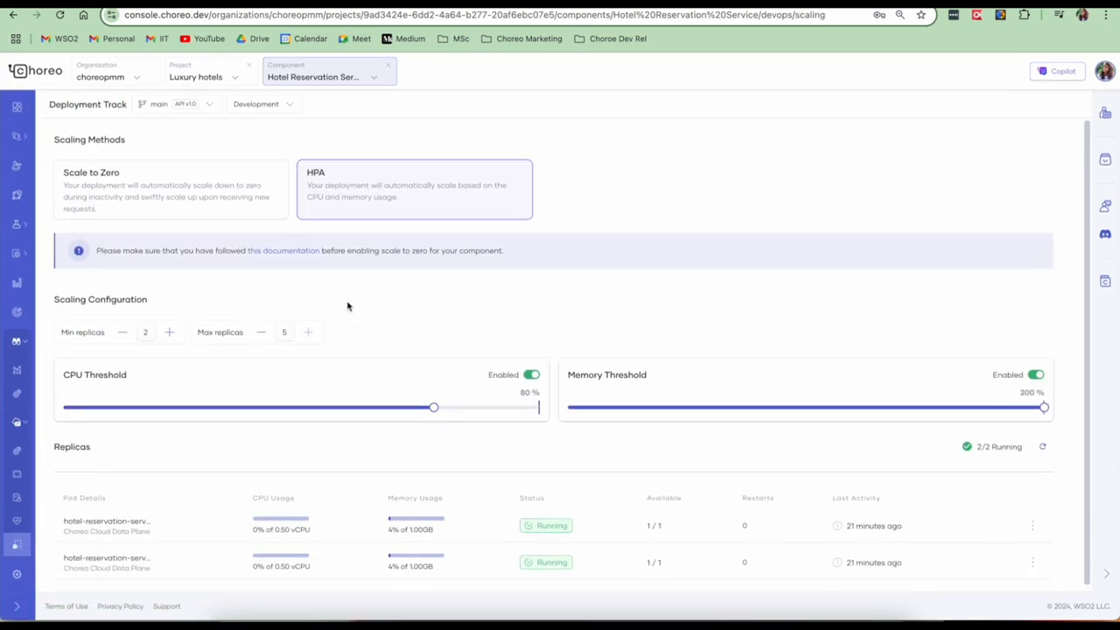
mouse_move(209, 206)
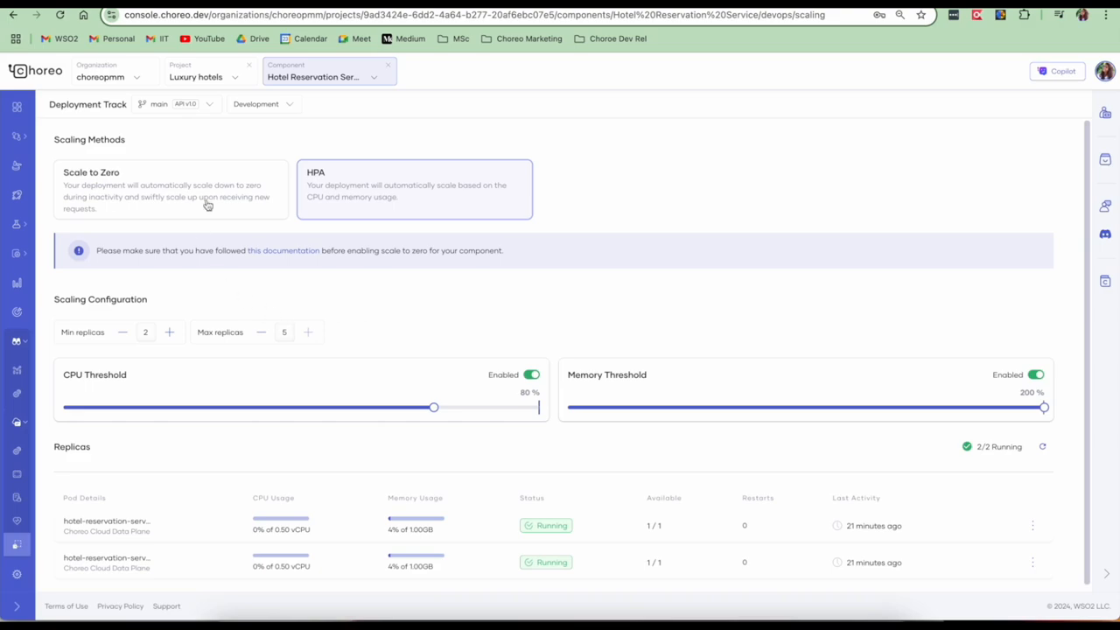
scroll(up, 3)
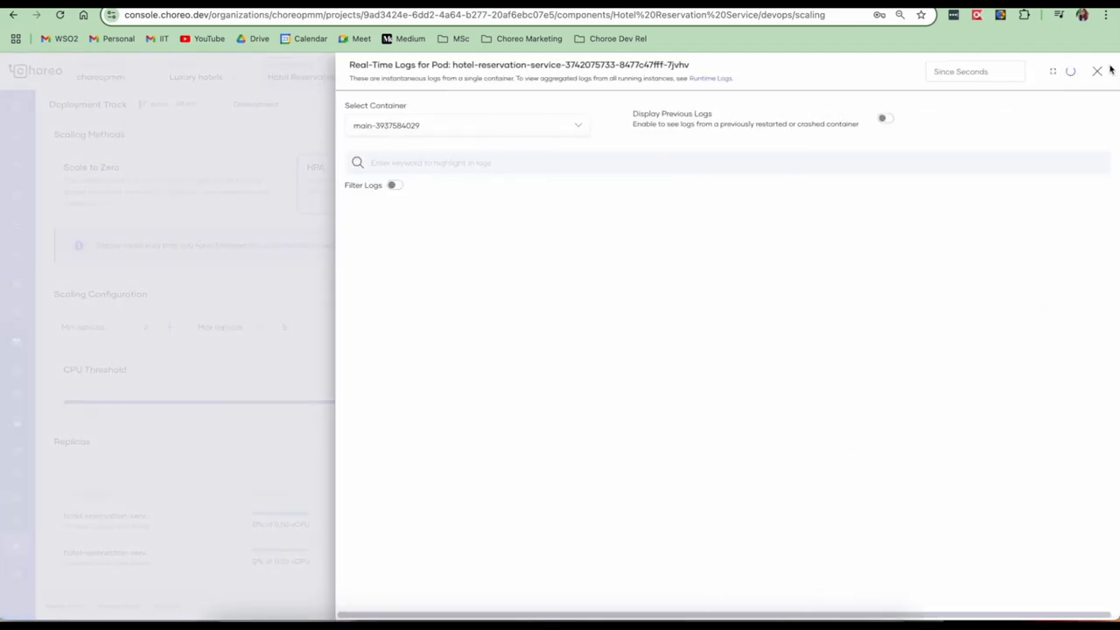
click(1097, 70)
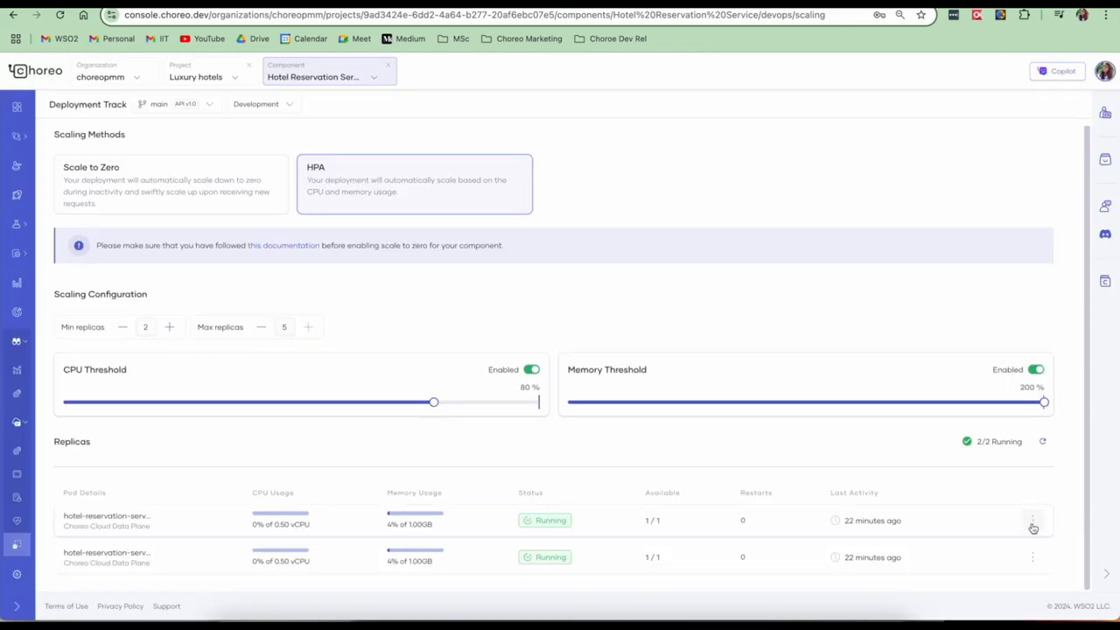
click(1032, 525)
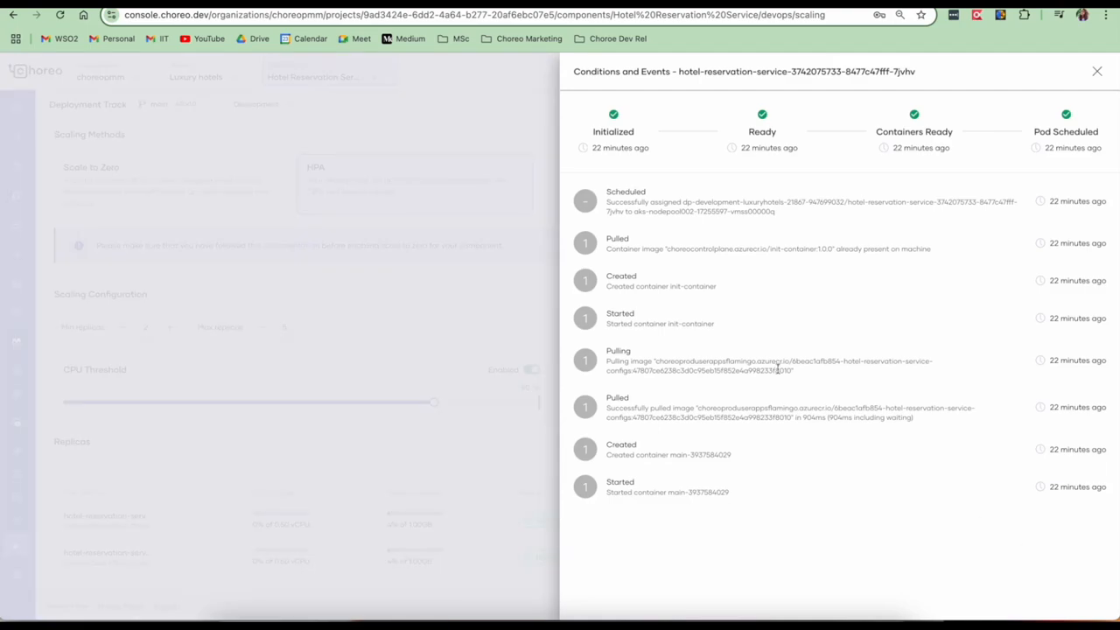
mouse_move(1088, 88)
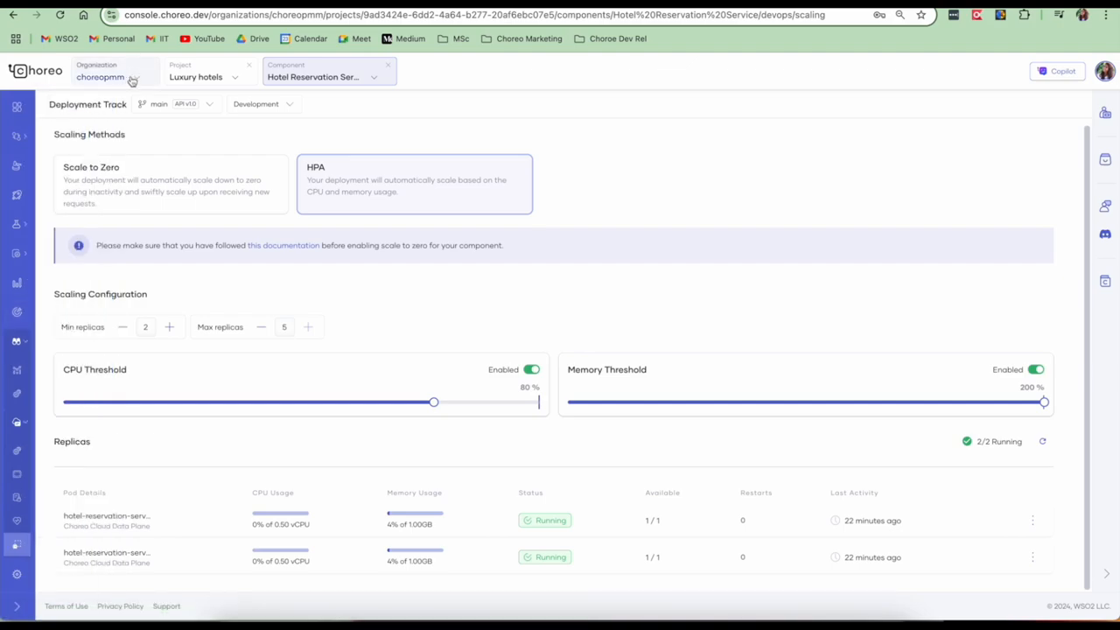
Switch to the Demo Organization and review its API traffic insights
click(114, 77)
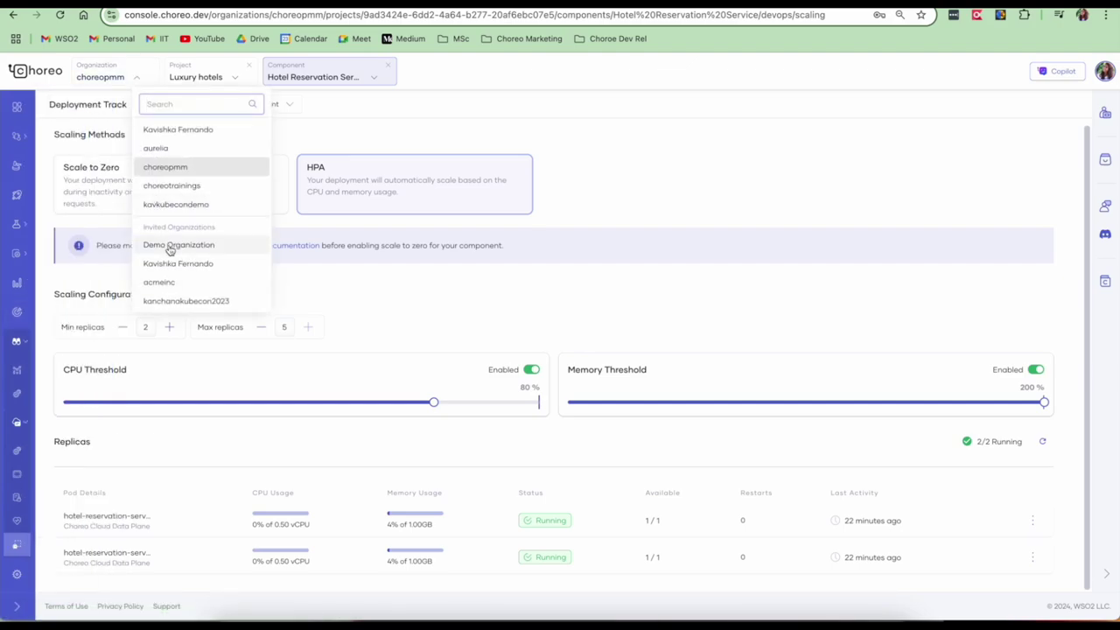
click(178, 245)
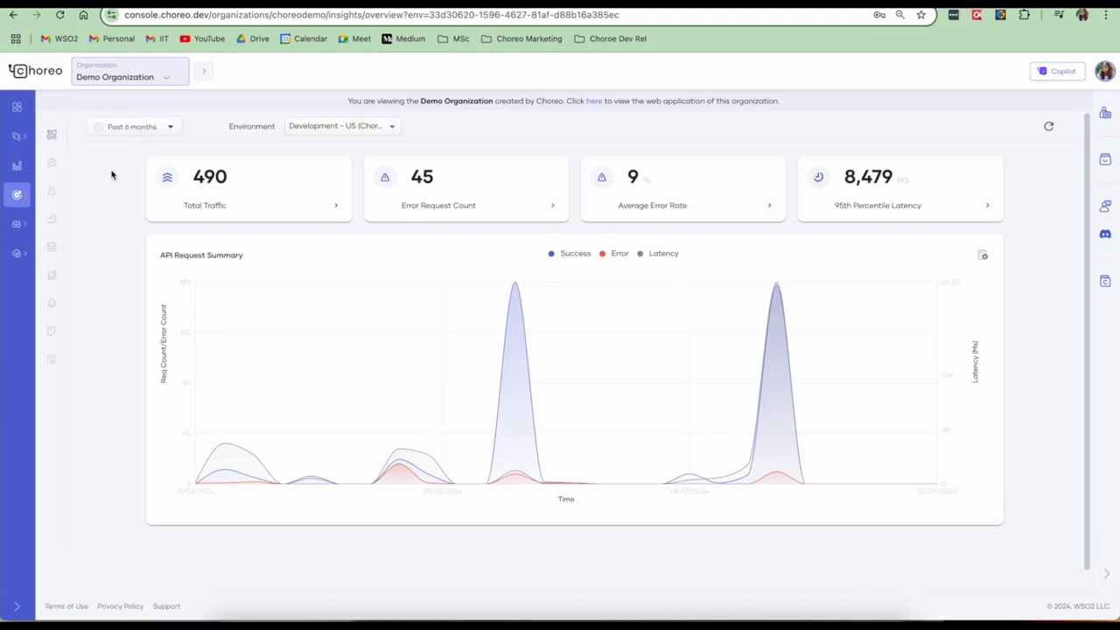
mouse_move(53, 168)
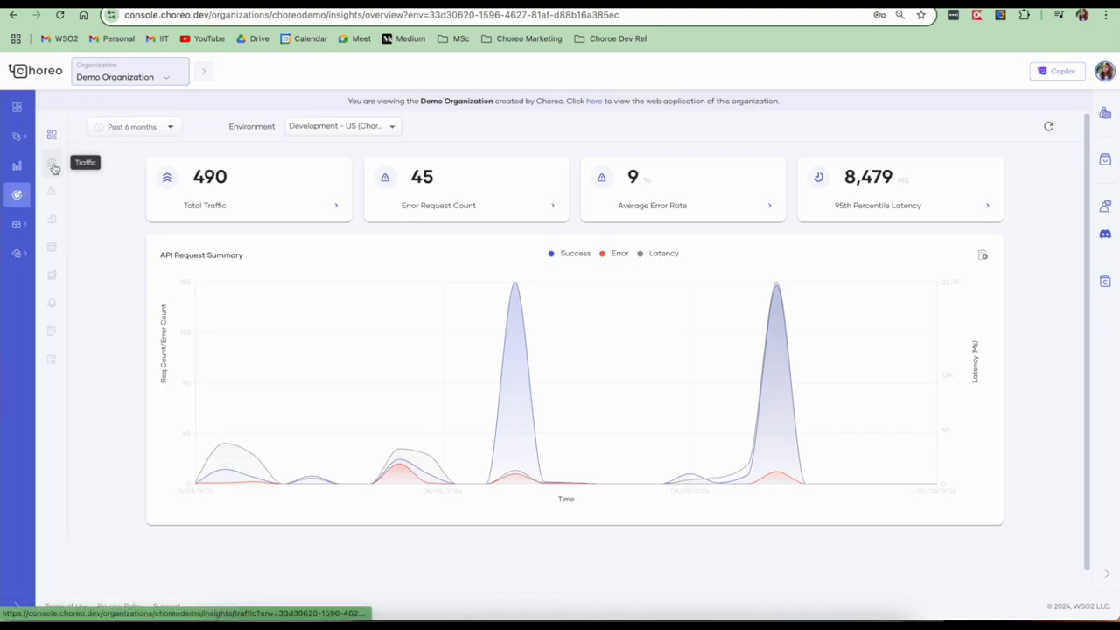
click(52, 168)
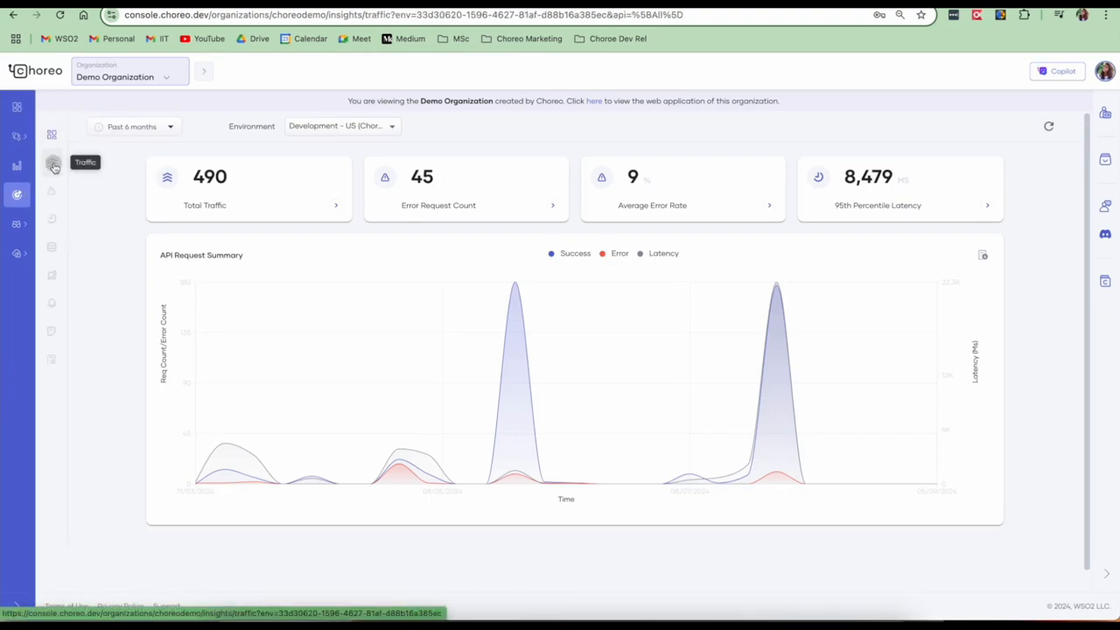
click(53, 135)
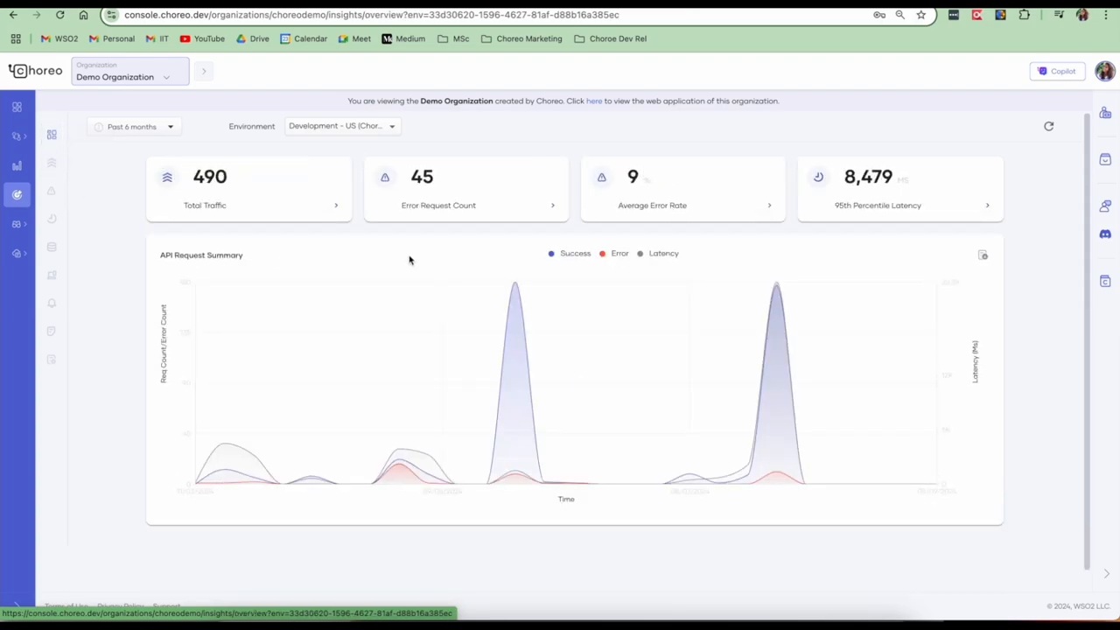
mouse_move(52, 165)
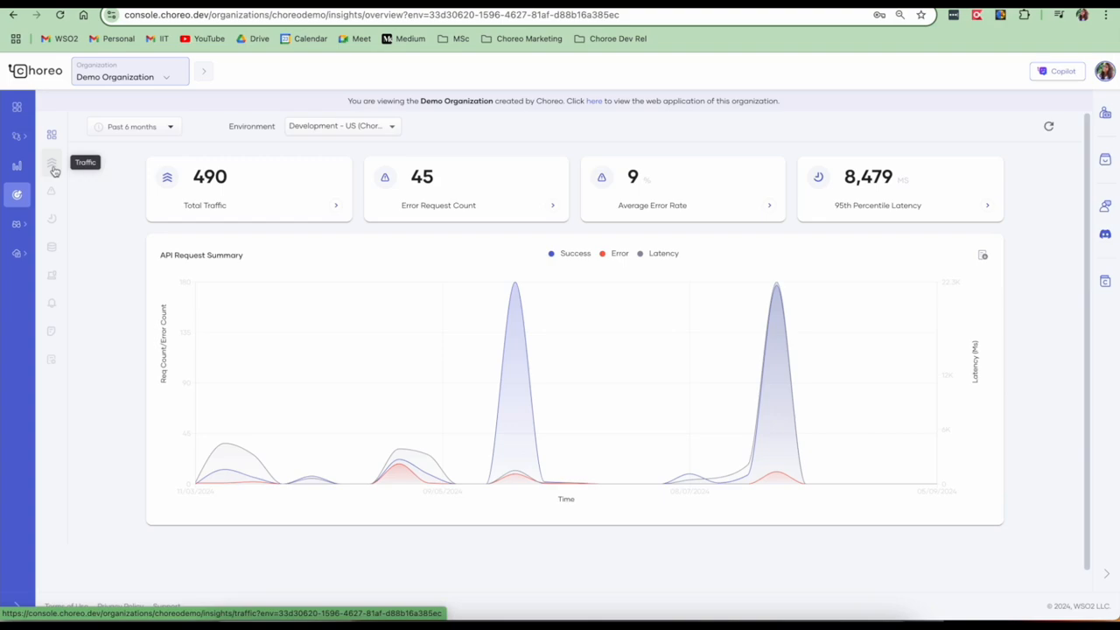
click(51, 164)
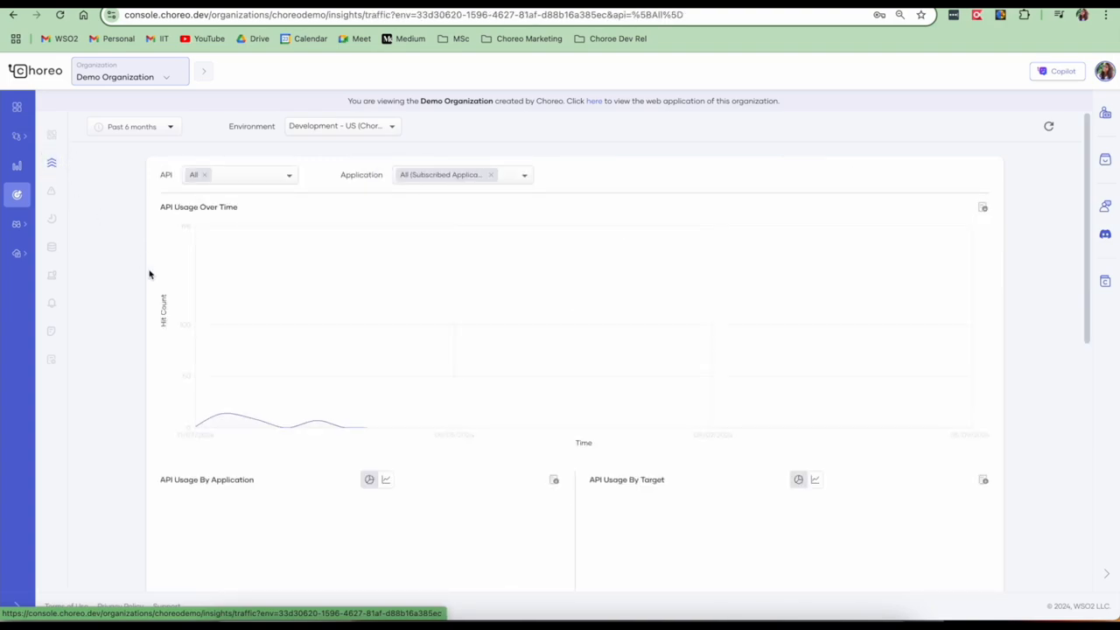
scroll(down, 3)
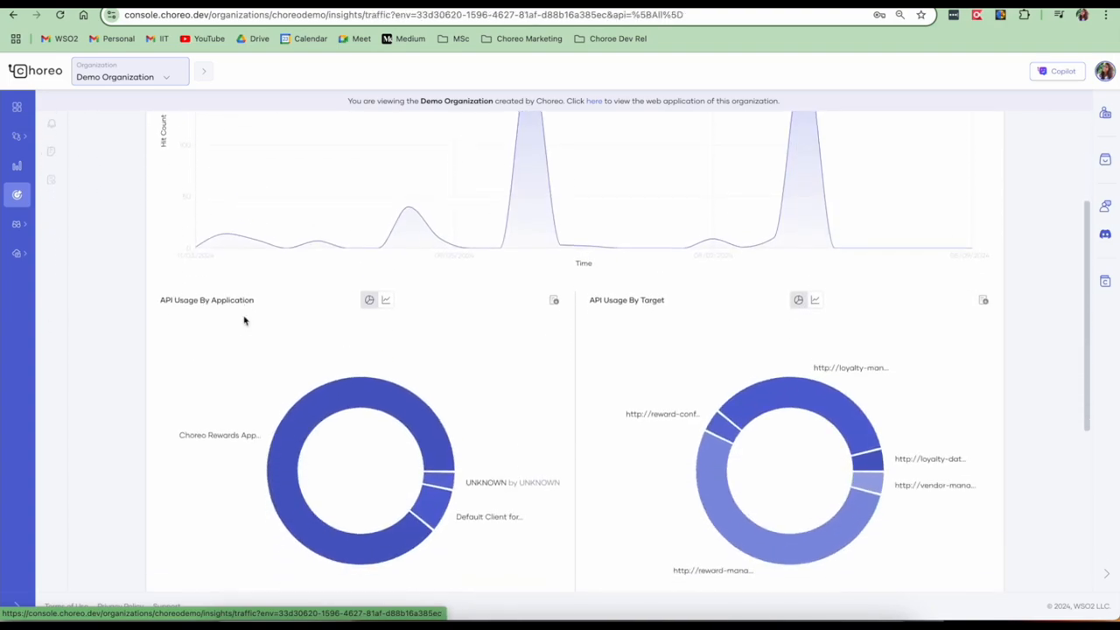
scroll(down, 3)
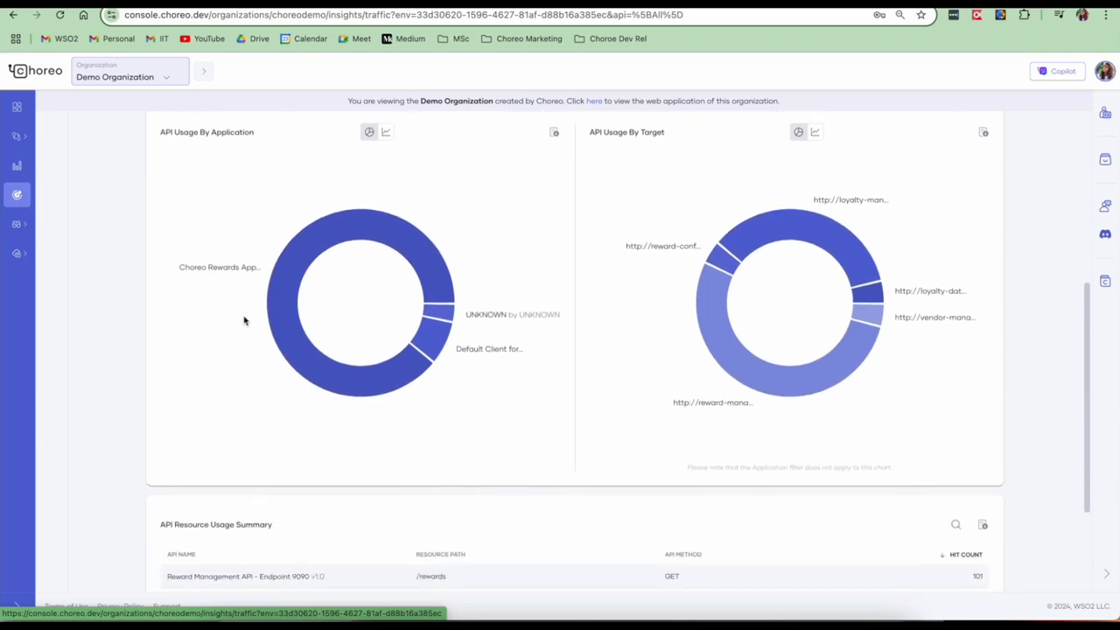
scroll(up, 3)
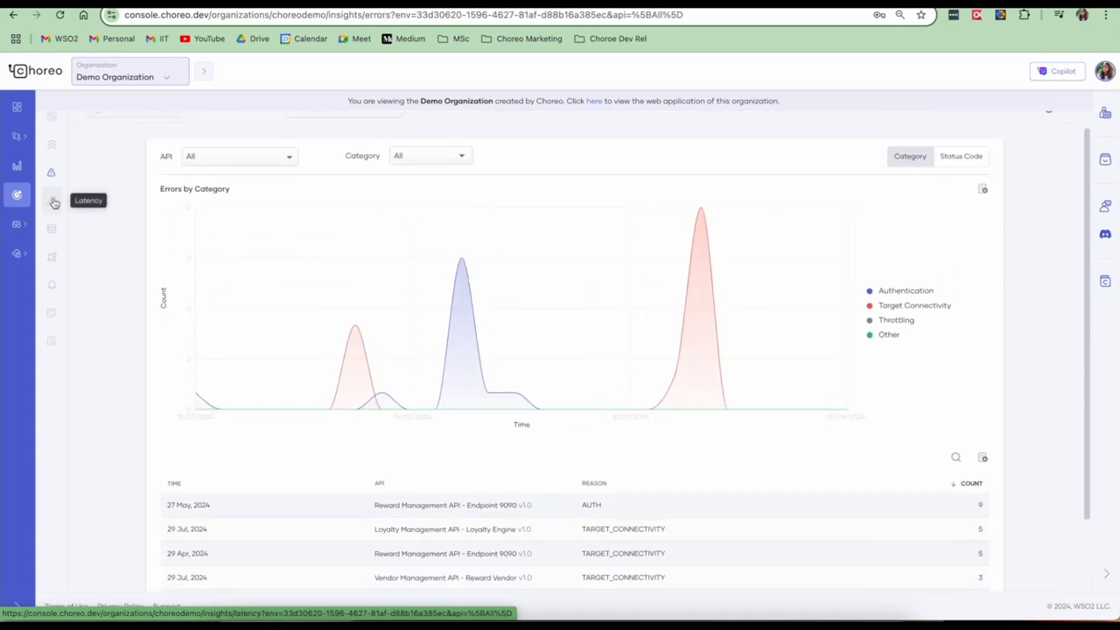
Browse the latency, cache hit, device, alert summary and usage report insights
click(51, 197)
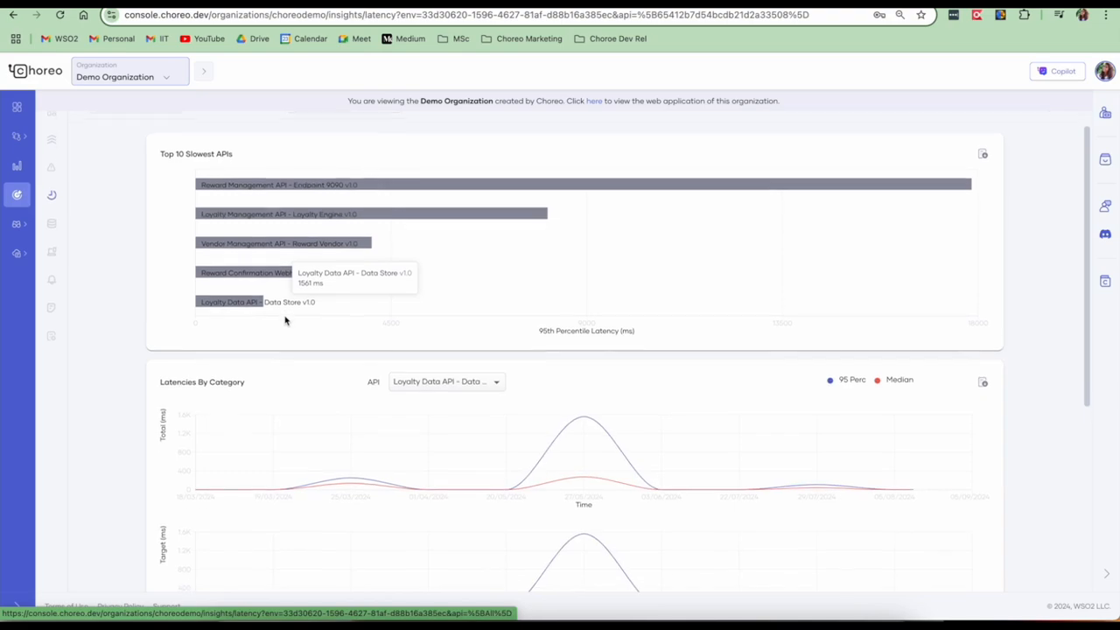
scroll(down, 3)
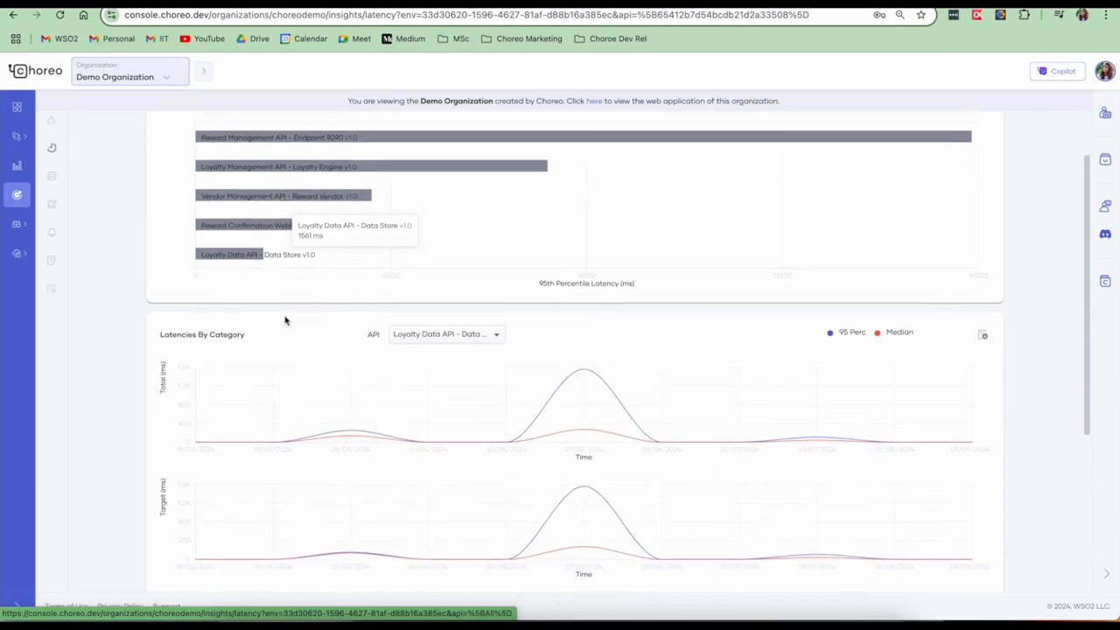
scroll(down, 3)
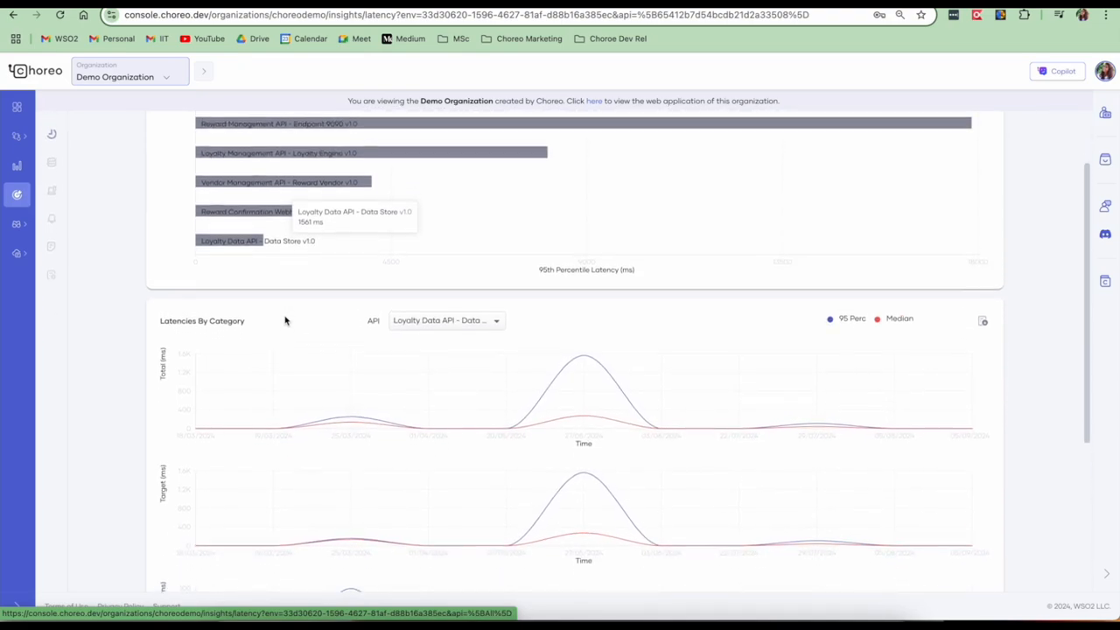
click(51, 226)
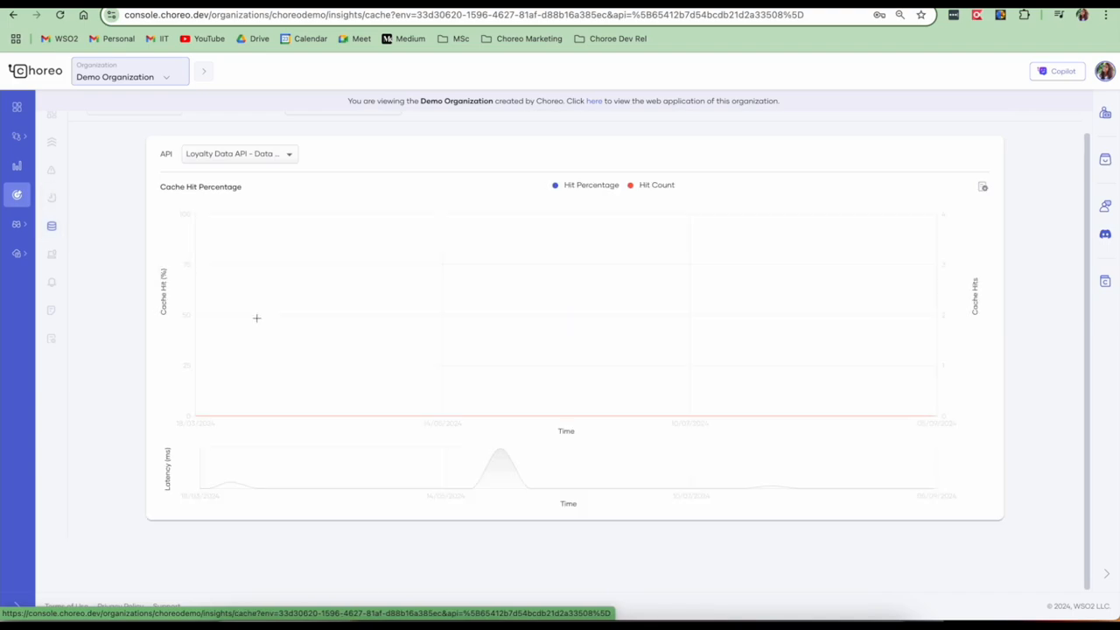
mouse_move(51, 254)
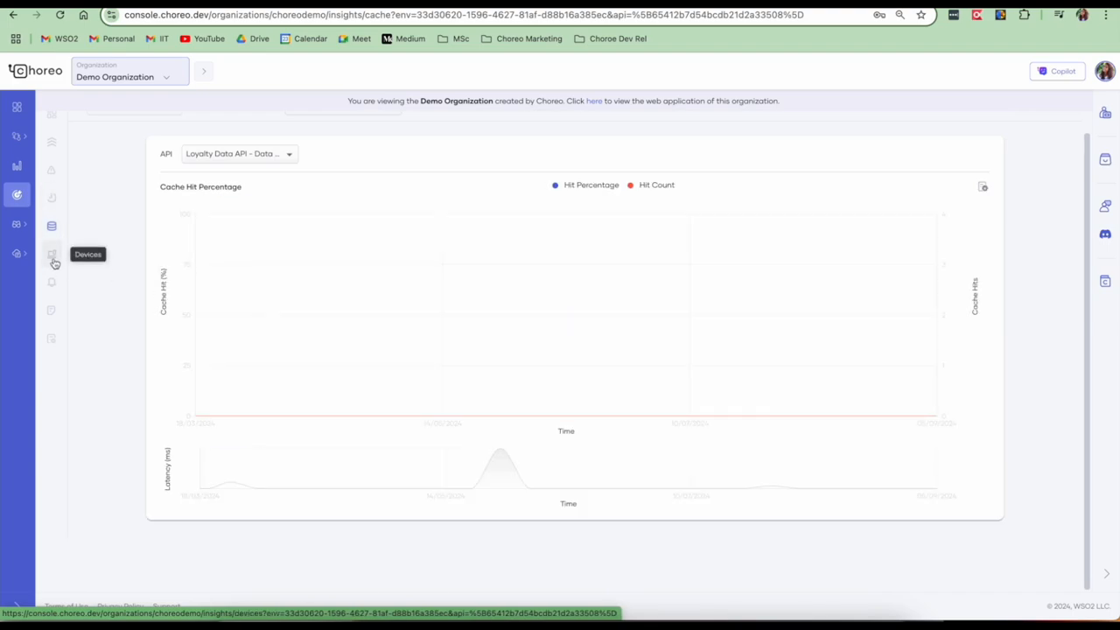
click(51, 254)
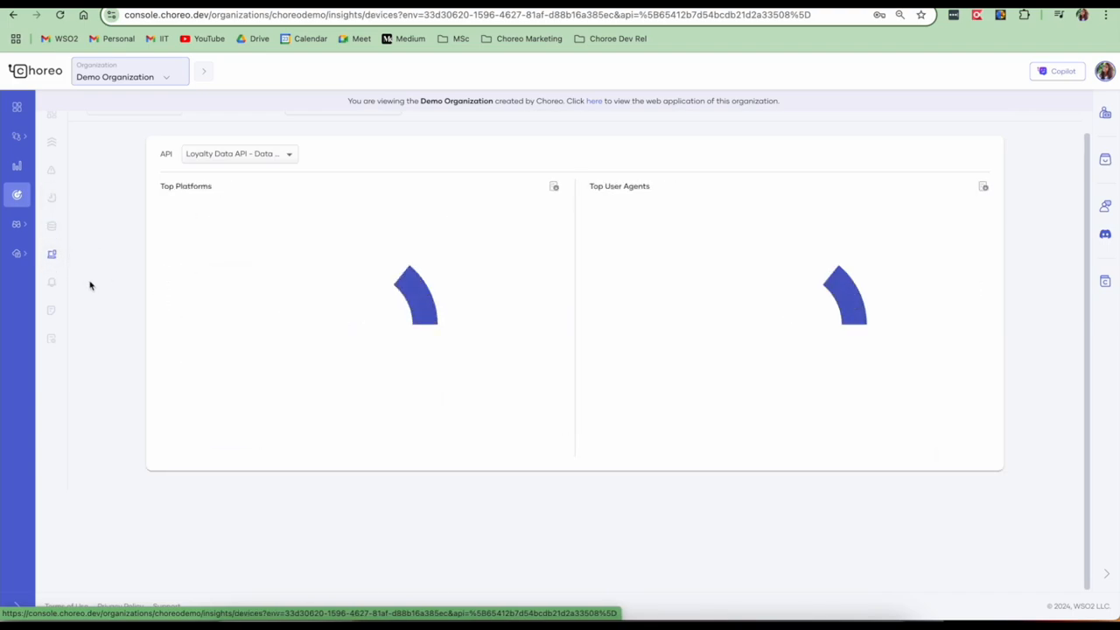
click(51, 281)
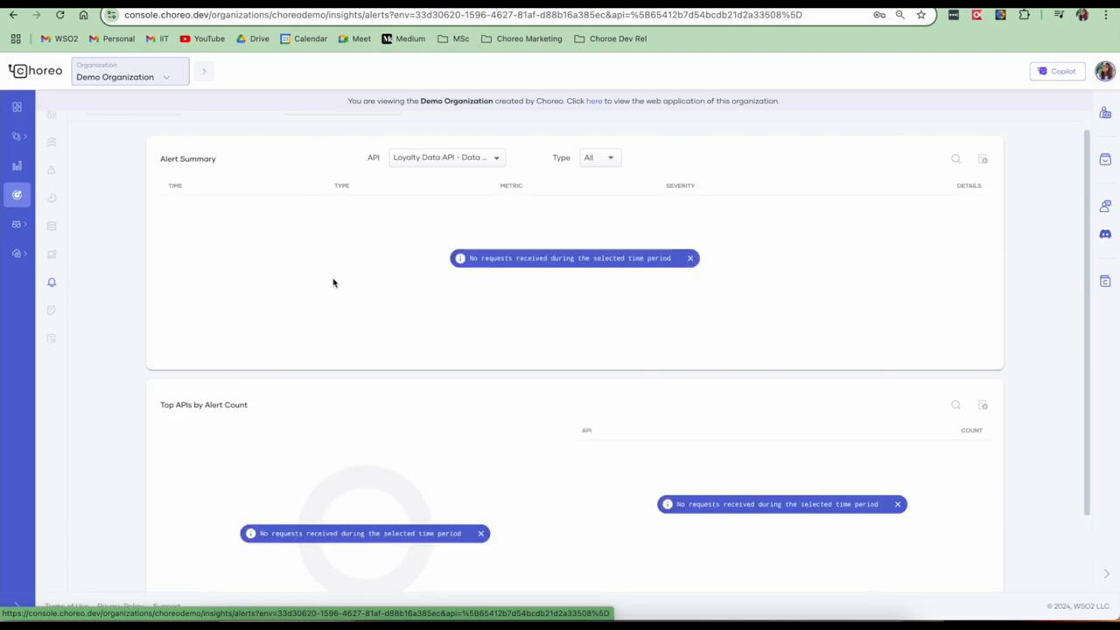
mouse_move(231, 319)
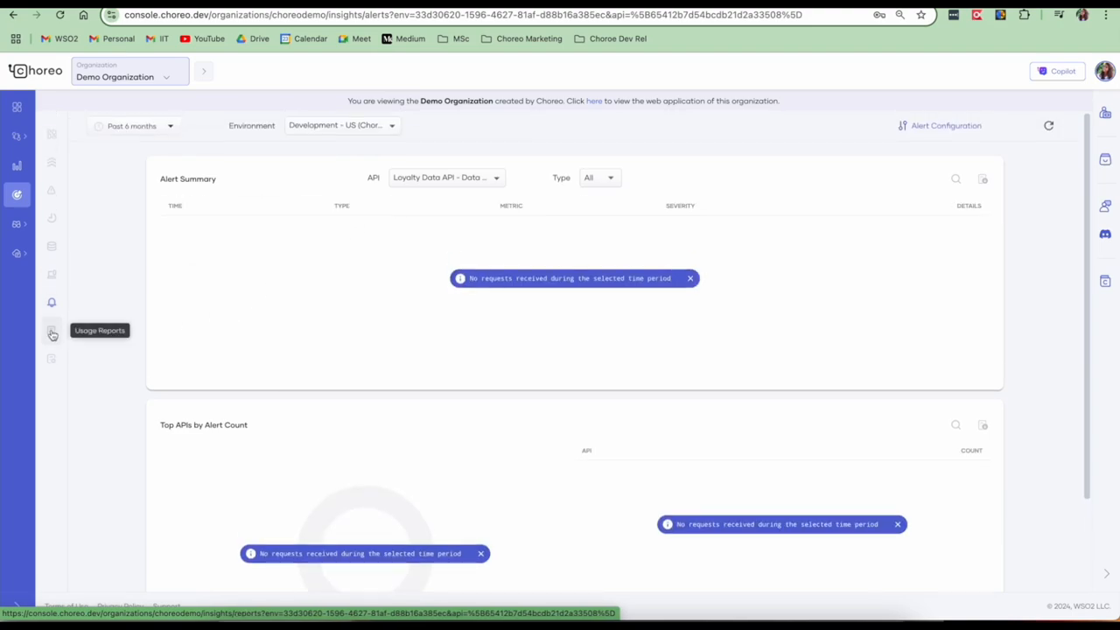
click(51, 334)
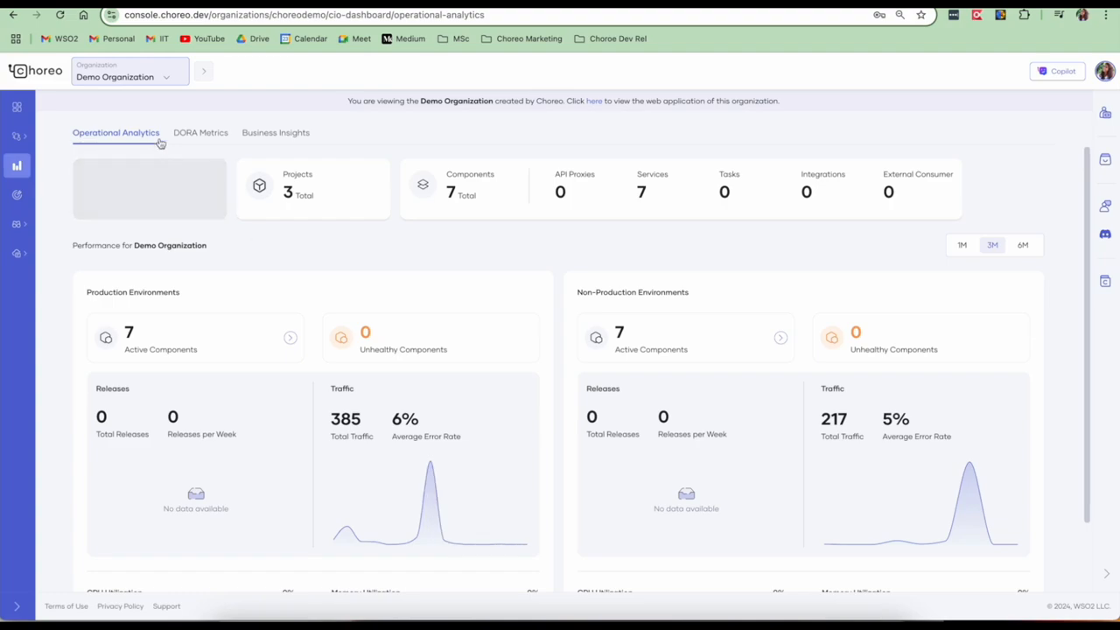
Review the organization's DORA metrics, then switch to the Operational Analytics overview and scan the production metrics
click(200, 133)
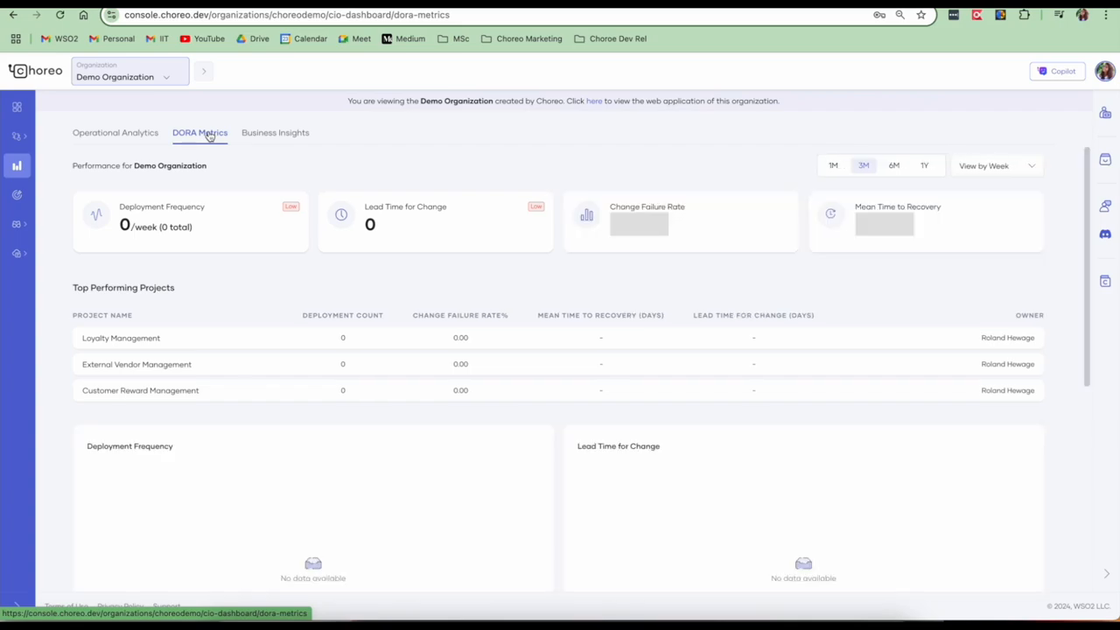
click(275, 133)
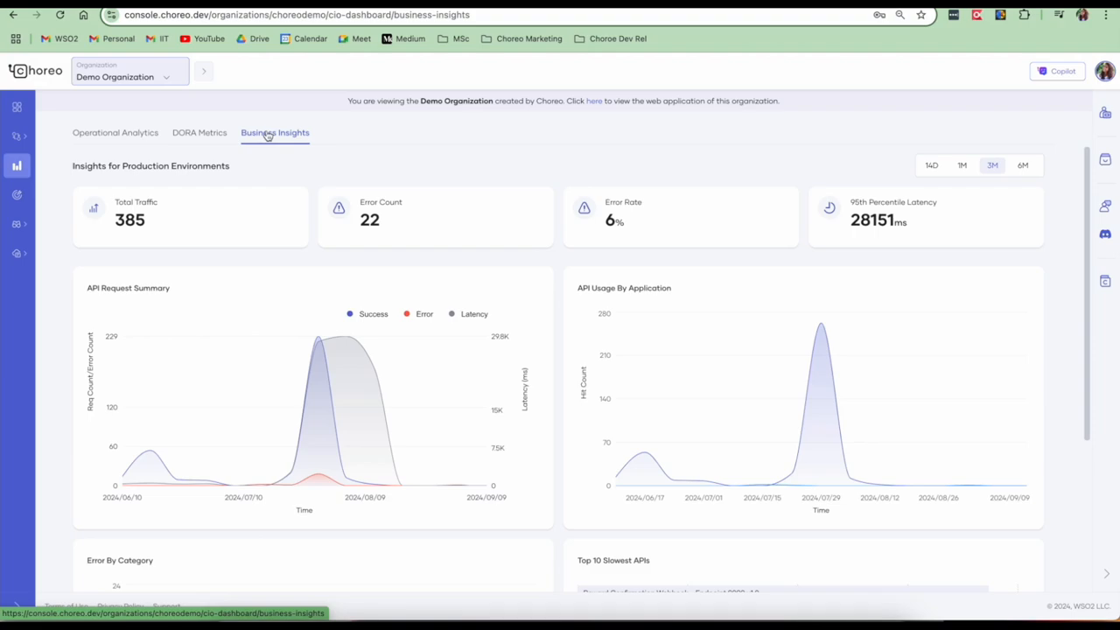
mouse_move(115, 133)
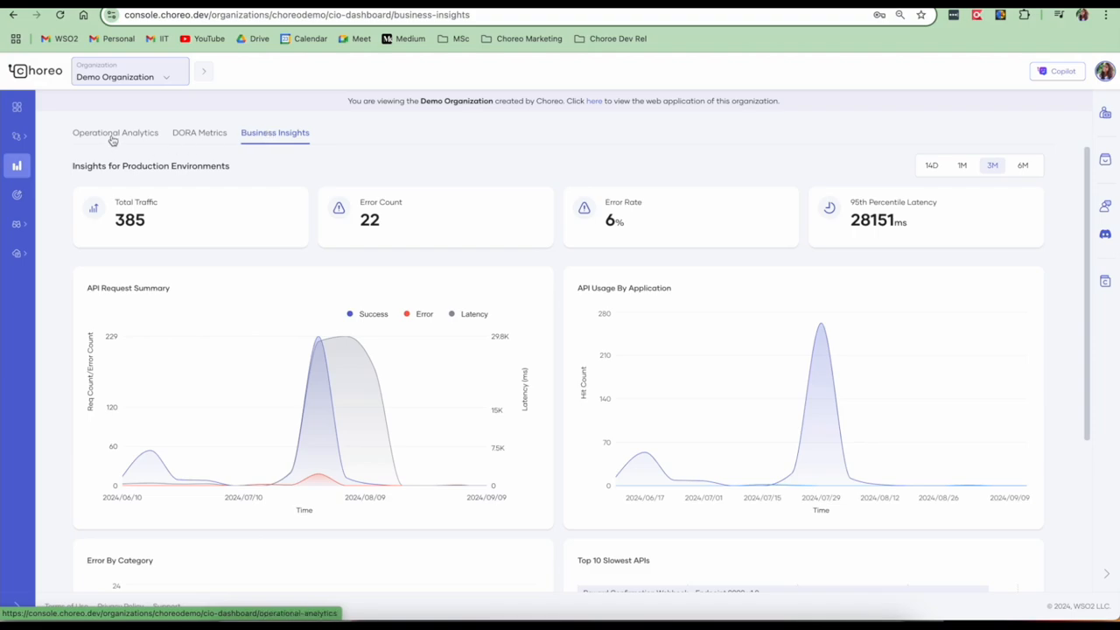
click(115, 133)
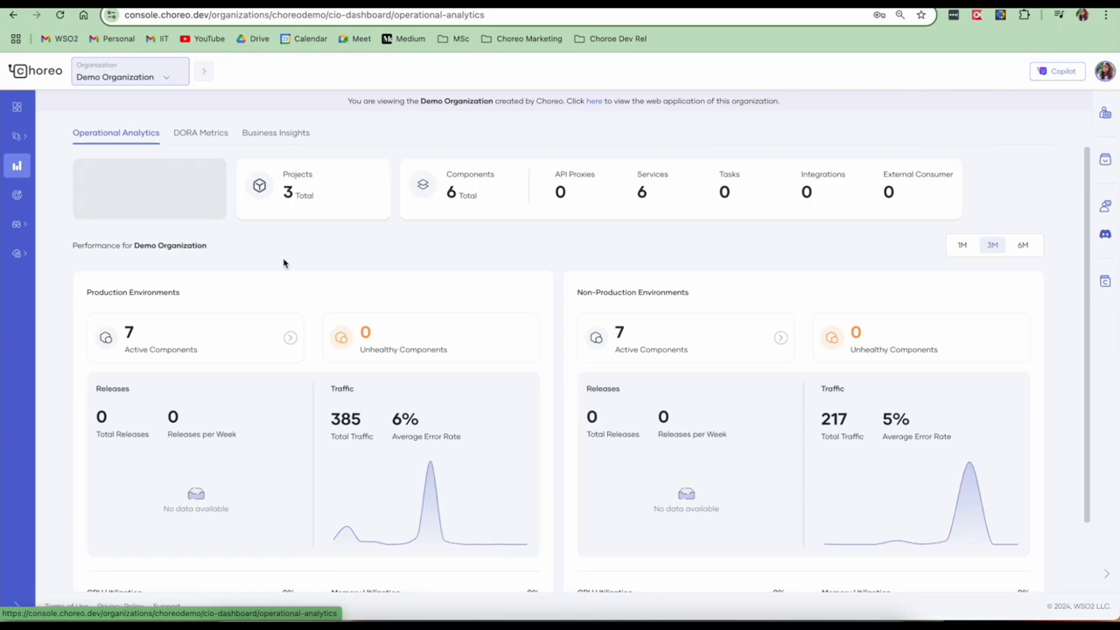
scroll(down, 3)
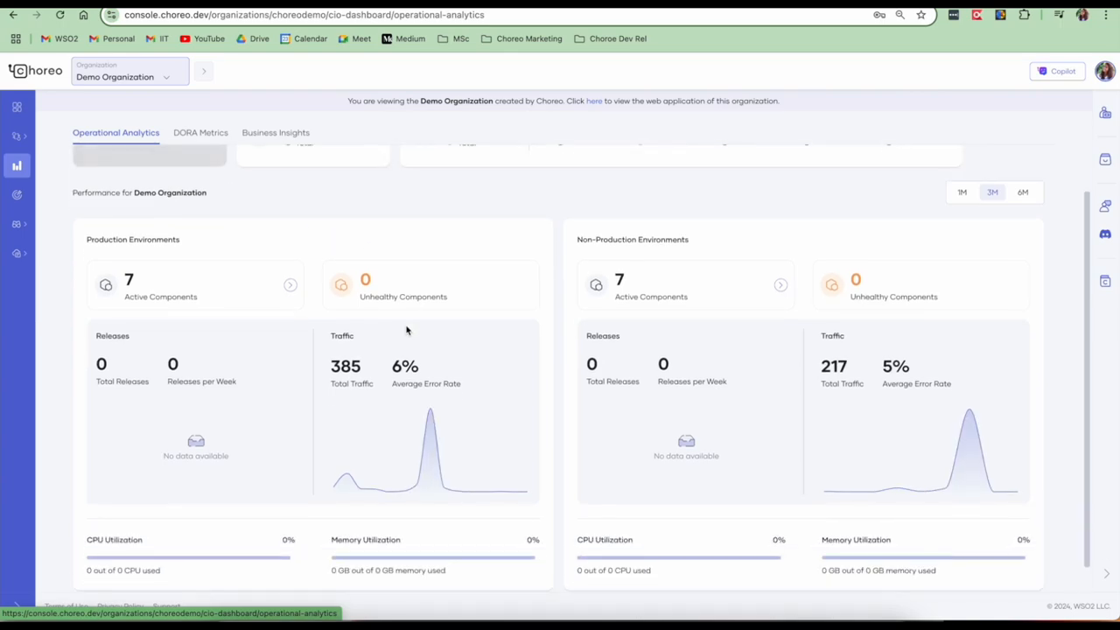
scroll(up, 3)
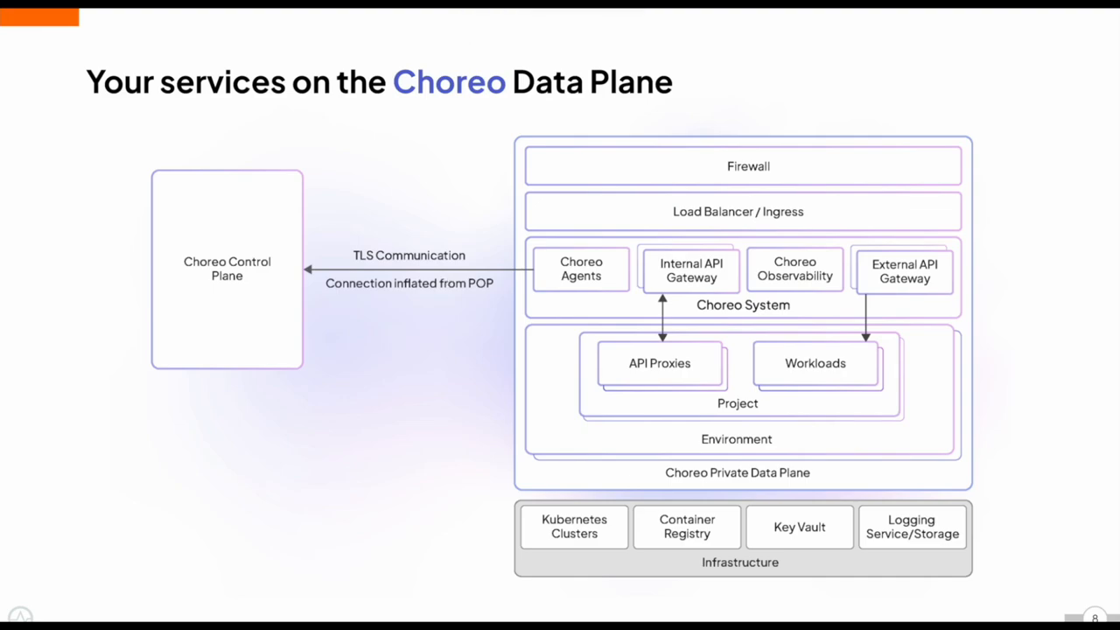
mouse_move(581, 354)
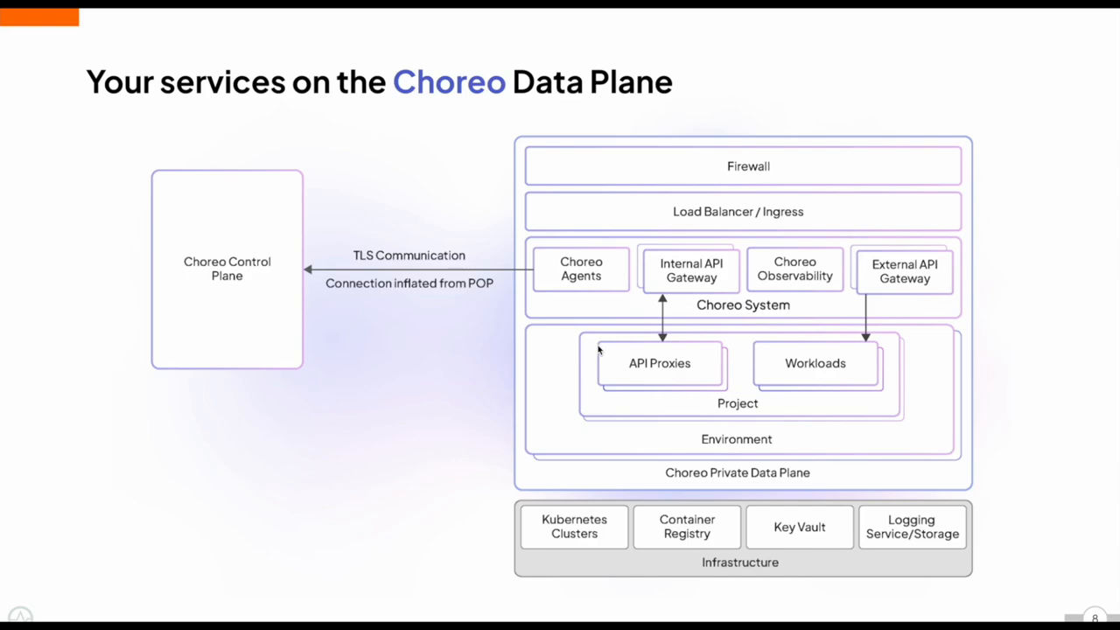
mouse_move(797, 296)
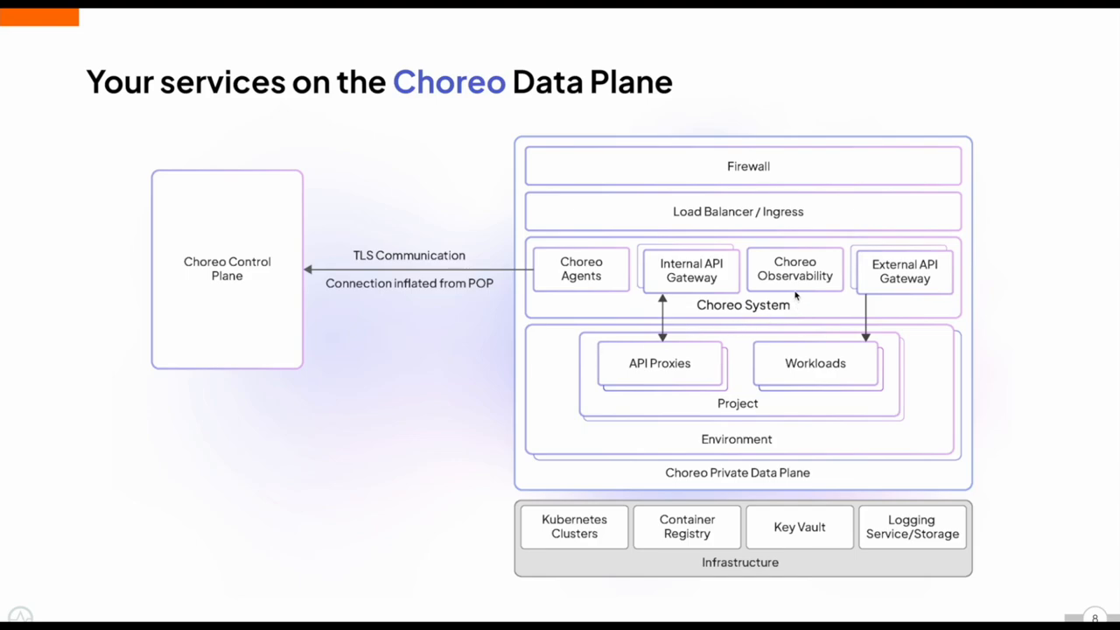
mouse_move(884, 299)
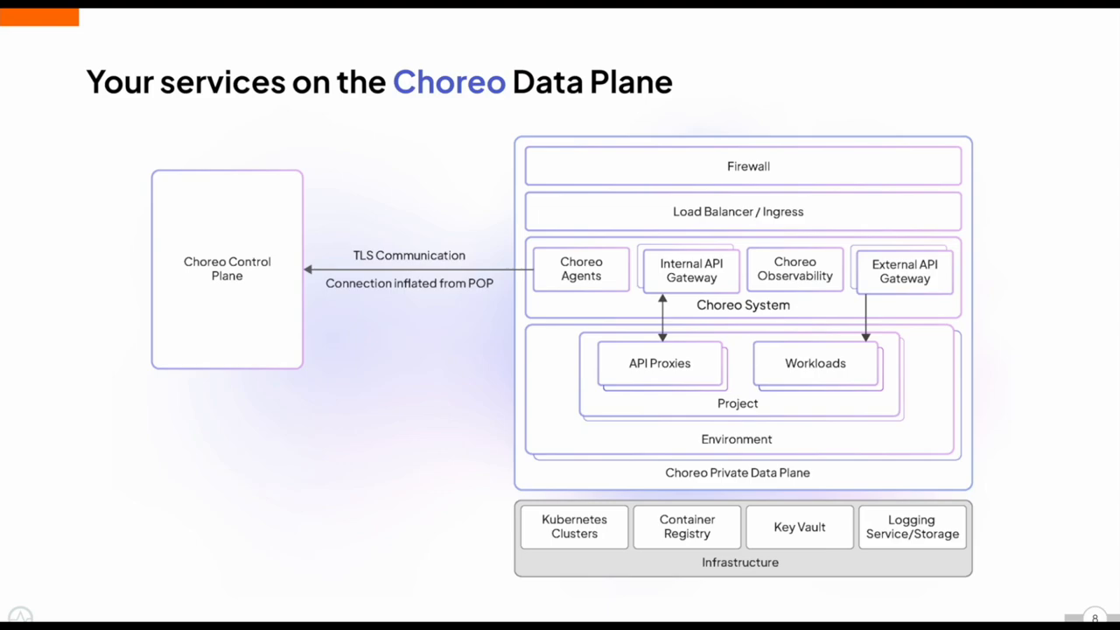
mouse_move(259, 217)
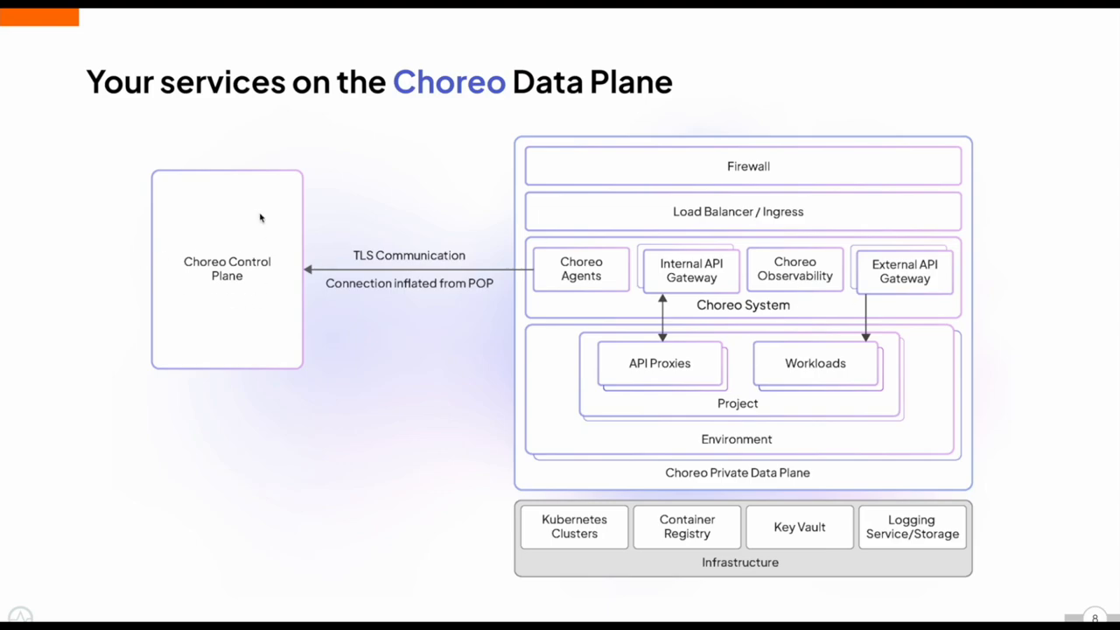
mouse_move(208, 251)
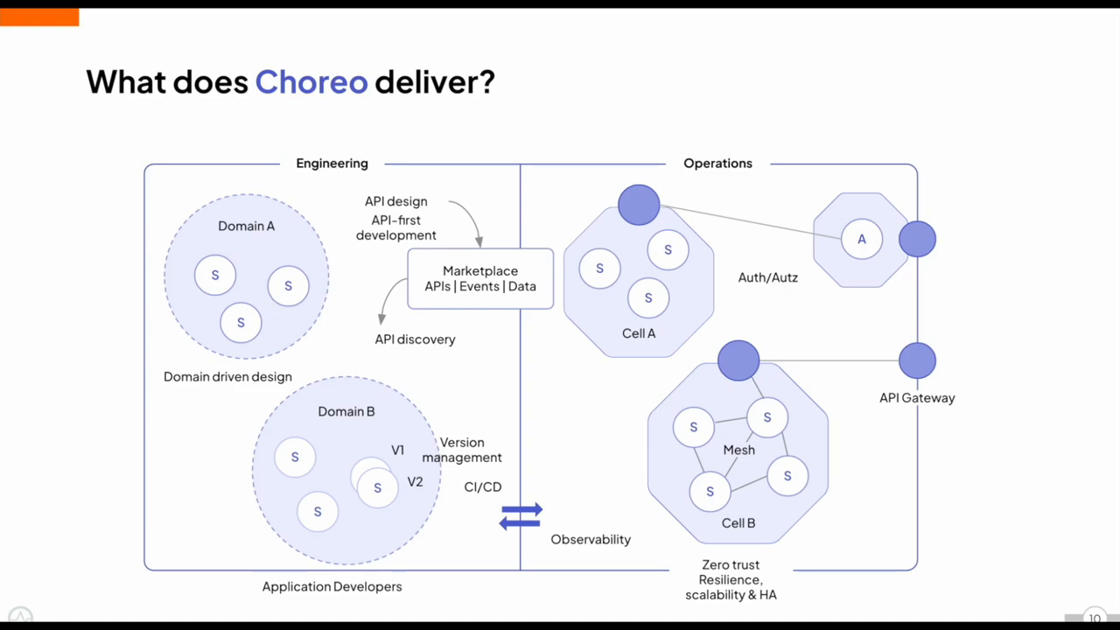
mouse_move(219, 304)
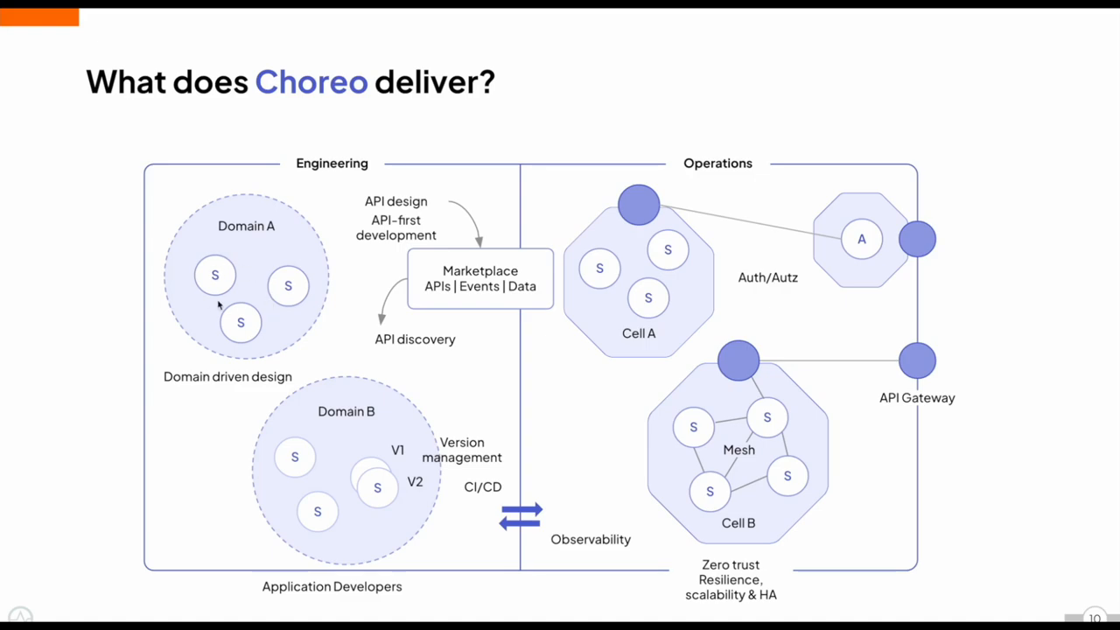
mouse_move(272, 298)
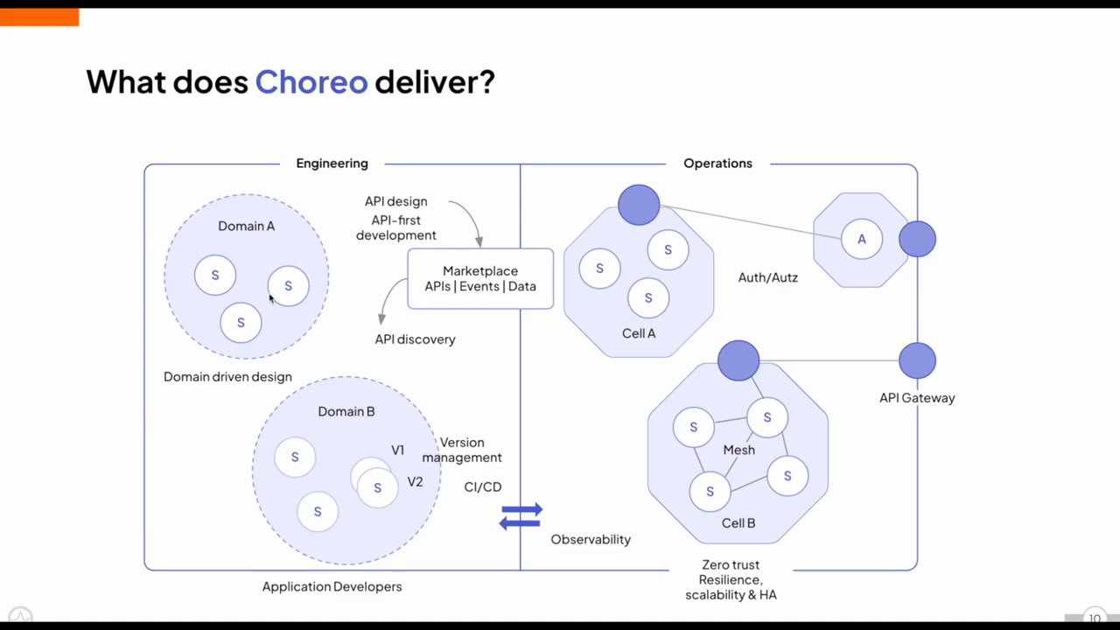
mouse_move(284, 297)
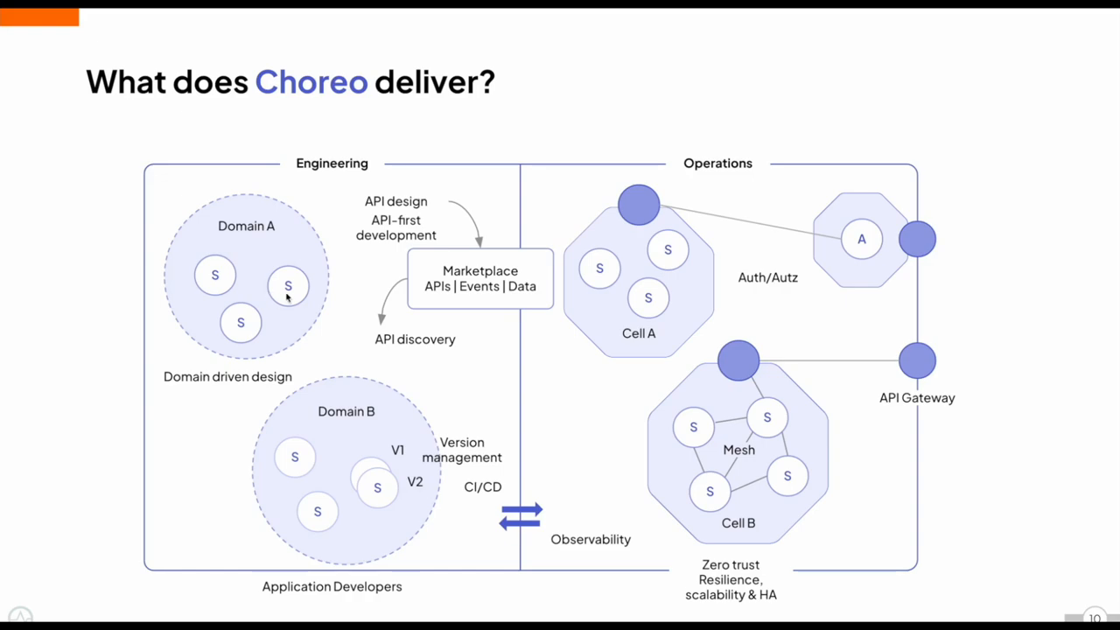
mouse_move(387, 304)
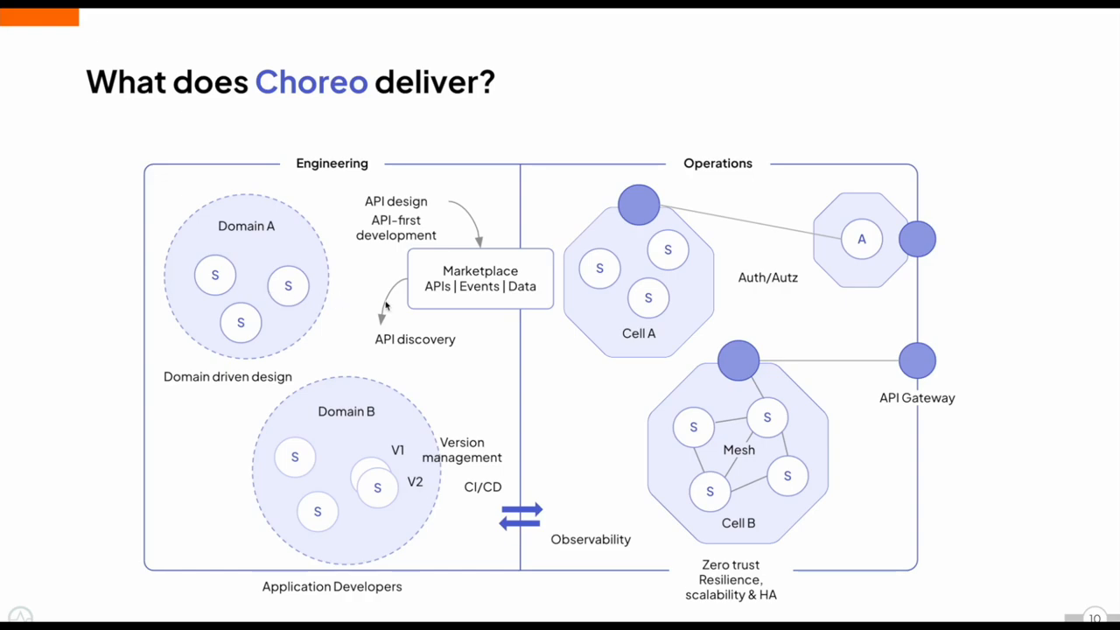
mouse_move(691, 318)
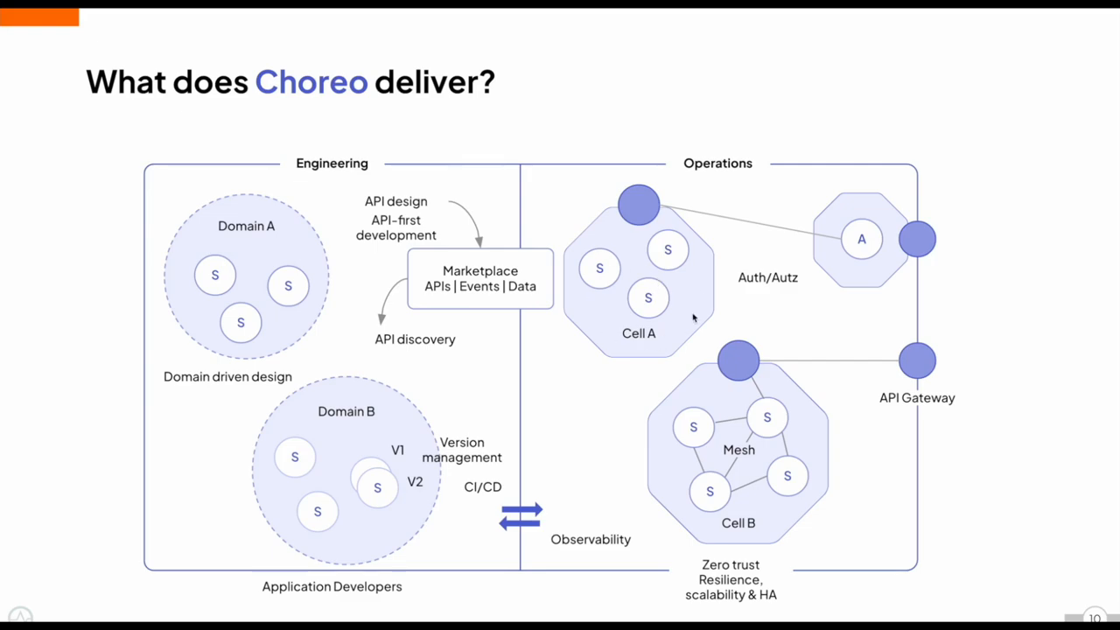
mouse_move(646, 307)
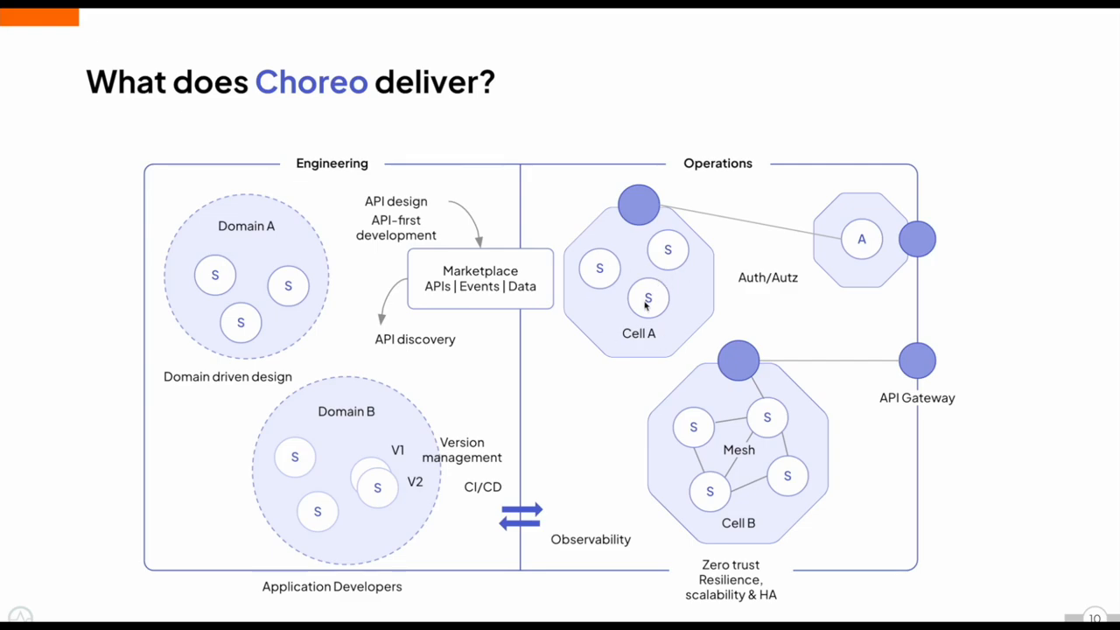
mouse_move(663, 332)
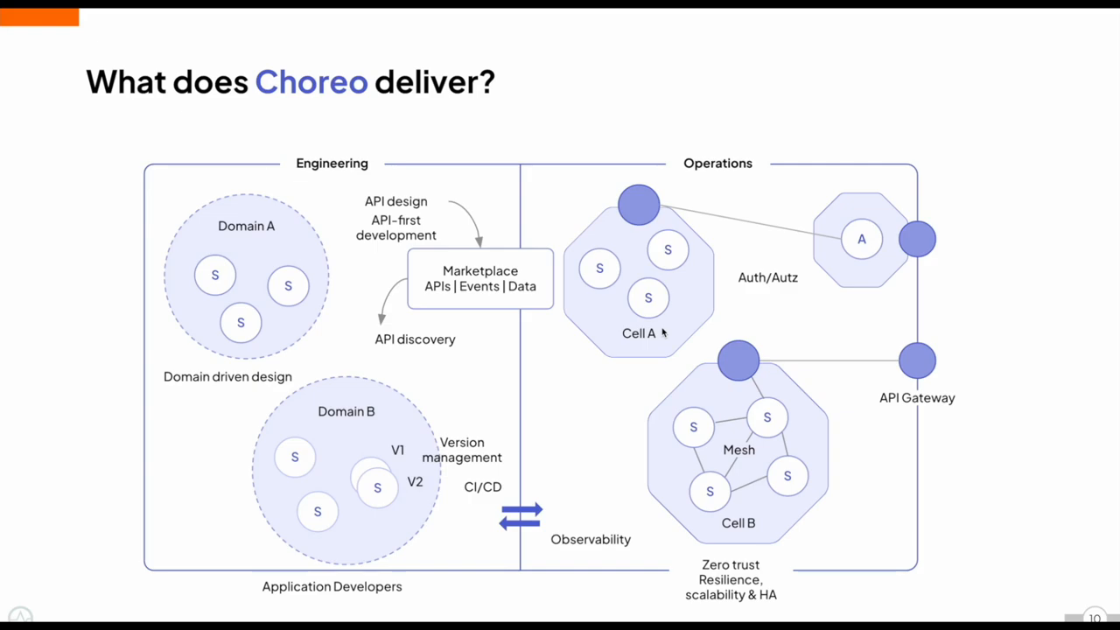
mouse_move(661, 333)
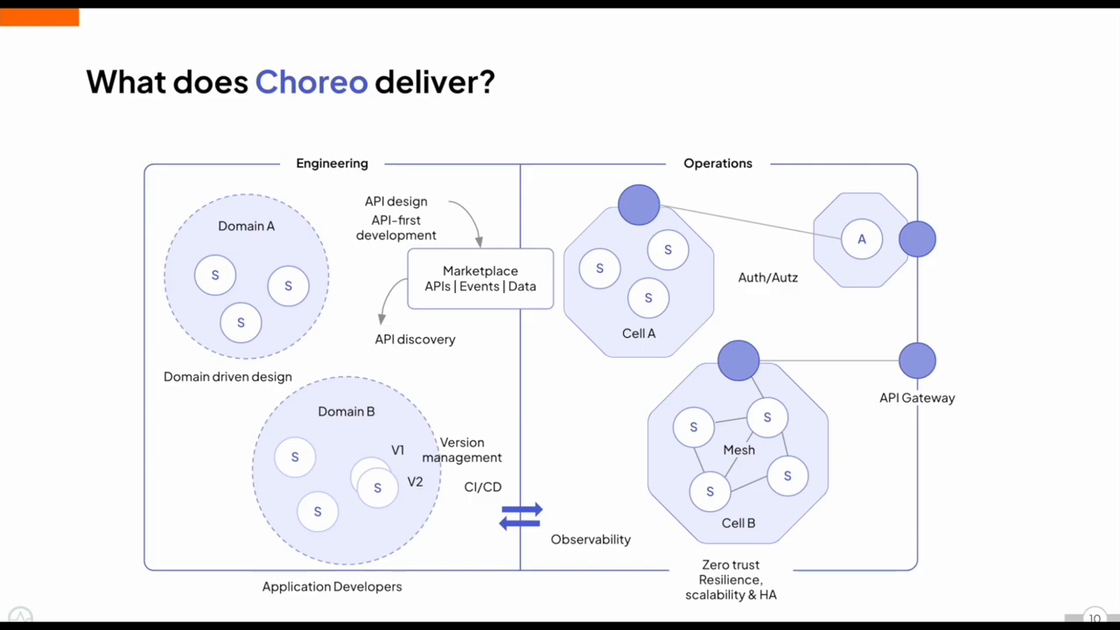
mouse_move(686, 341)
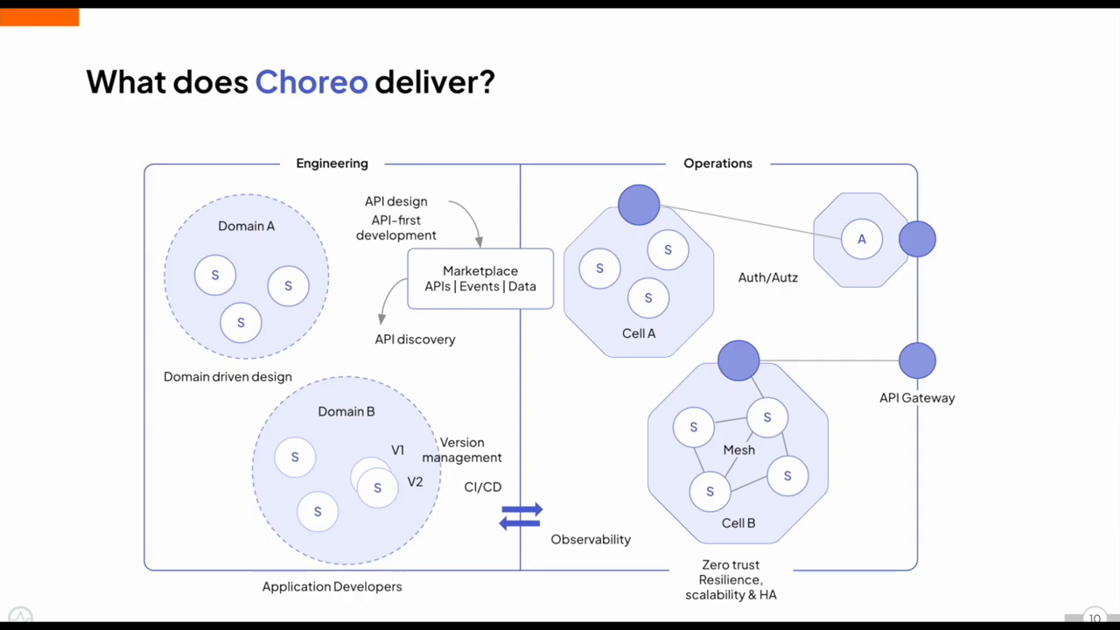
mouse_move(693, 340)
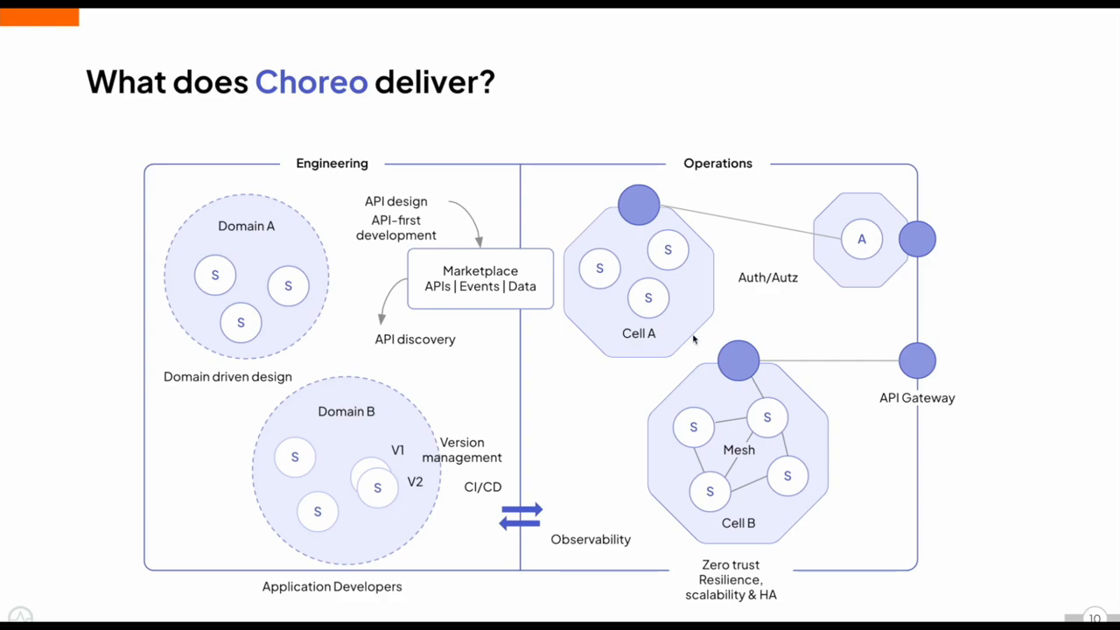
mouse_move(710, 339)
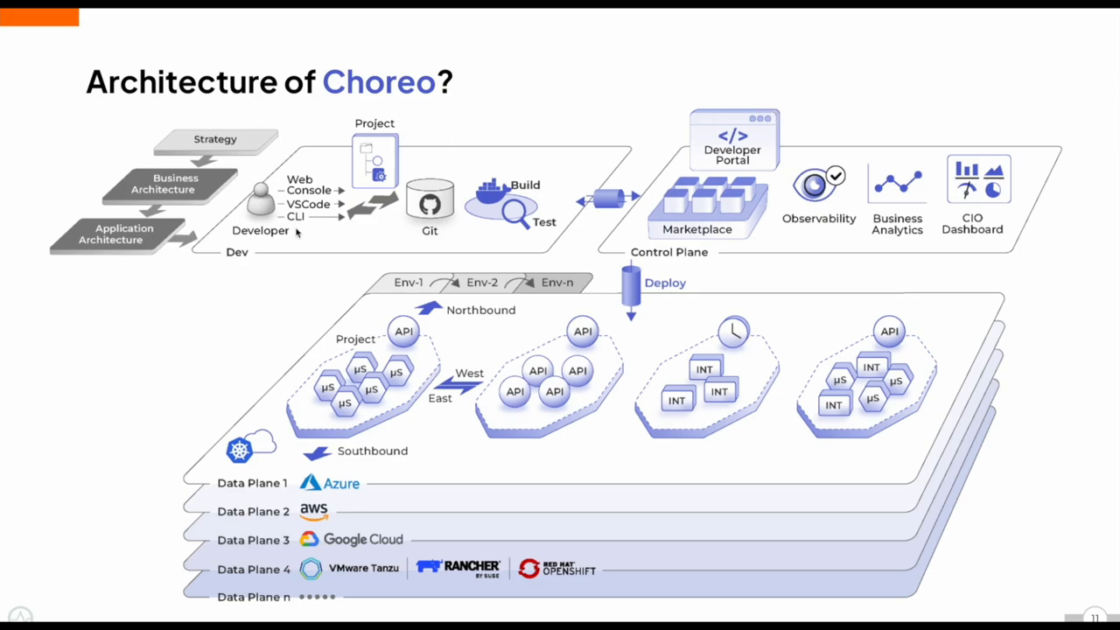
mouse_move(336, 224)
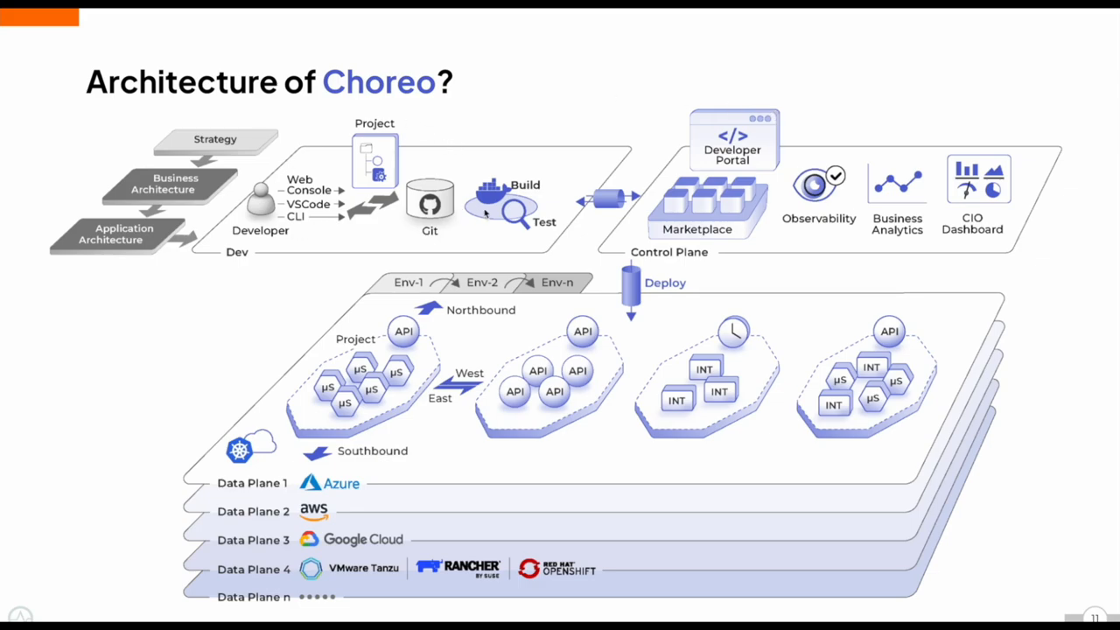
mouse_move(529, 214)
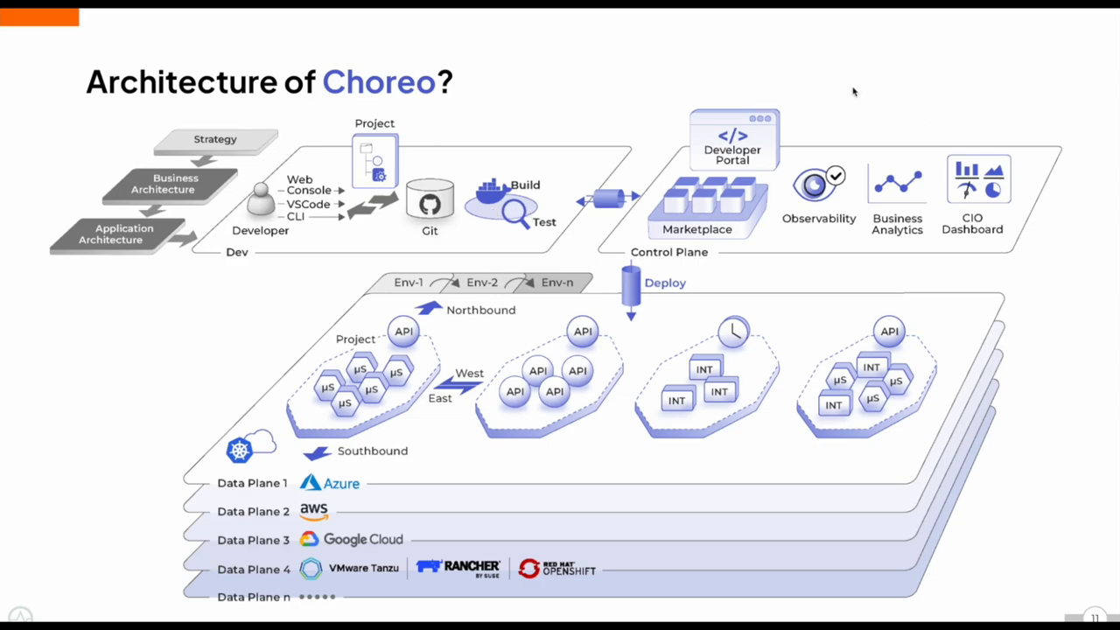
mouse_move(727, 411)
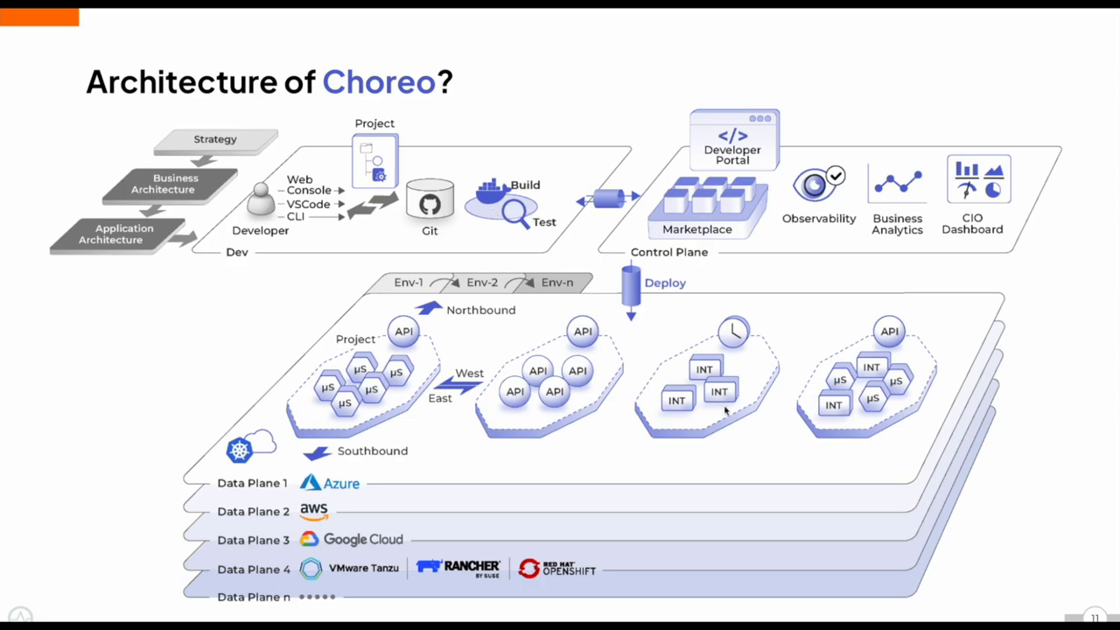
mouse_move(364, 206)
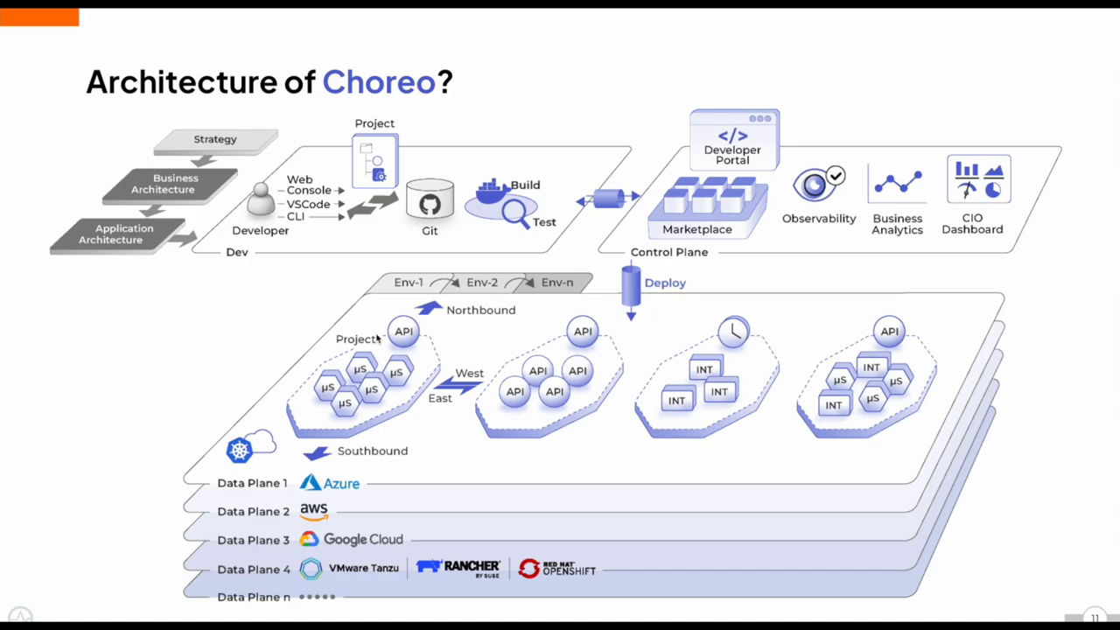
mouse_move(378, 339)
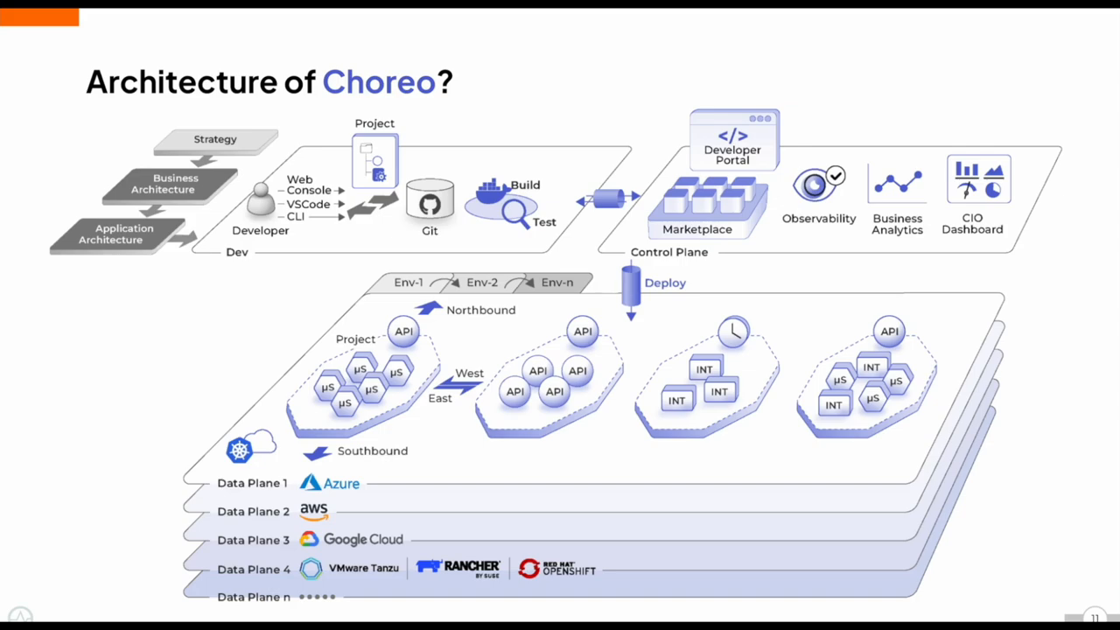
mouse_move(506, 375)
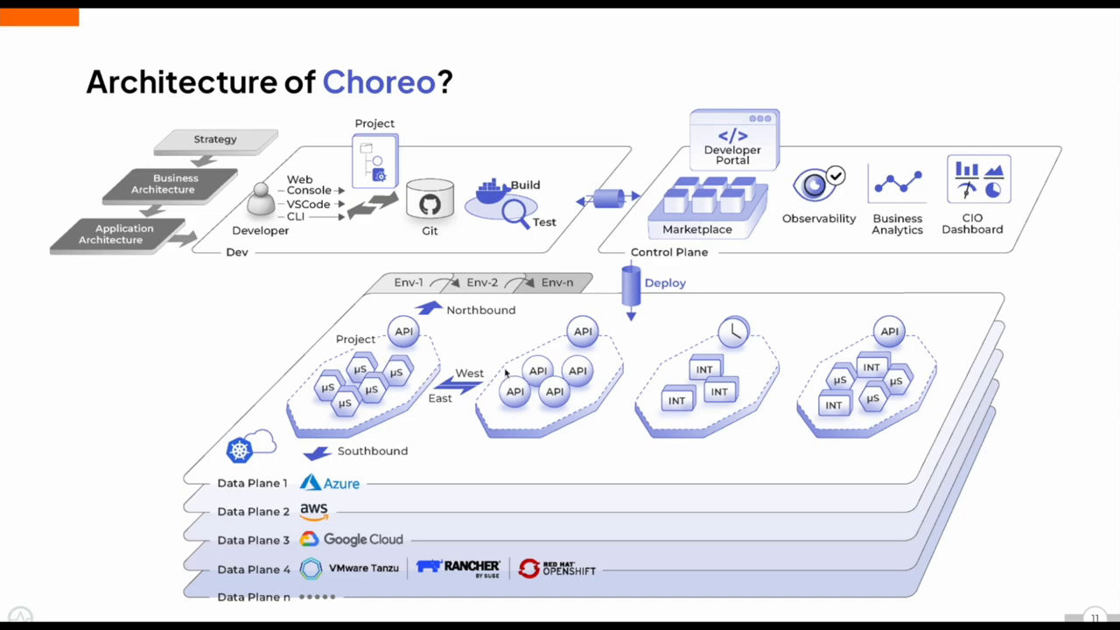
mouse_move(612, 448)
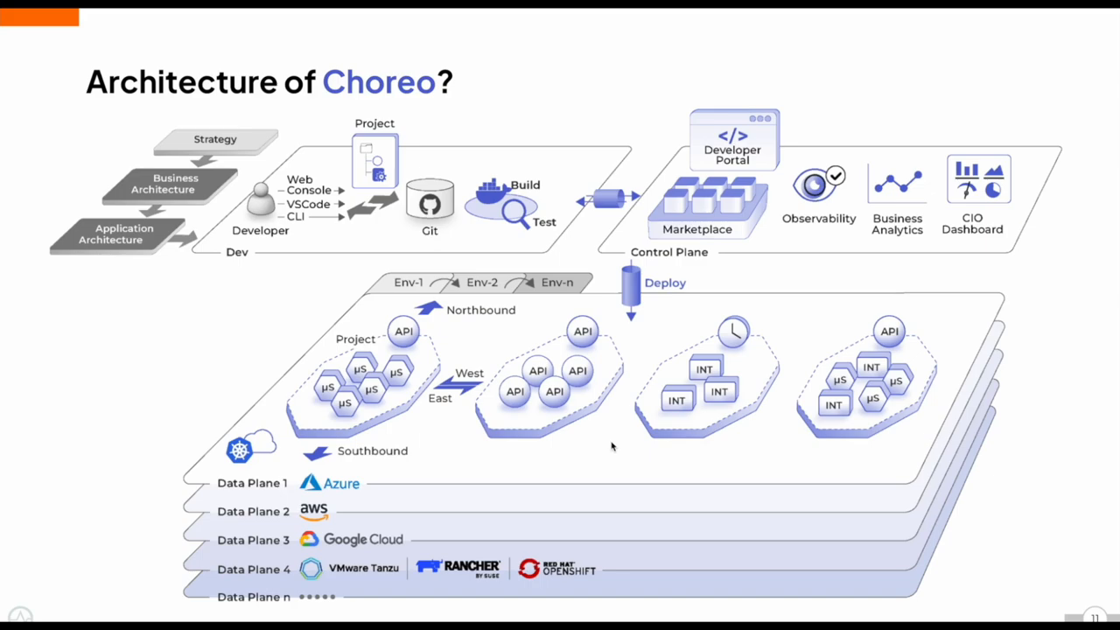
mouse_move(621, 434)
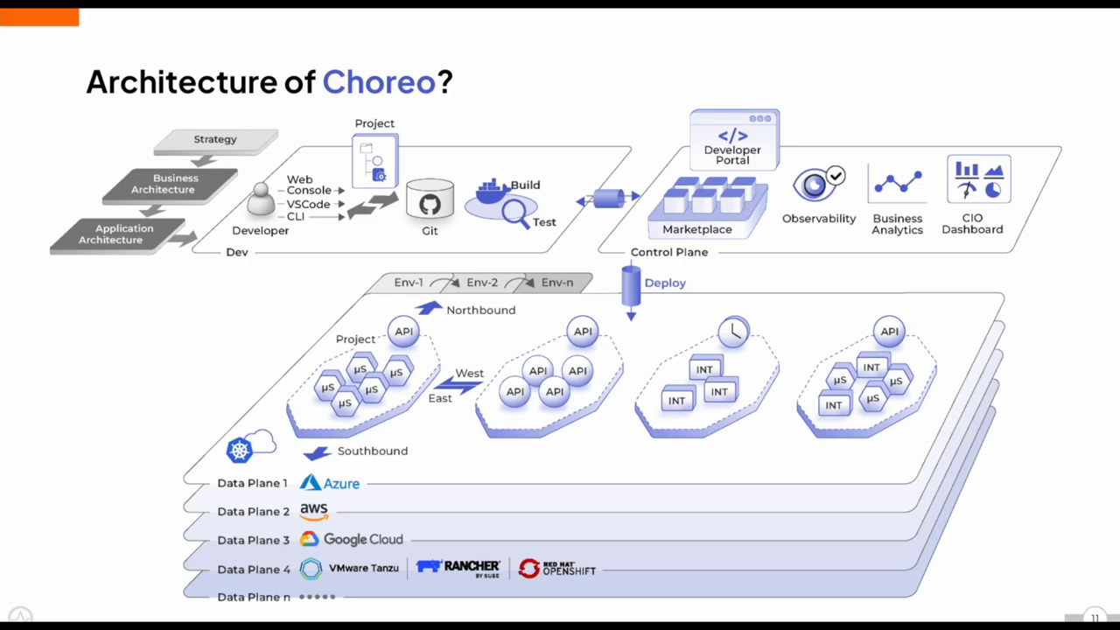
mouse_move(812, 194)
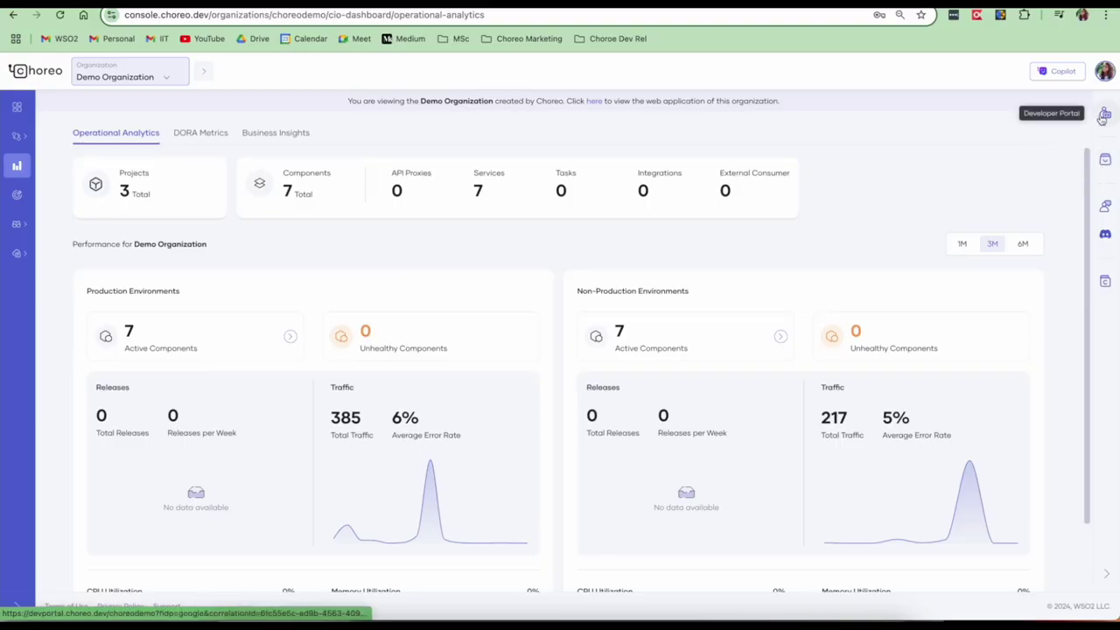
Go from the Choreo console to the Developer Portal's API catalogue
click(1050, 112)
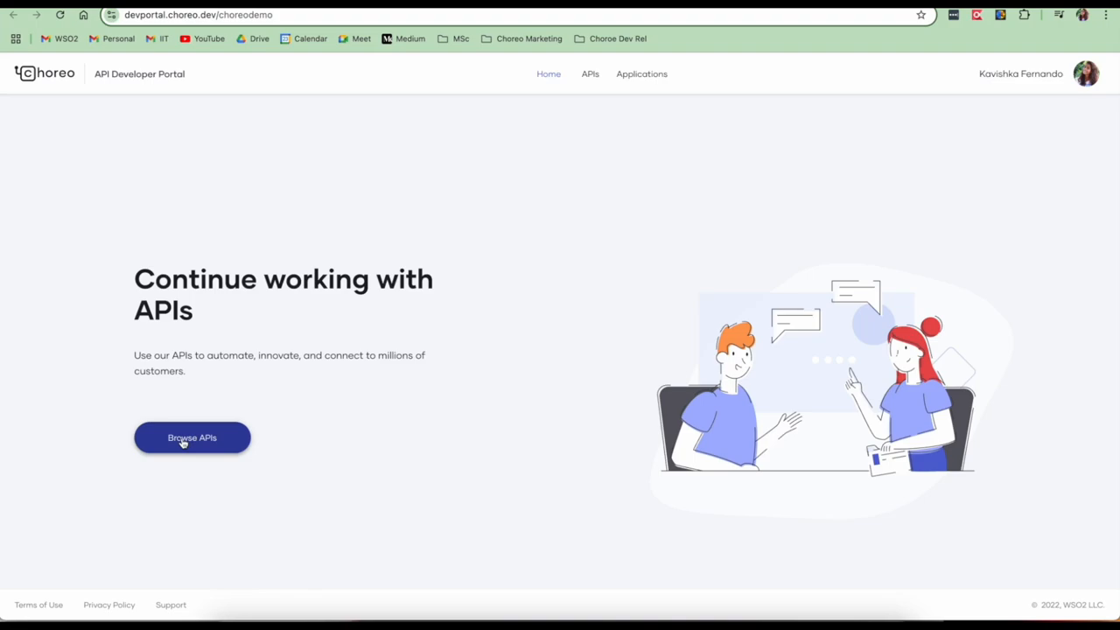
click(192, 437)
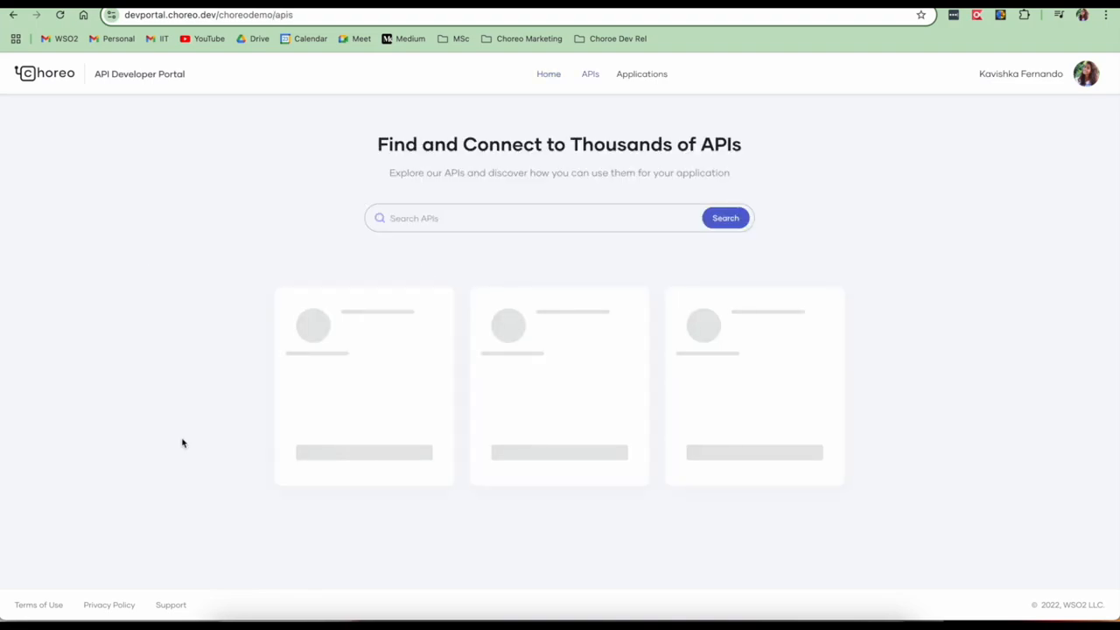